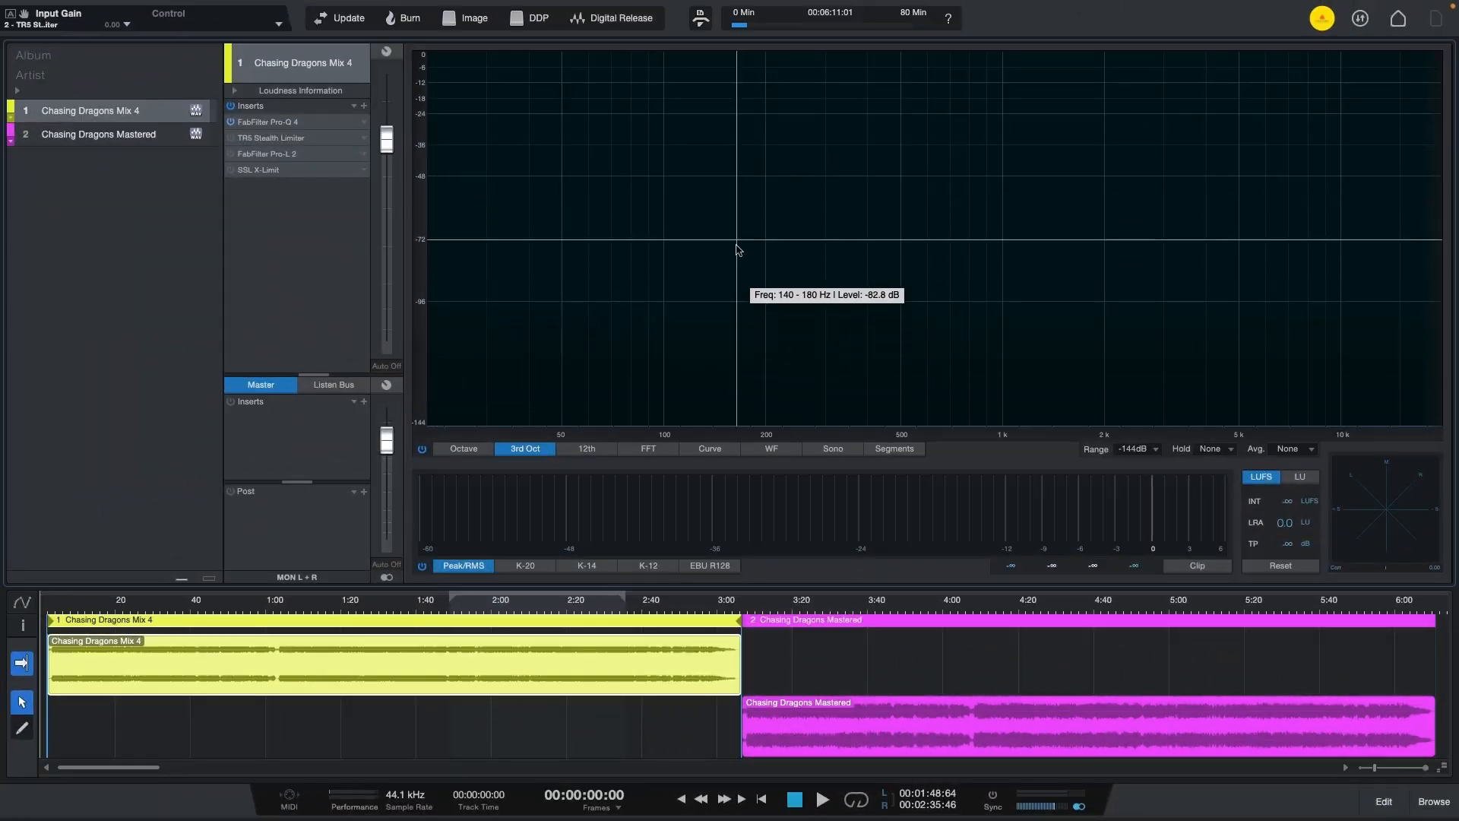
pyautogui.moveTo(456, 222)
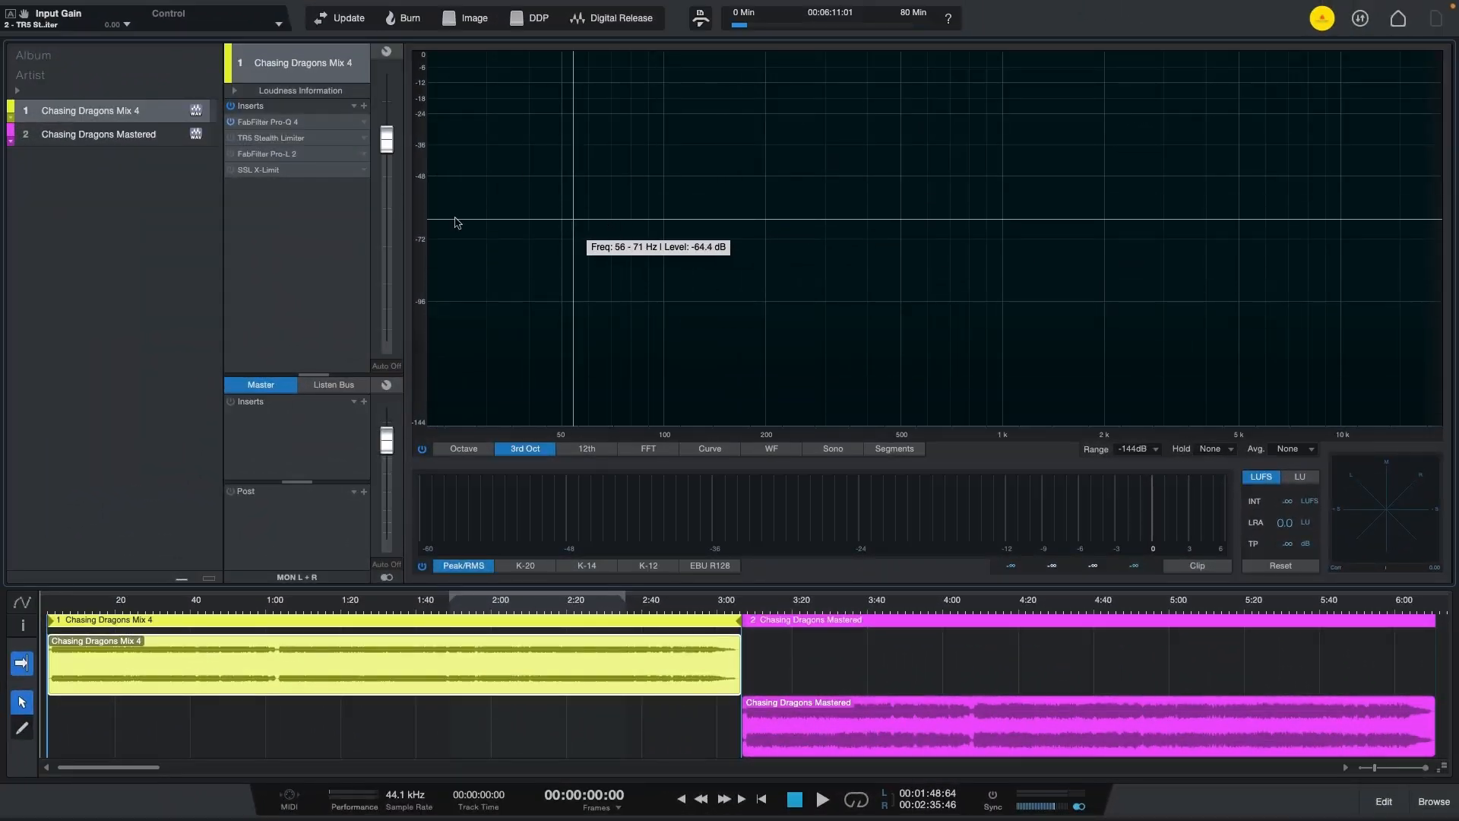
pyautogui.moveTo(57, 155)
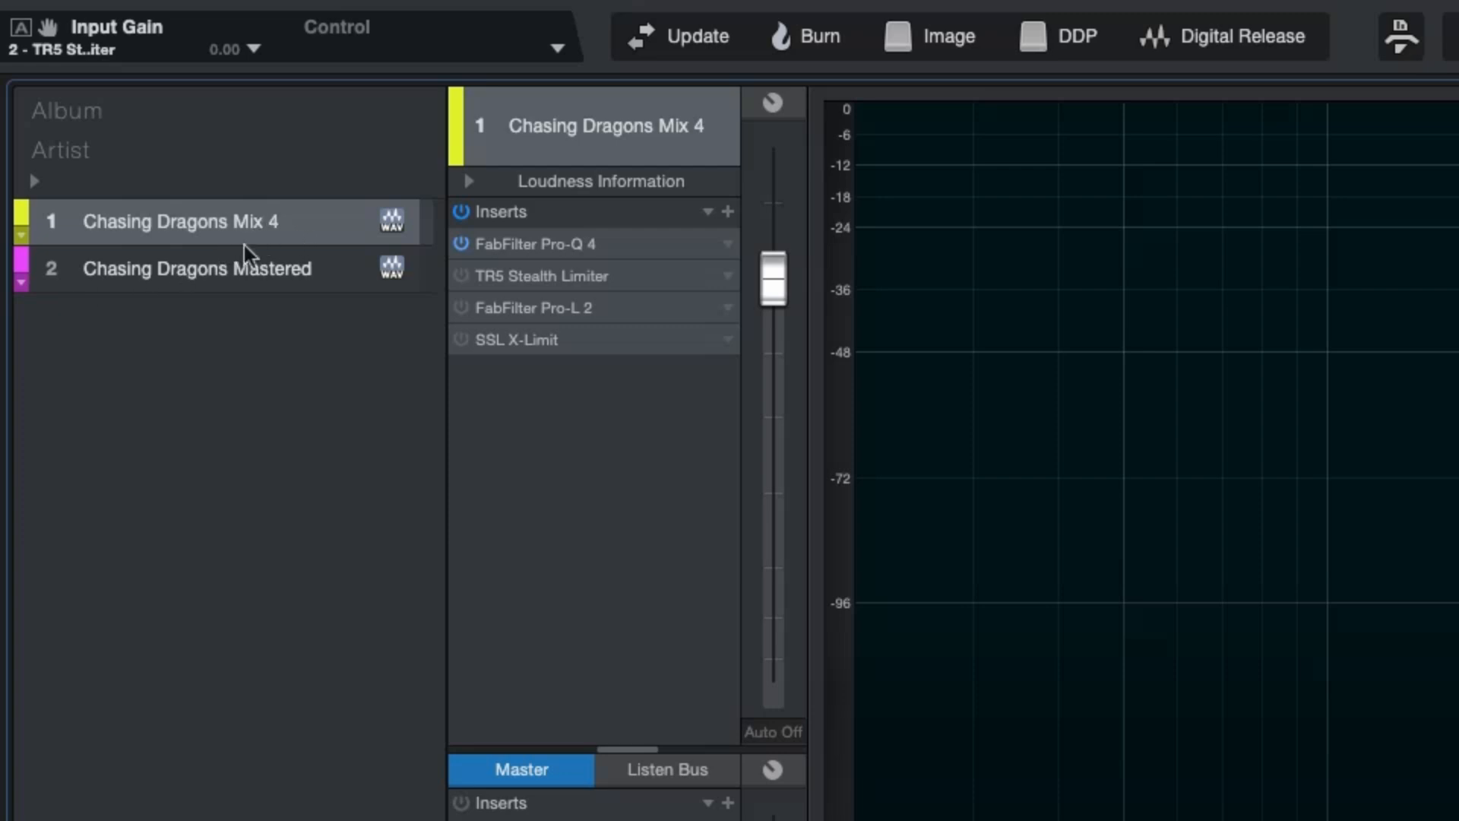
pyautogui.moveTo(334, 336)
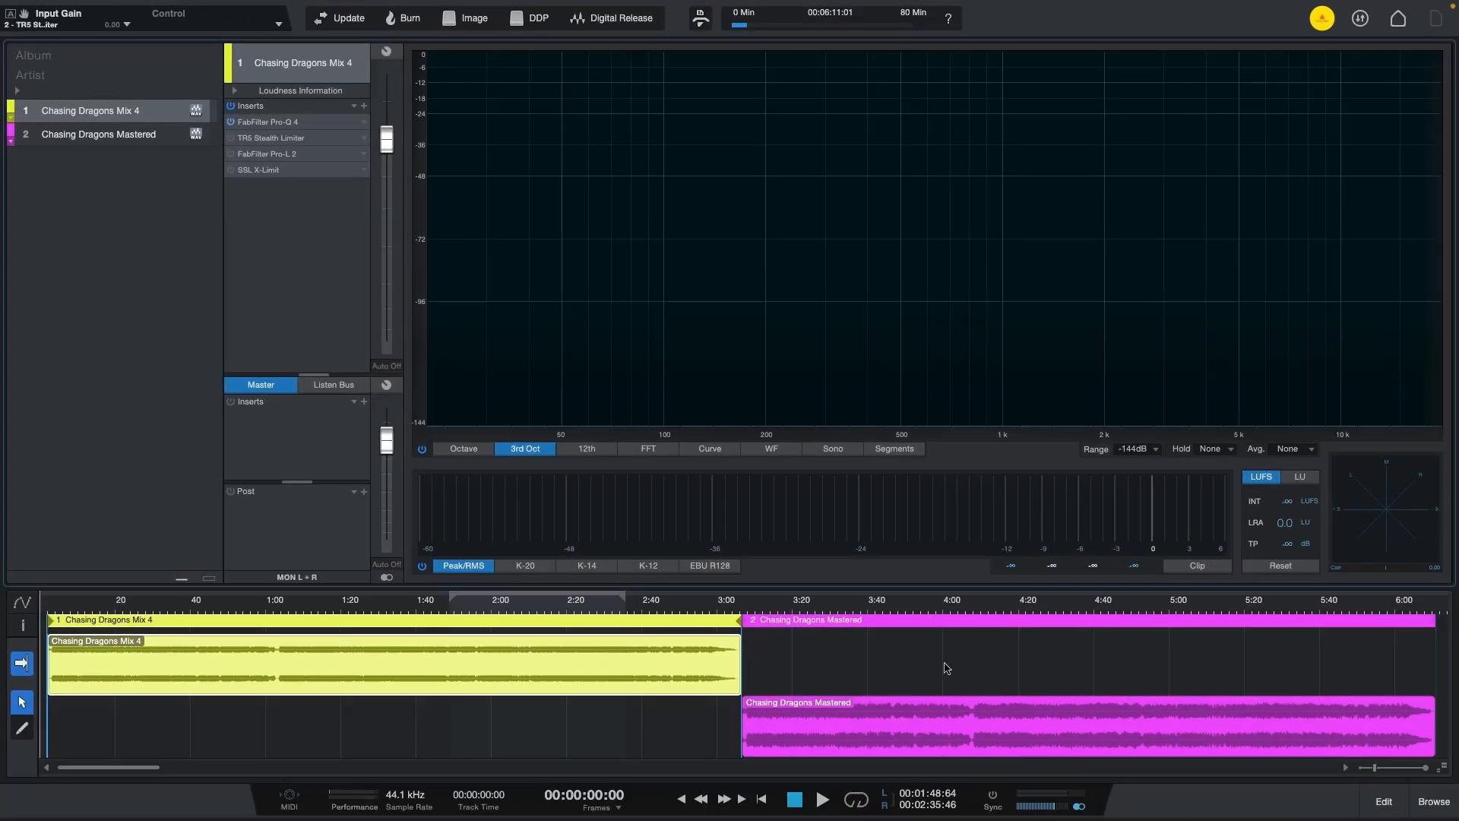
# Show loudness for Mix 4 (-19.3 LUFS), then Chasing Dragons Mastered (-14.1 LUFS, -2.5 dB true peak).
pyautogui.click(952, 605)
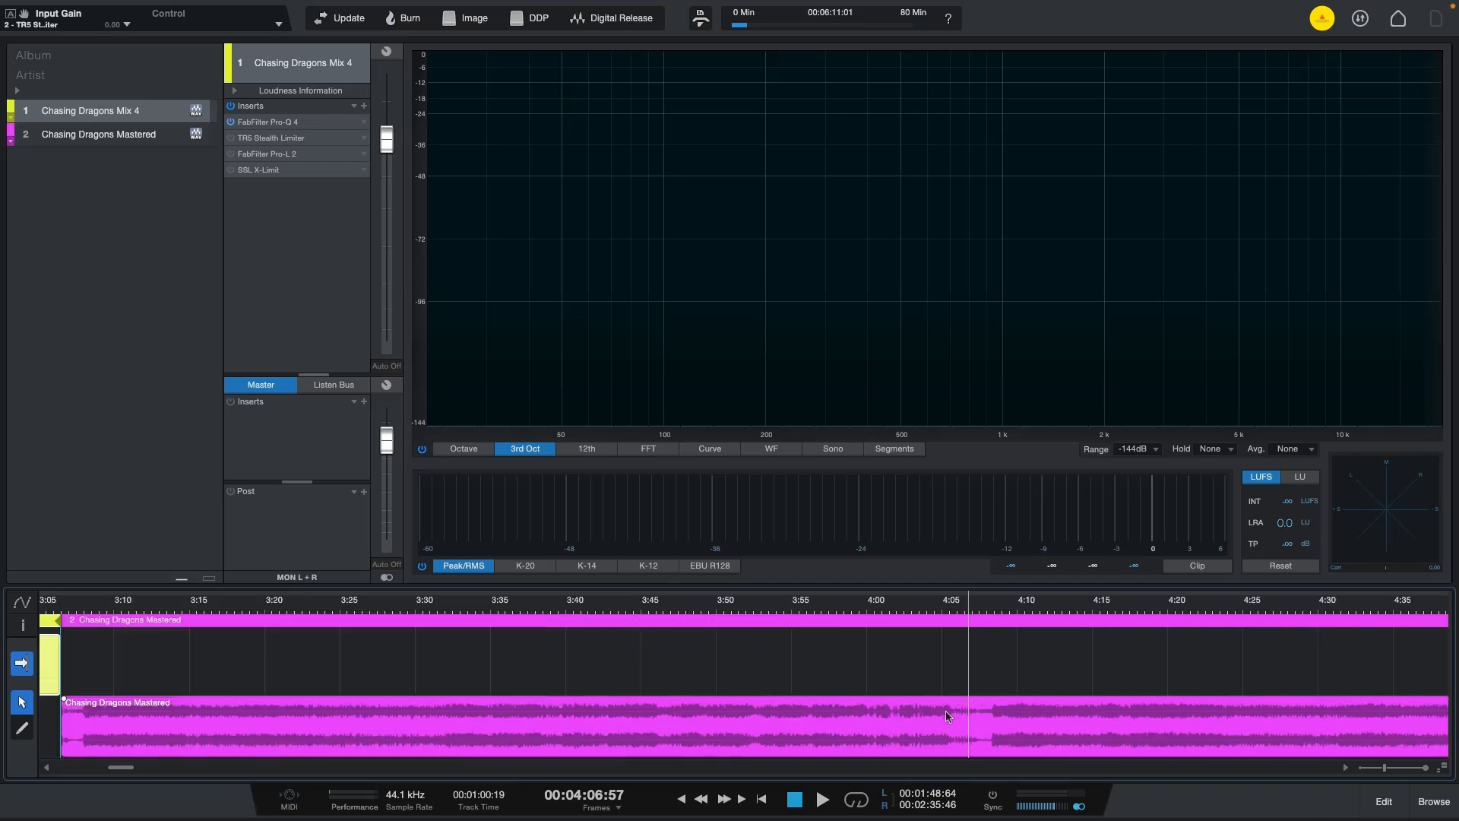
pyautogui.moveTo(791, 709)
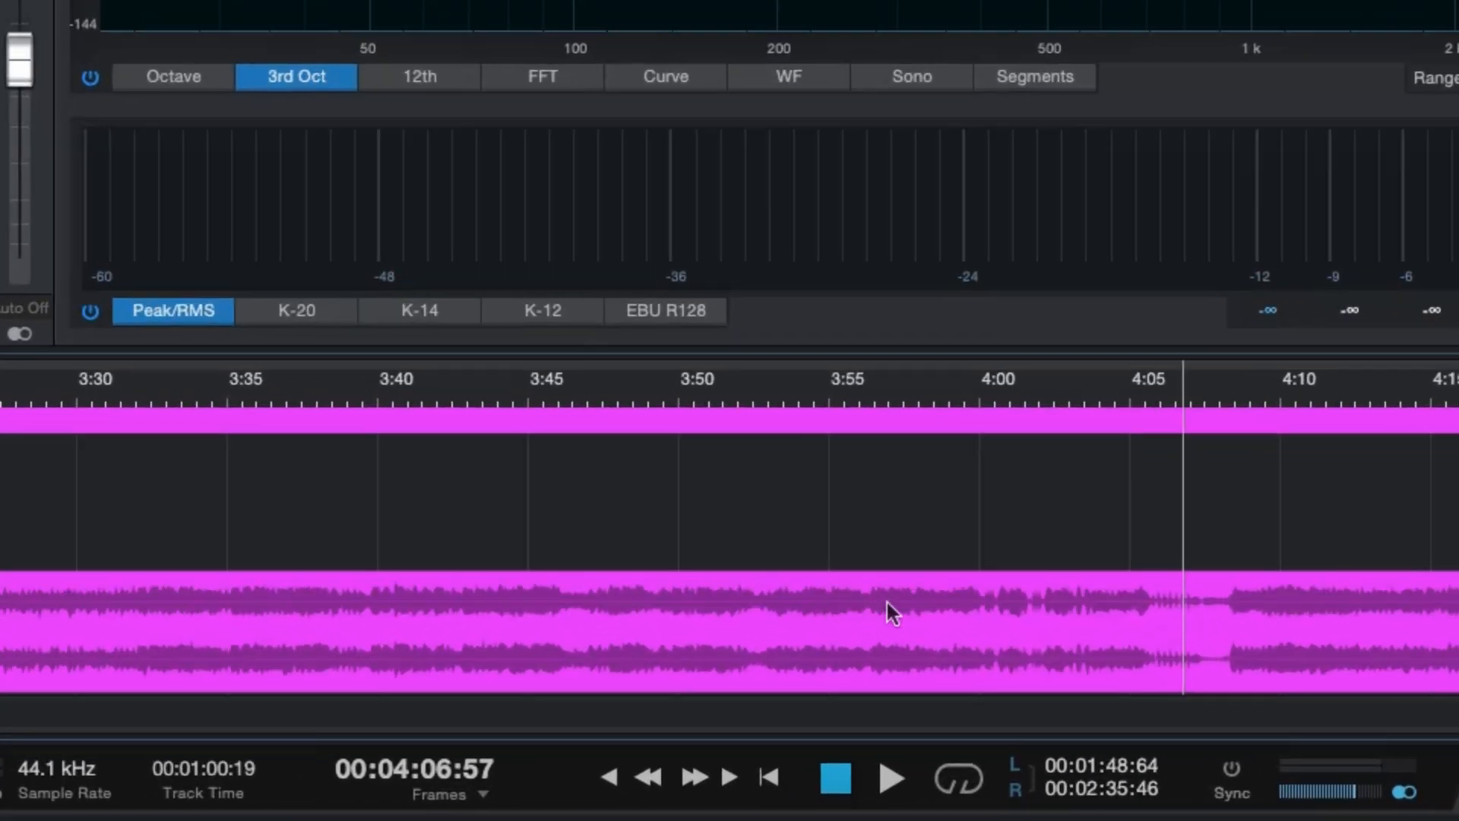
pyautogui.moveTo(901, 596)
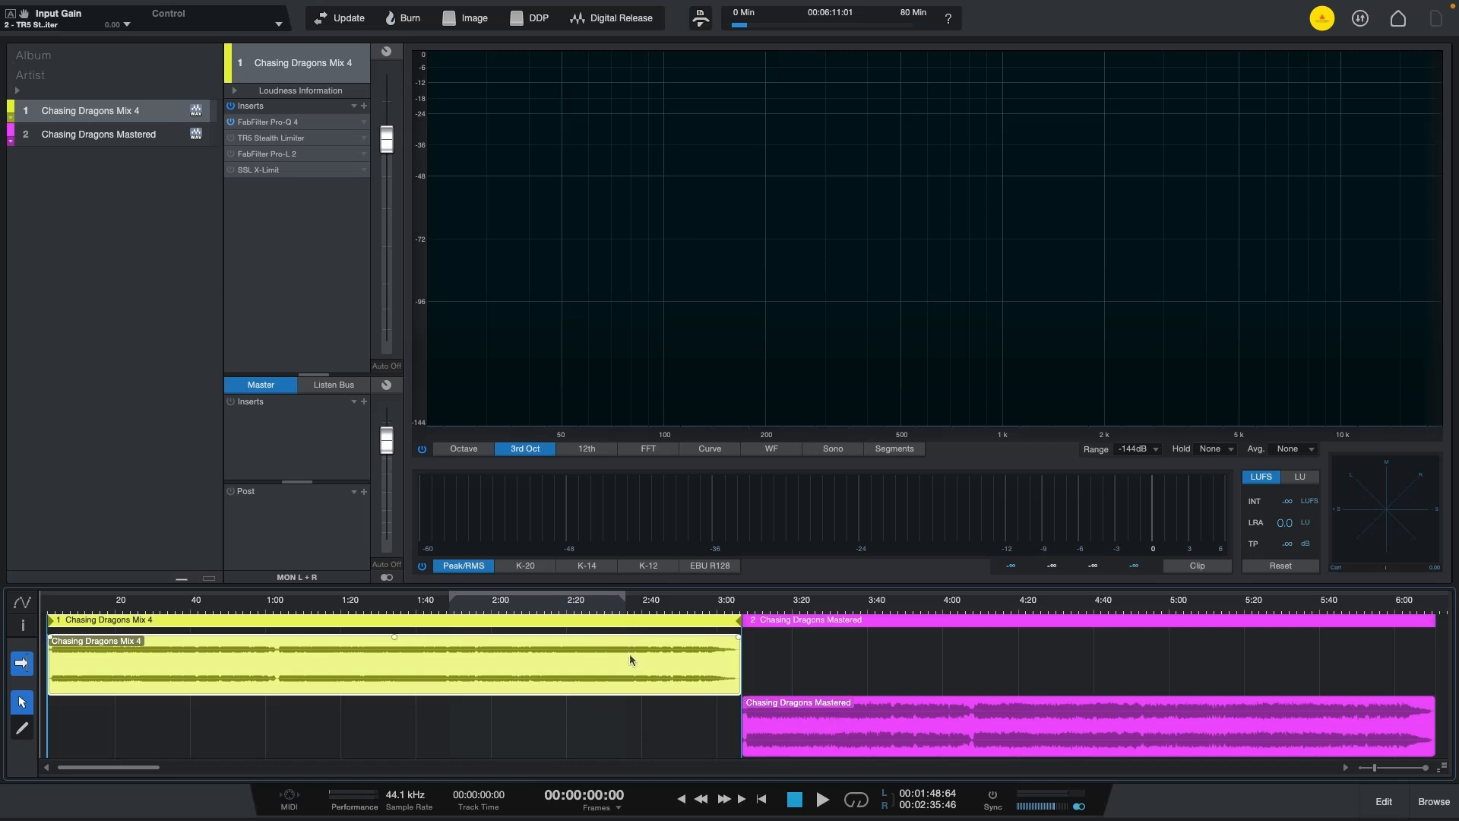
pyautogui.moveTo(532, 657)
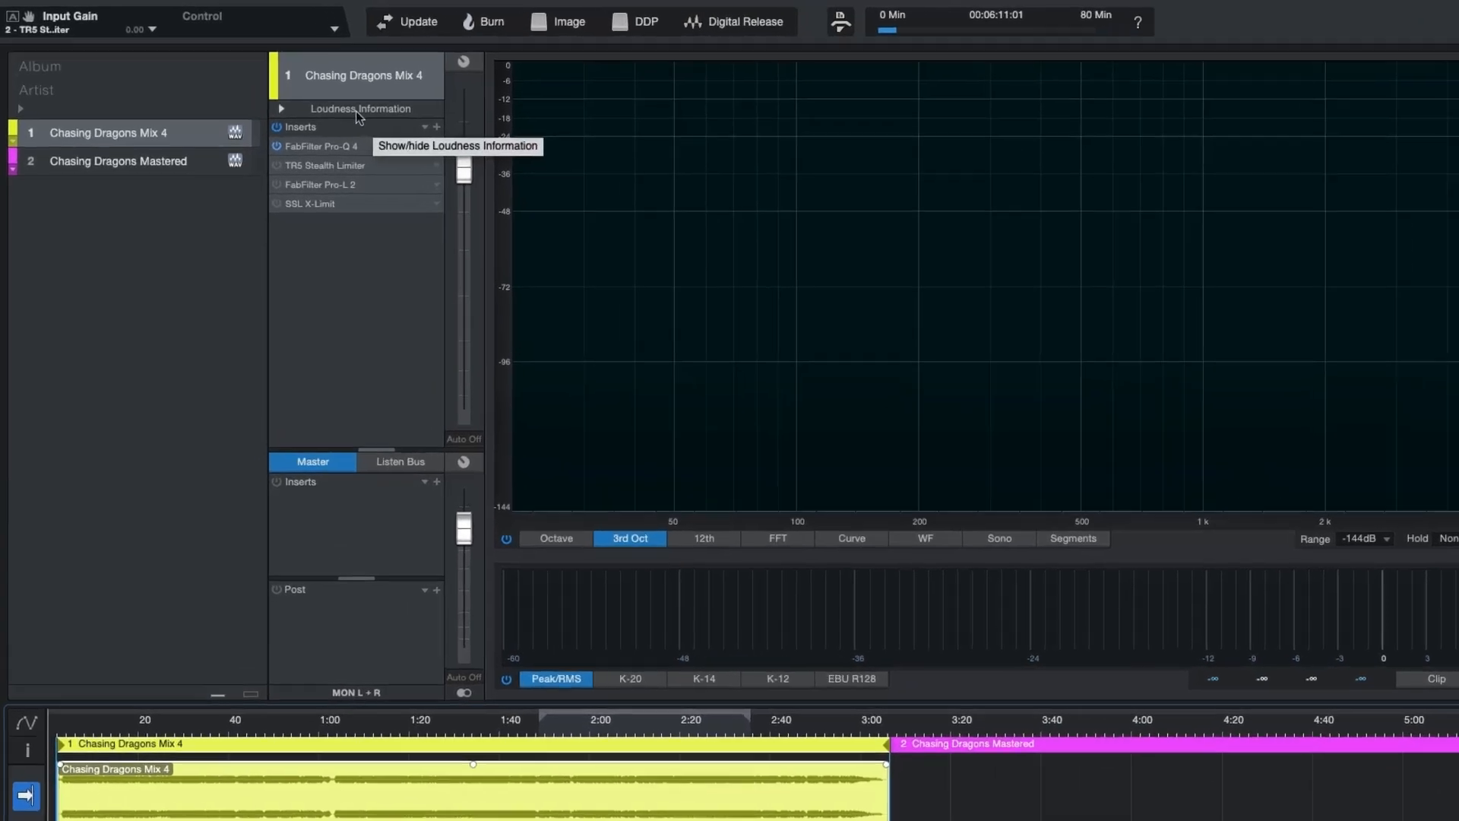
pyautogui.click(280, 108)
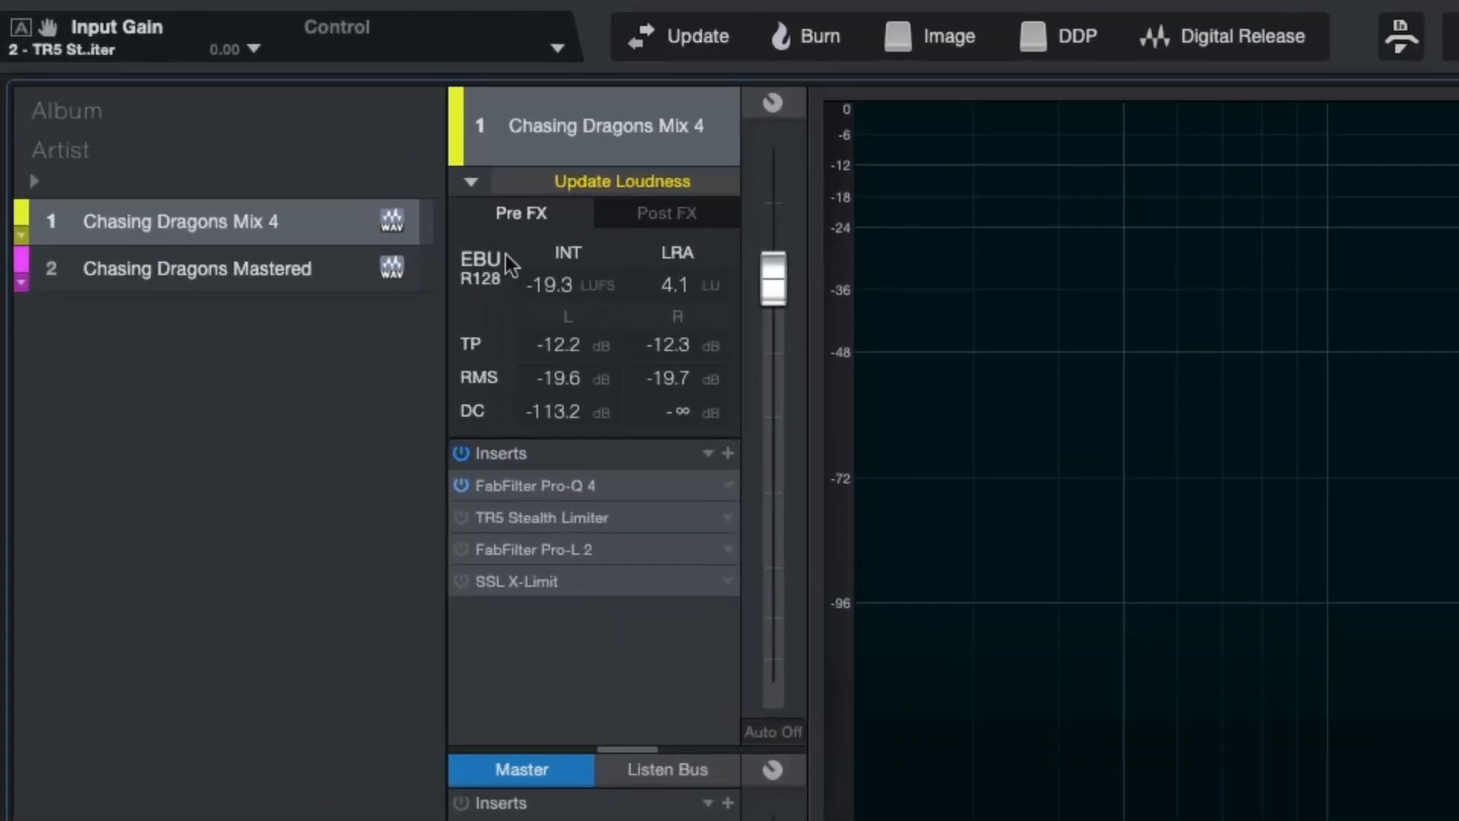
pyautogui.moveTo(600, 258)
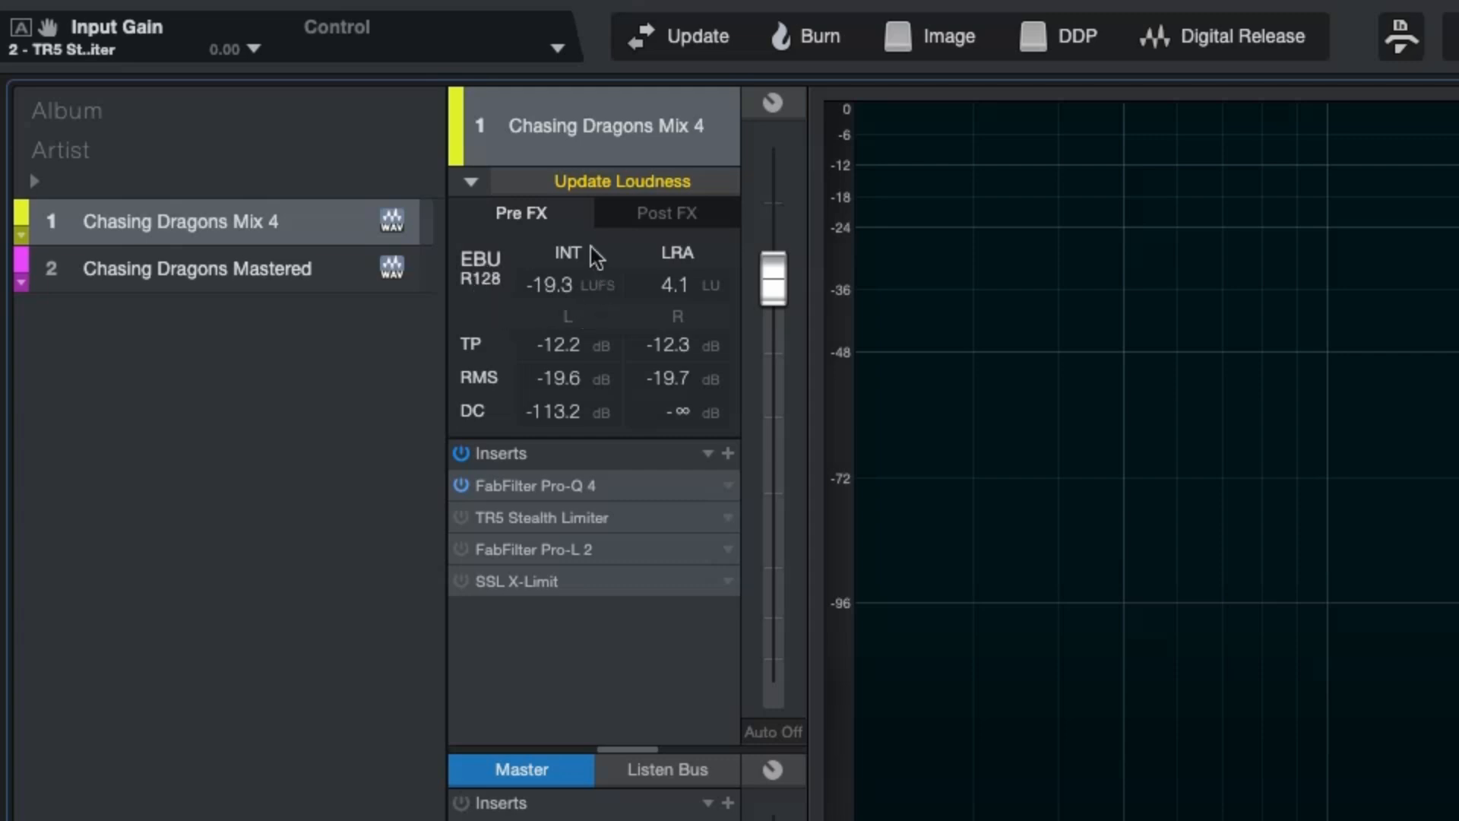
pyautogui.moveTo(526, 310)
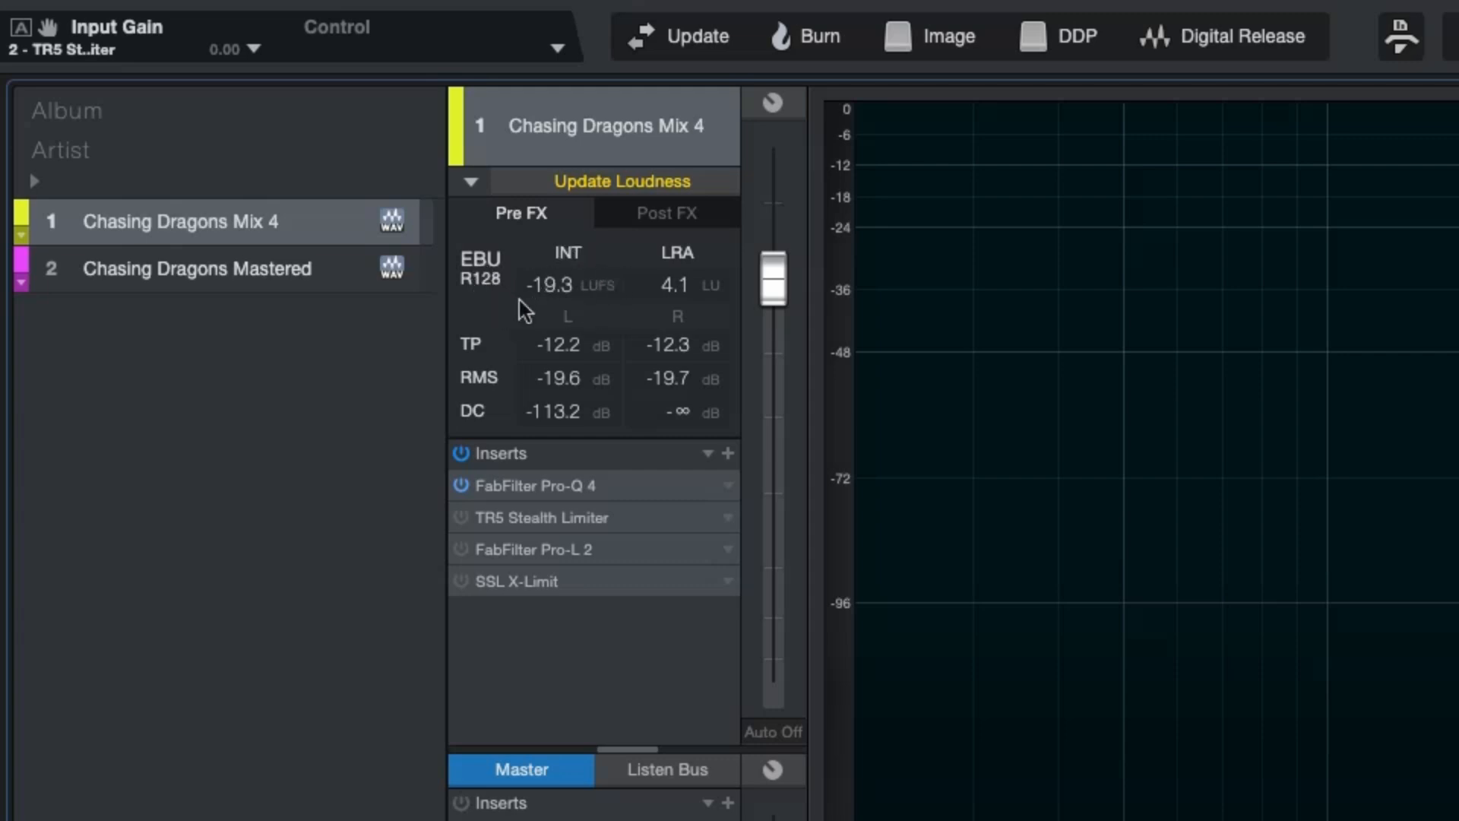
pyautogui.moveTo(600, 244)
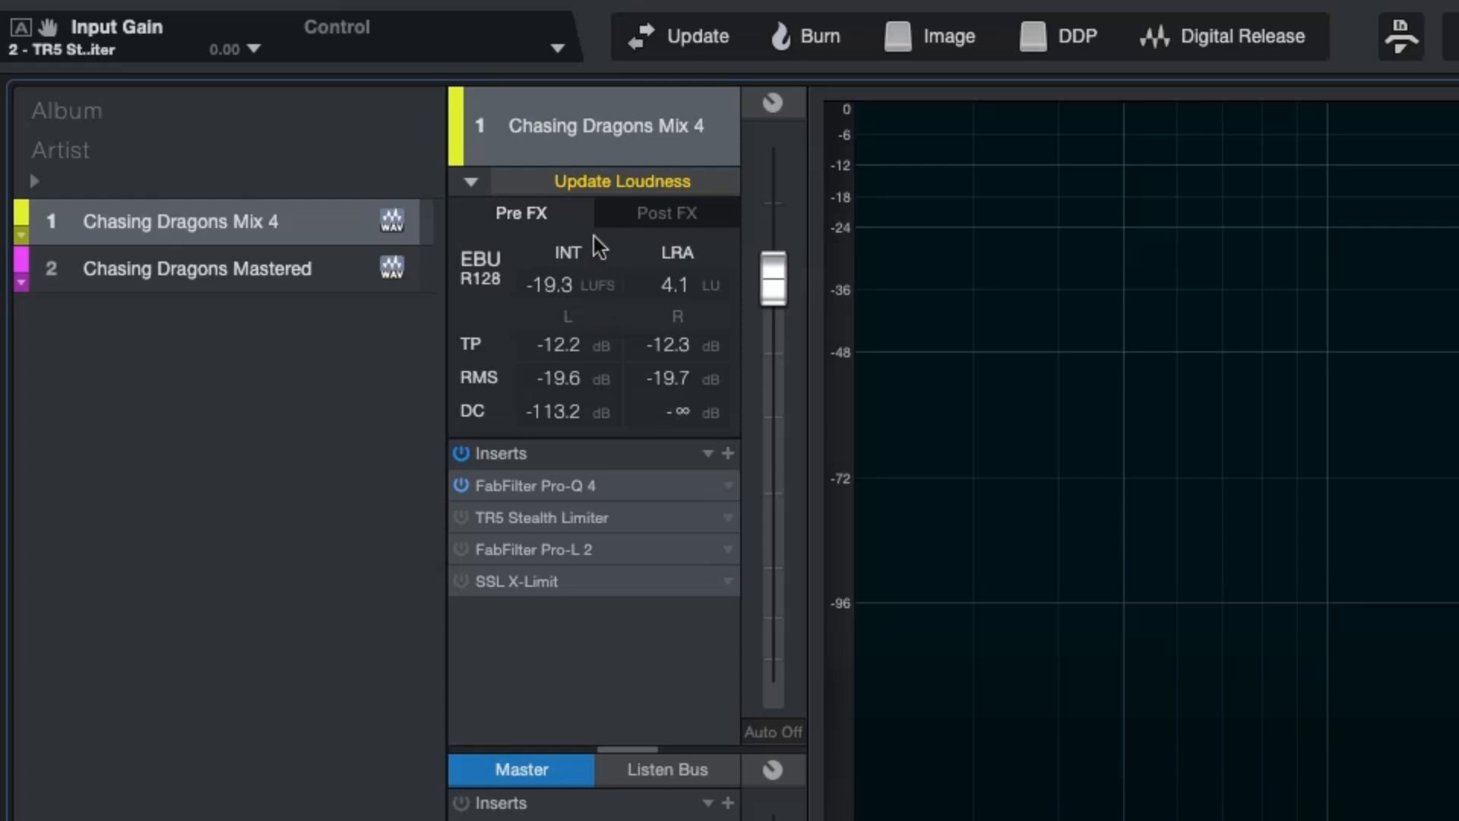
pyautogui.moveTo(613, 296)
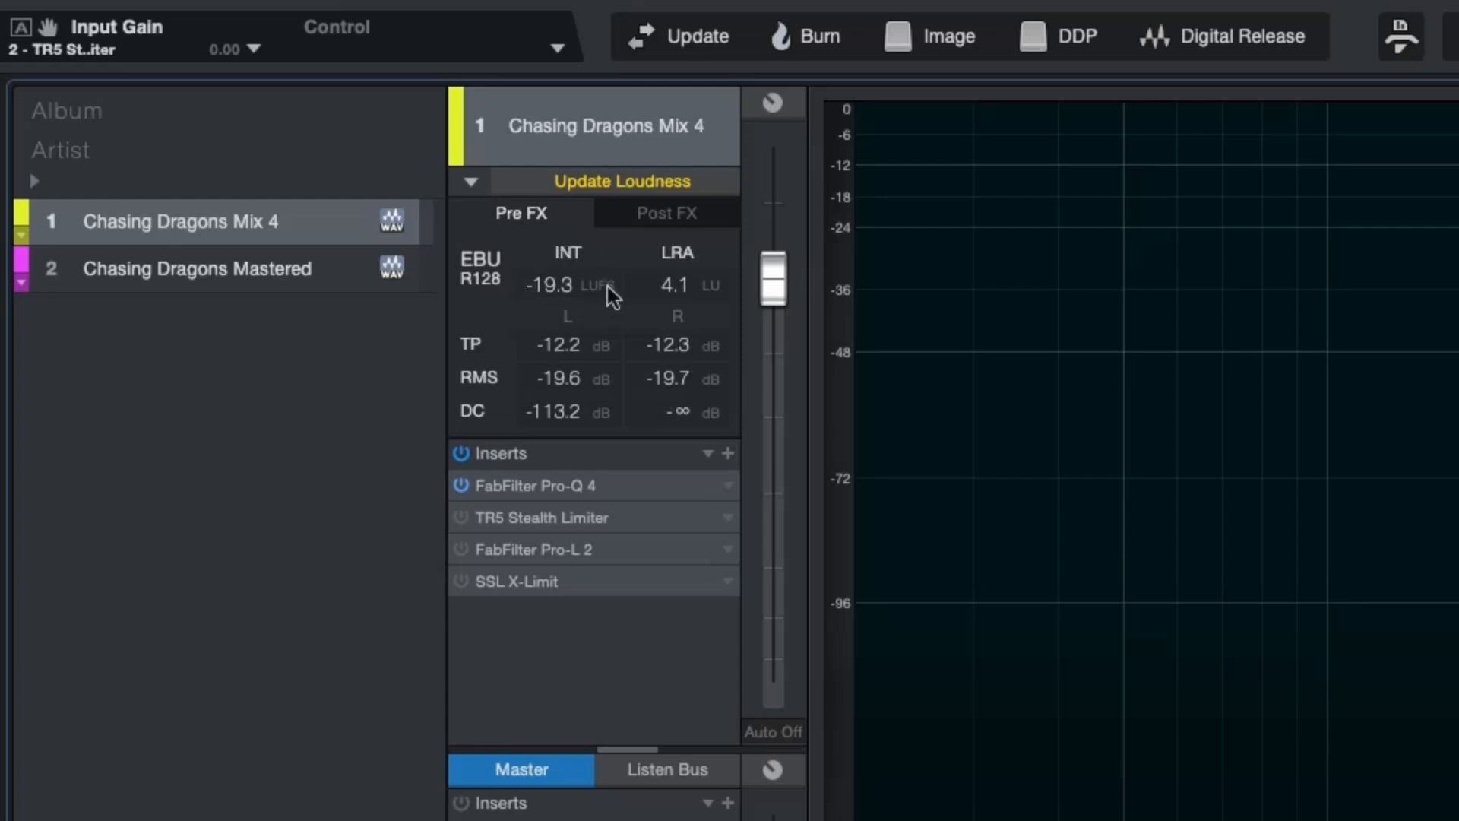
pyautogui.moveTo(493, 369)
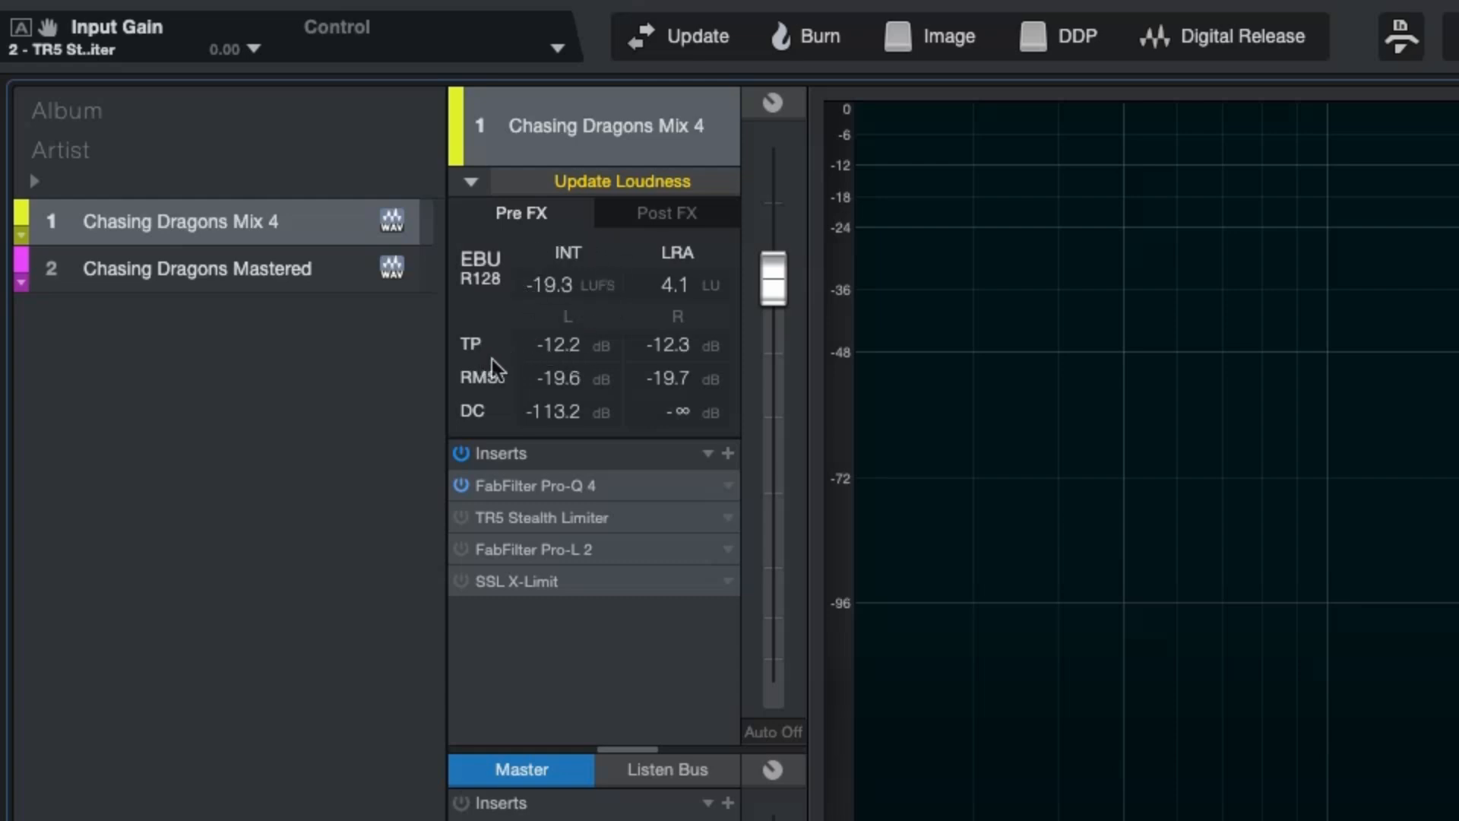
pyautogui.moveTo(570, 362)
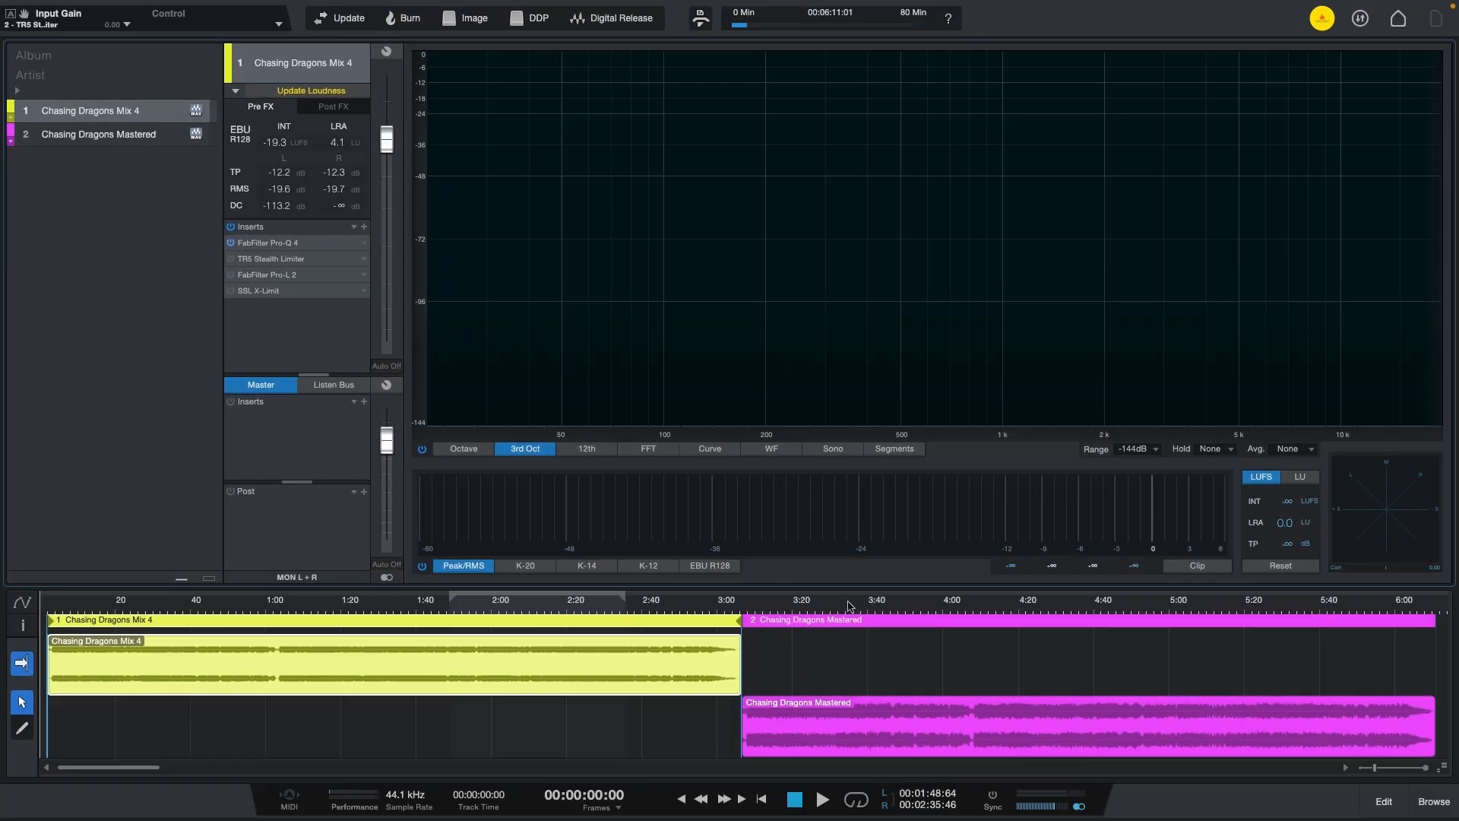
pyautogui.click(97, 134)
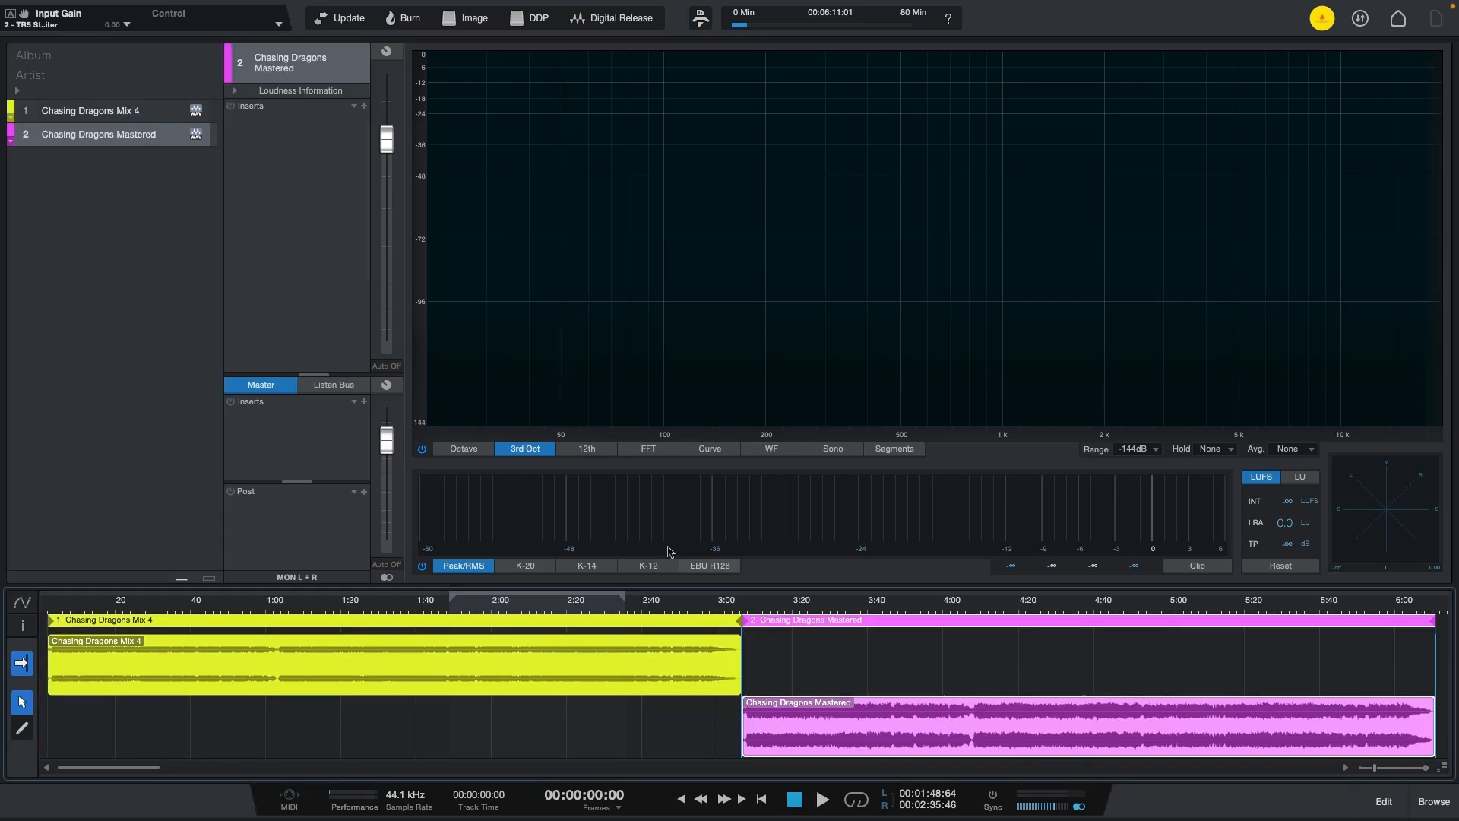
pyautogui.click(236, 89)
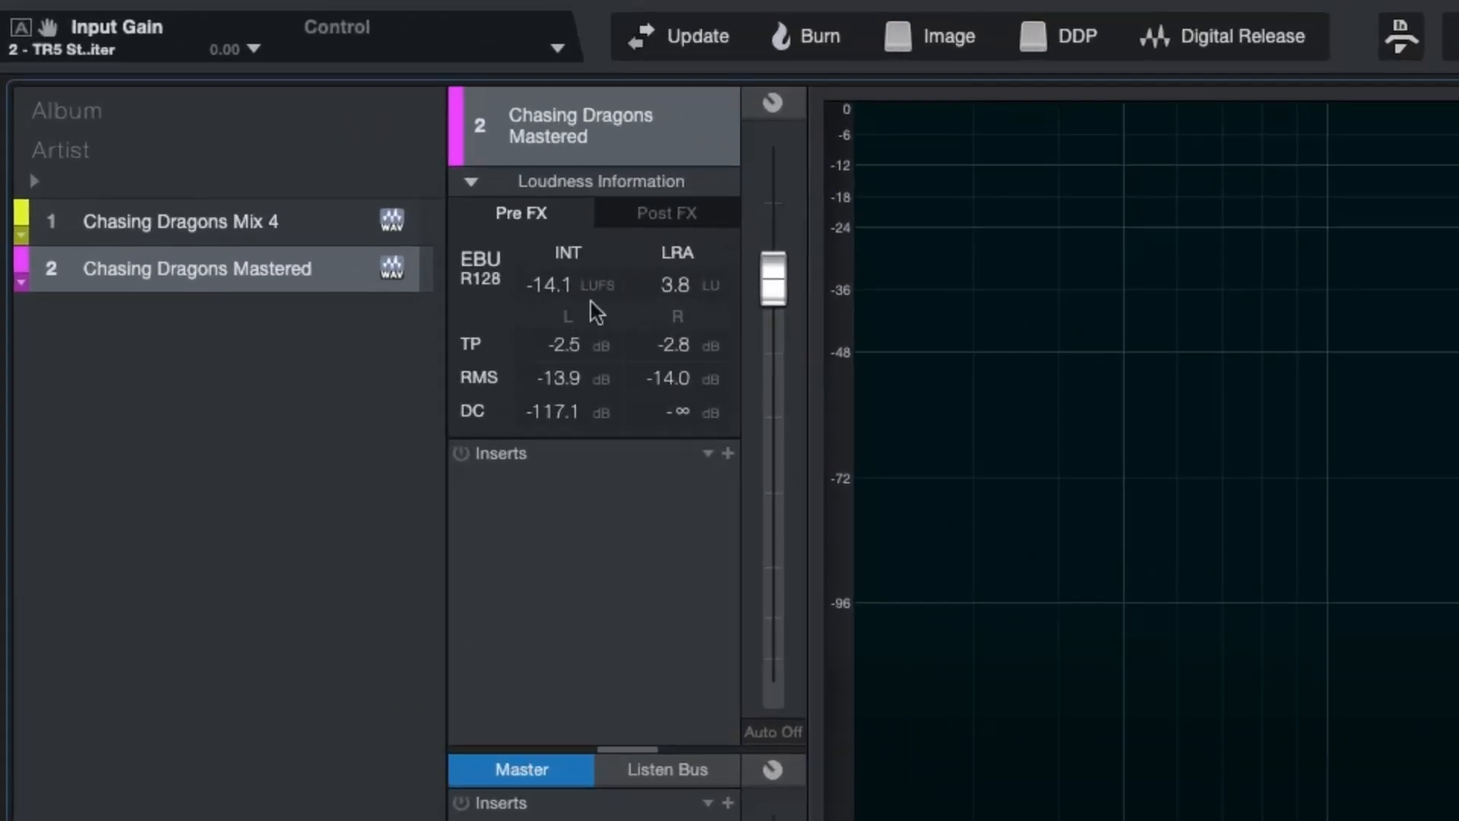
pyautogui.moveTo(620, 267)
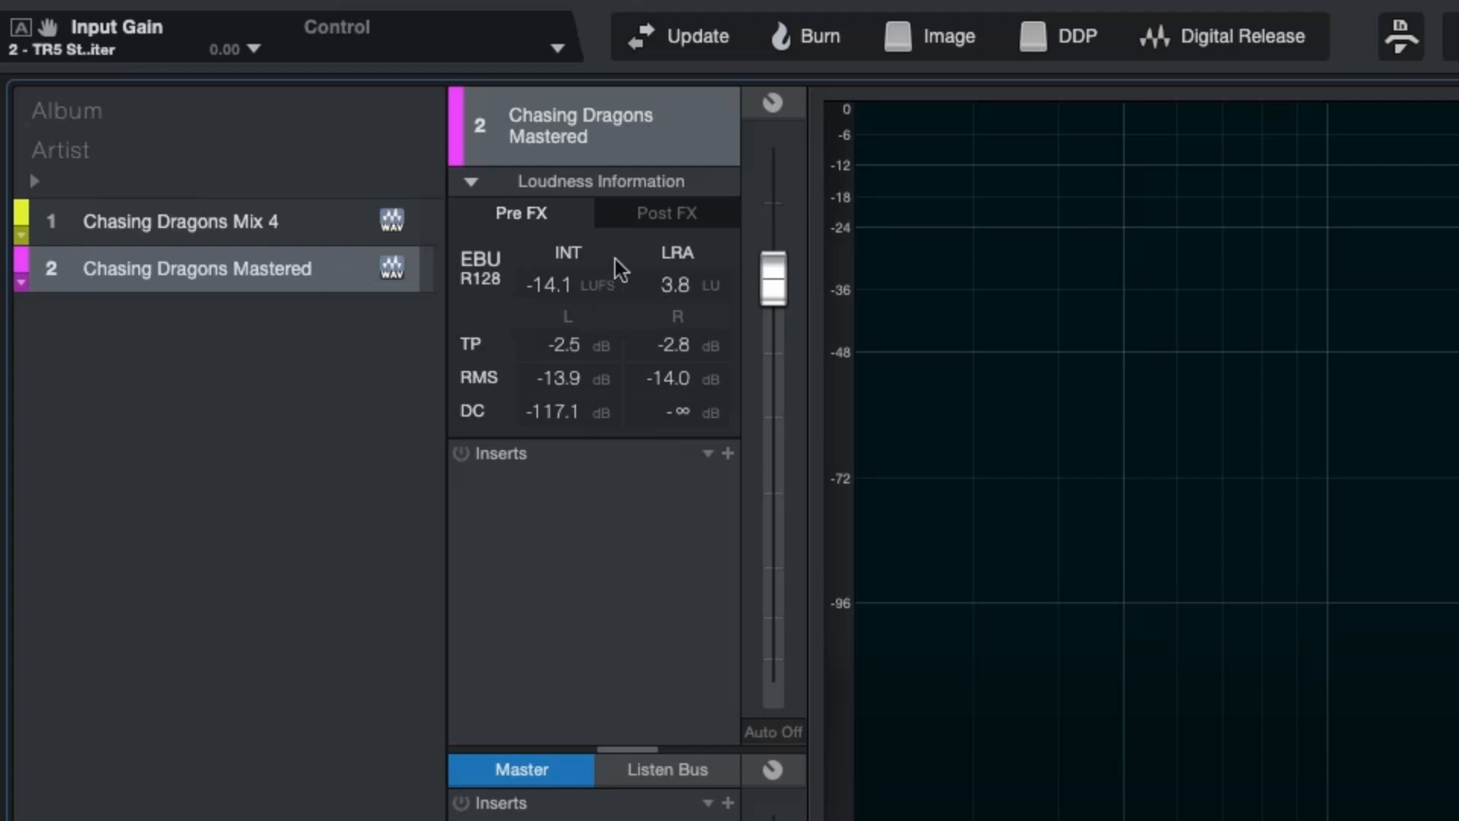
pyautogui.moveTo(614, 291)
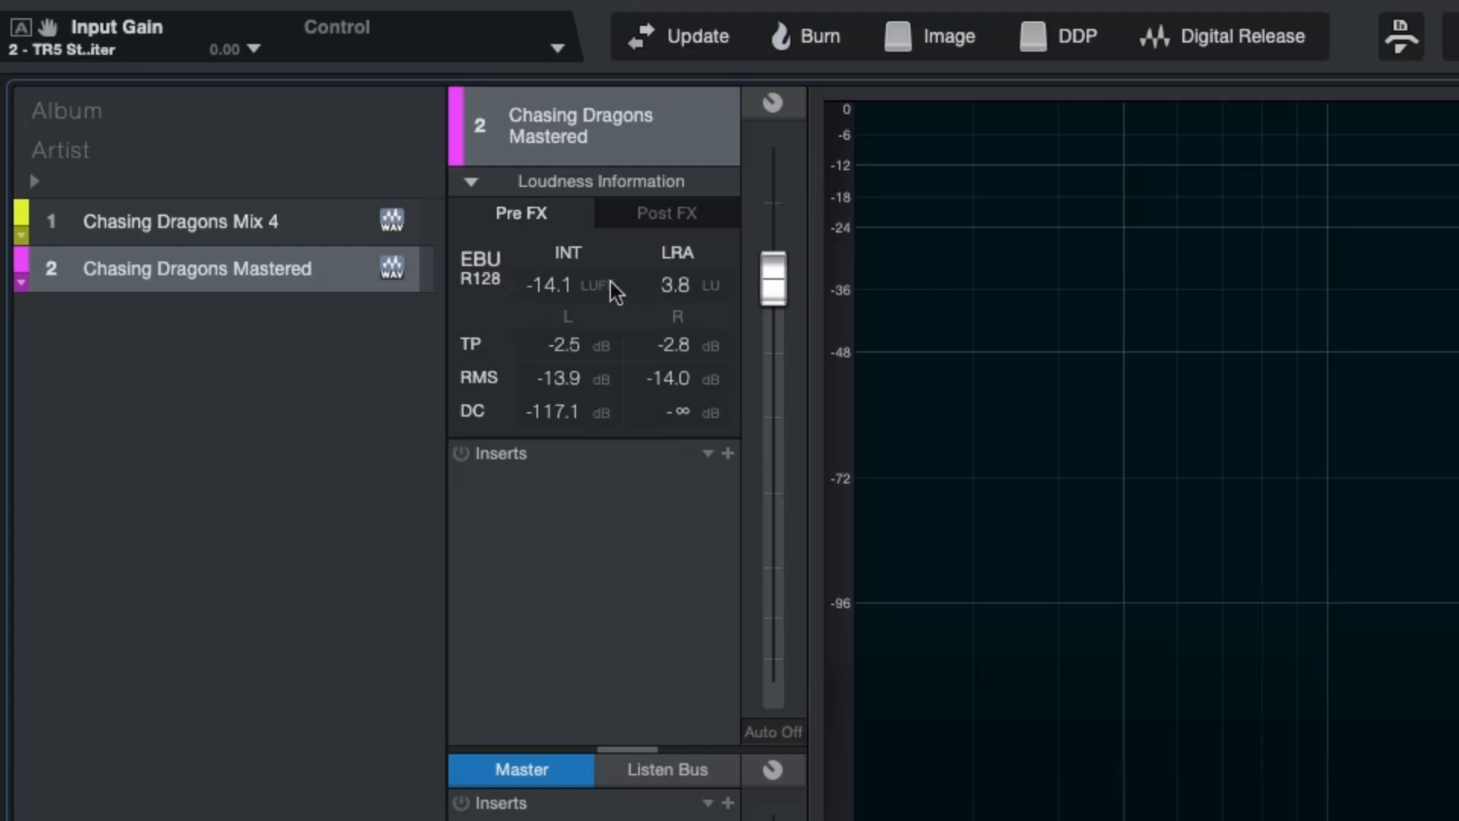
pyautogui.moveTo(602, 310)
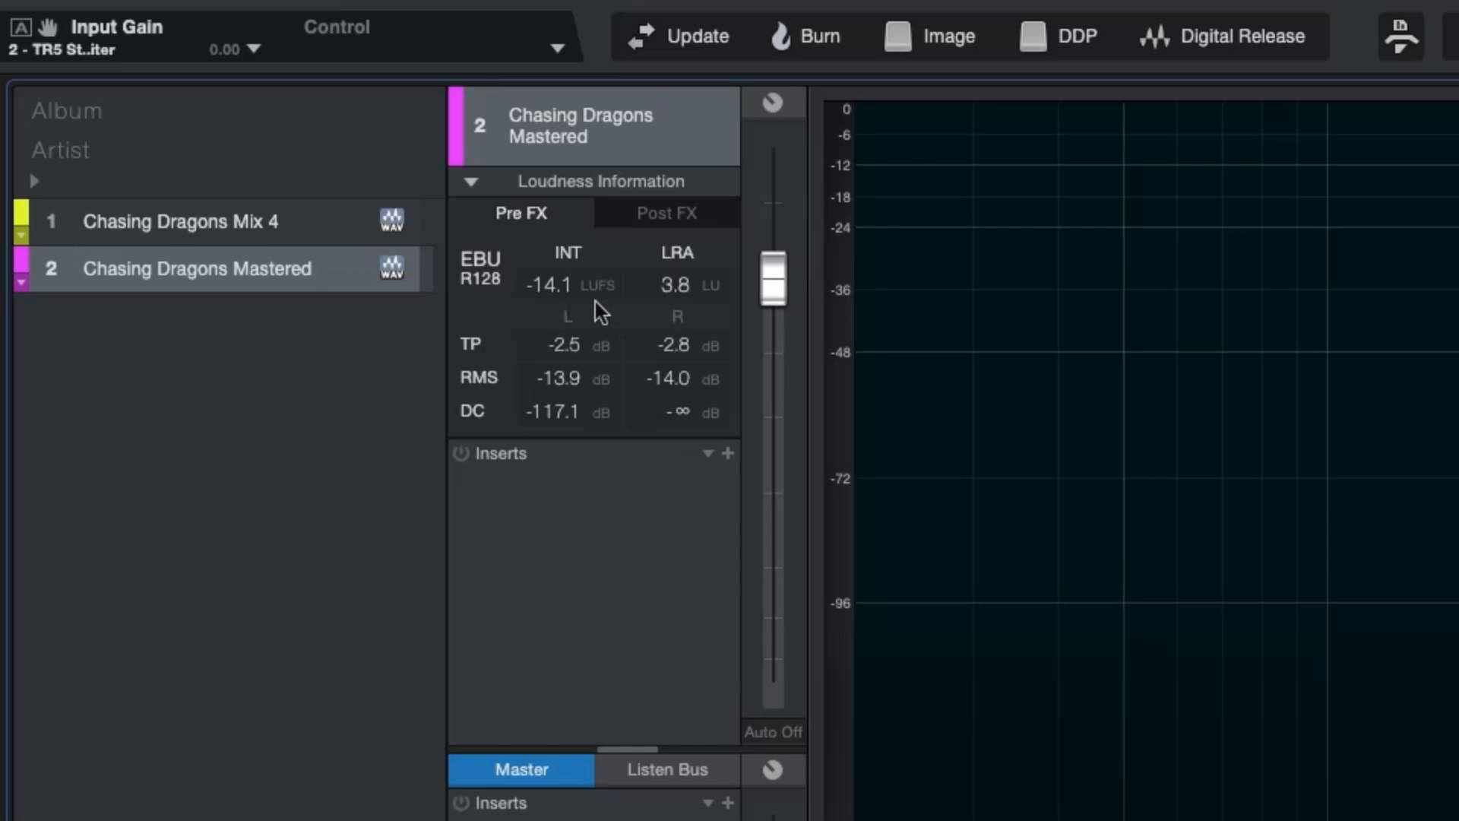
pyautogui.moveTo(523, 362)
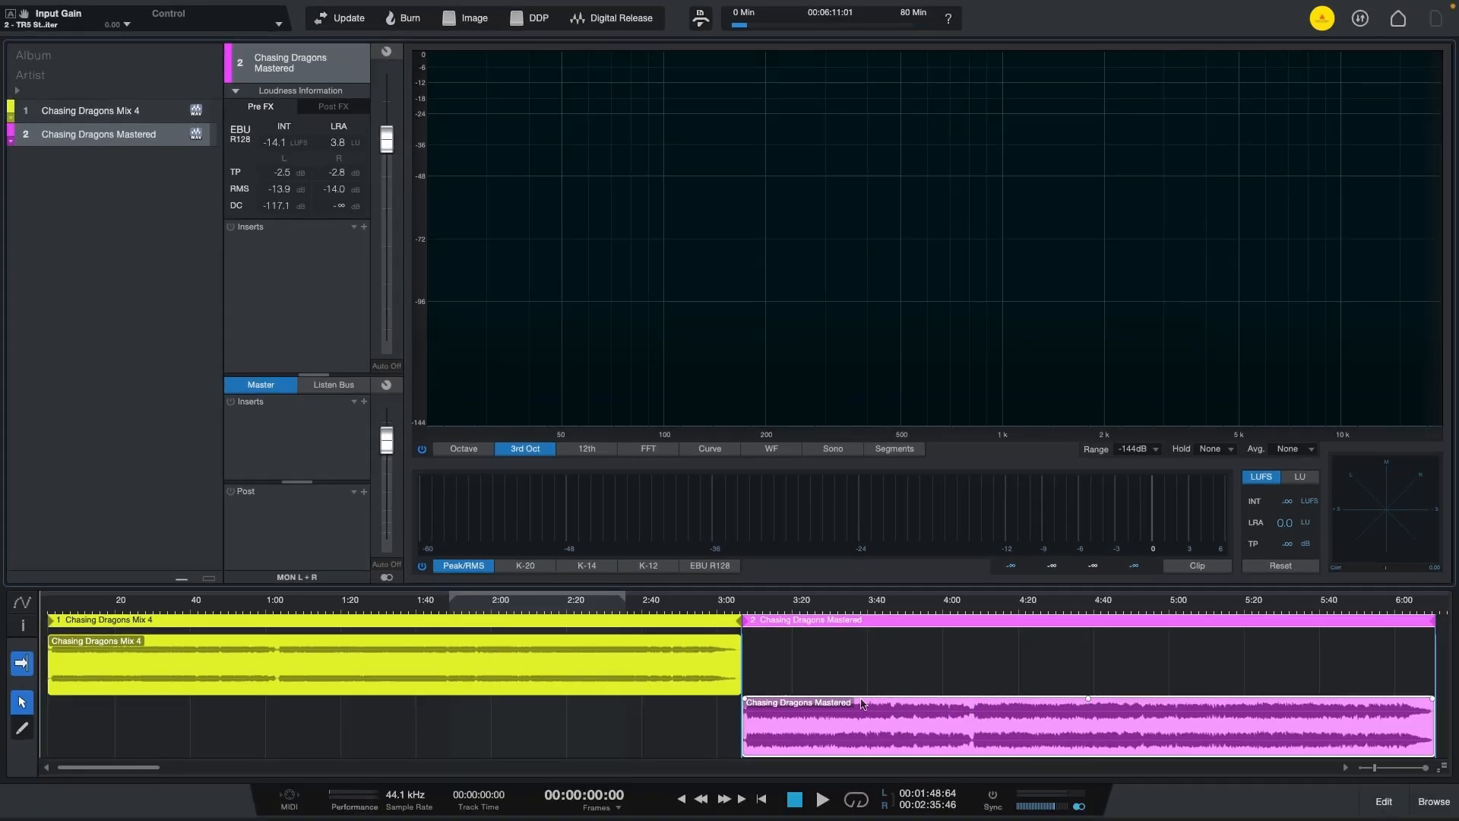
# Play the mastered track from about 4:07, then reselect Chasing Dragons Mix 4 with its readings.
pyautogui.click(450, 644)
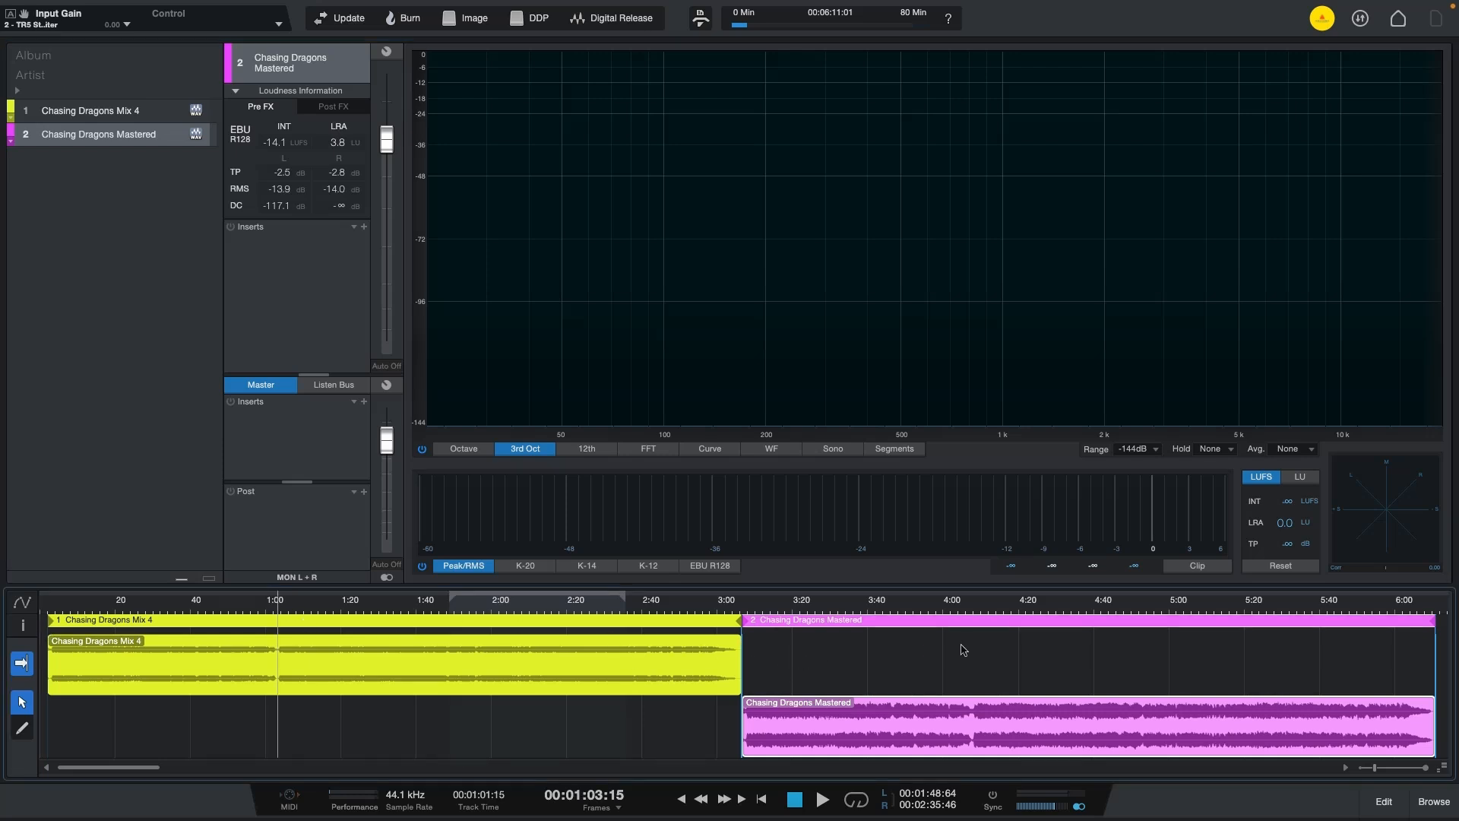
pyautogui.moveTo(472, 624)
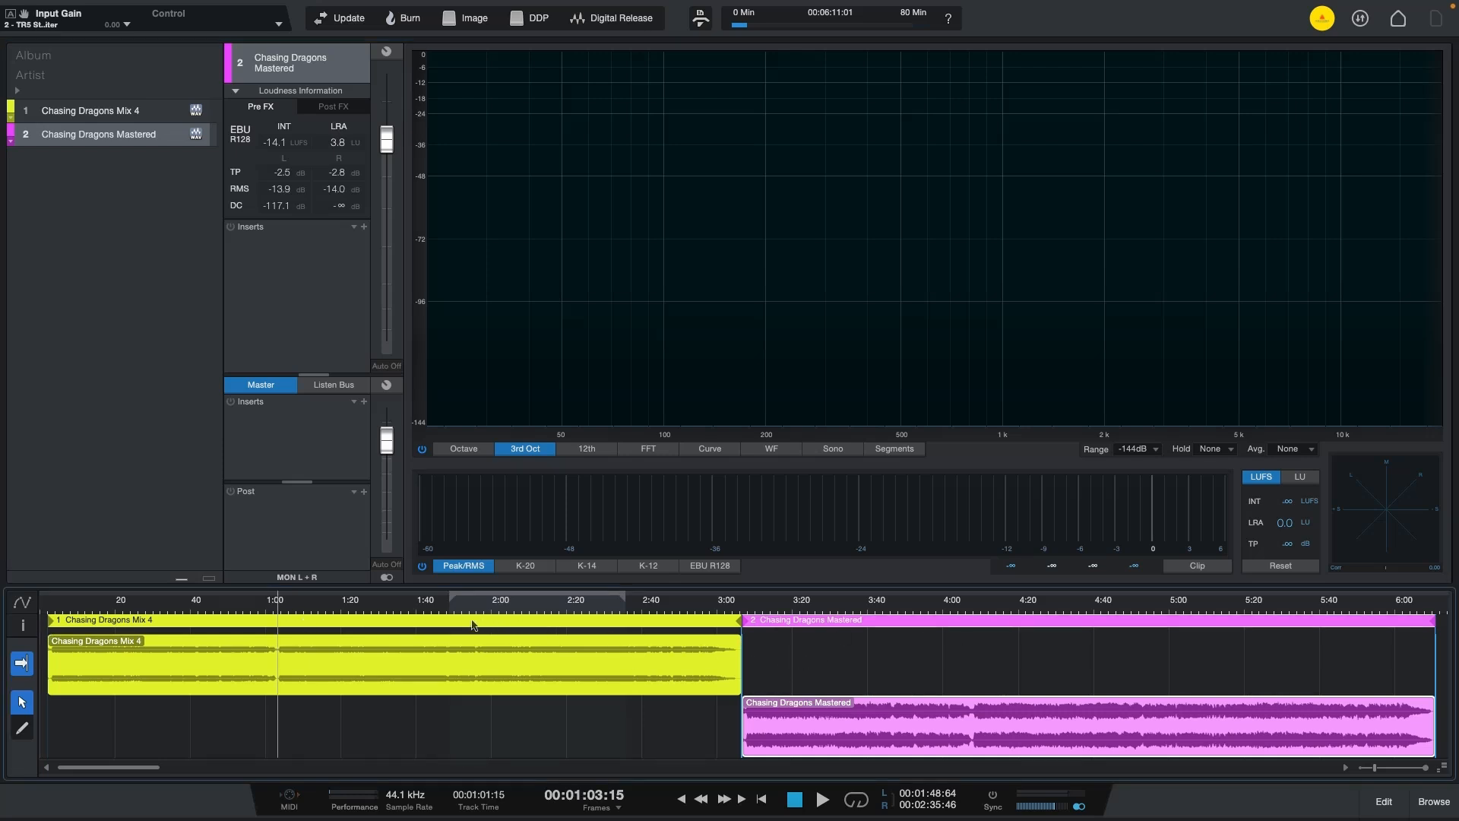
pyautogui.moveTo(456, 626)
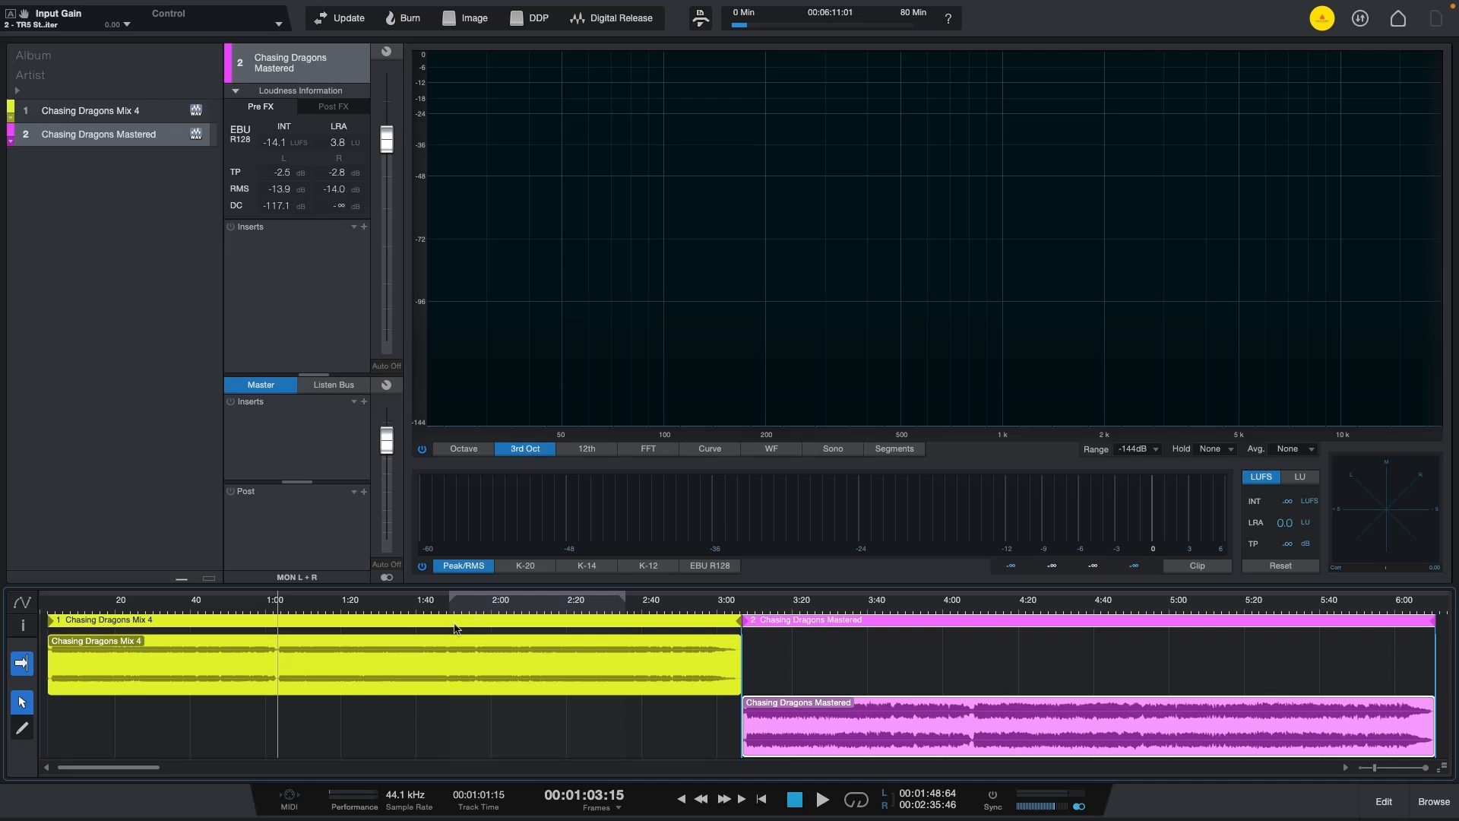
pyautogui.click(819, 798)
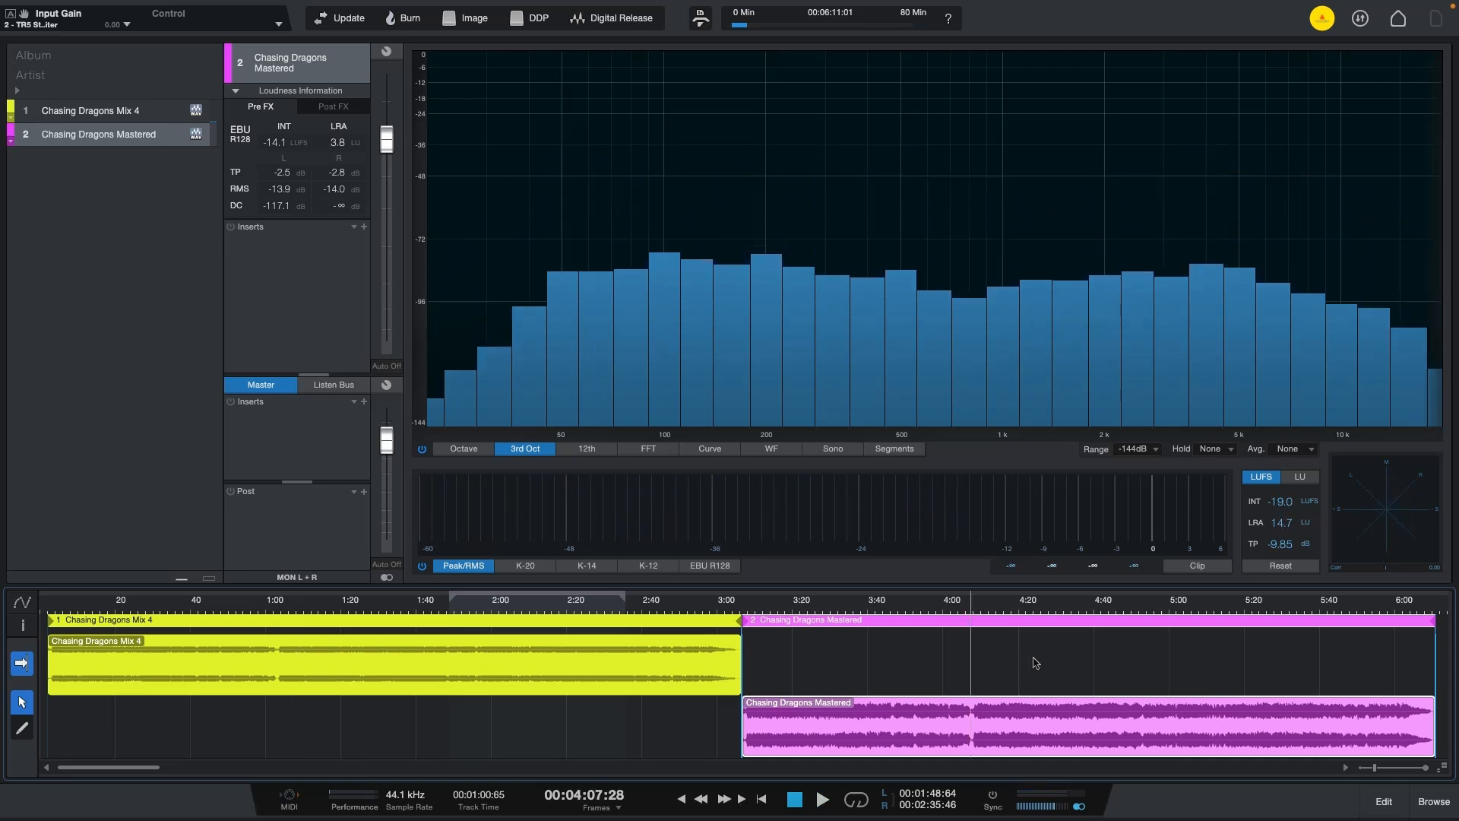
pyautogui.click(821, 798)
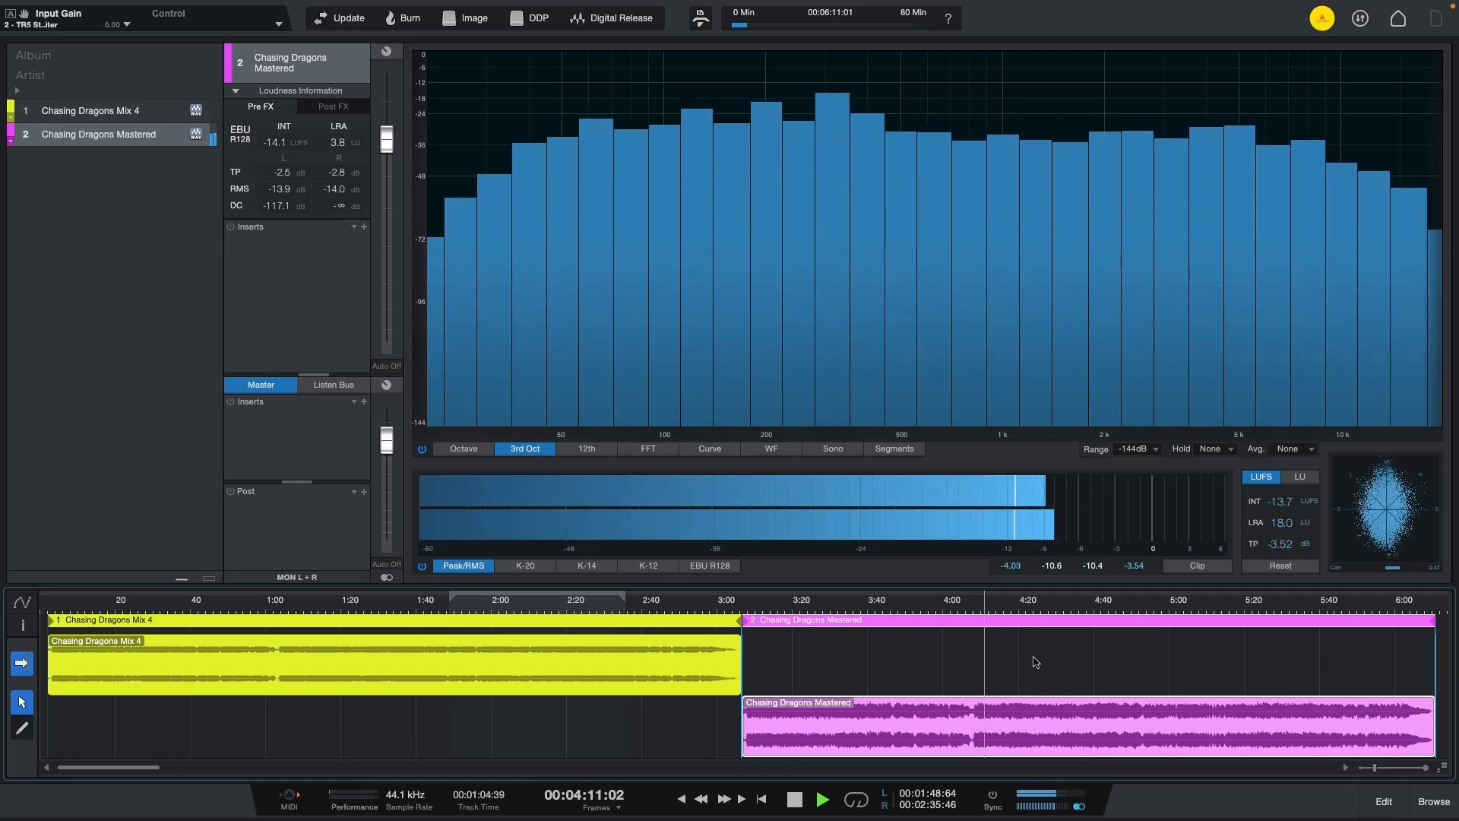
pyautogui.click(819, 798)
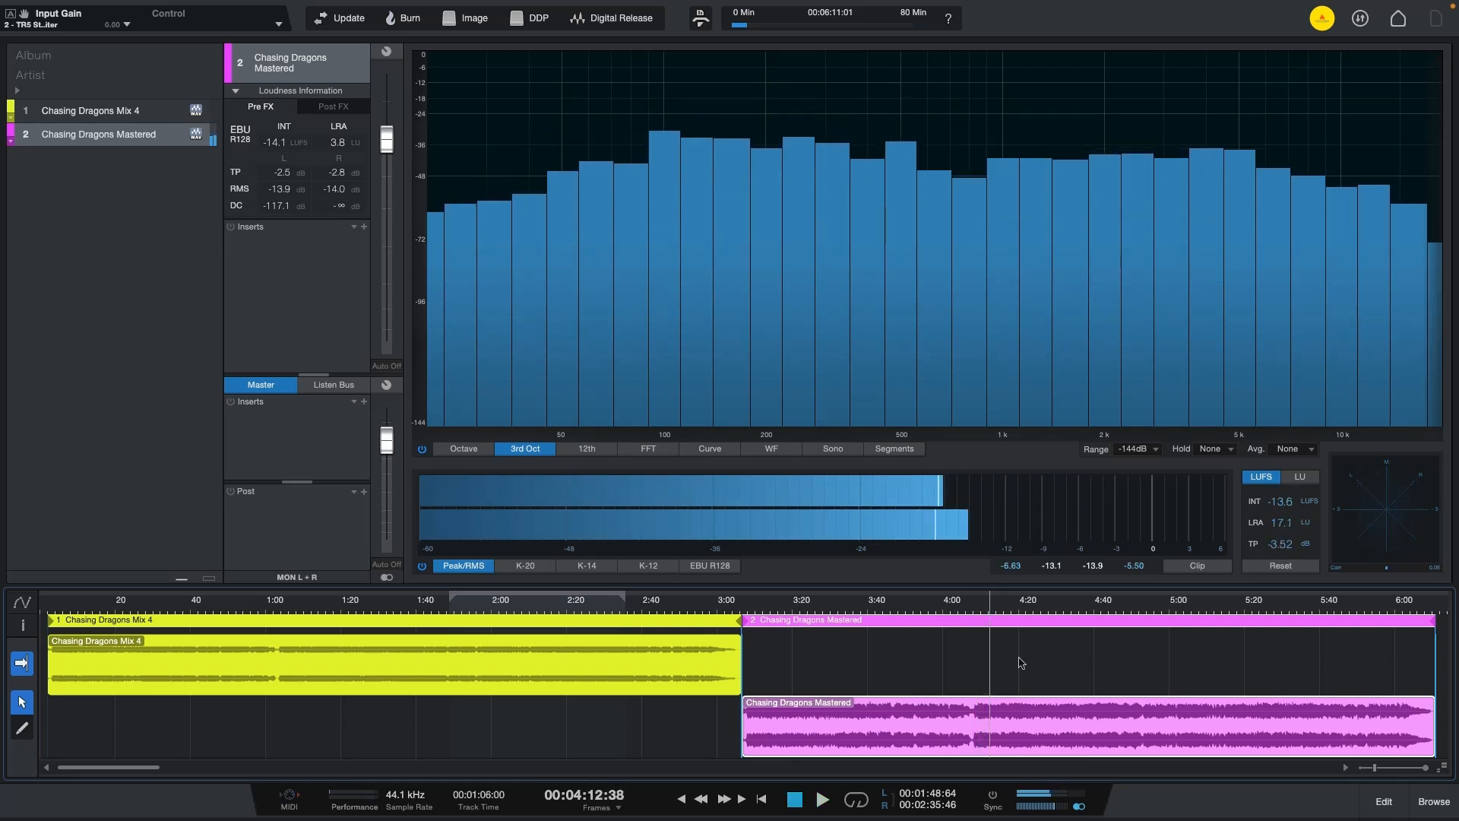
pyautogui.click(236, 90)
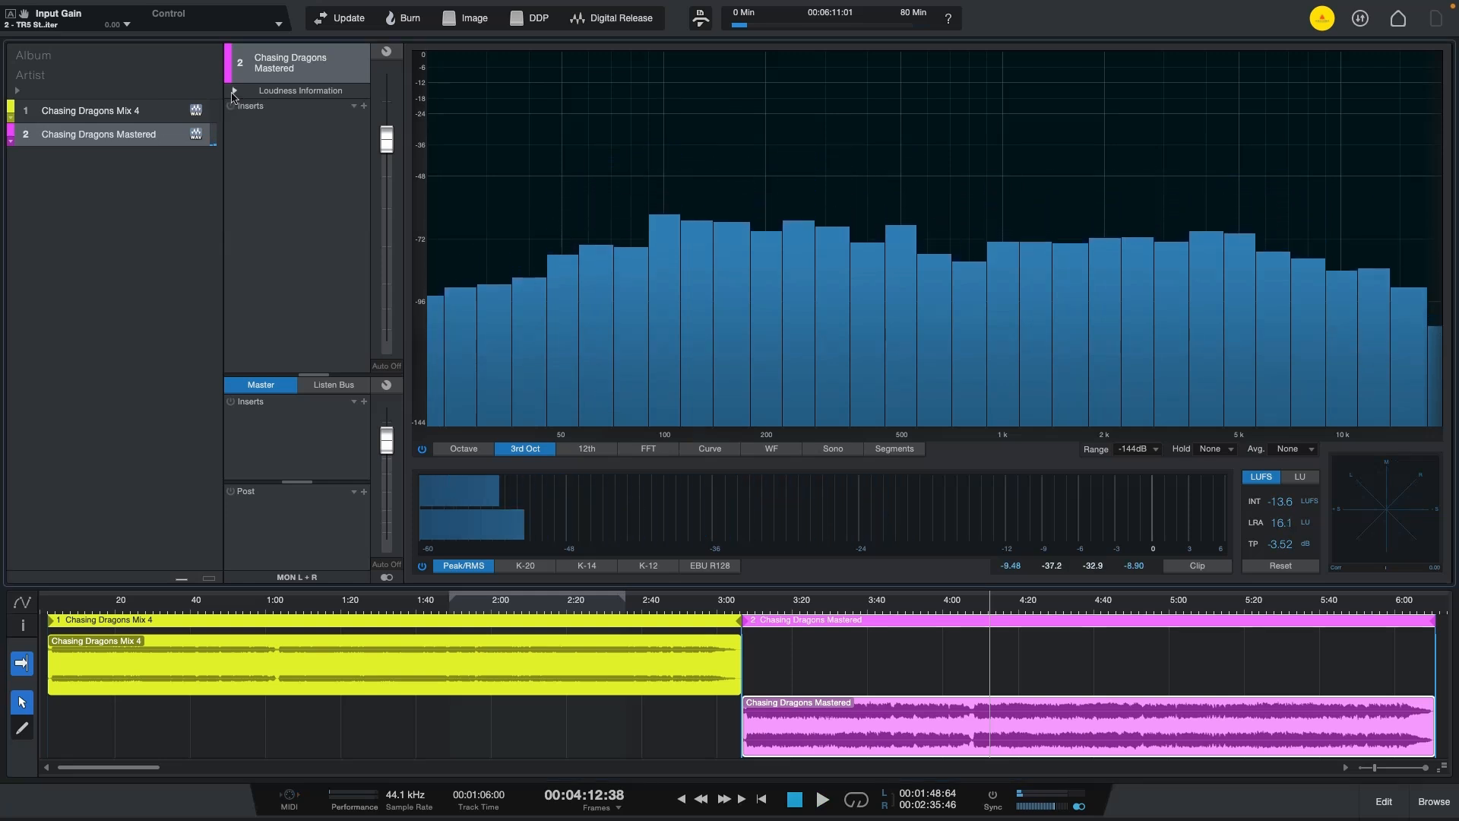
pyautogui.click(90, 109)
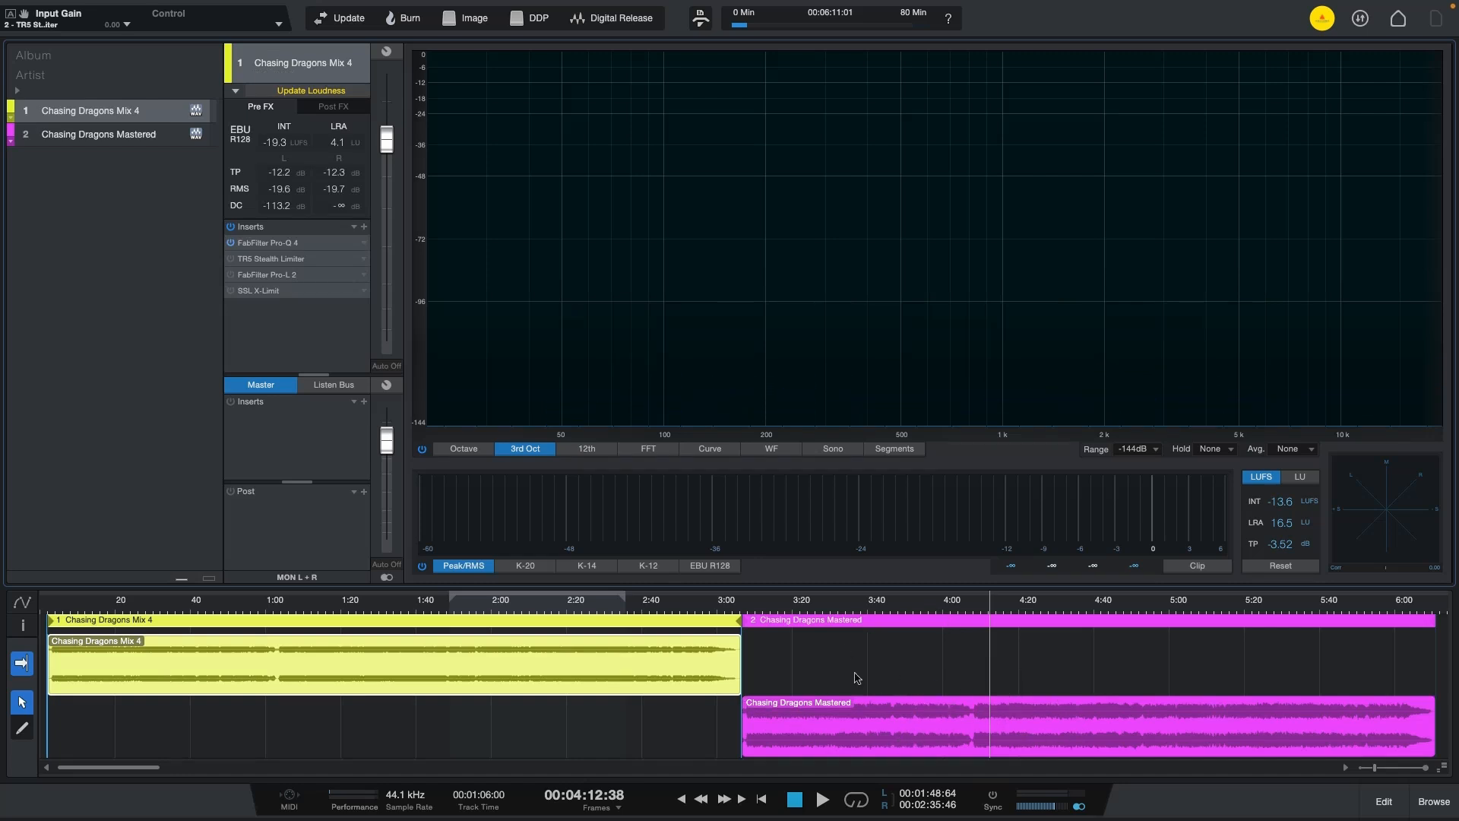
# Open the FabFilter Pro-Q 4 editor from the Mix 4 insert's Edit… option.
pyautogui.click(234, 90)
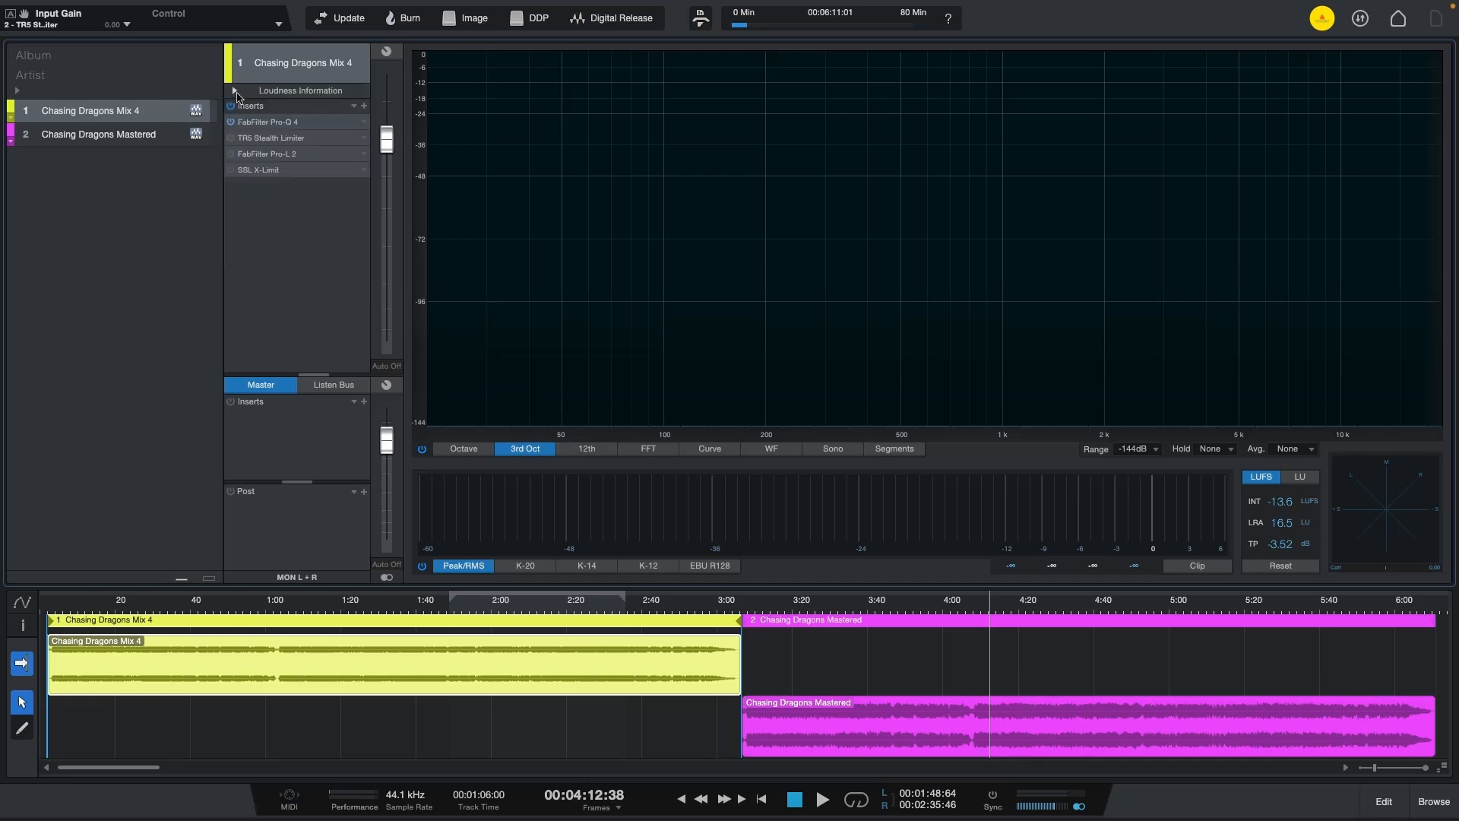
pyautogui.moveTo(248, 109)
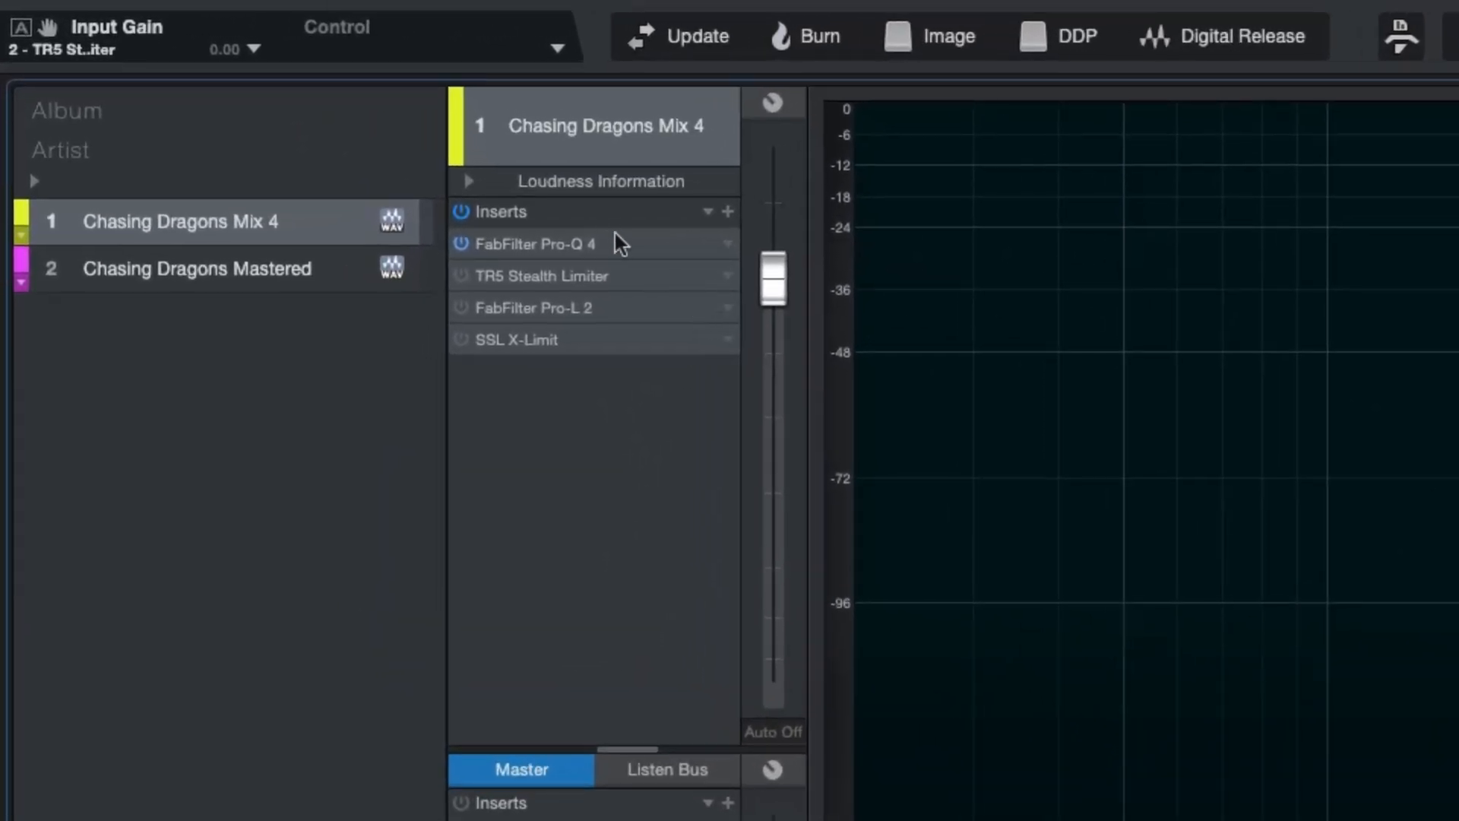
pyautogui.moveTo(652, 258)
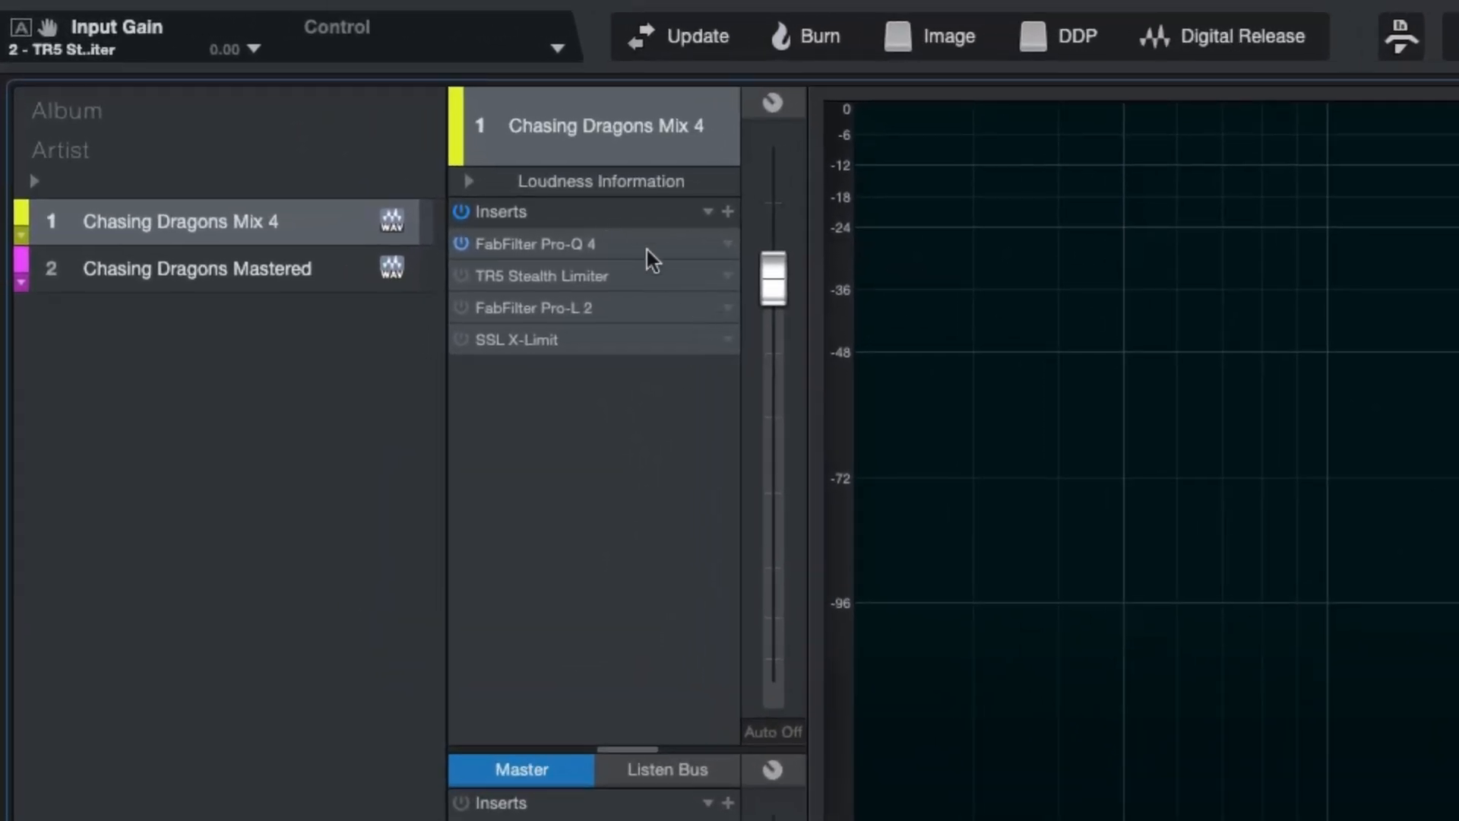
pyautogui.rightClick(558, 243)
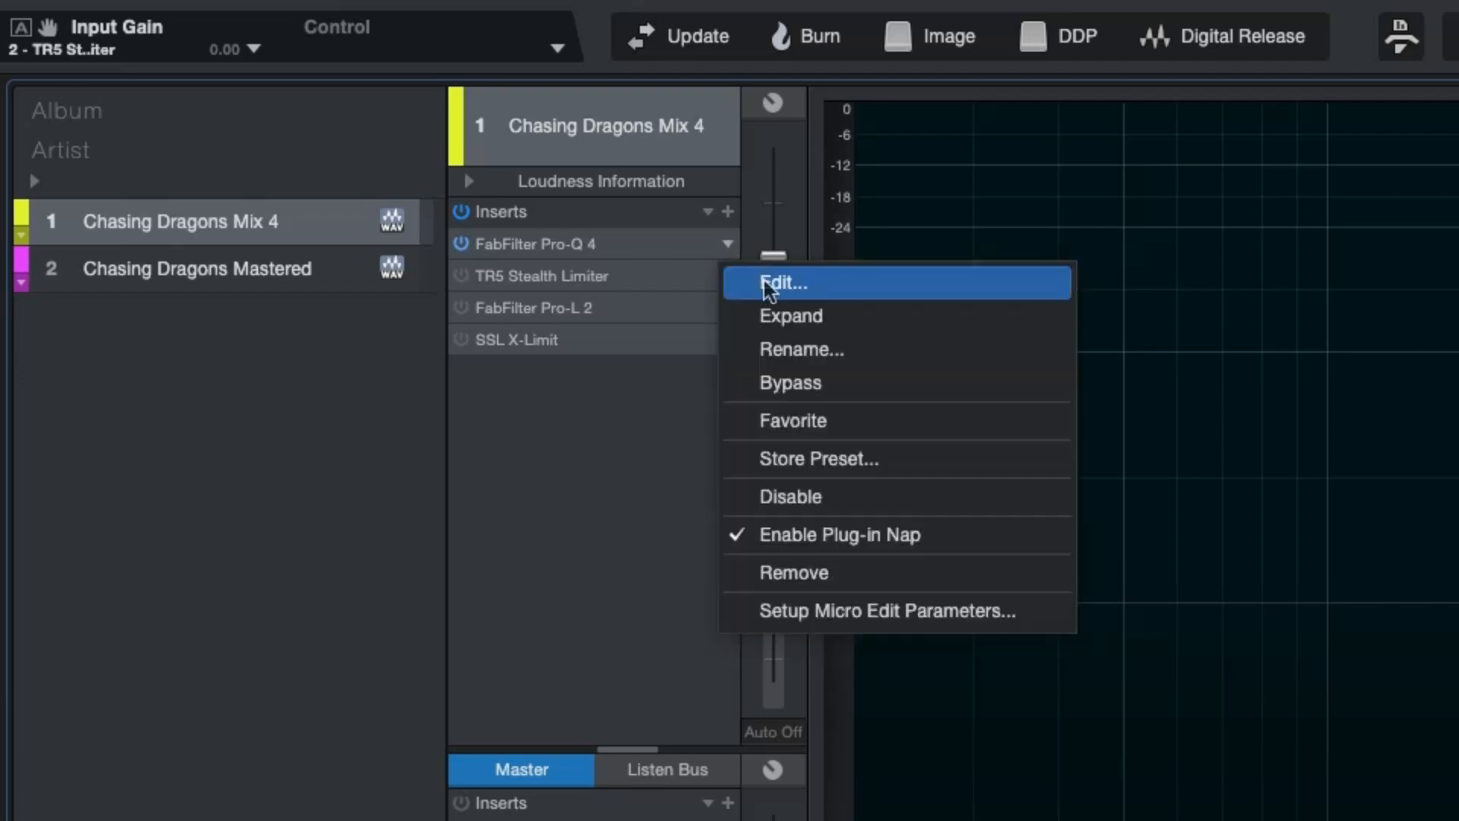
pyautogui.click(785, 284)
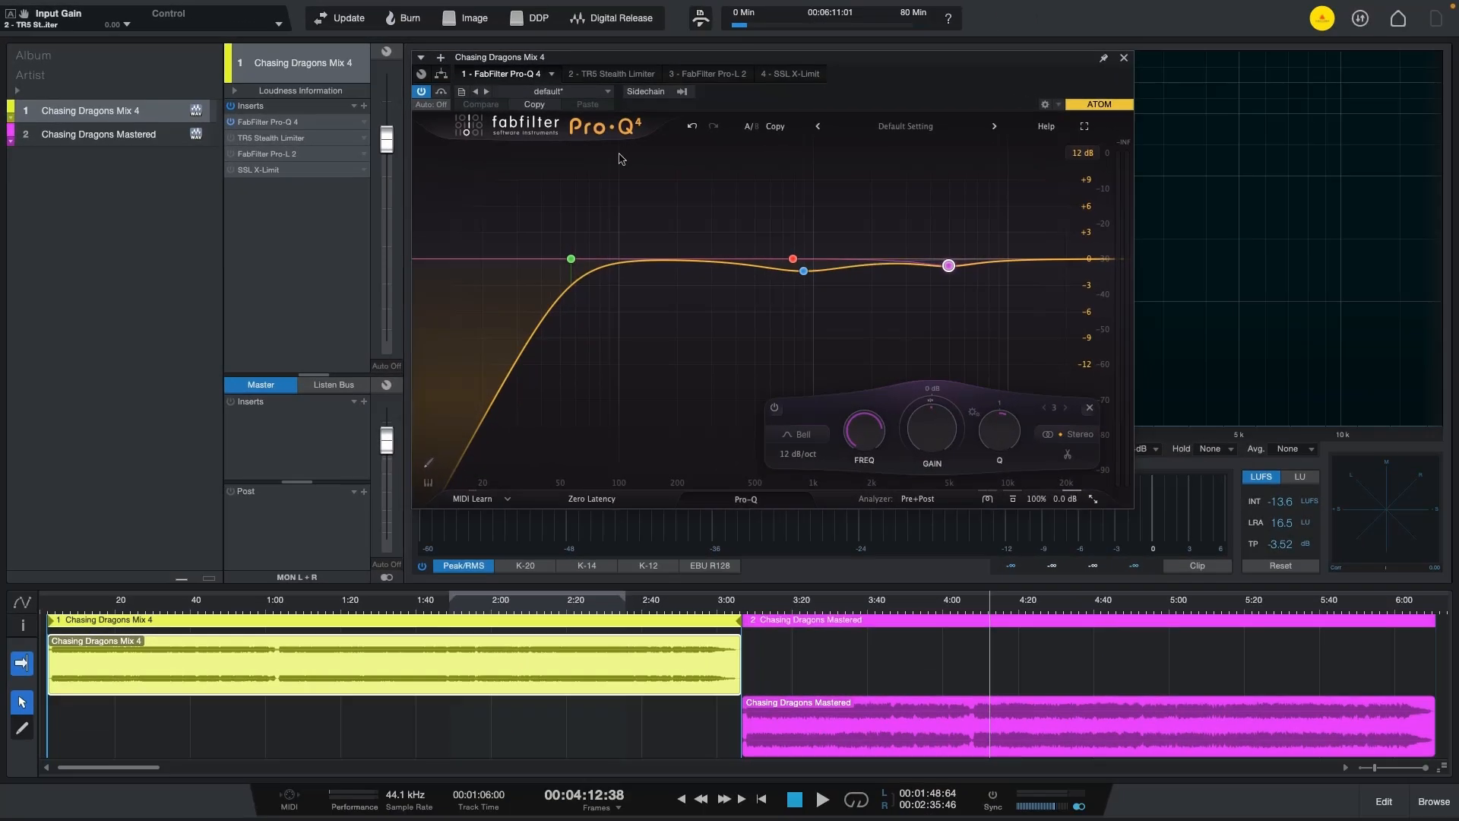
pyautogui.moveTo(652, 267)
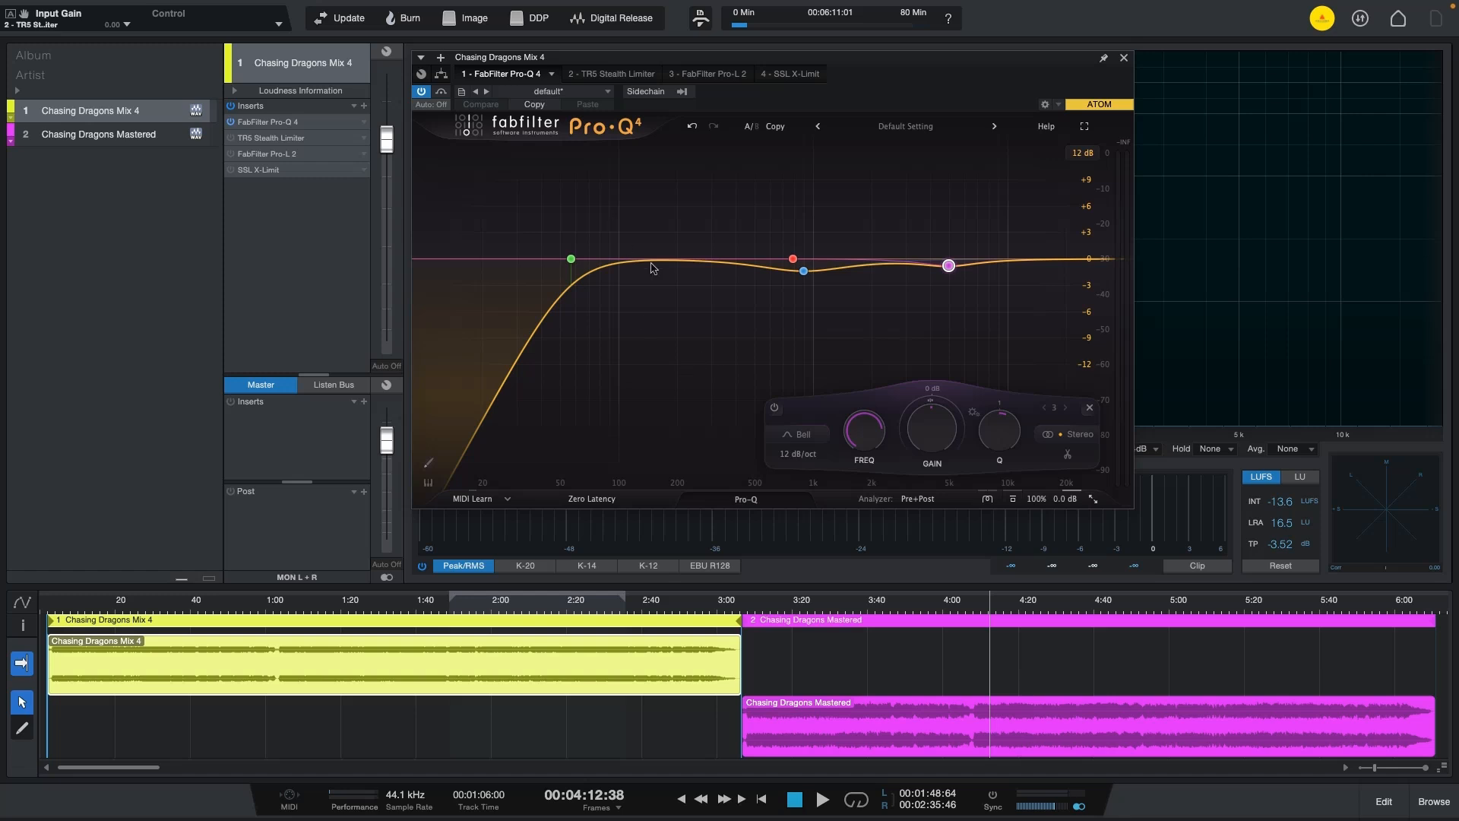
pyautogui.moveTo(611, 675)
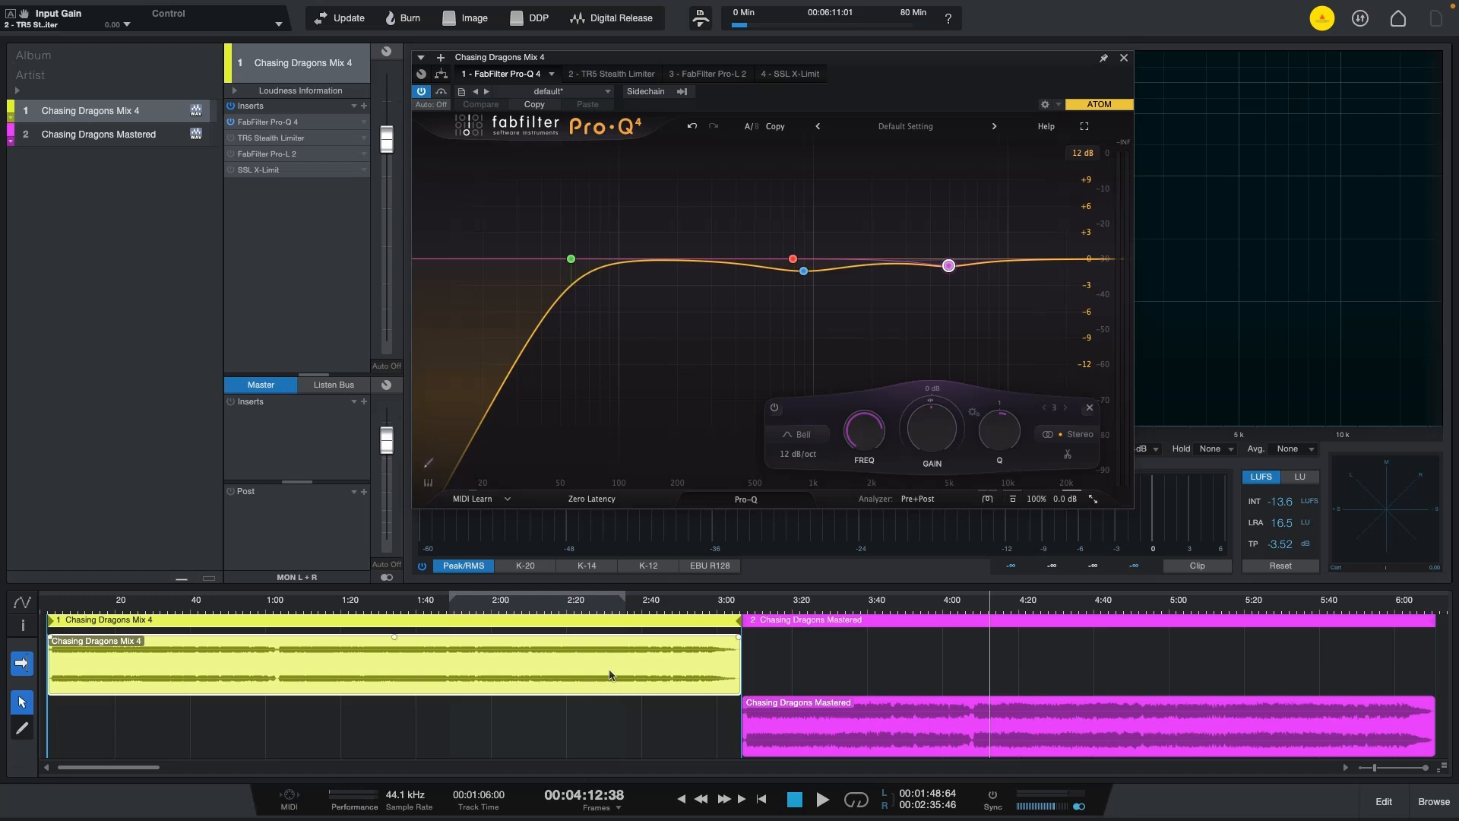
pyautogui.moveTo(640, 390)
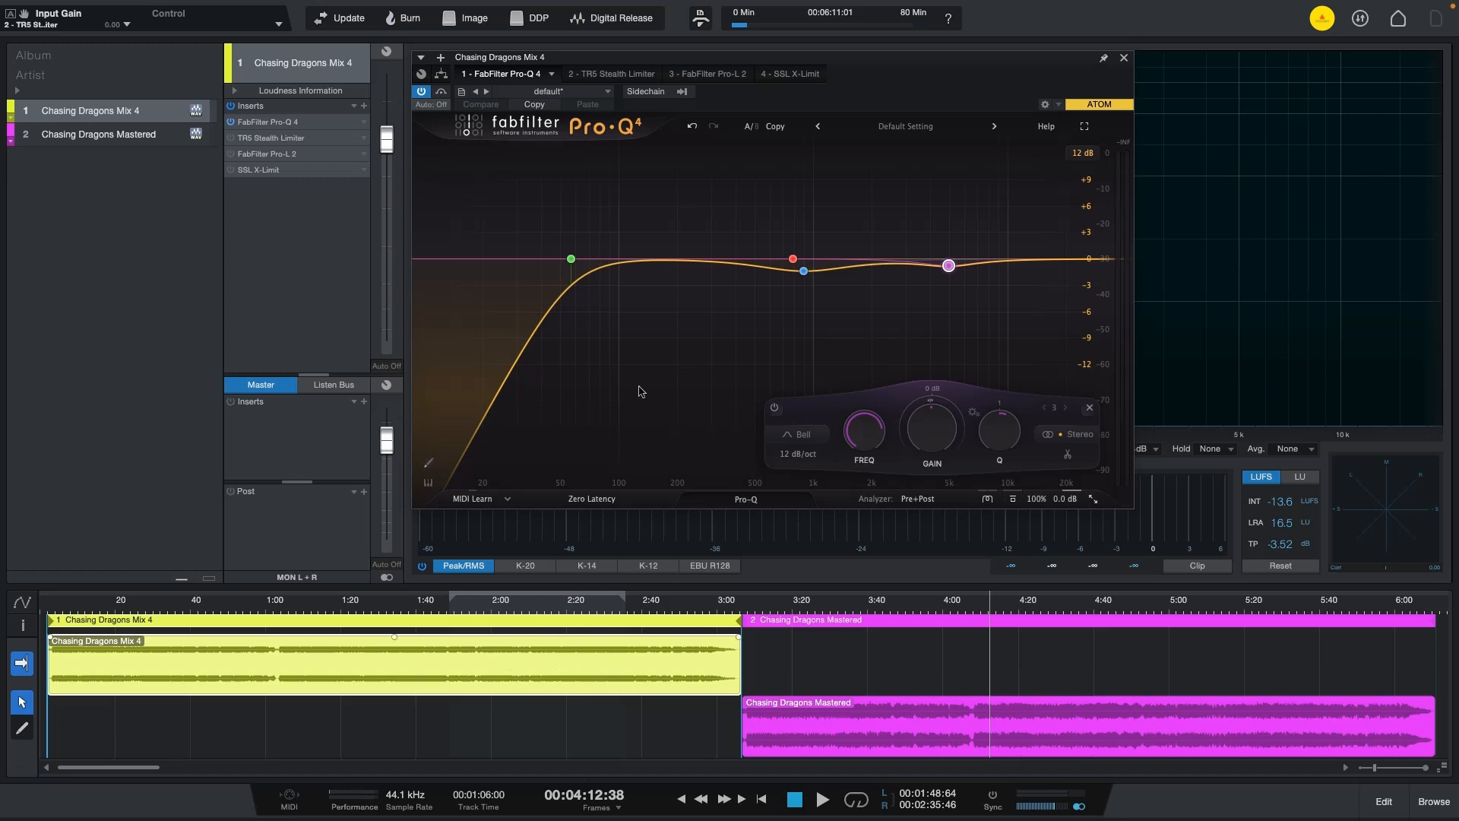
# View the TR5 Stealth Limiter, FabFilter Pro-L 2 and SSL X-Limit editors in turn.
pyautogui.click(603, 73)
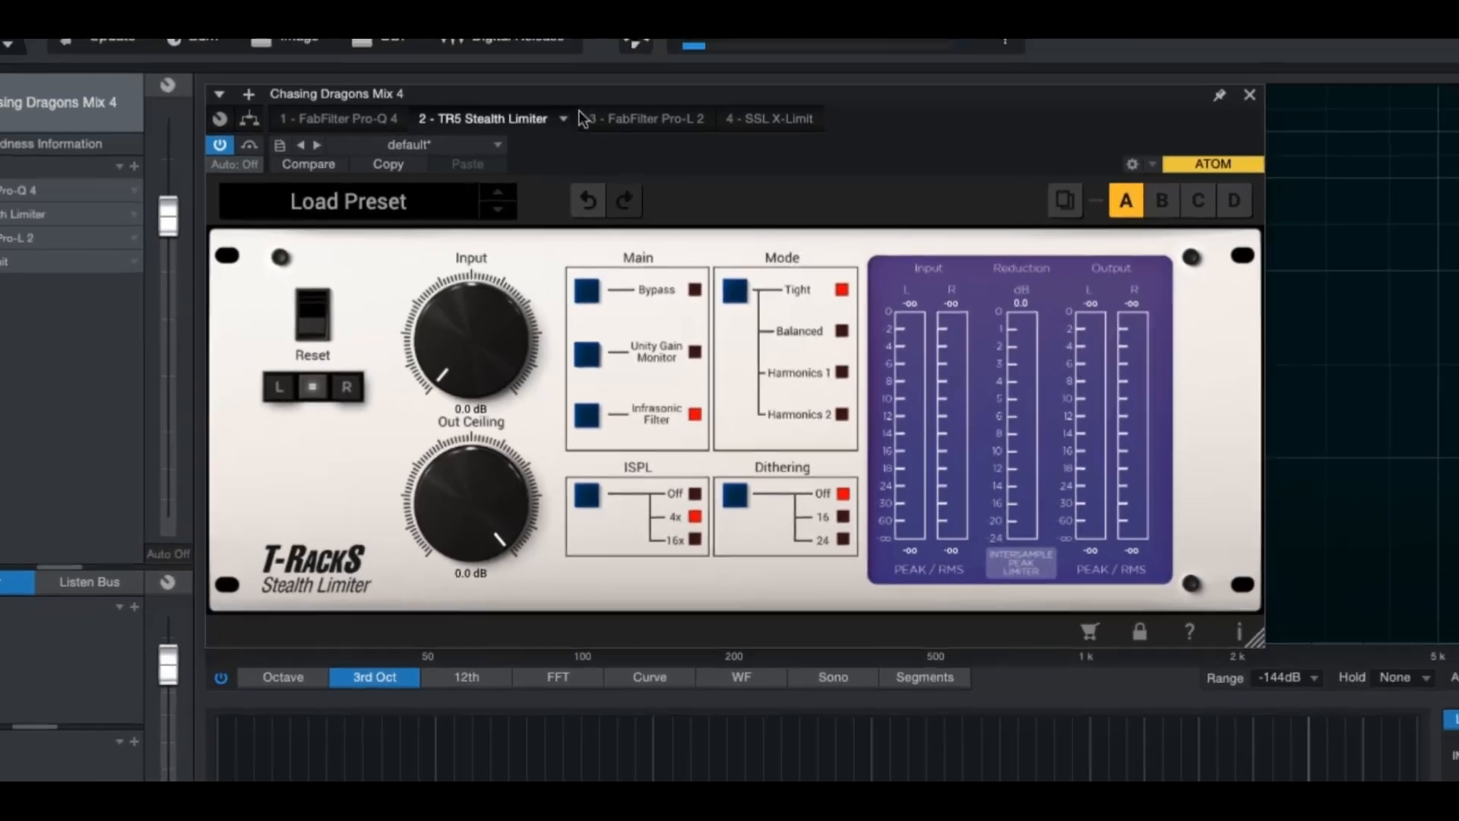
pyautogui.click(641, 119)
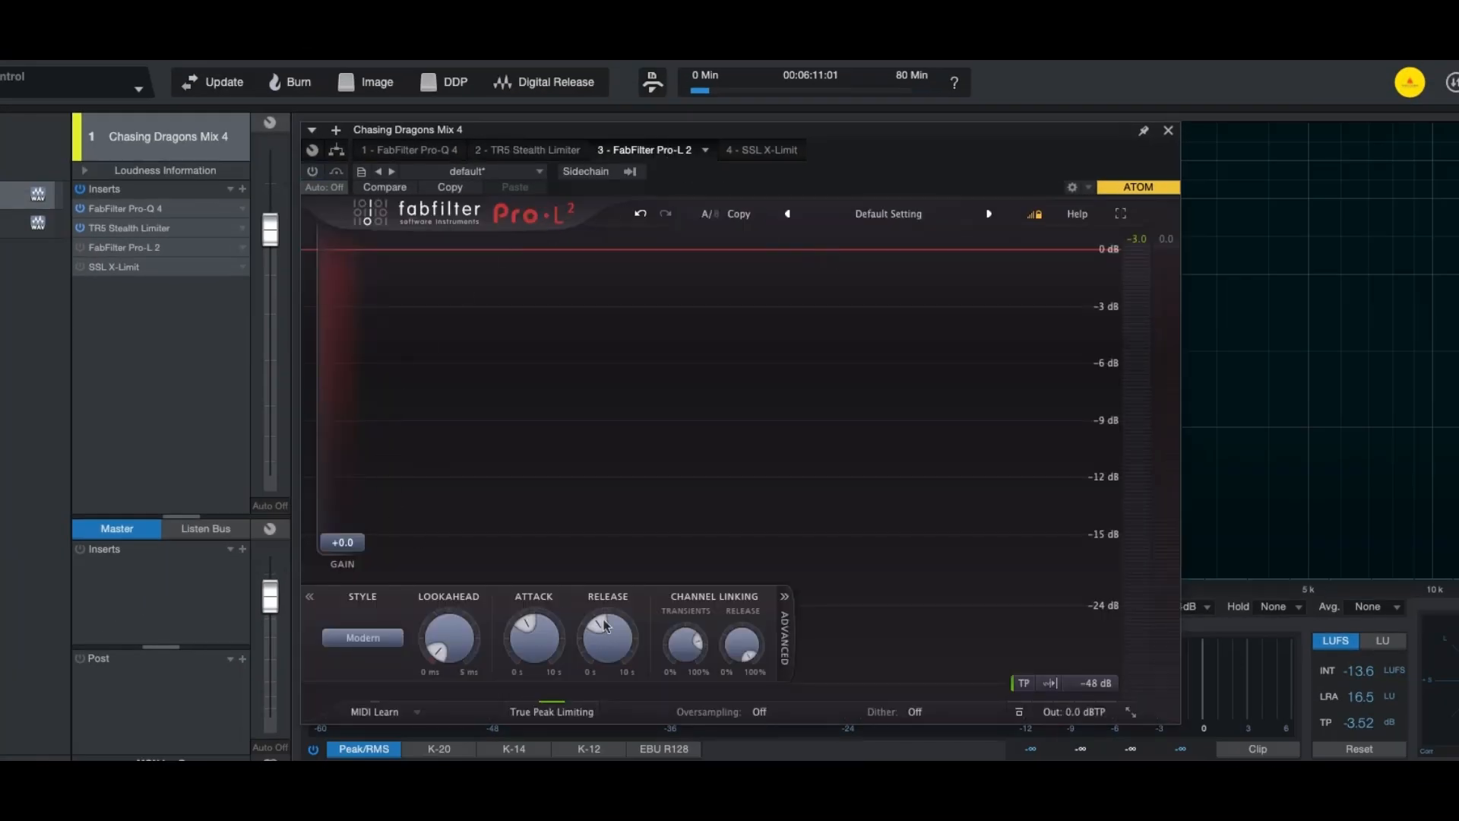
pyautogui.moveTo(735, 407)
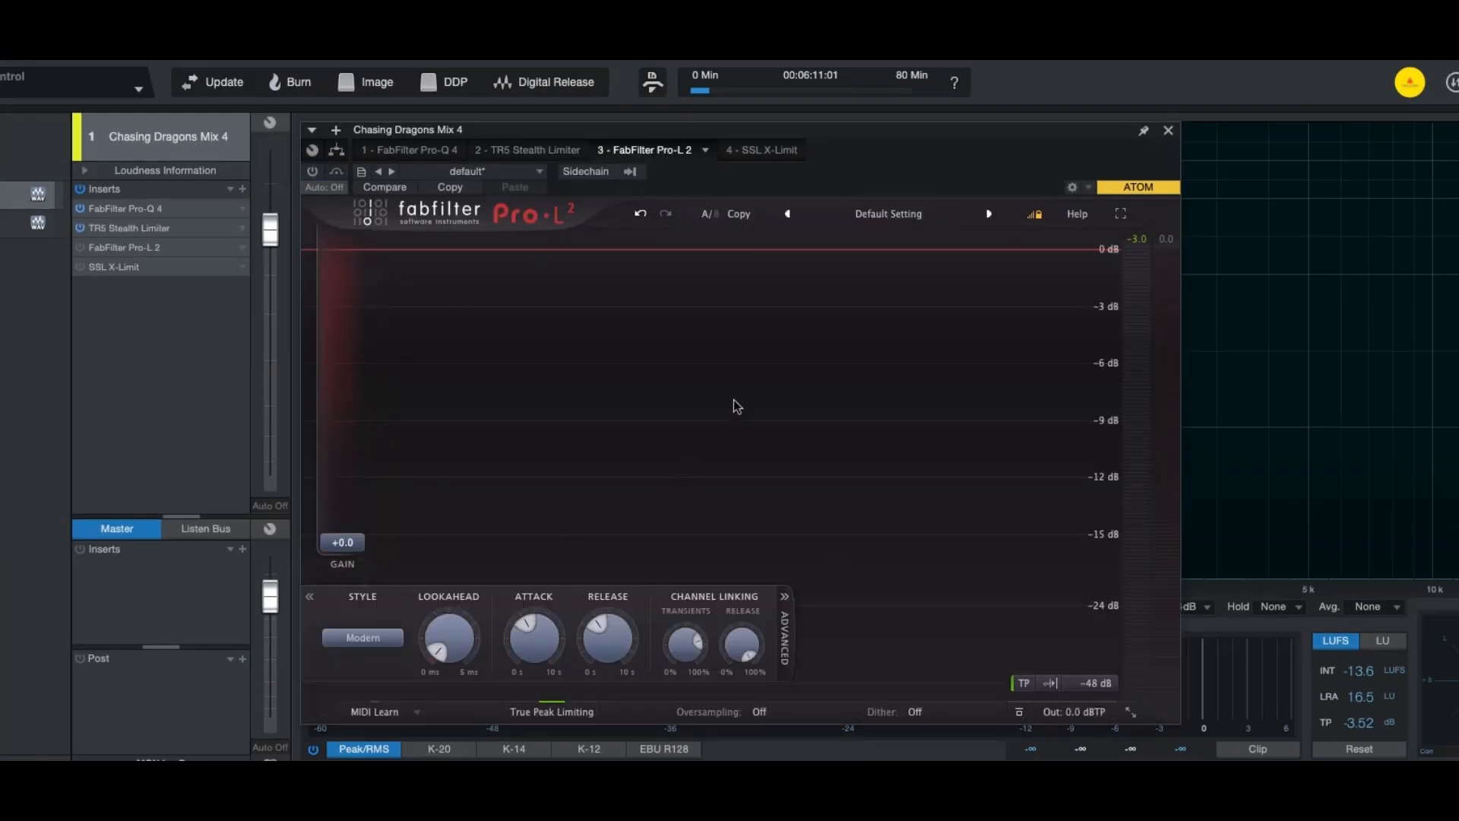
pyautogui.click(749, 150)
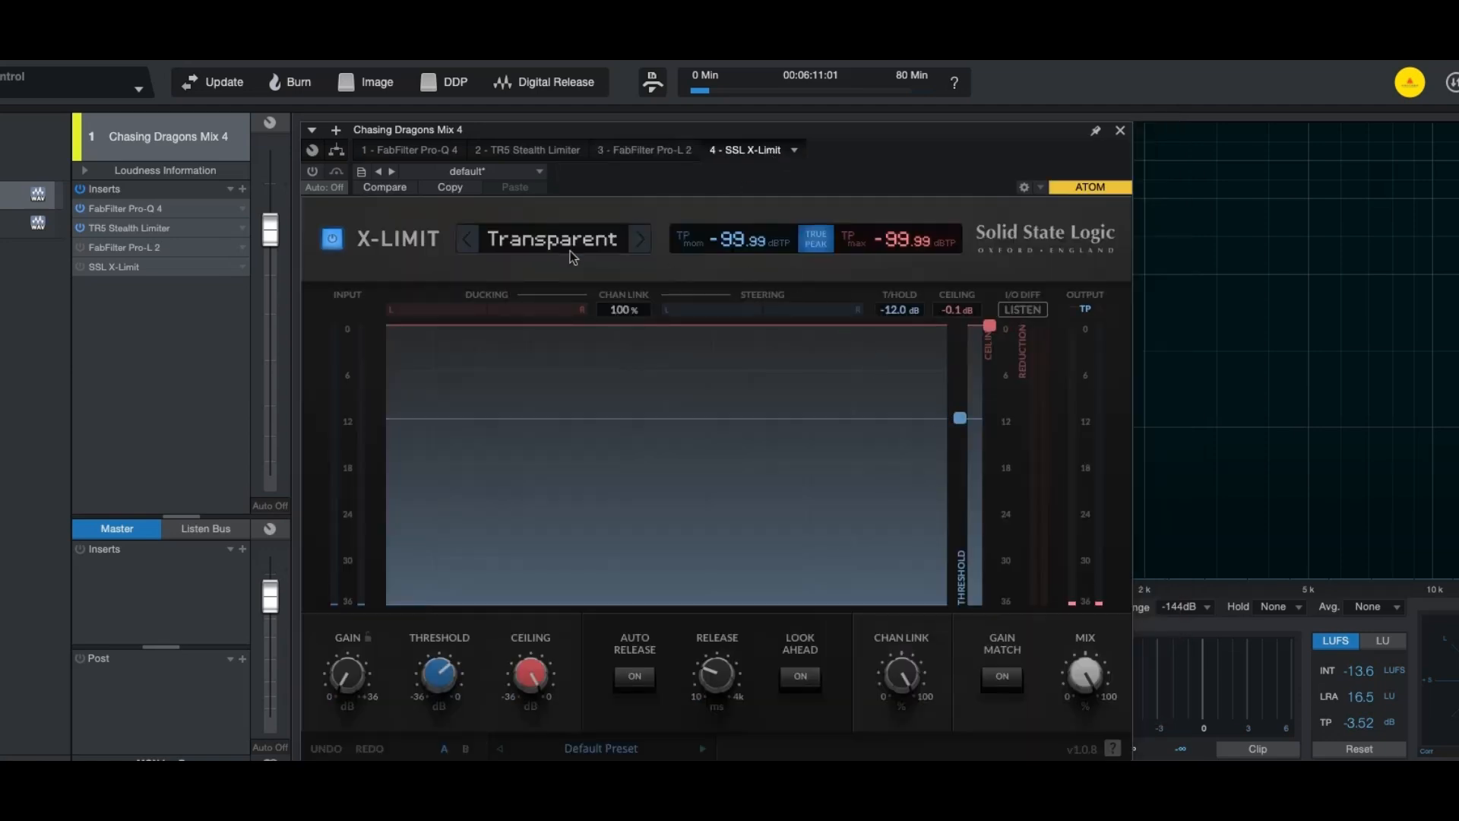
pyautogui.moveTo(696, 603)
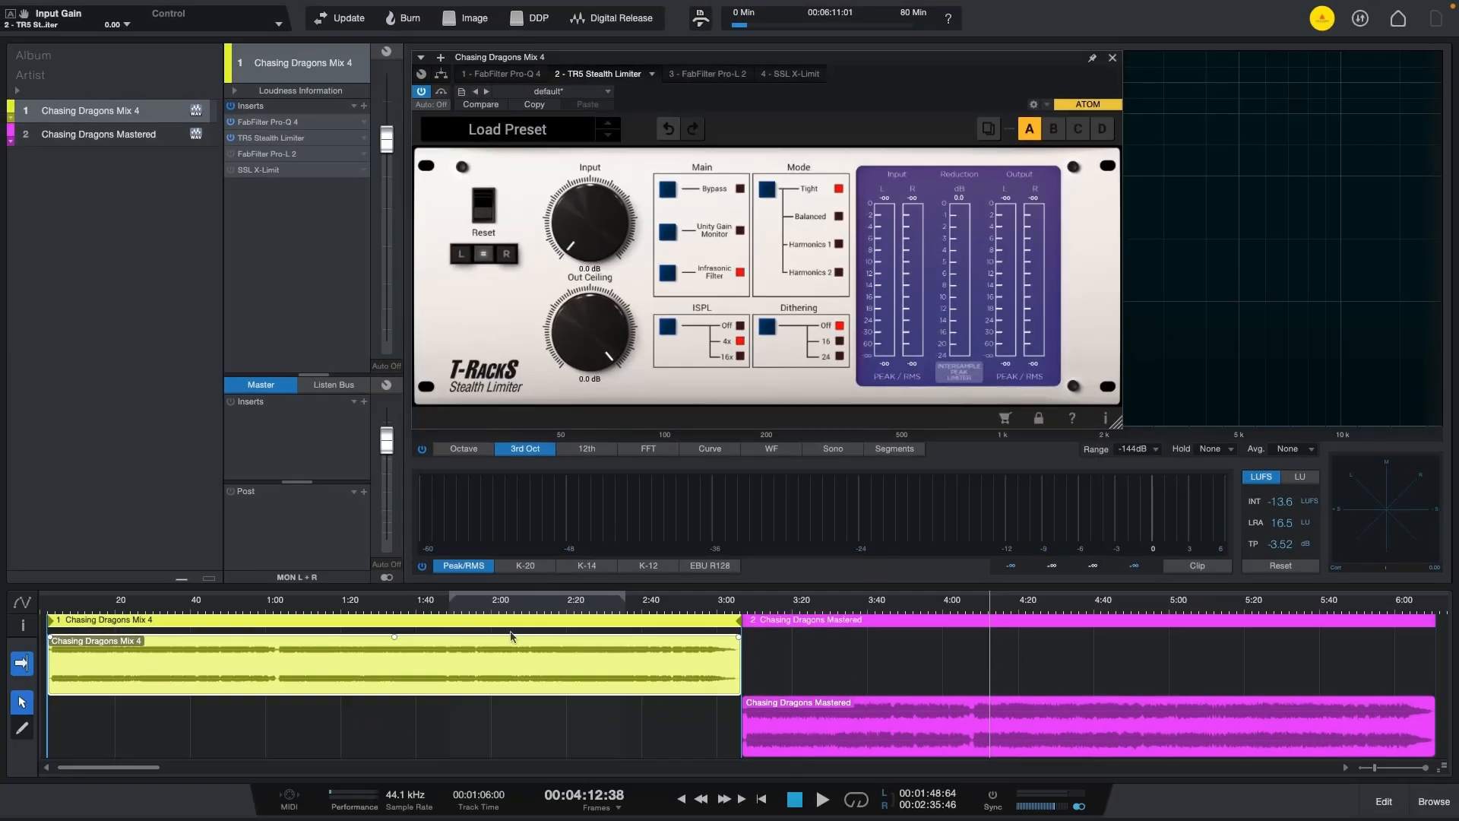
# Loop 1:50–2:30 through the Stealth Limiter with -1.3 dB ceiling and 6.6 dB input.
pyautogui.click(821, 798)
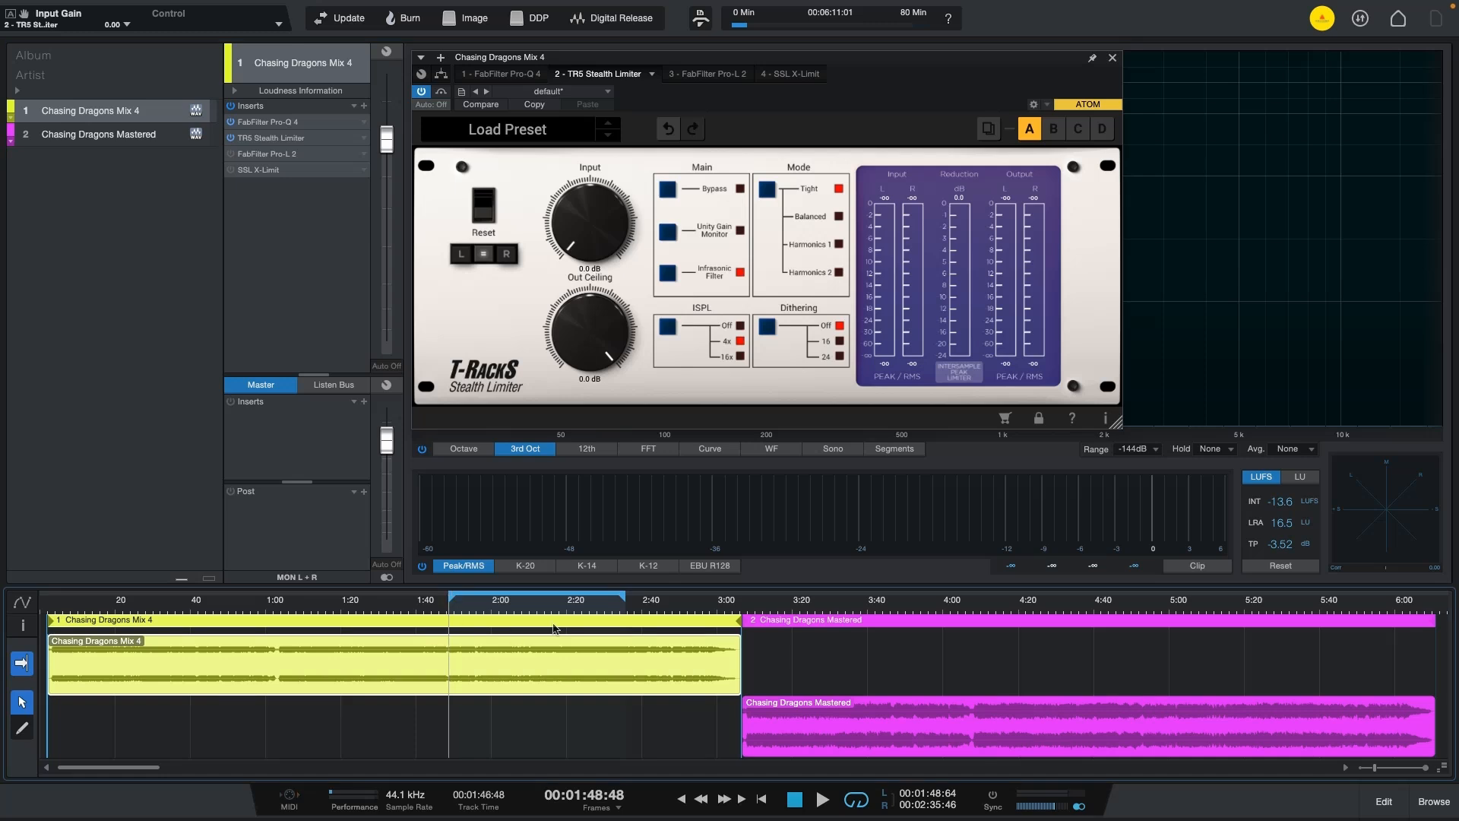
pyautogui.moveTo(640, 373)
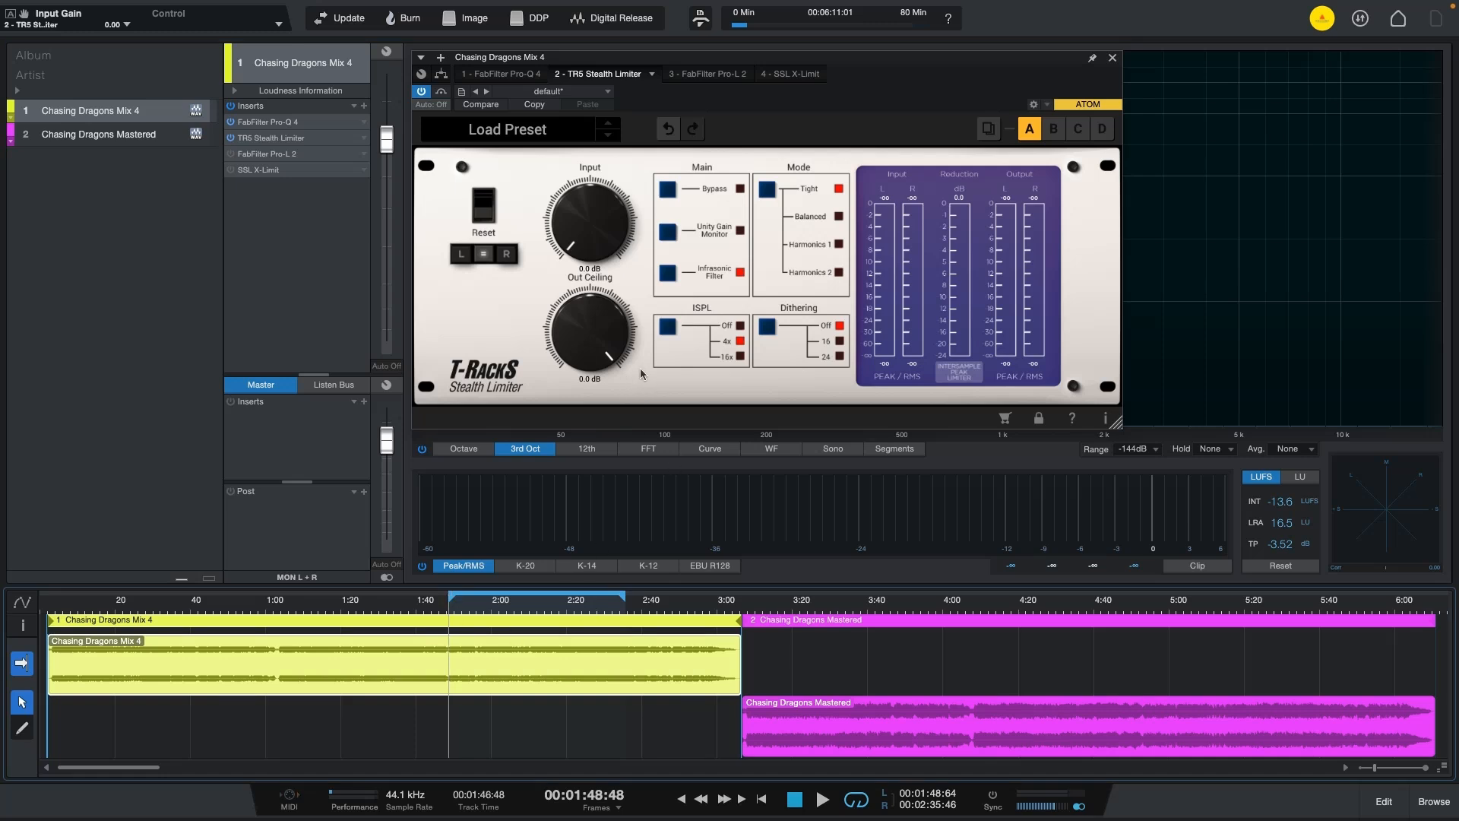
pyautogui.moveTo(606, 338)
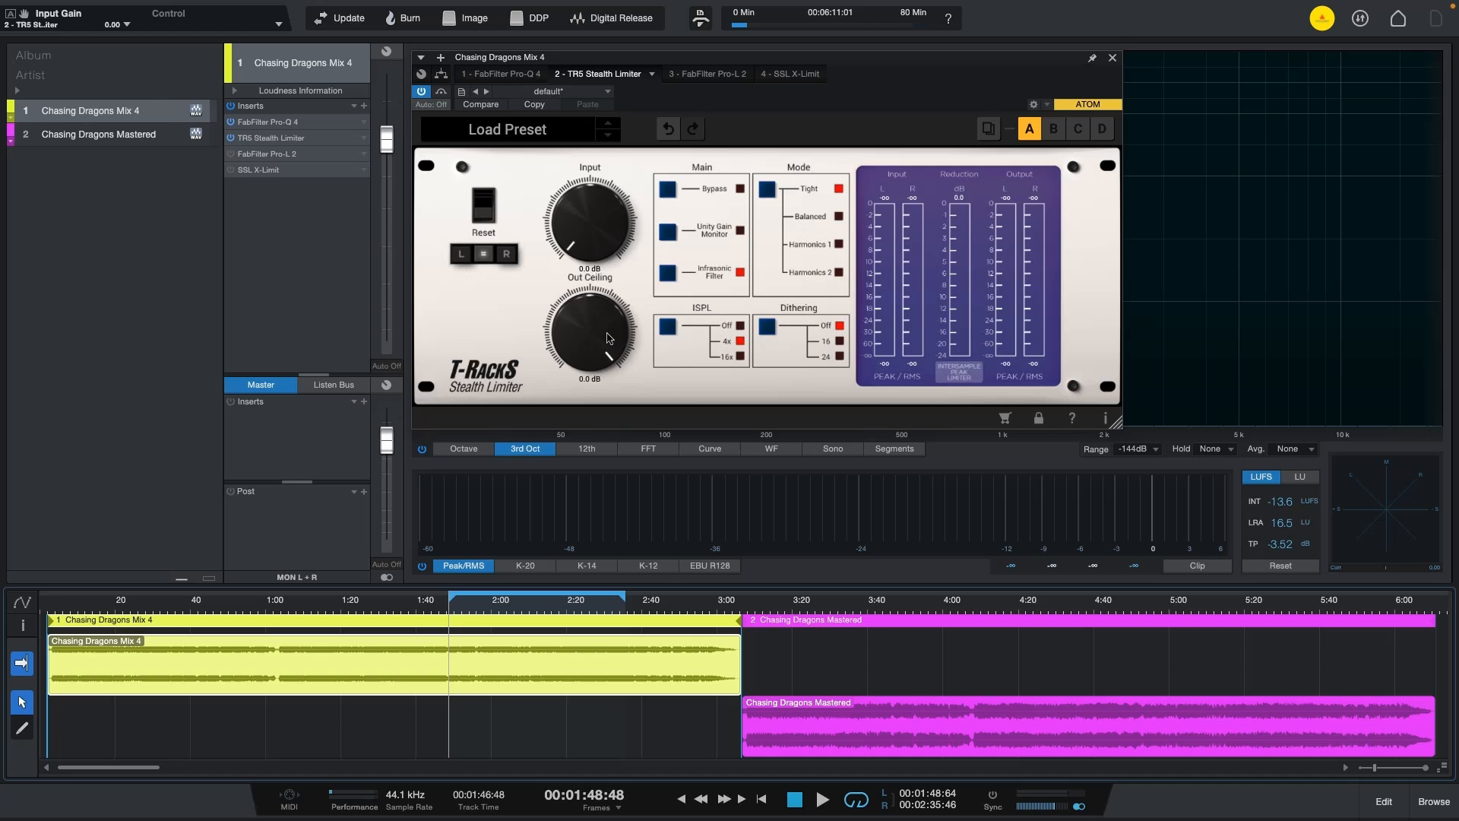
pyautogui.click(819, 797)
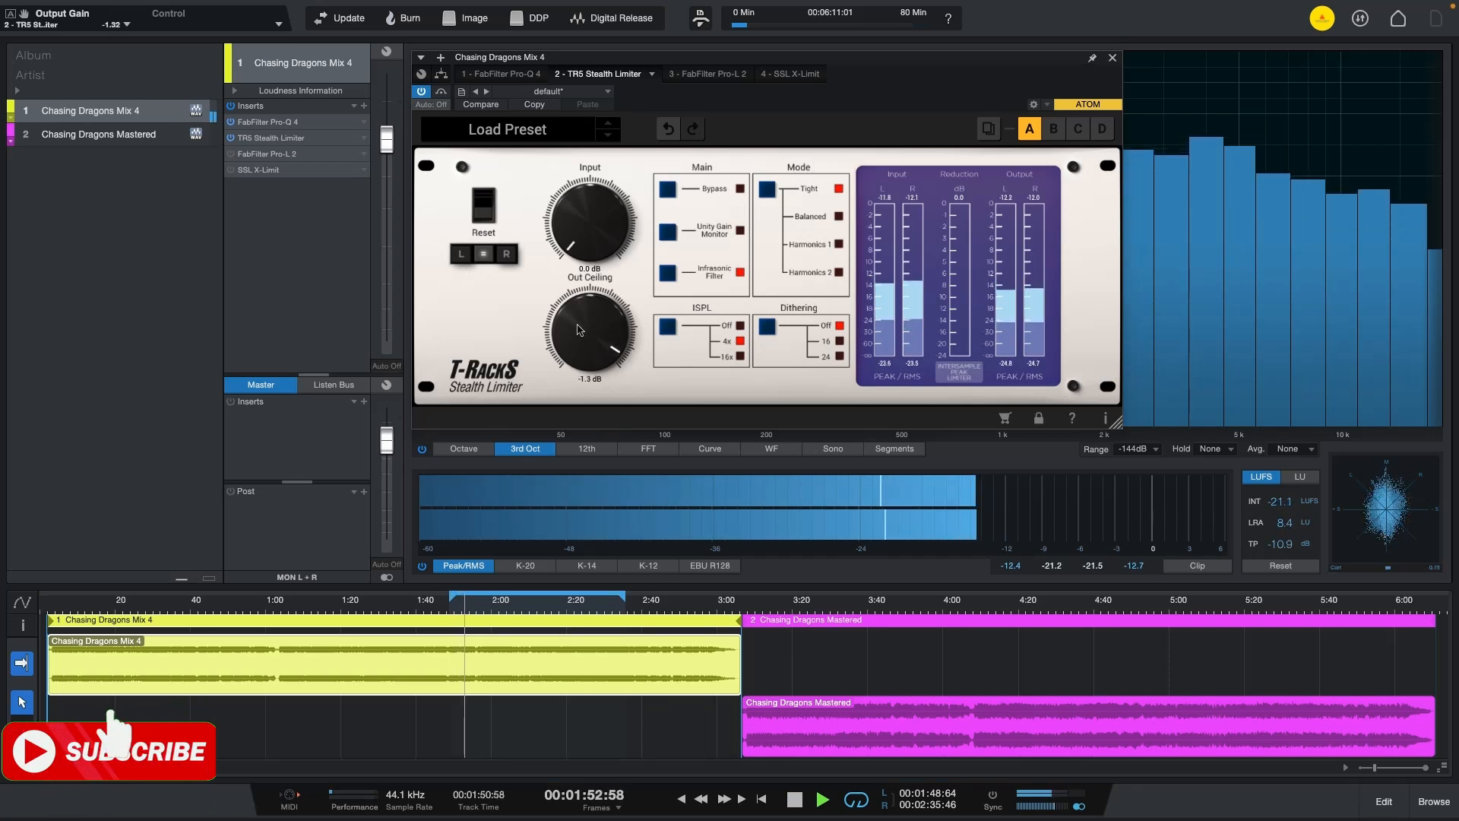
pyautogui.moveTo(577, 233); pyautogui.dragTo(577, 197)
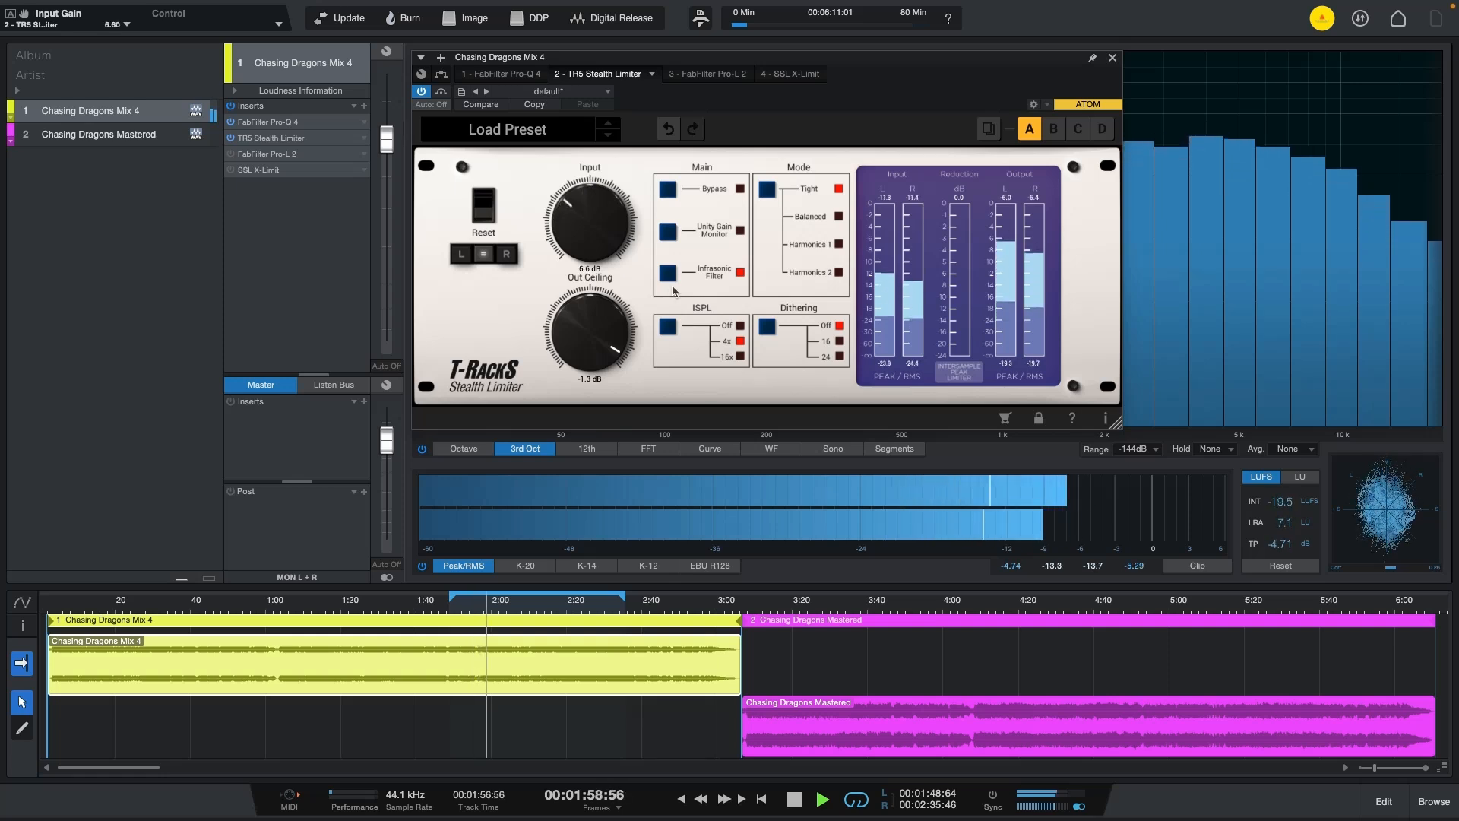
pyautogui.click(821, 797)
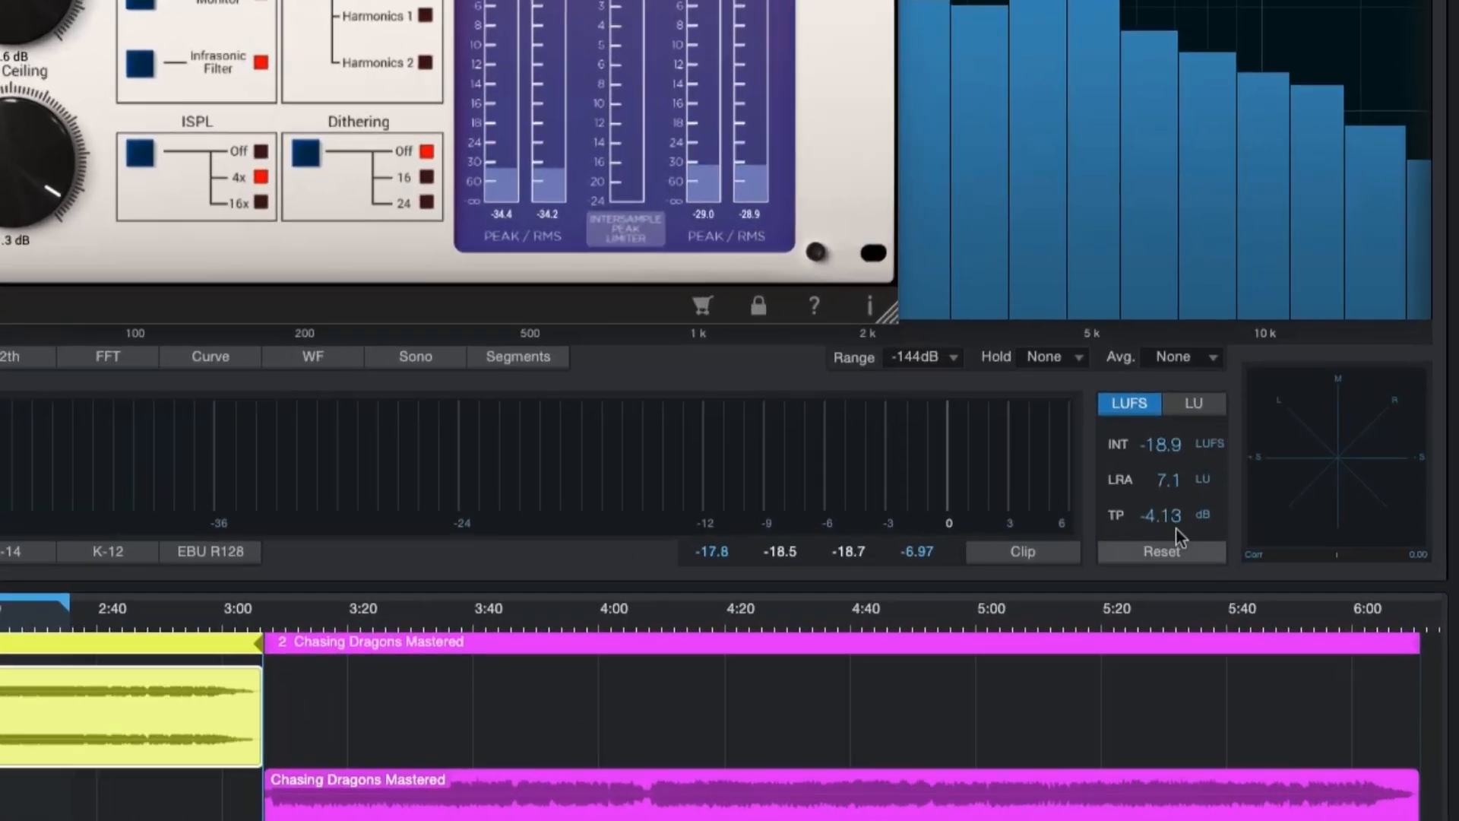
# Reset the Loudness Information panel so INT, LRA and TP readings start fresh.
pyautogui.click(1161, 550)
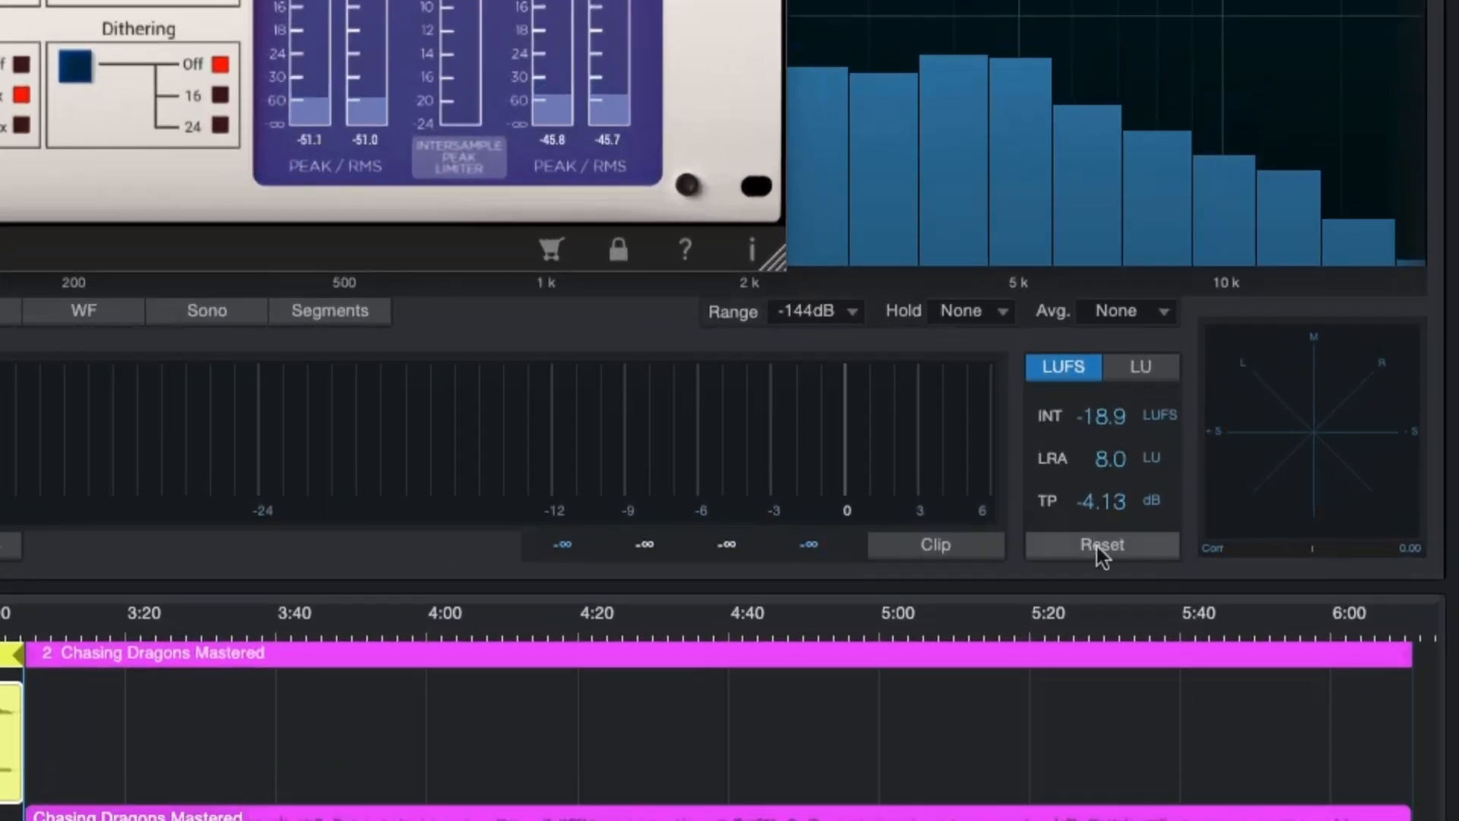
pyautogui.click(1100, 544)
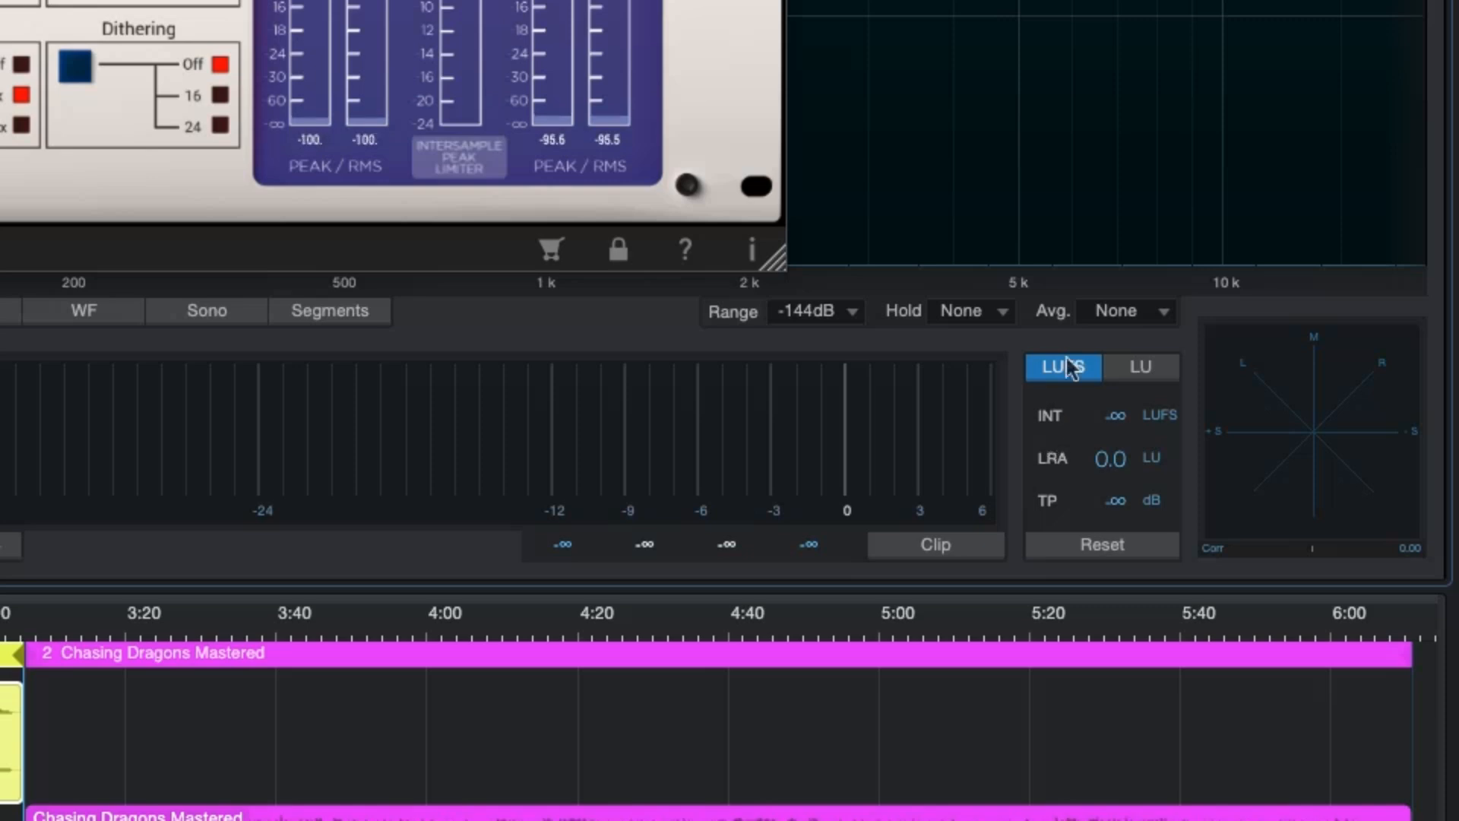
pyautogui.moveTo(1116, 438)
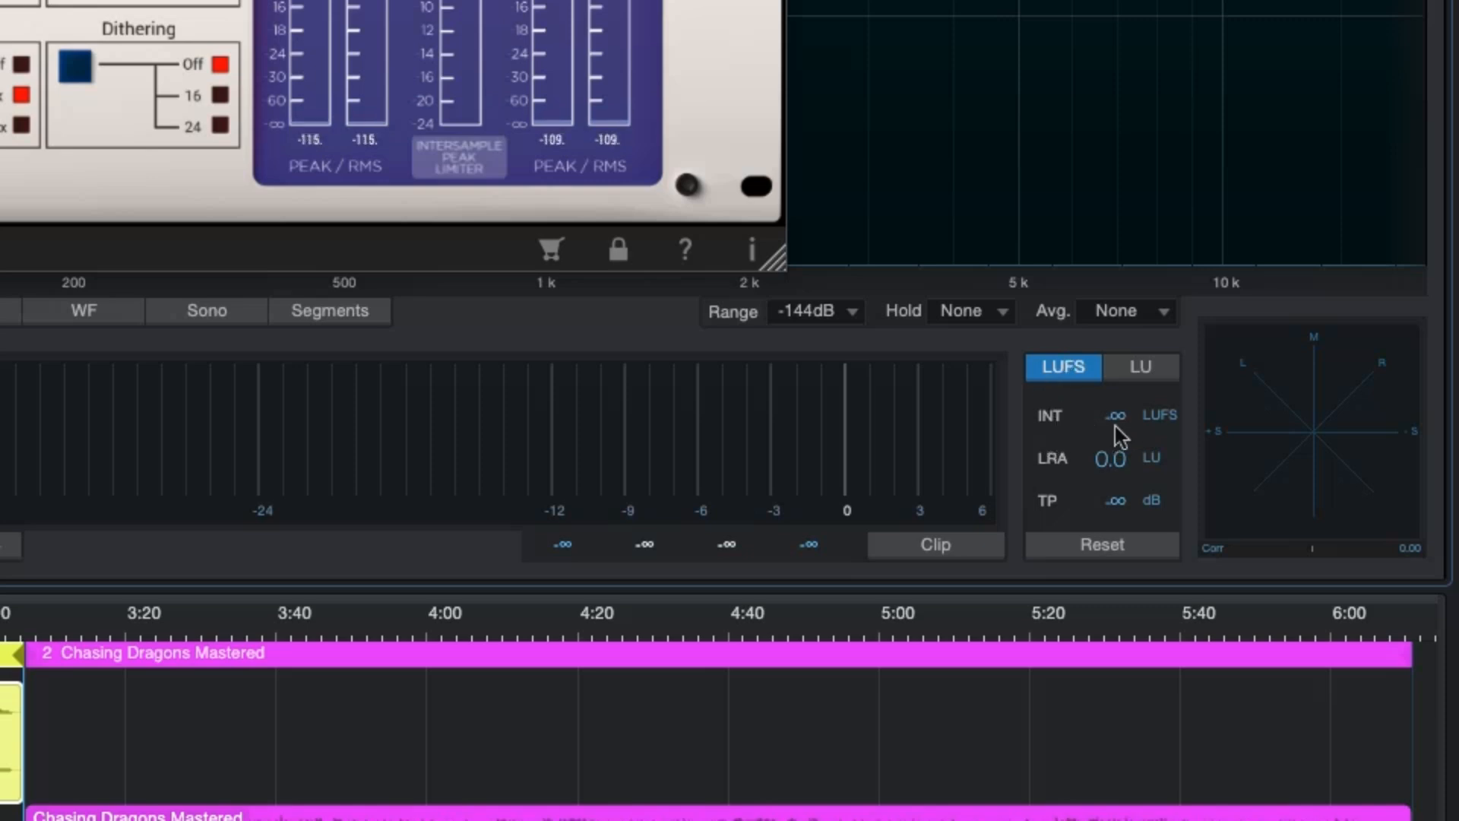
pyautogui.moveTo(1115, 419)
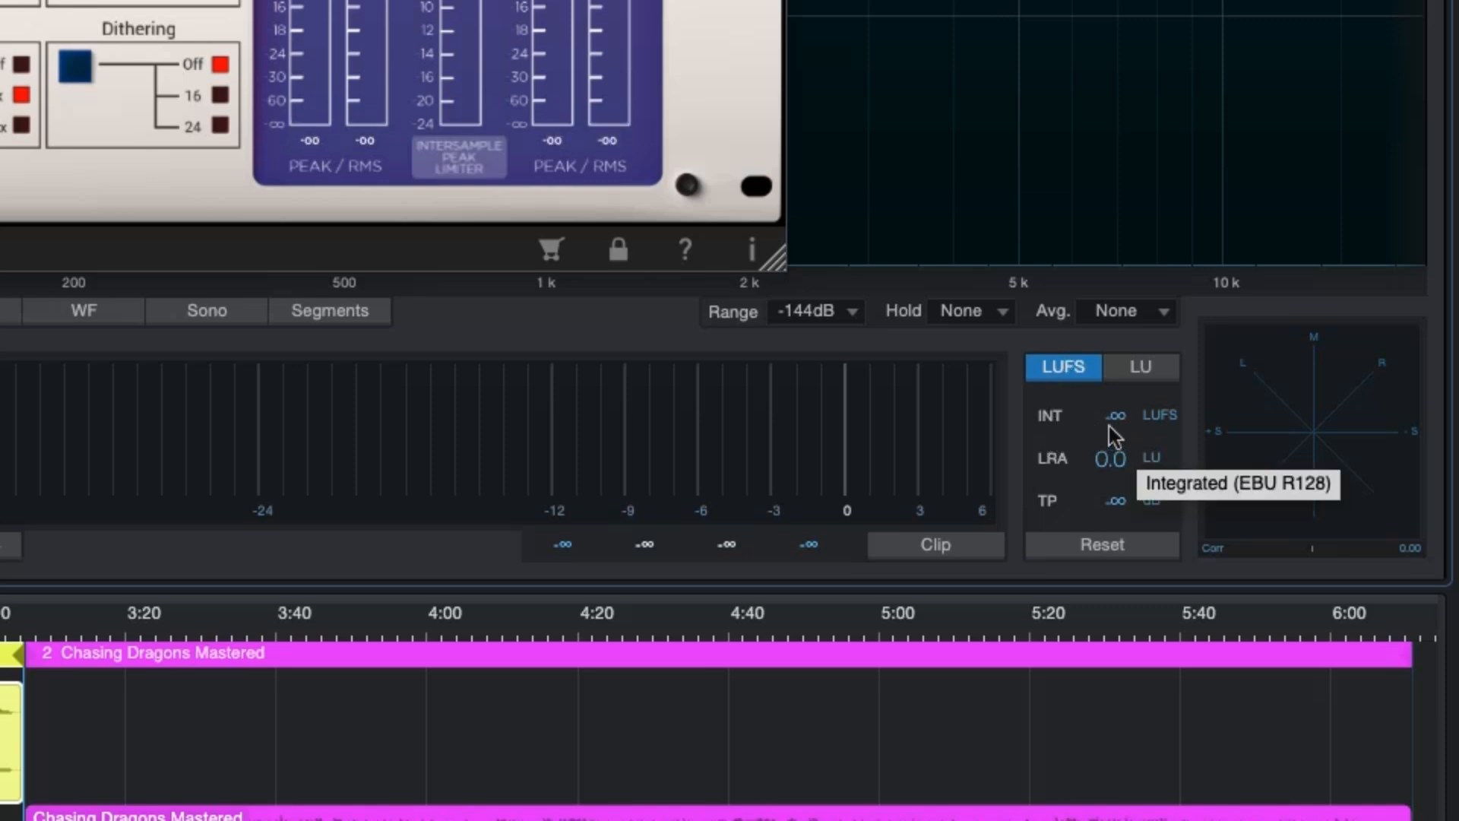
pyautogui.moveTo(1071, 525)
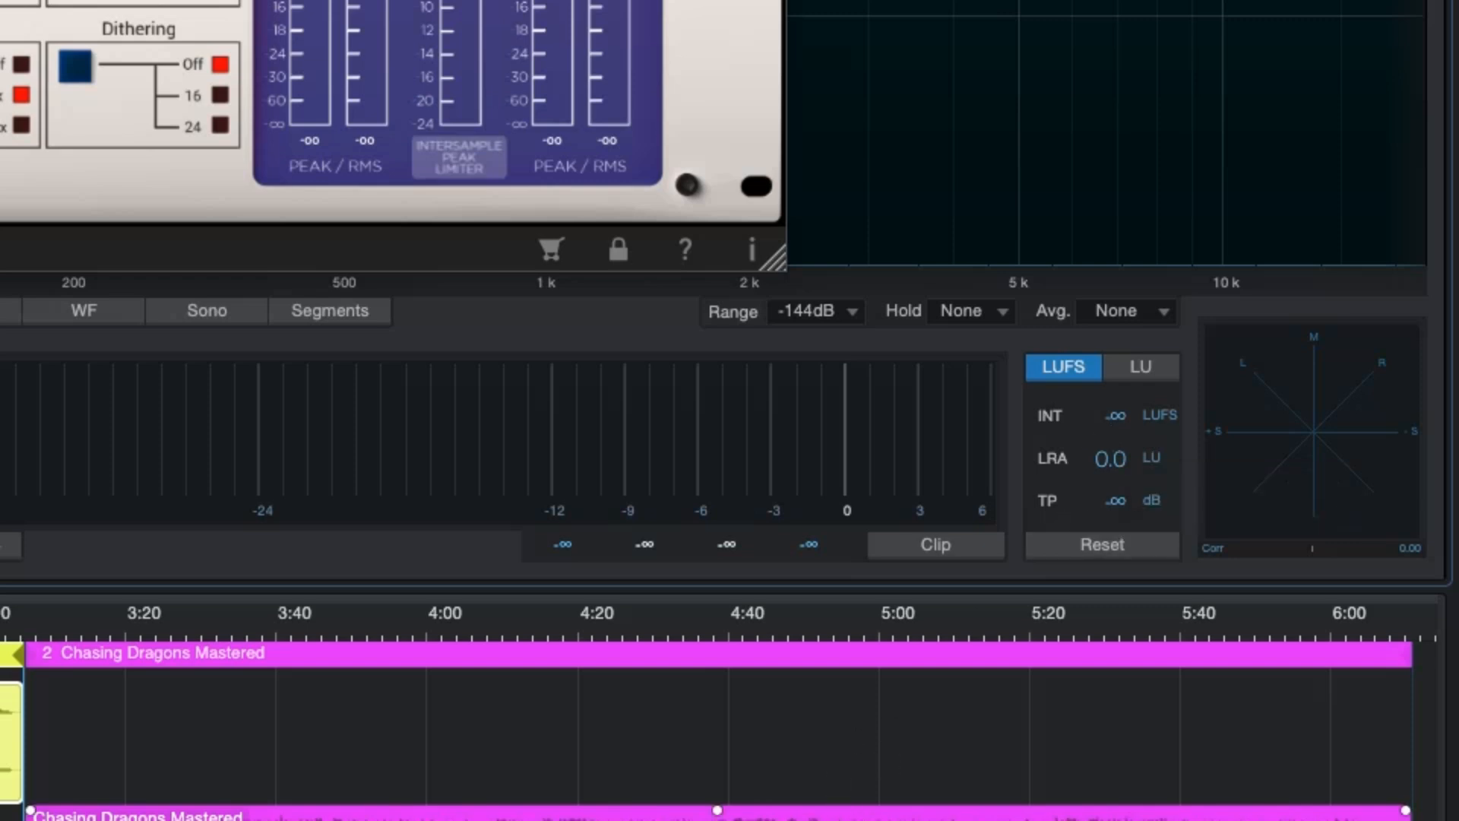
pyautogui.moveTo(1103, 525)
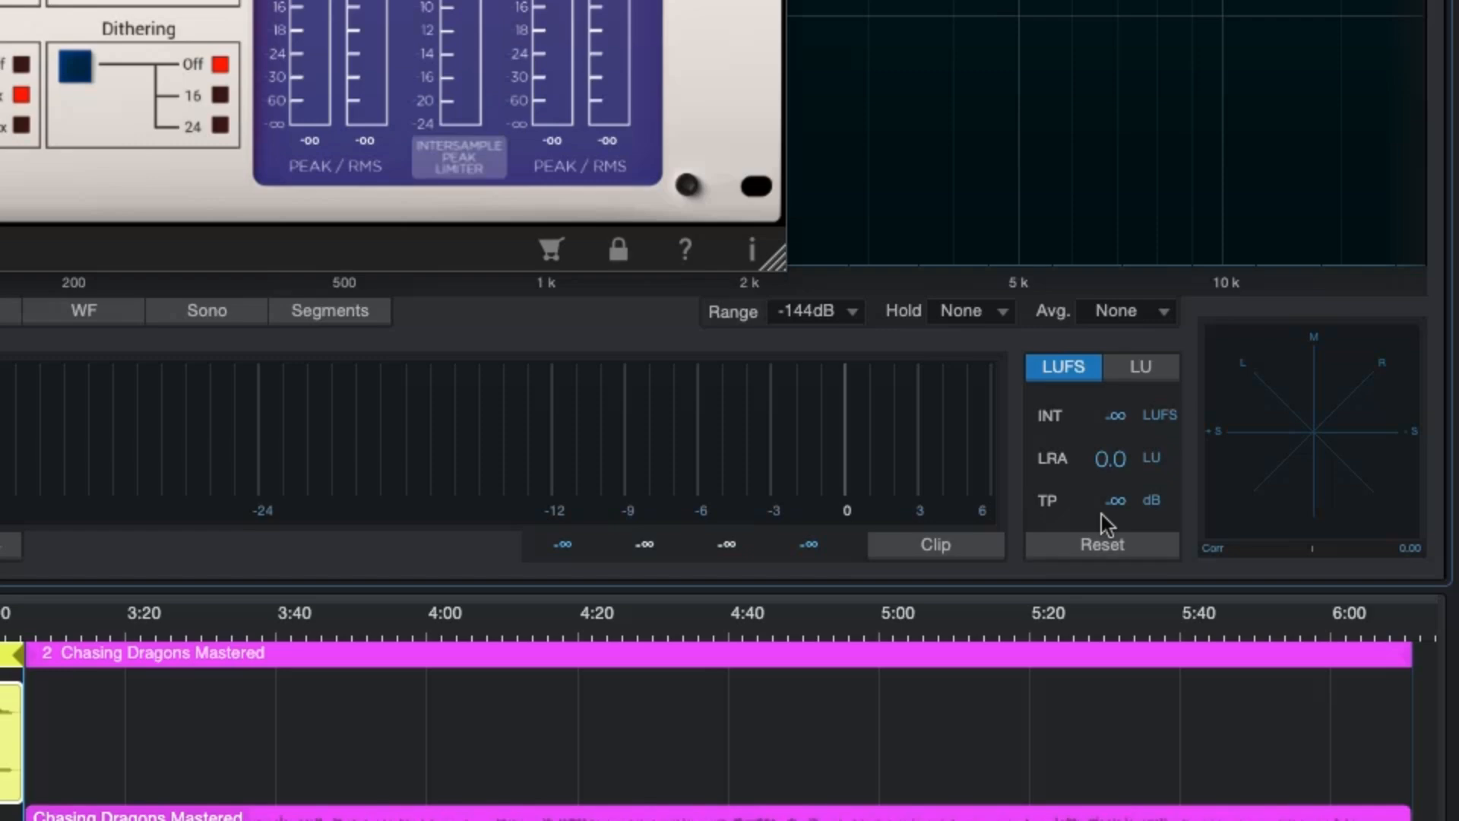
pyautogui.moveTo(1101, 499)
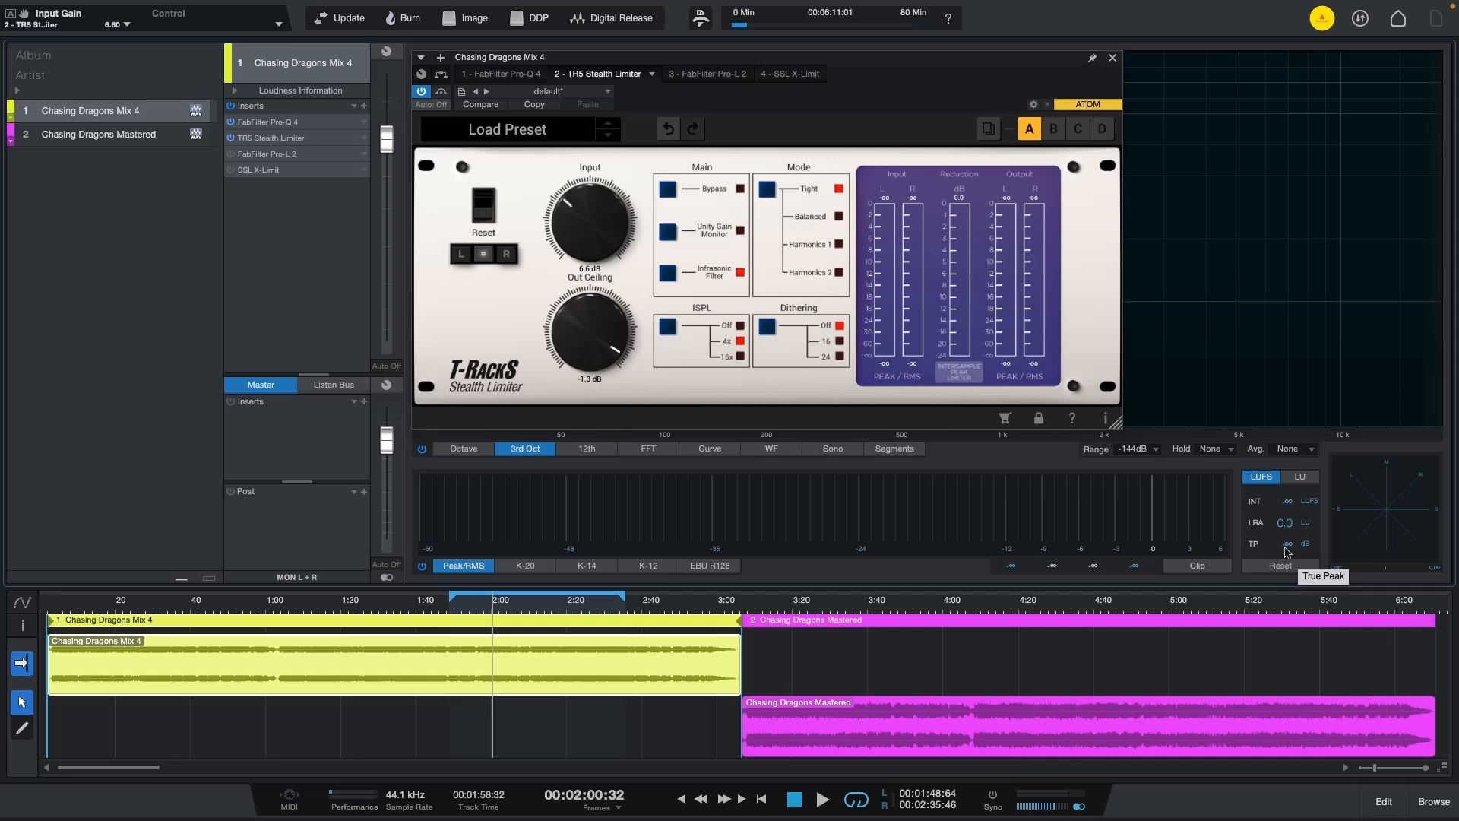
pyautogui.moveTo(1293, 550)
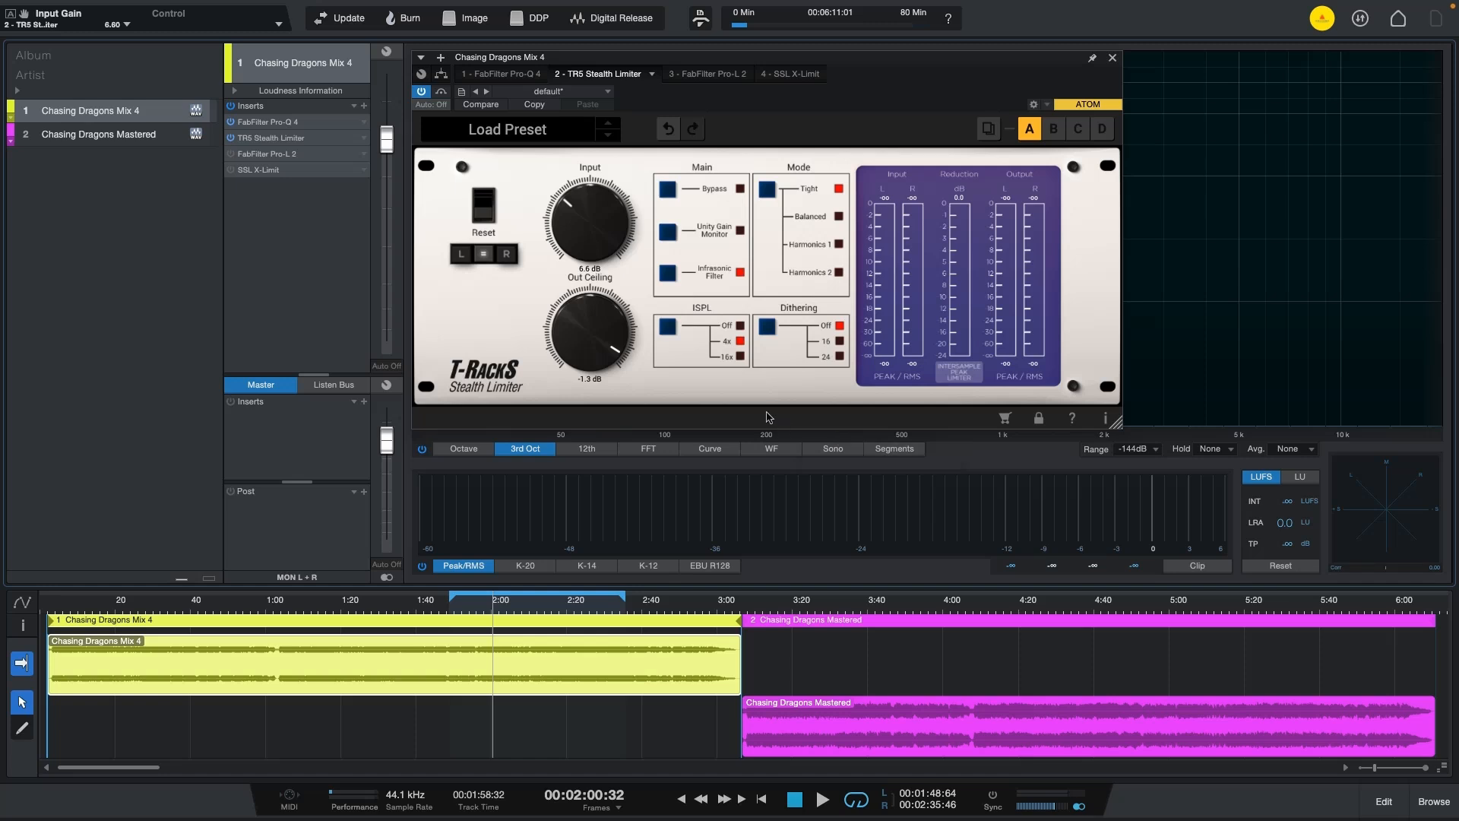
# Toggle Tight mode and inter-sample peak limiting, then lower Stealth Limiter input to 5.2 dB.
pyautogui.click(792, 798)
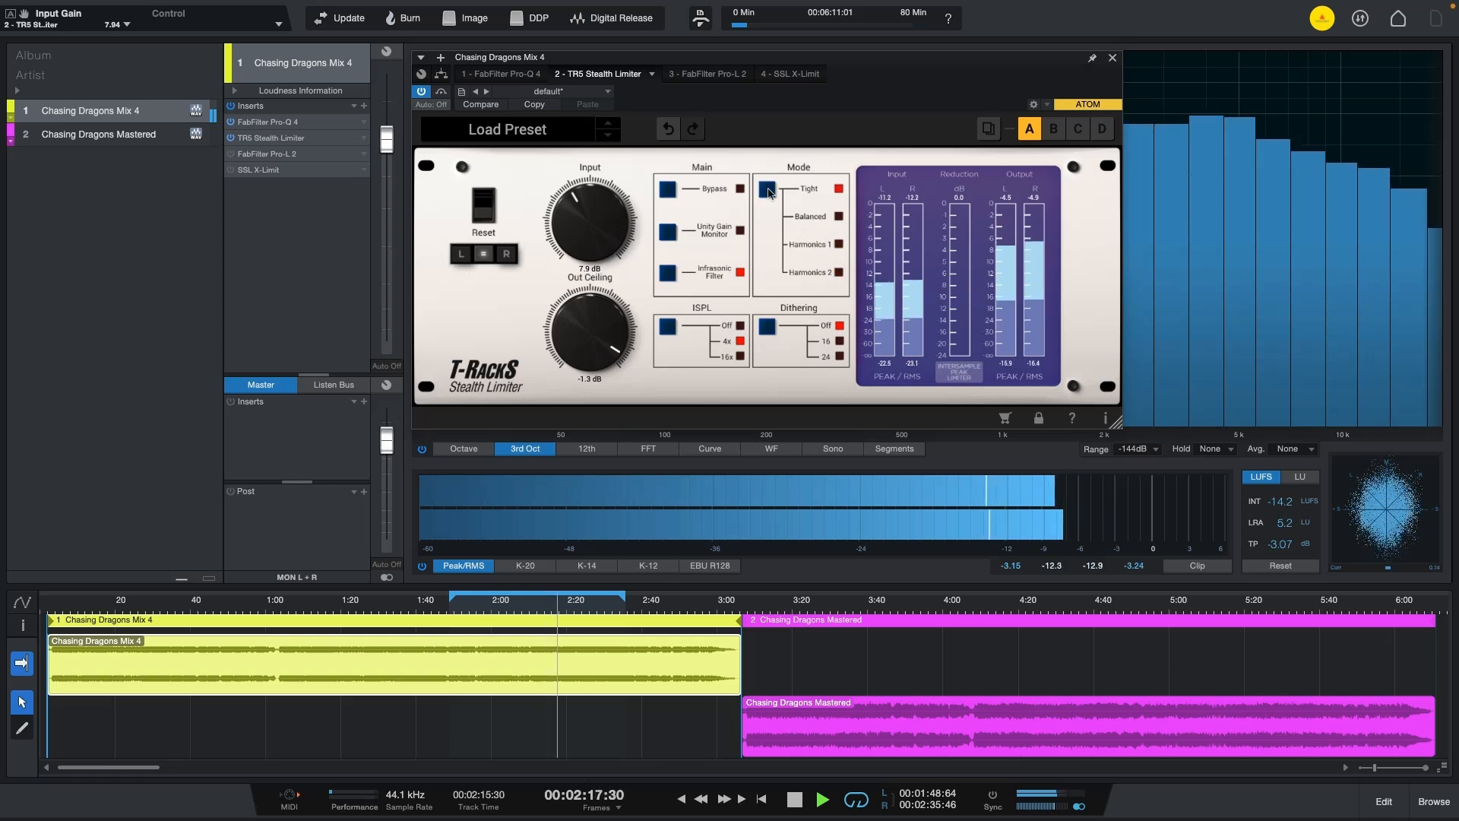
pyautogui.click(766, 189)
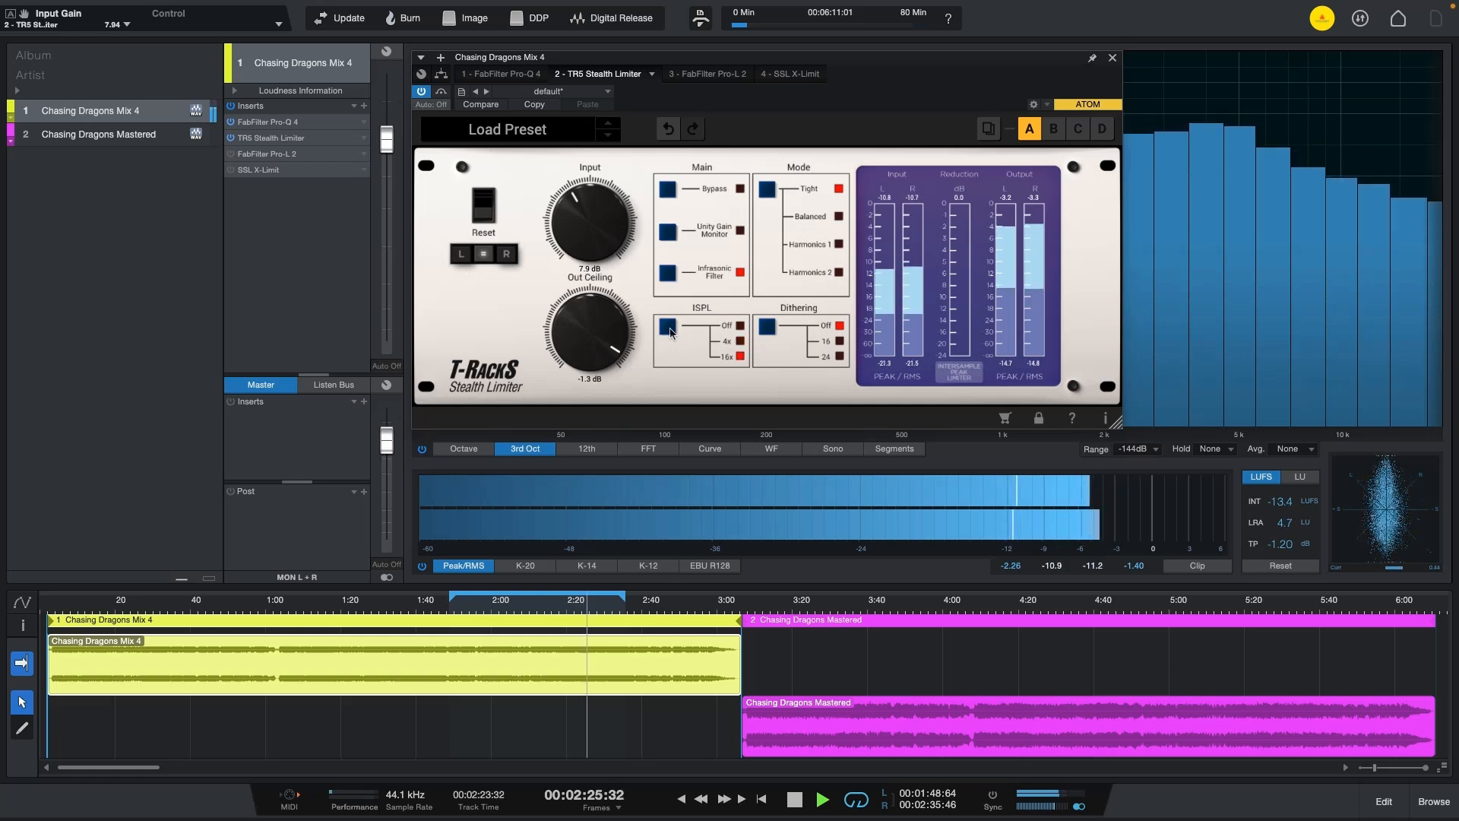
pyautogui.click(820, 798)
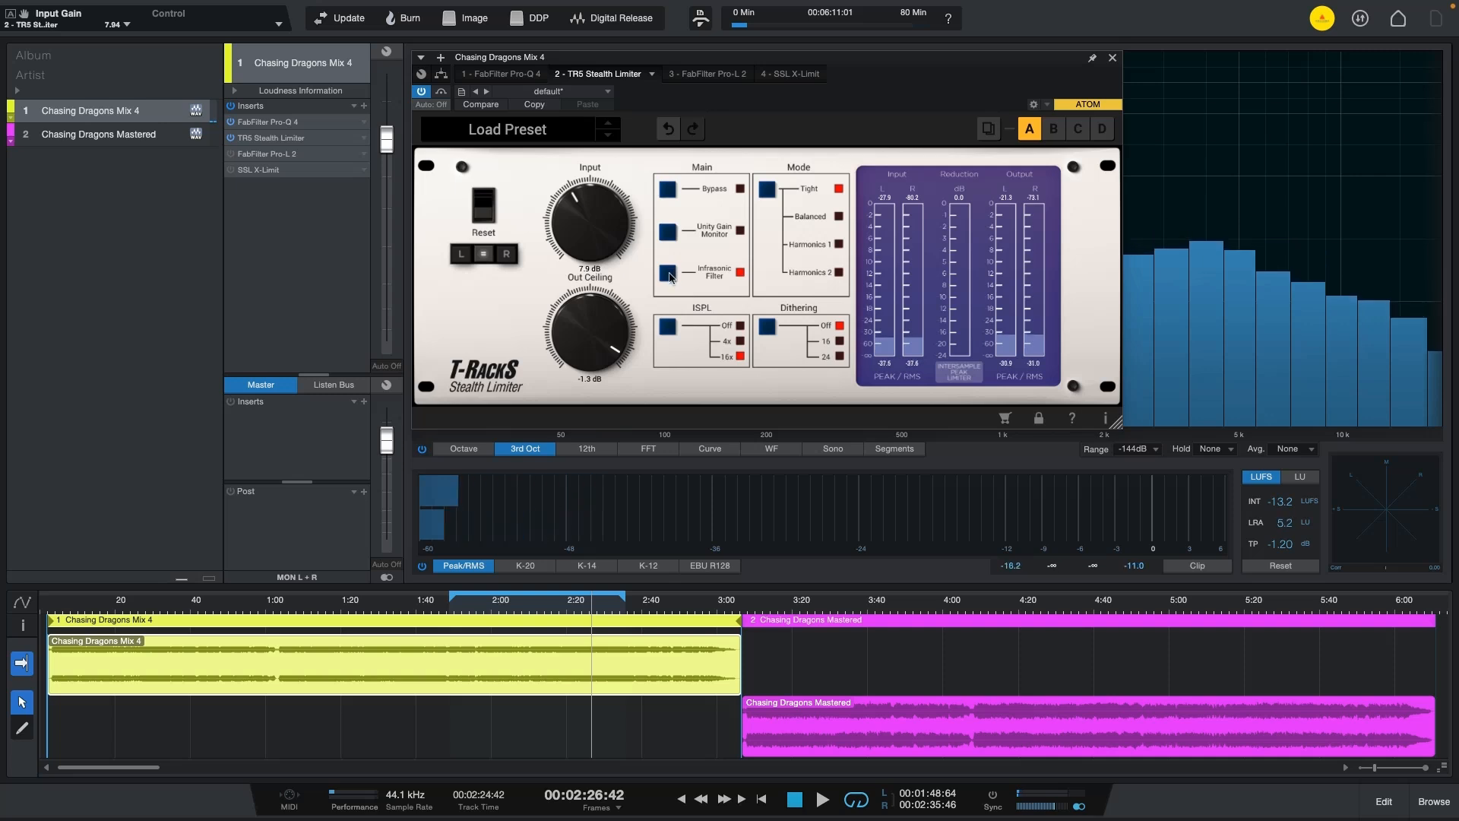
pyautogui.moveTo(590, 219); pyautogui.dragTo(579, 245)
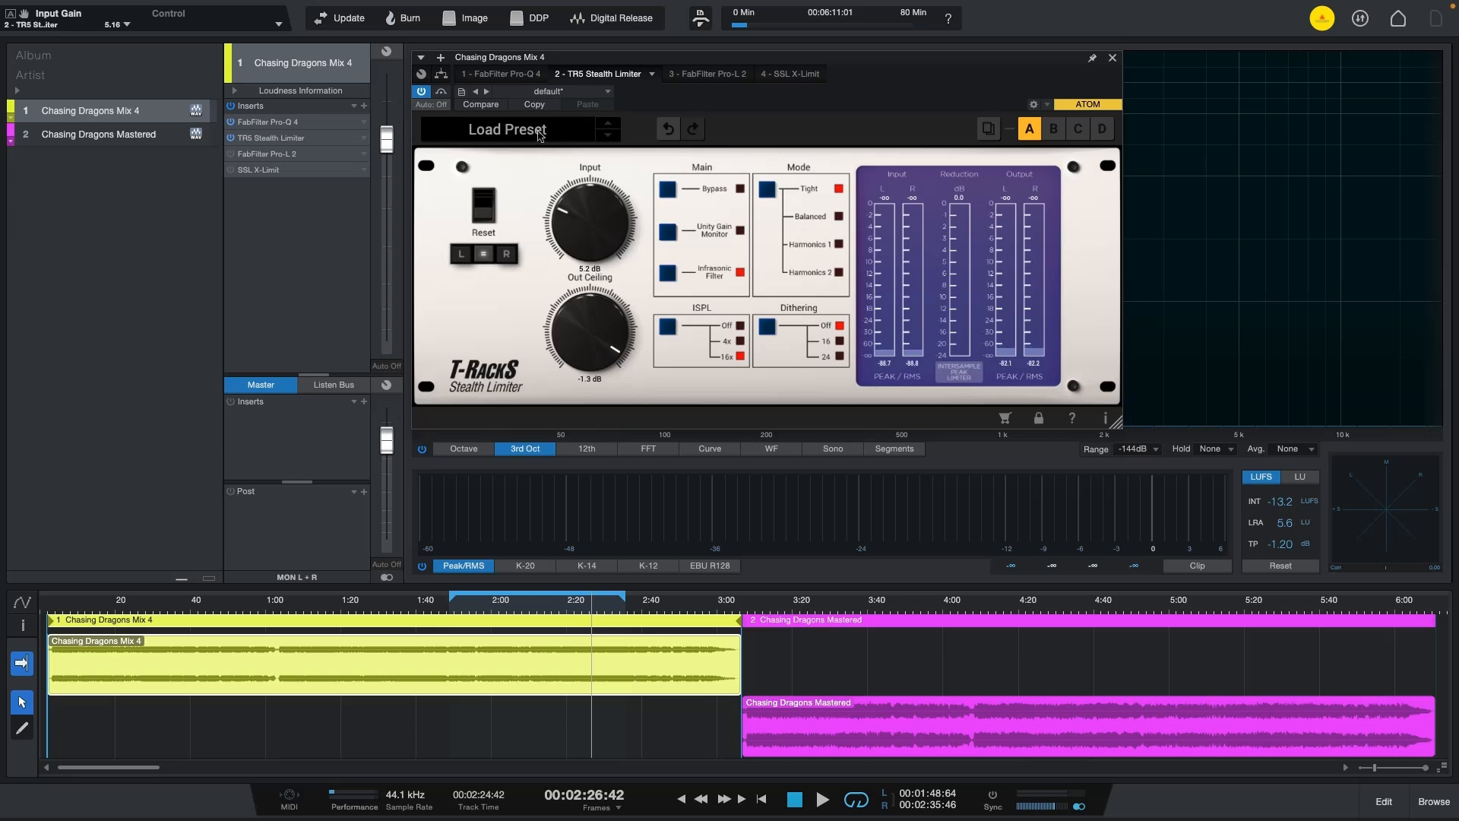
# Audition 3dB Boost Harmonics 1, Harmonics 2 and Tight Mode presets, settling on 3dB Boost - 16 Bit Dithered.
pyautogui.click(507, 127)
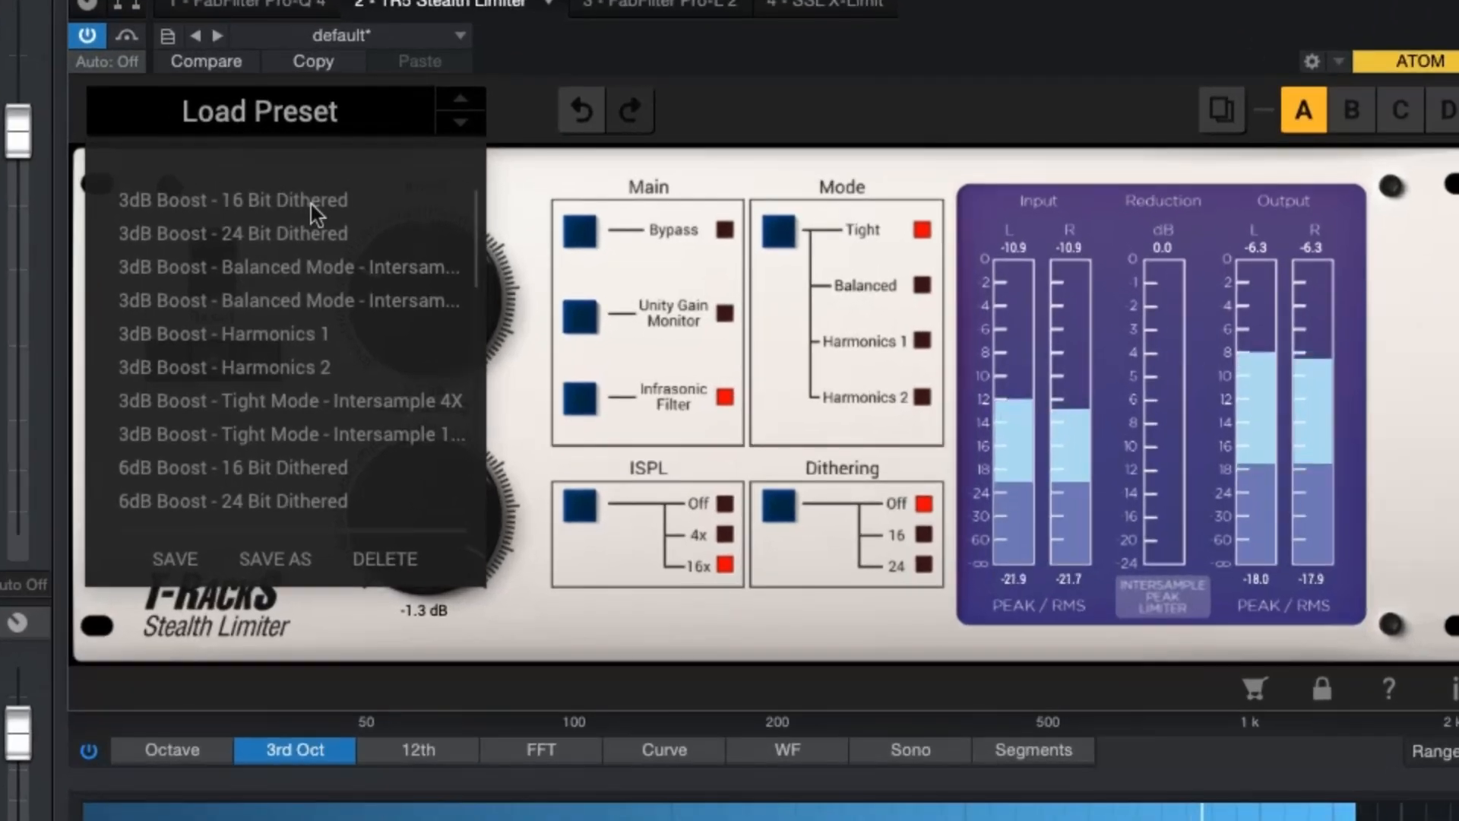
pyautogui.click(221, 333)
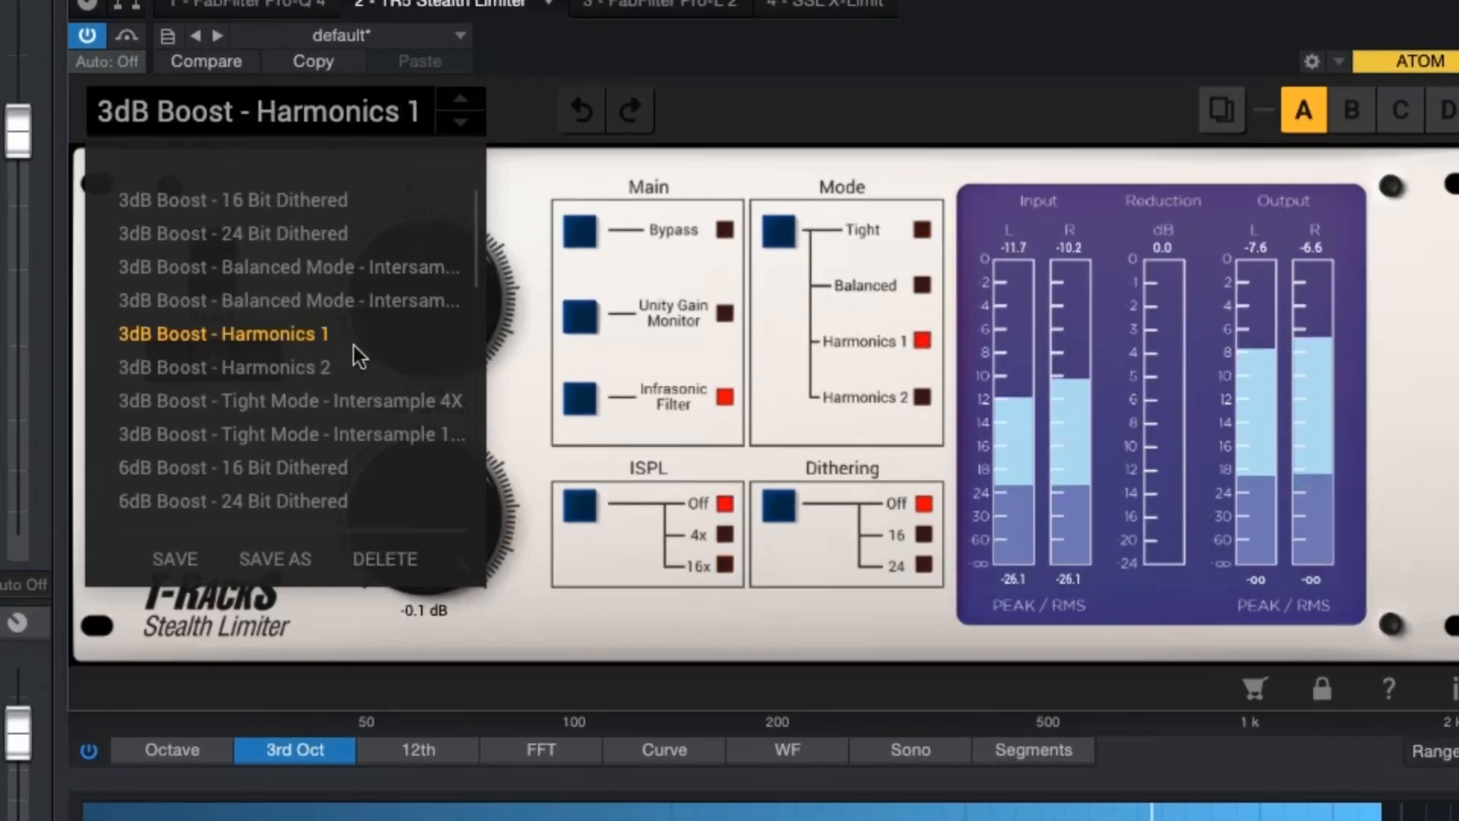
pyautogui.click(224, 366)
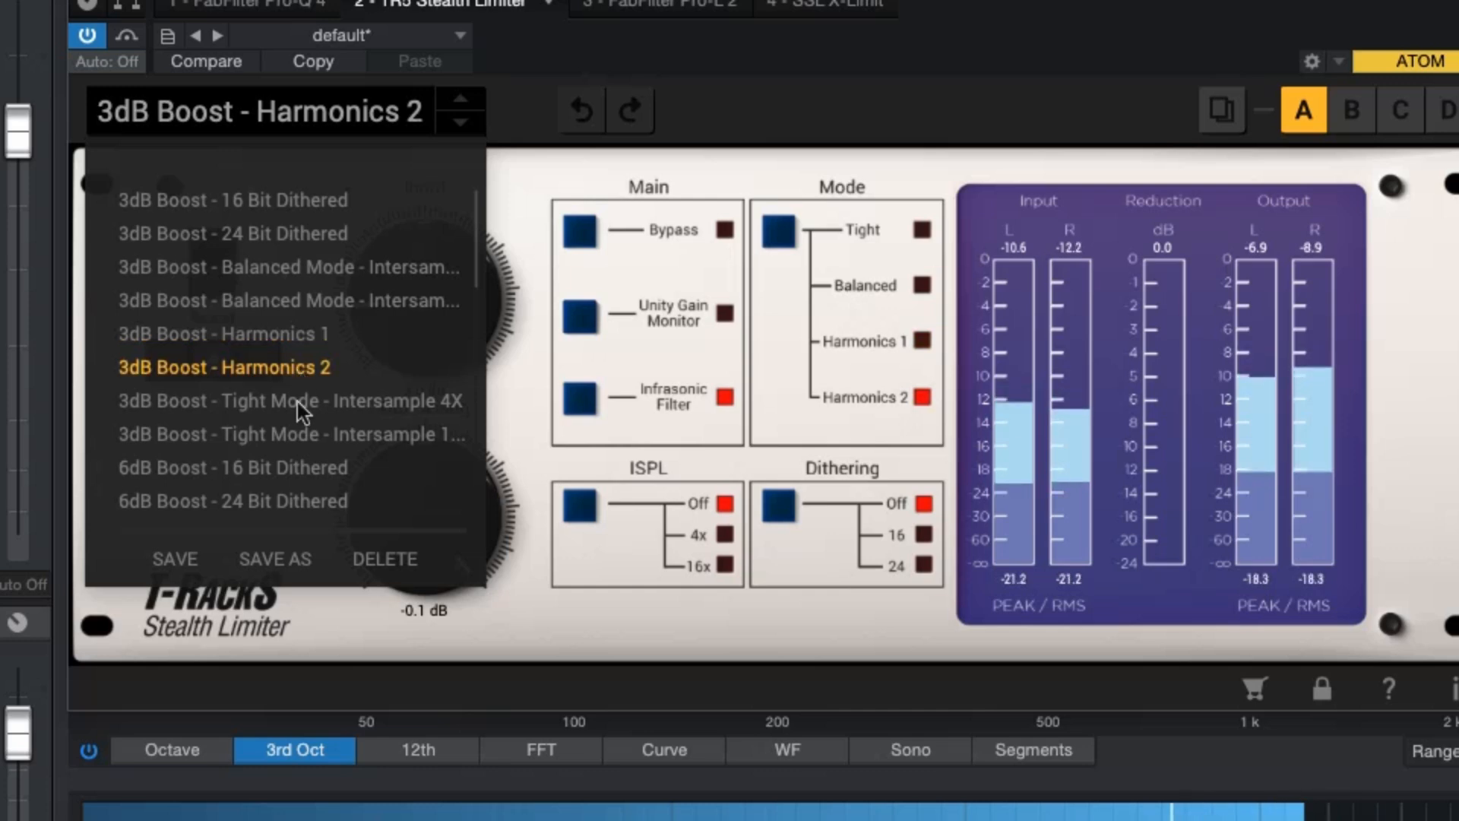
pyautogui.click(284, 401)
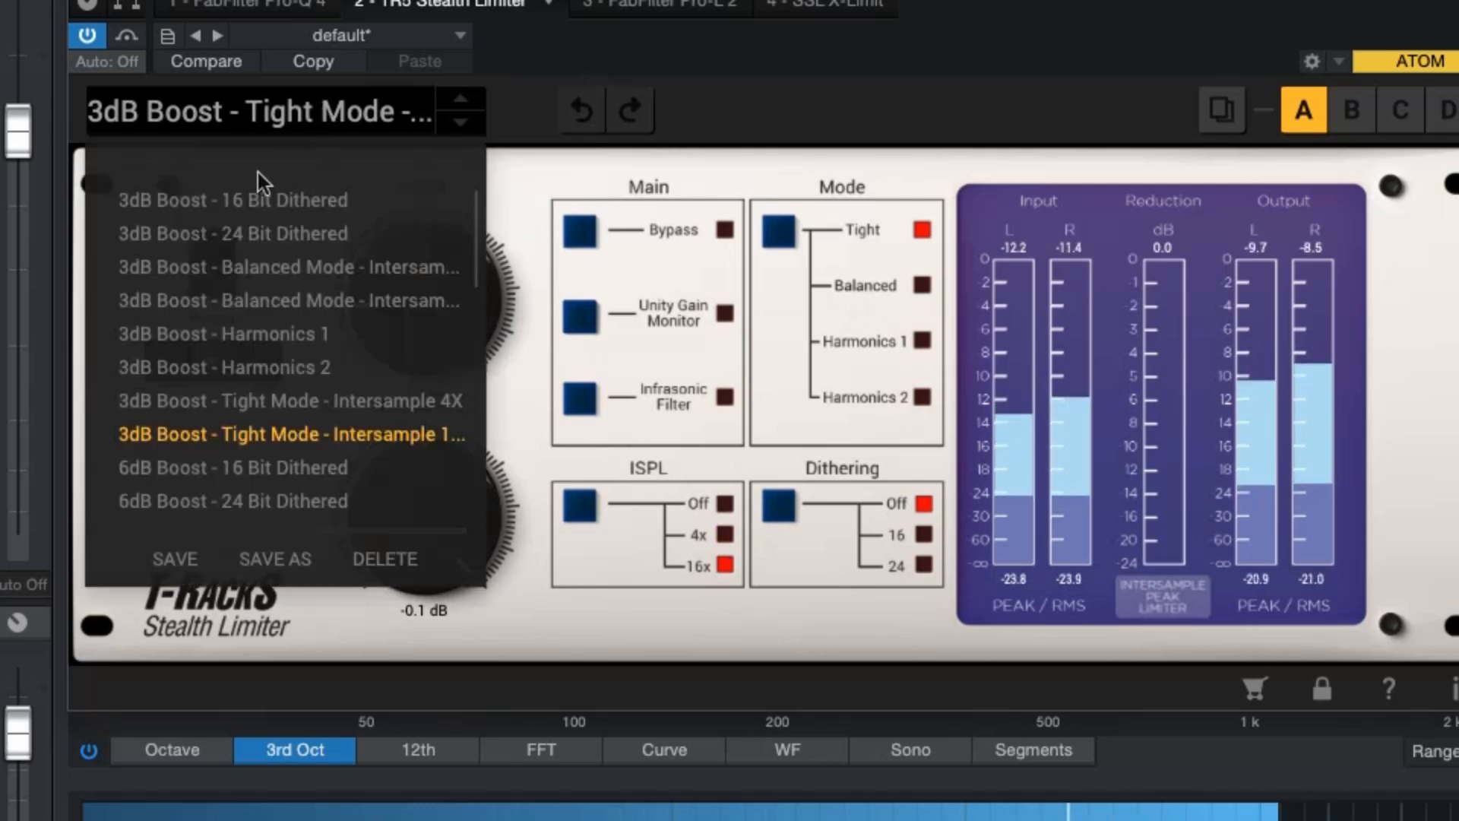
pyautogui.click(232, 199)
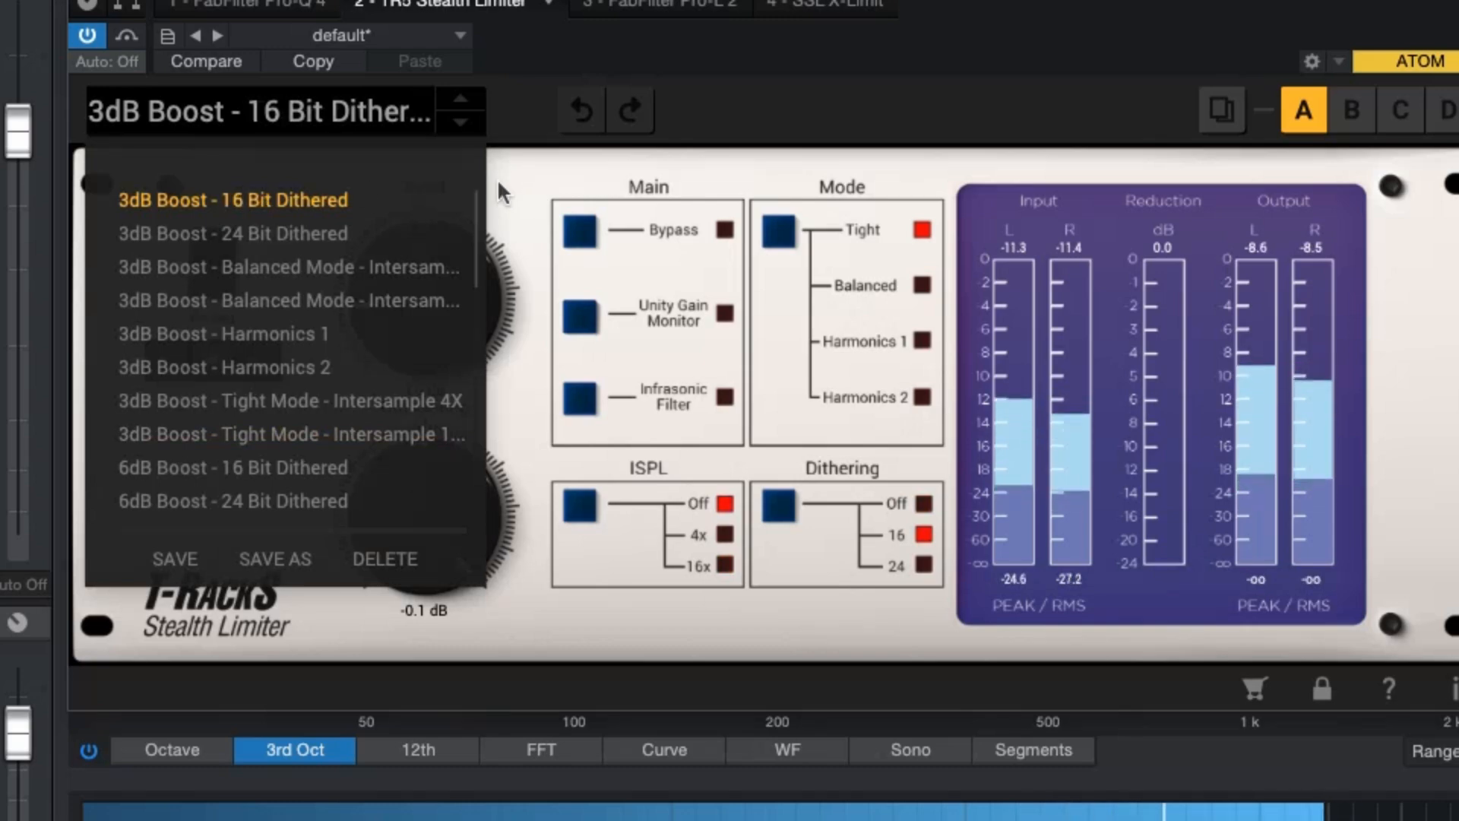
pyautogui.click(503, 192)
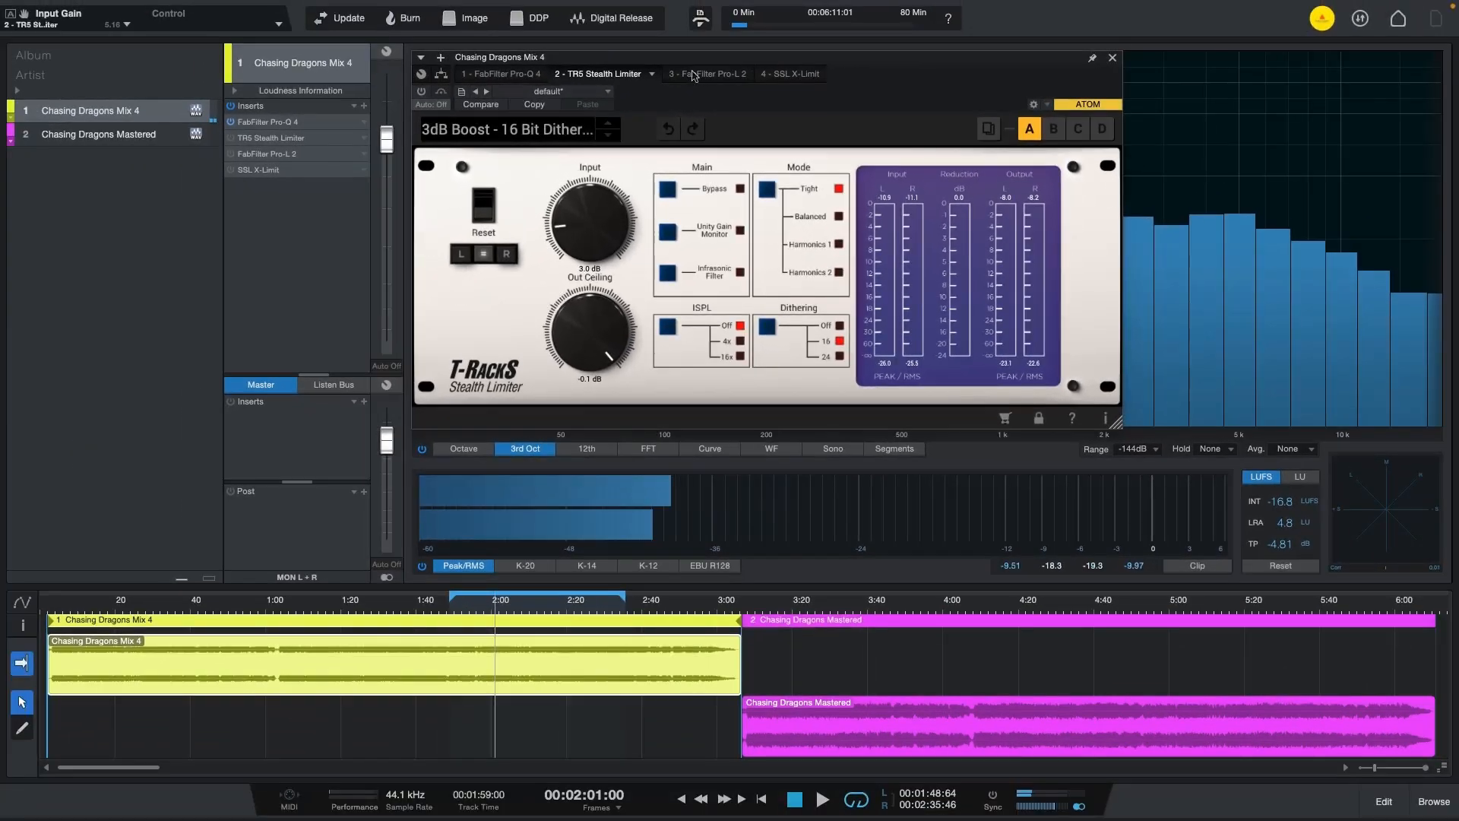
# Play the mix through Pro-L 2's Basic > Aggressive preset at +5.4 gain and reset the loudness meter.
pyautogui.click(705, 73)
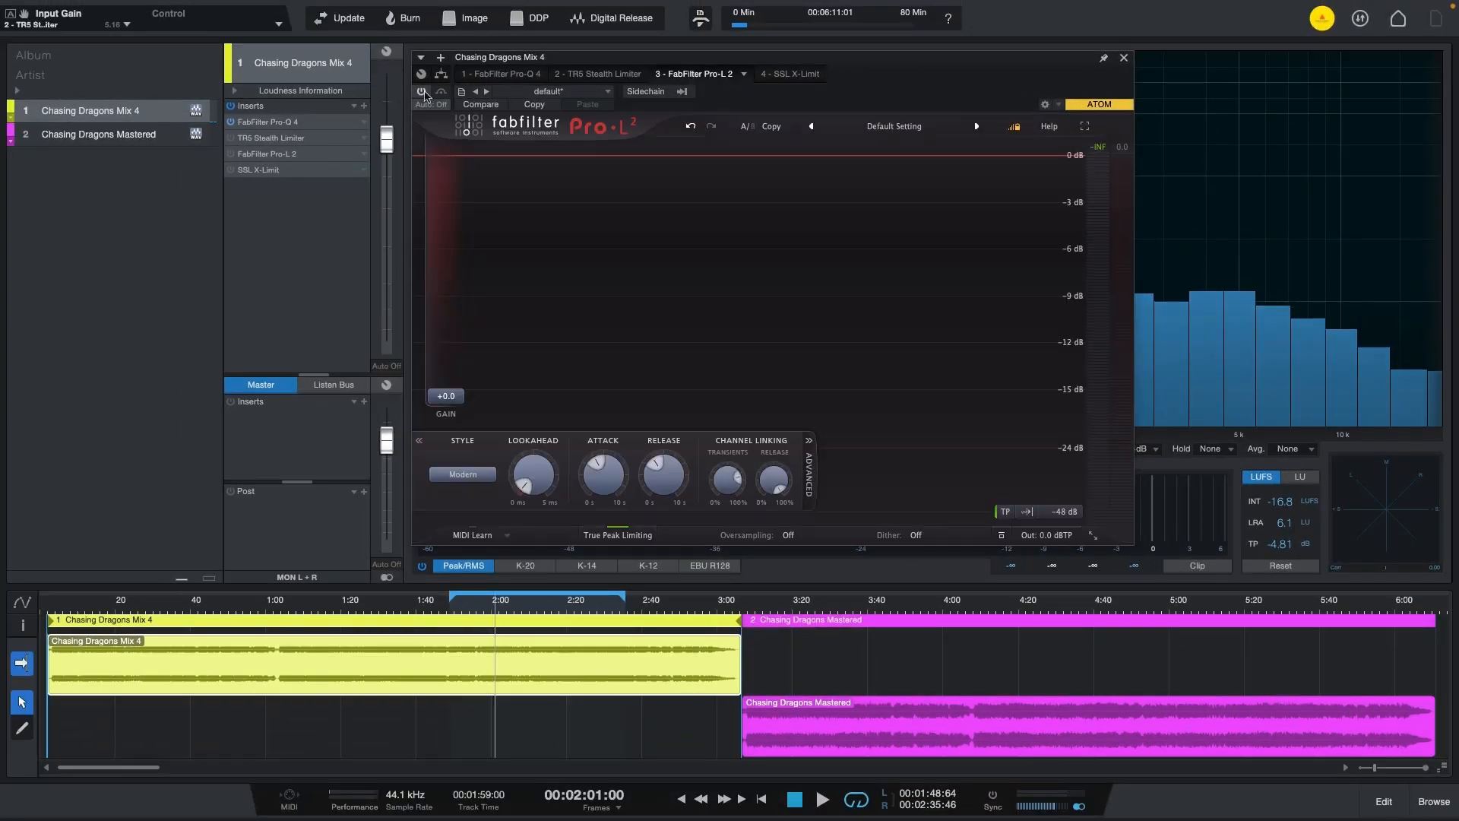
pyautogui.click(421, 92)
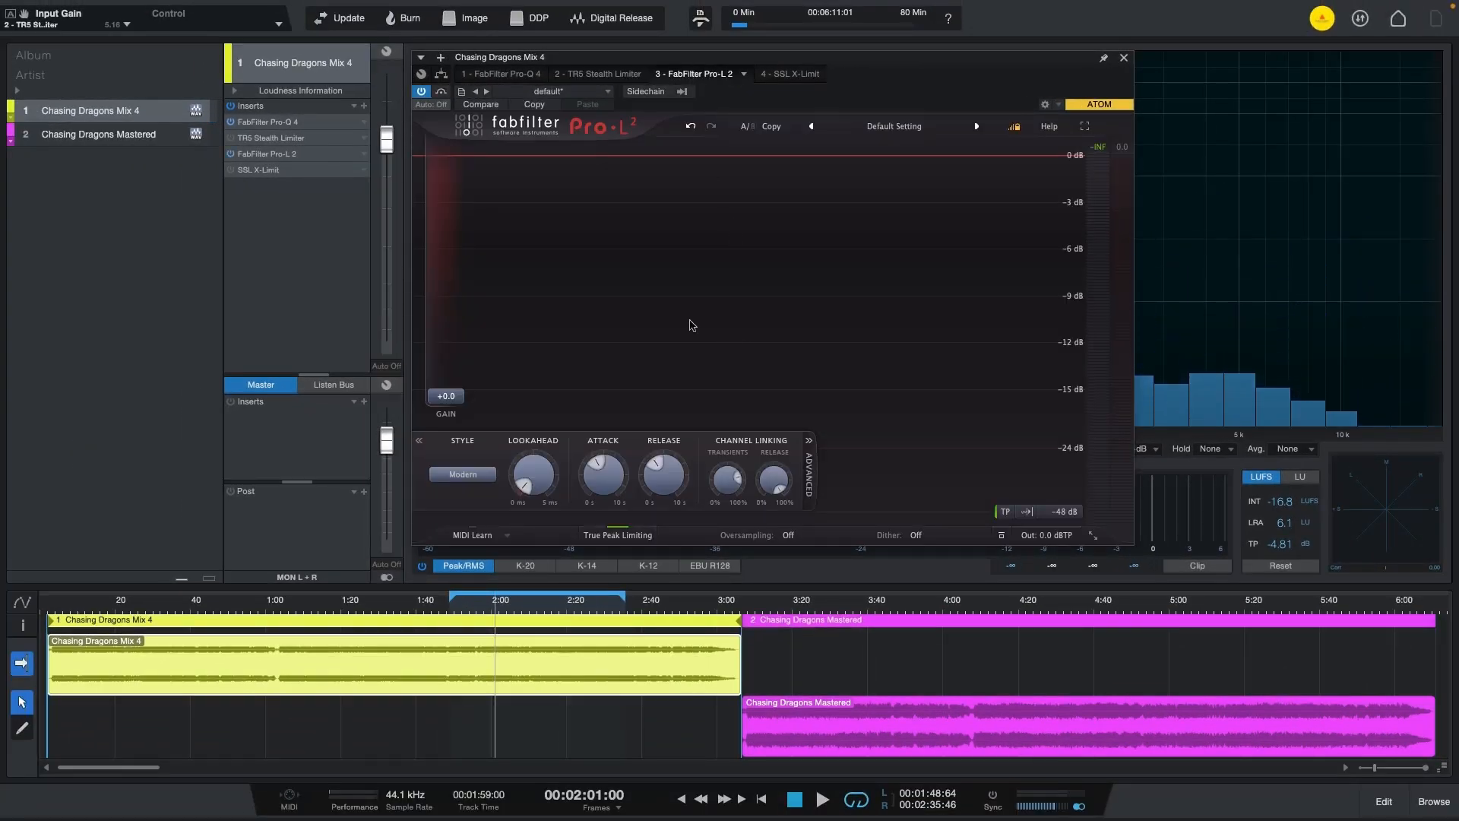
pyautogui.click(820, 797)
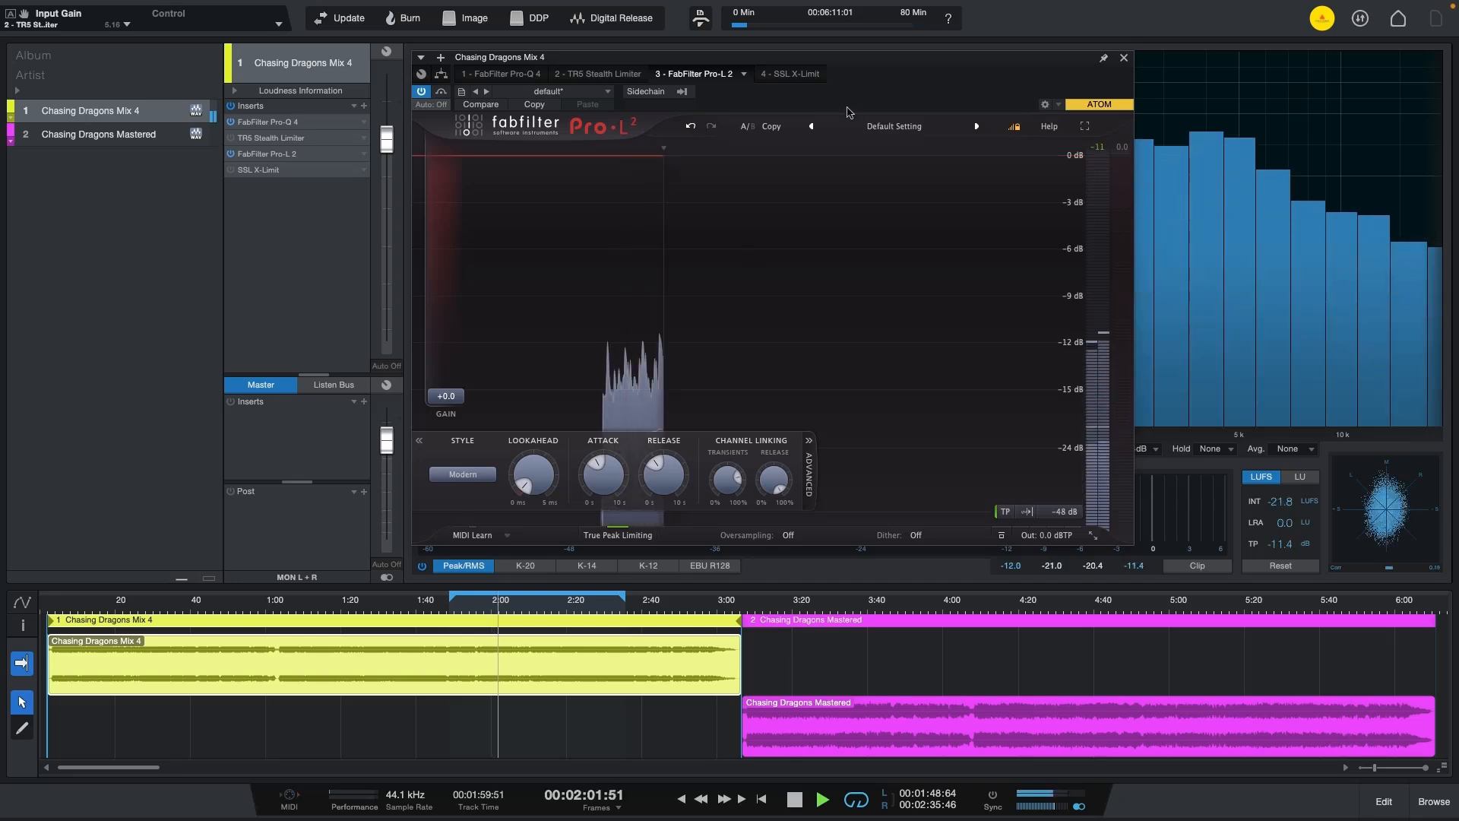
pyautogui.click(892, 126)
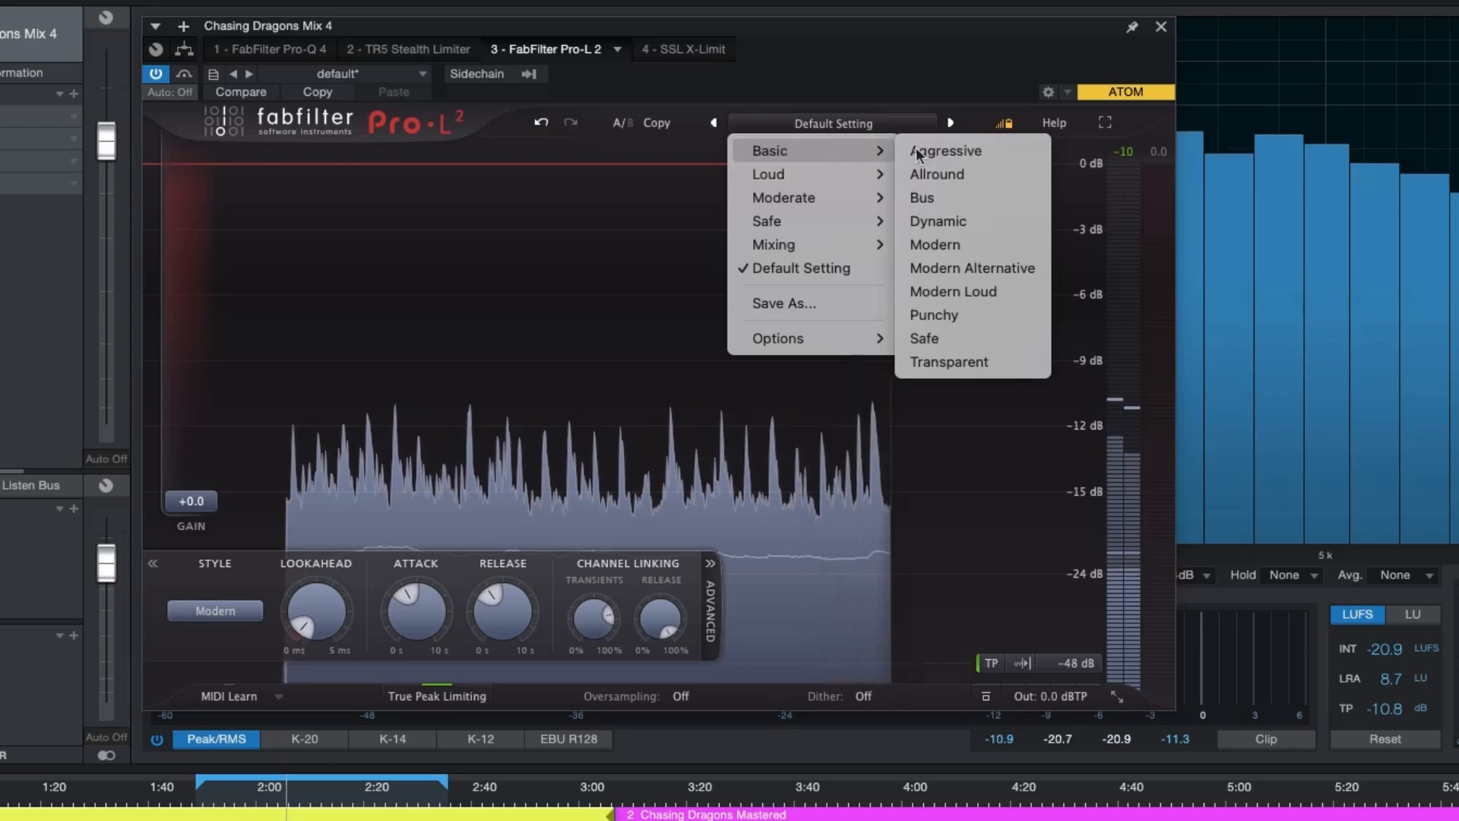
pyautogui.click(947, 151)
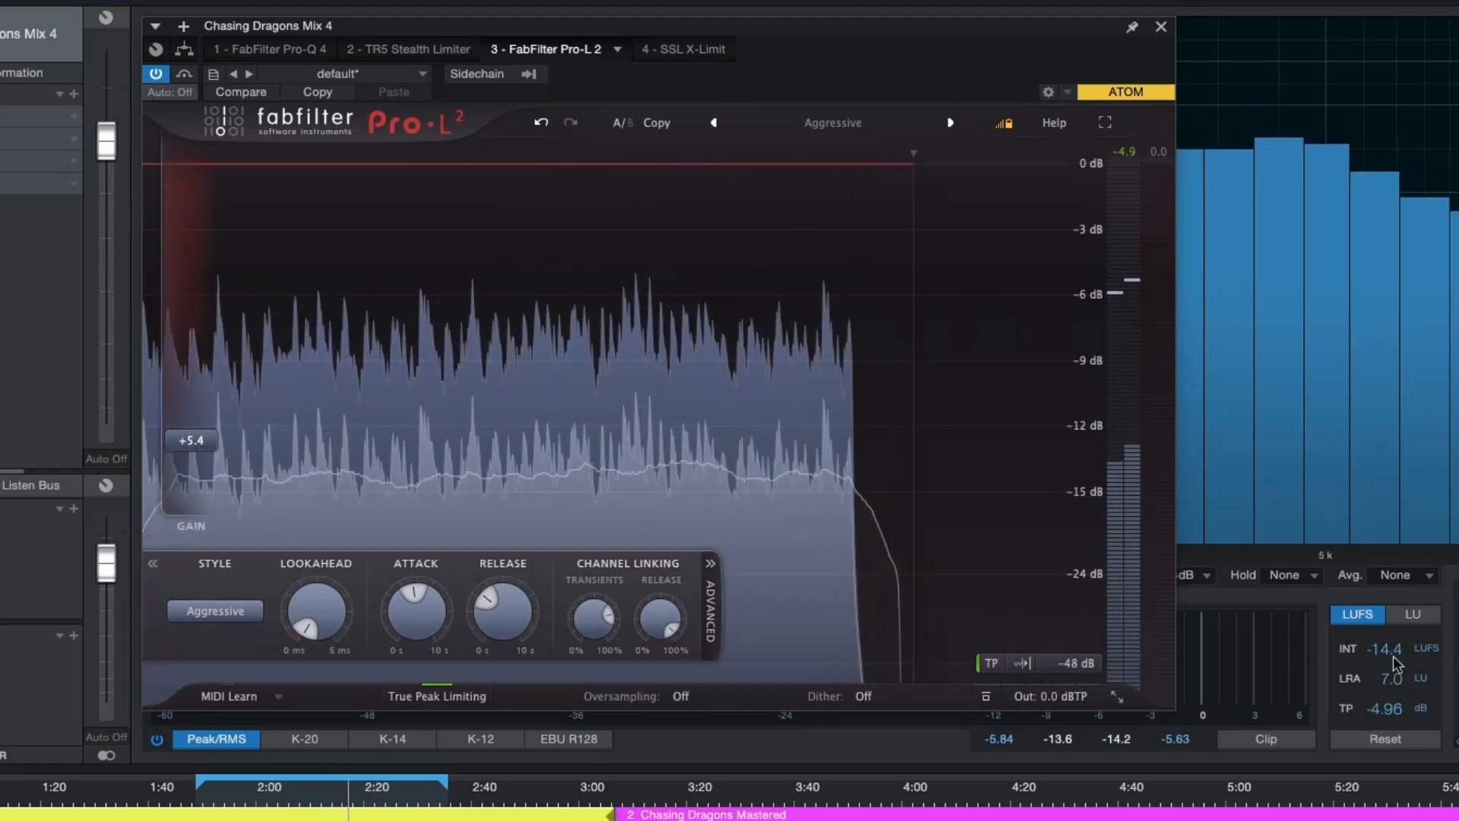
pyautogui.click(1386, 739)
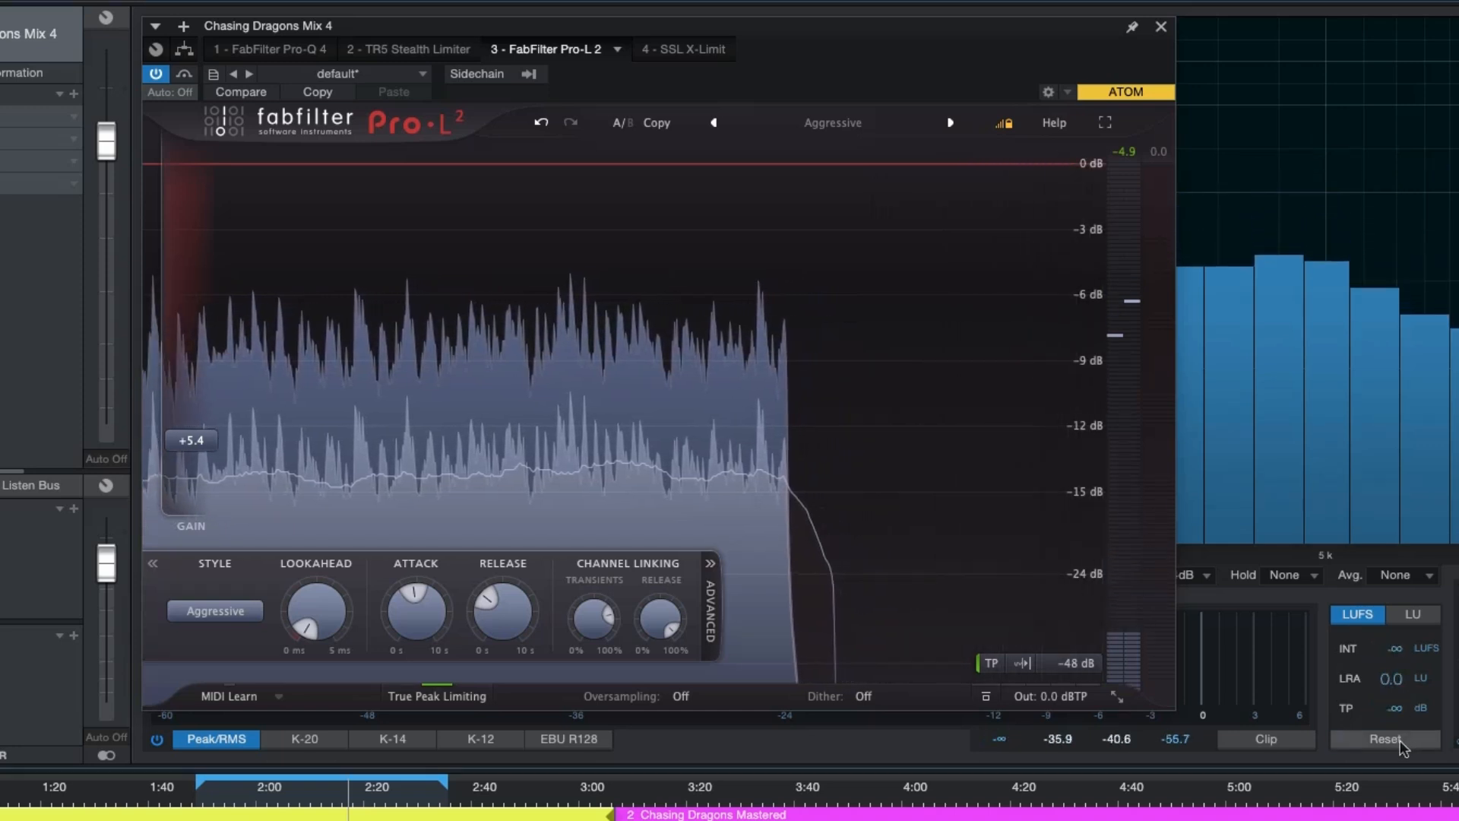
pyautogui.click(1383, 738)
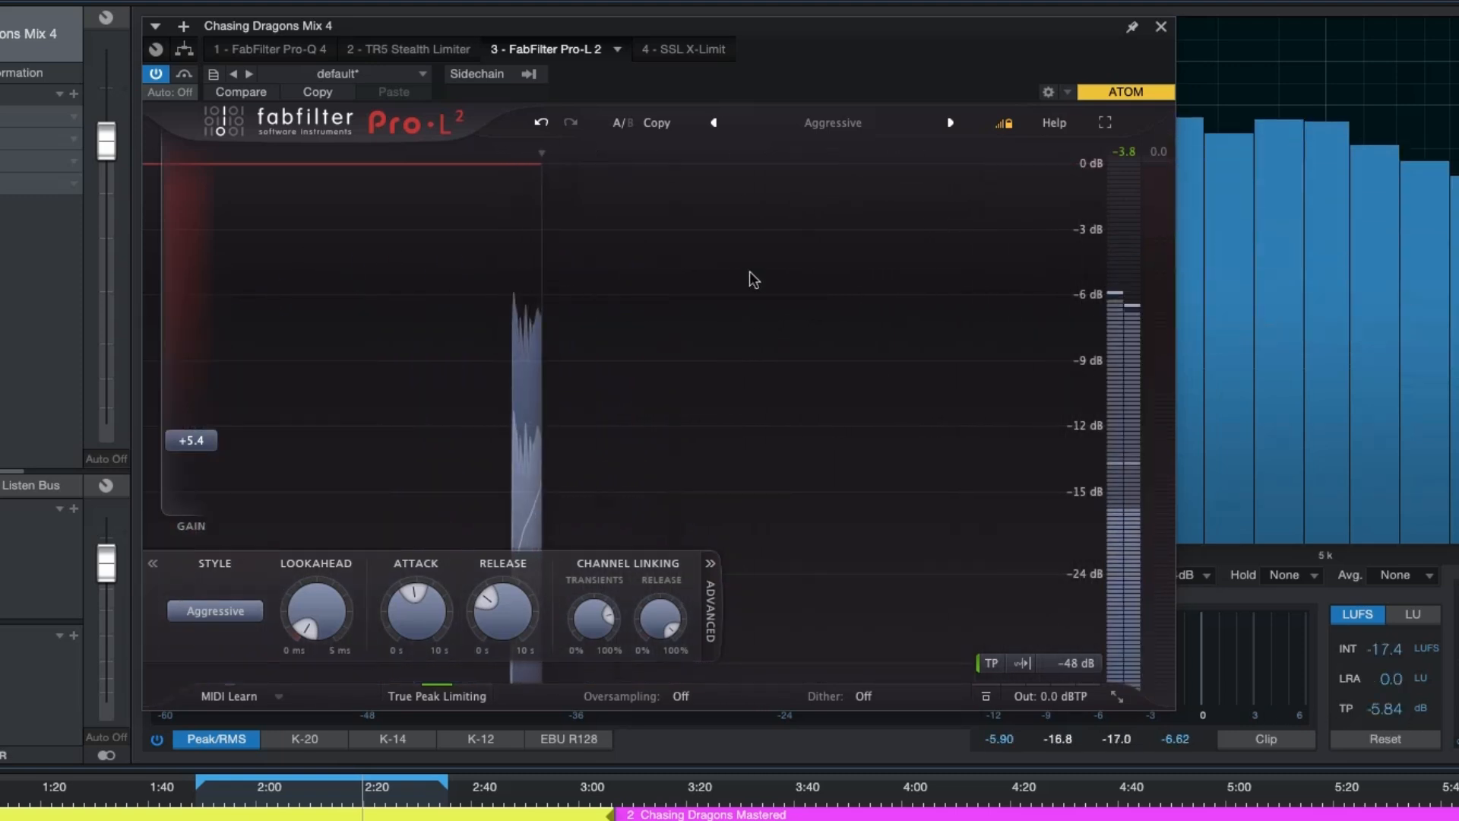
# Load Pro-L 2's Loud > Hard Rock & Metal - Punchy Aggressive preset (+4.3), then bypass it.
pyautogui.click(831, 122)
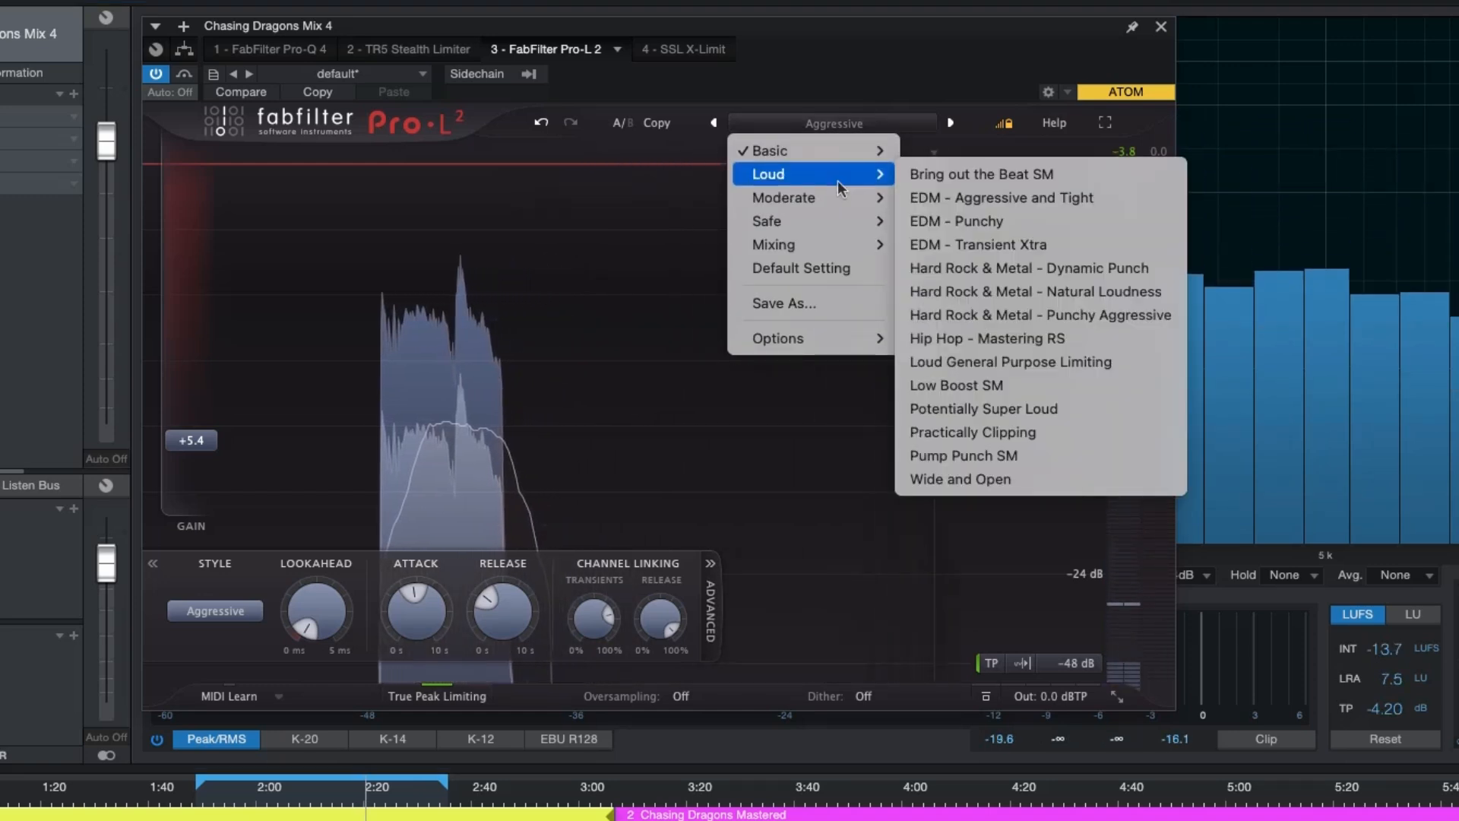
pyautogui.moveTo(1070, 314)
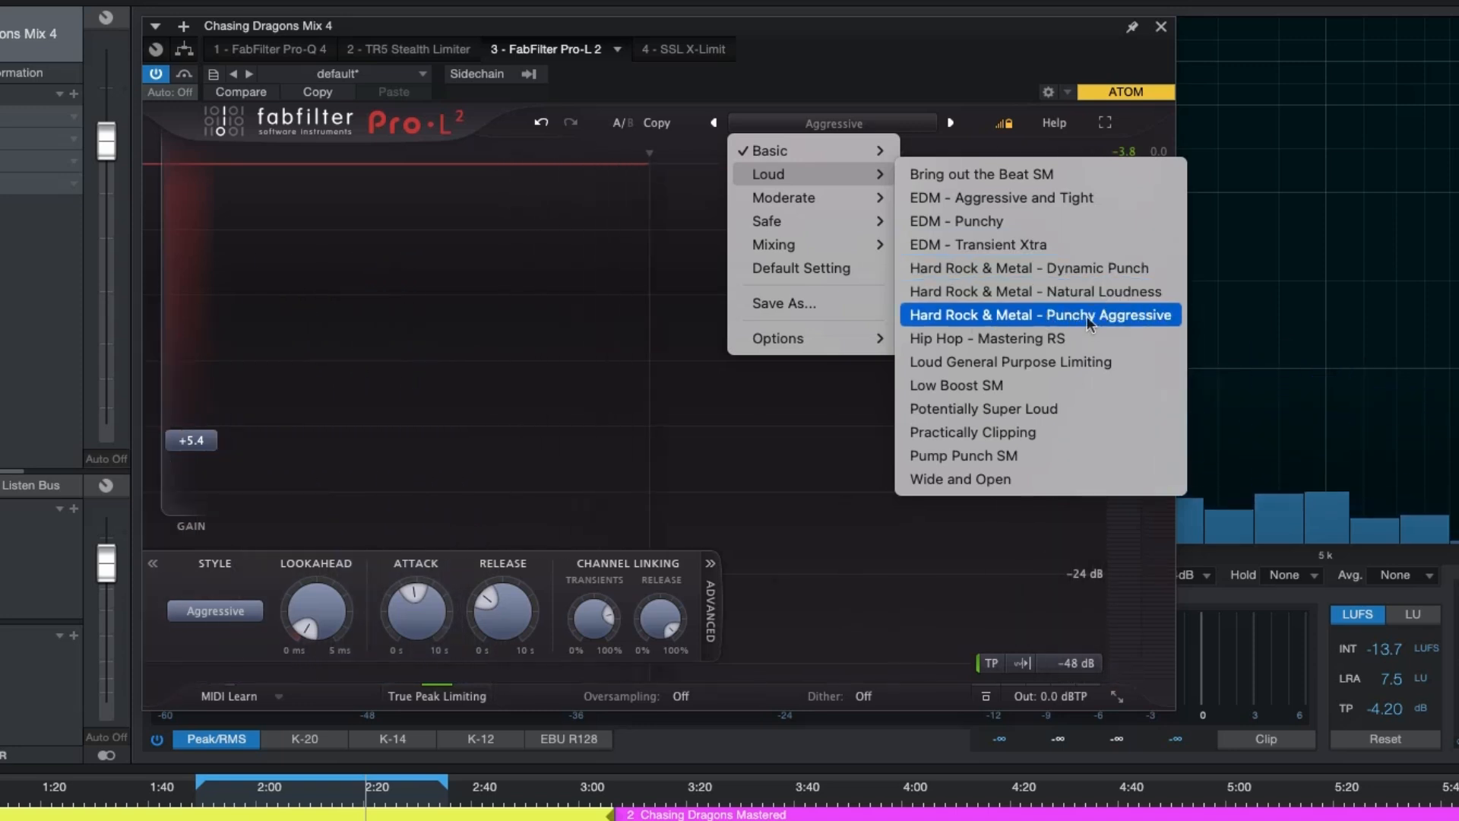
pyautogui.click(1040, 315)
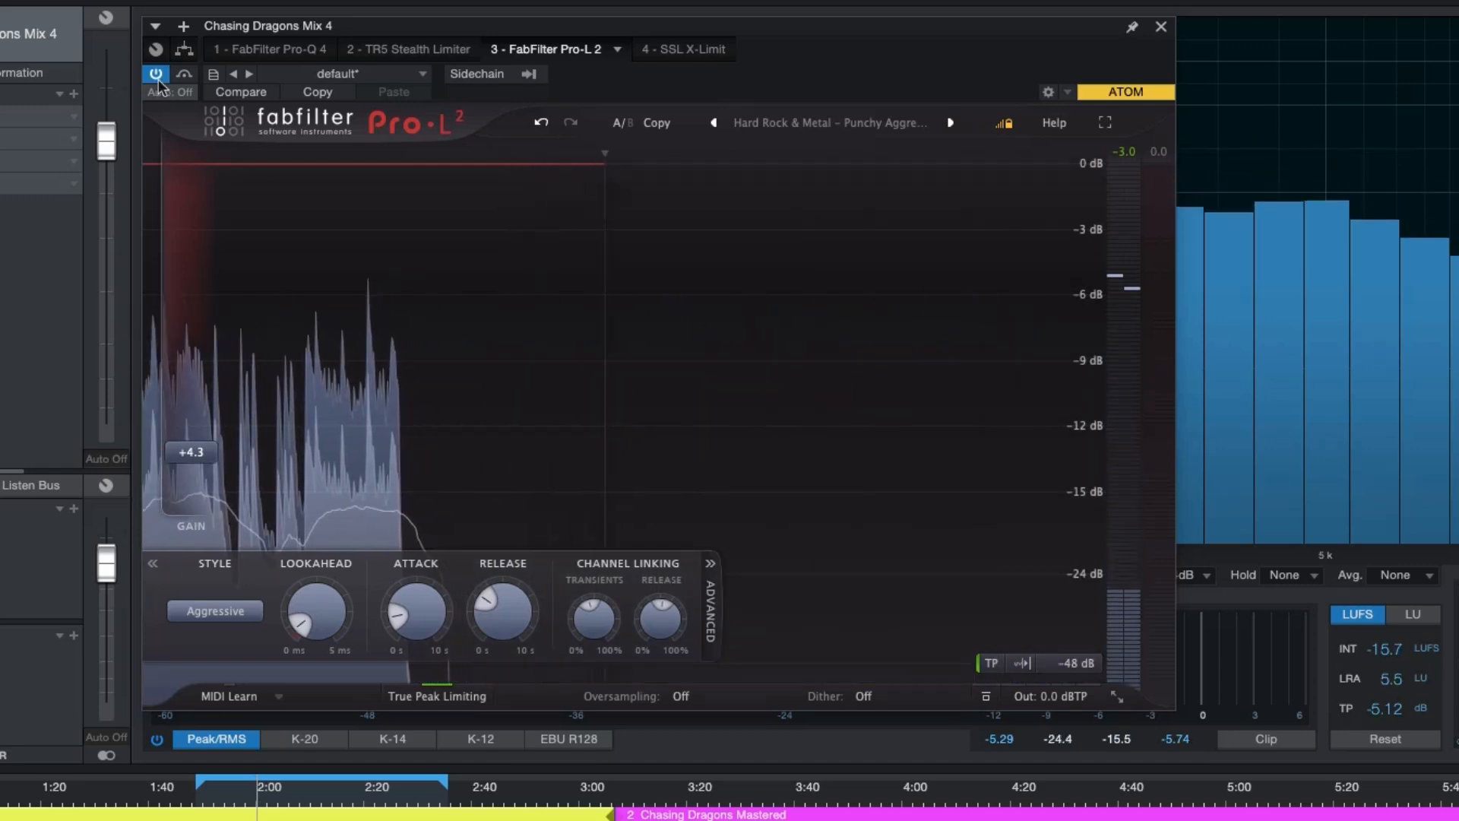
pyautogui.click(664, 49)
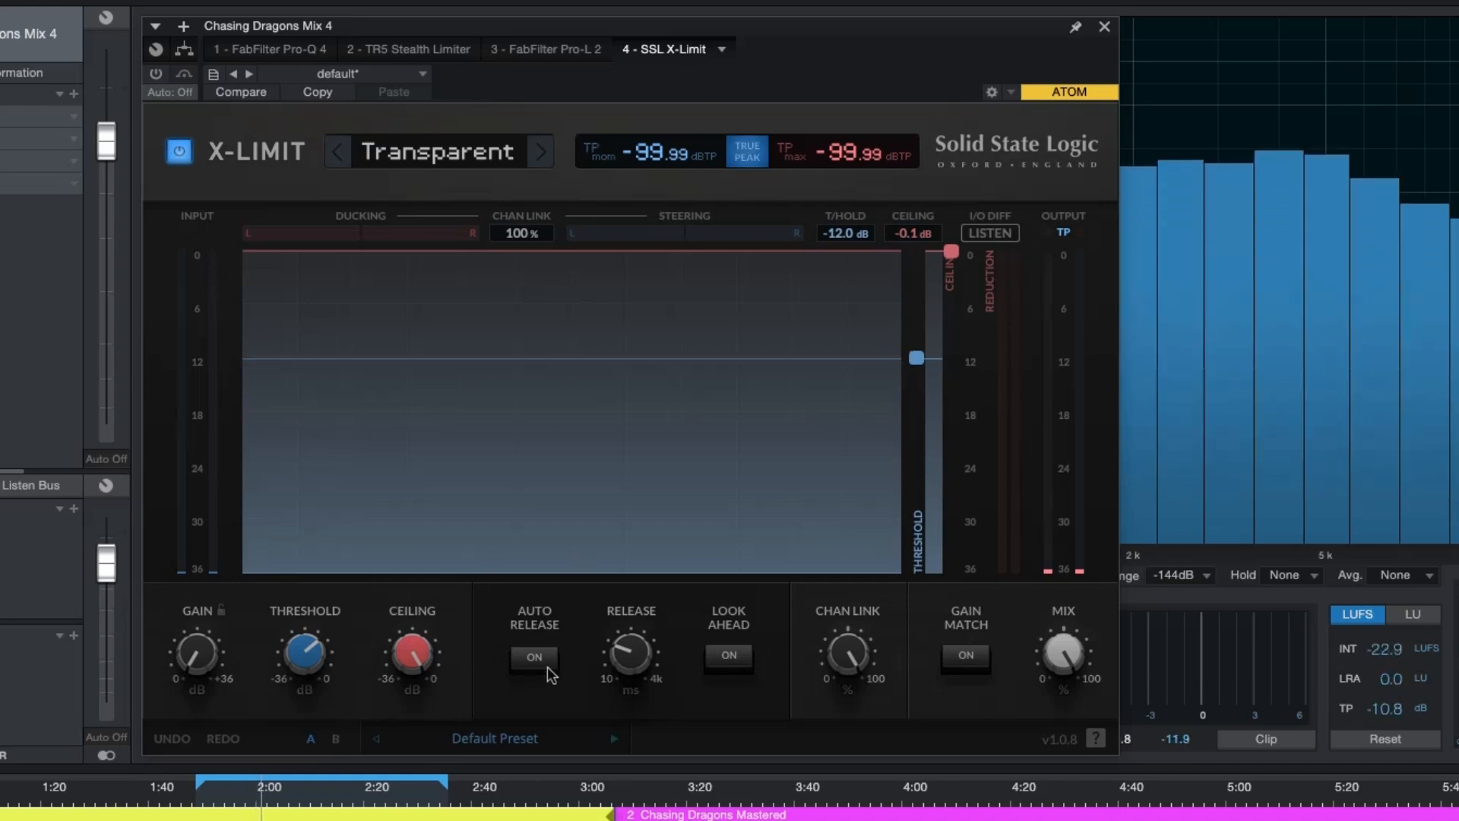
# Enable SSL X-Limit and set its threshold to -8.9 dB and ceiling to -1.3 dB.
pyautogui.click(155, 73)
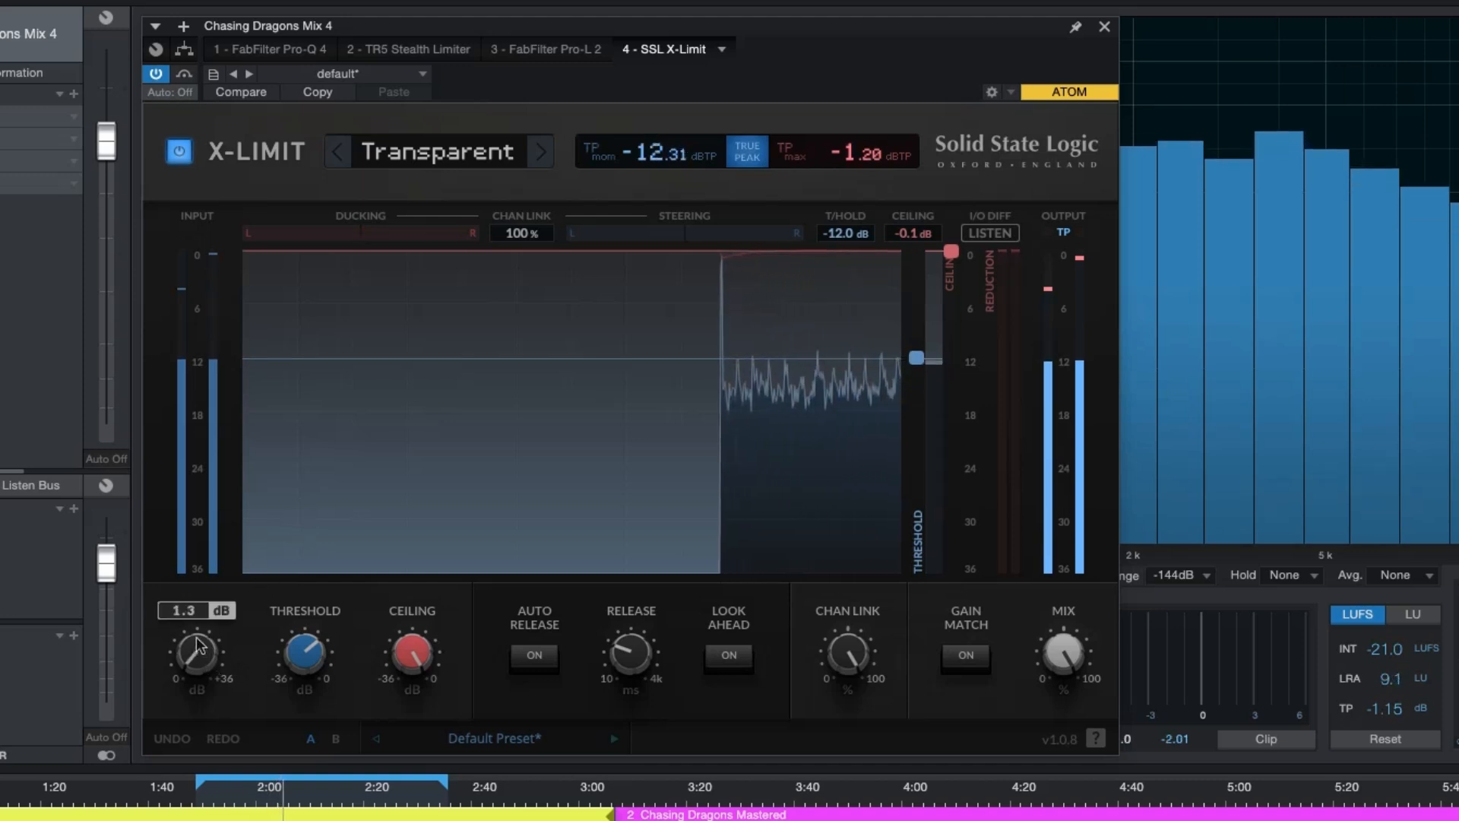
pyautogui.click(1386, 739)
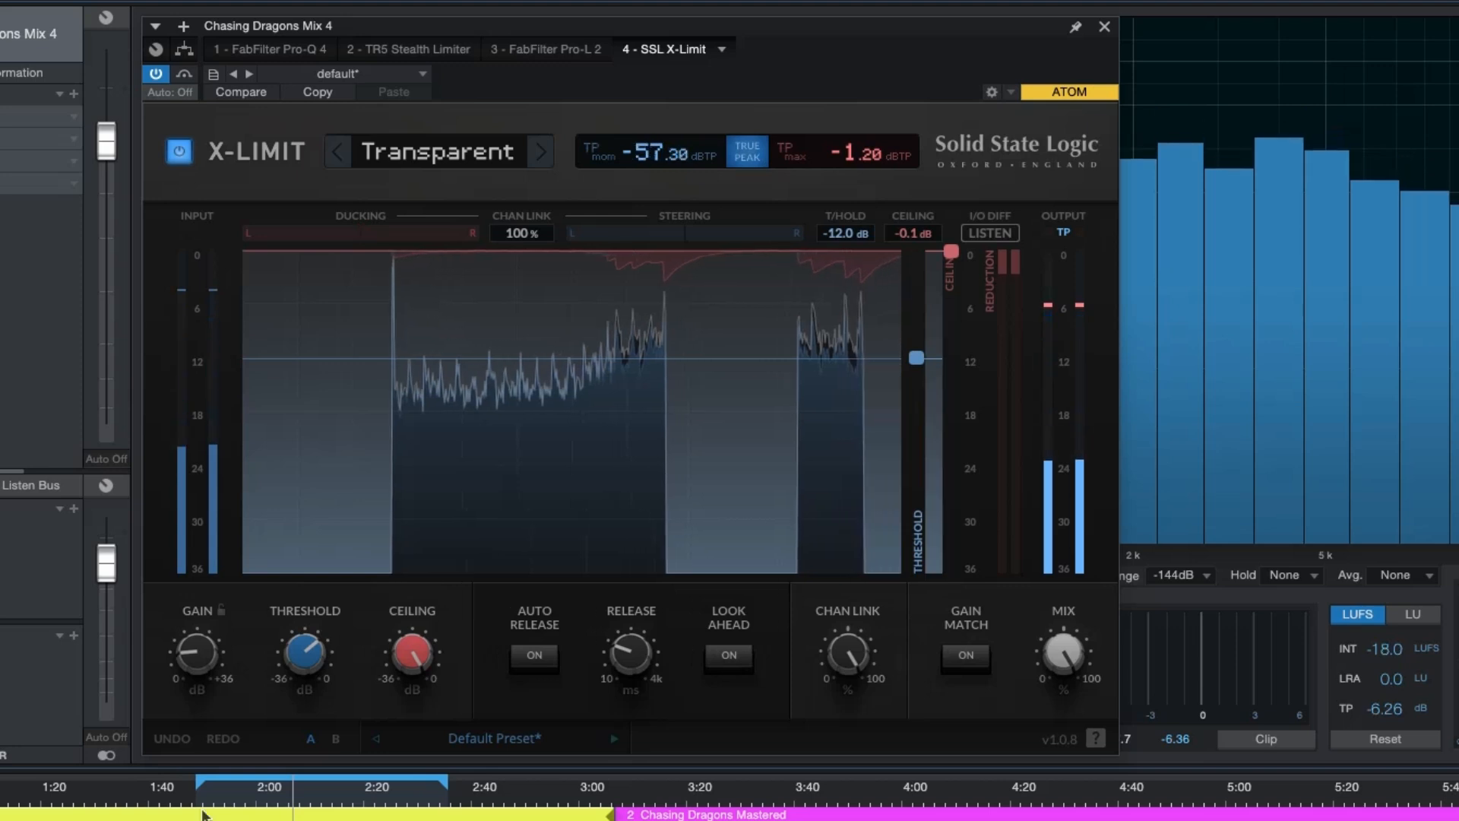
pyautogui.click(1383, 738)
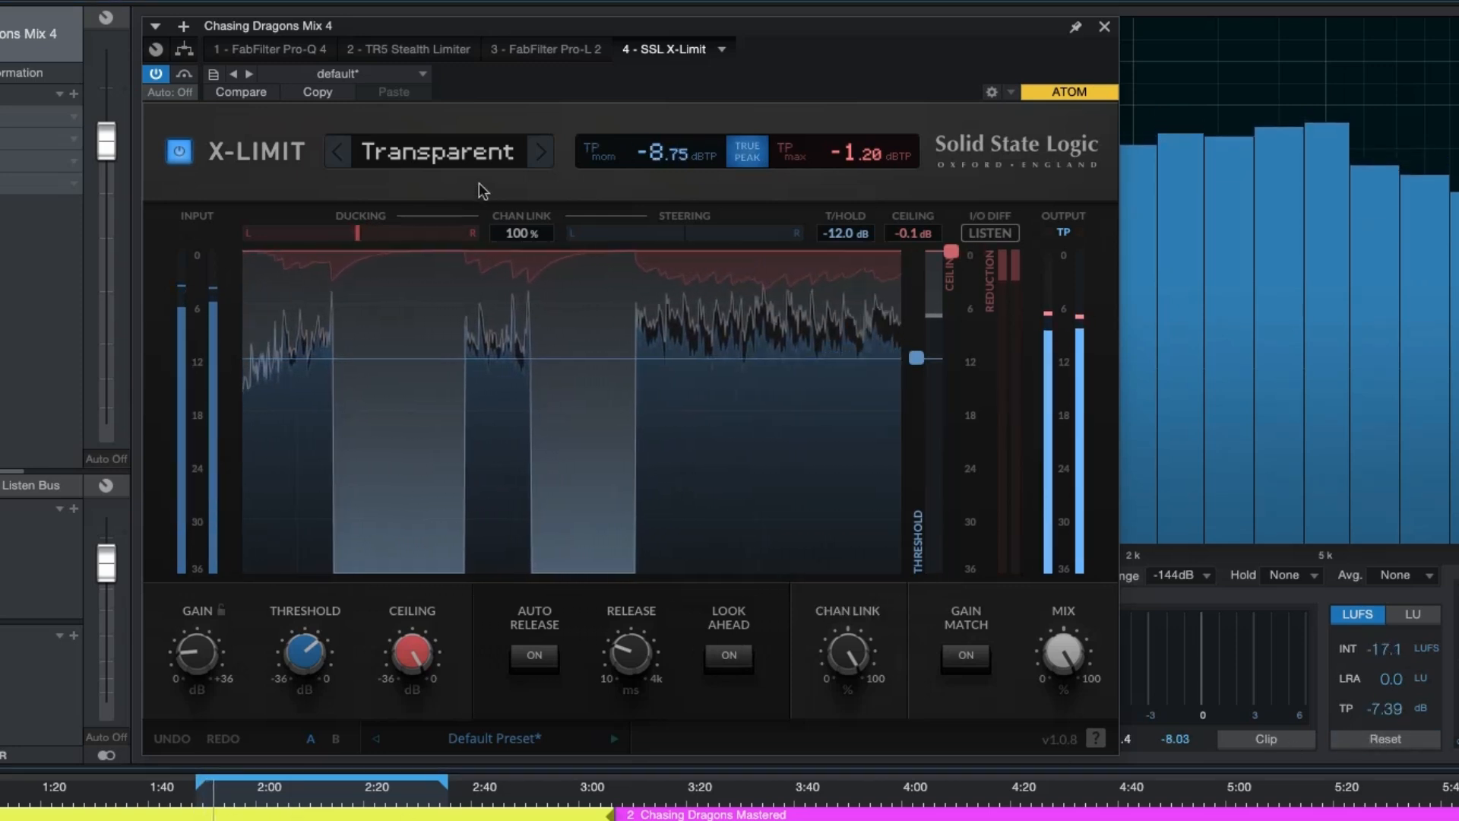
pyautogui.moveTo(354, 586)
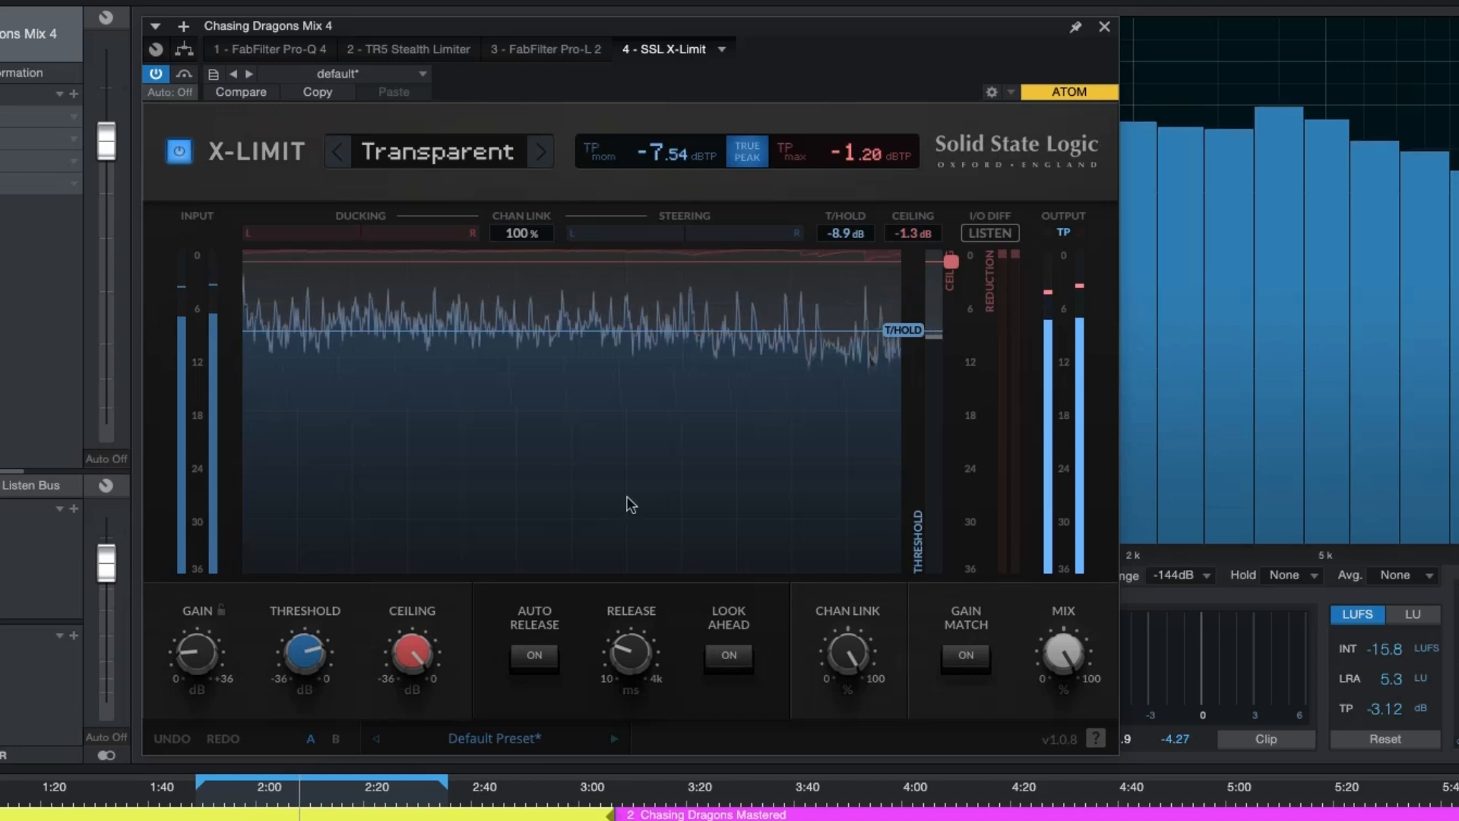
# Step X-Limit's style through Glue, Punch and Auto back to Transparent, threshold at -6.8 dB.
pyautogui.click(539, 151)
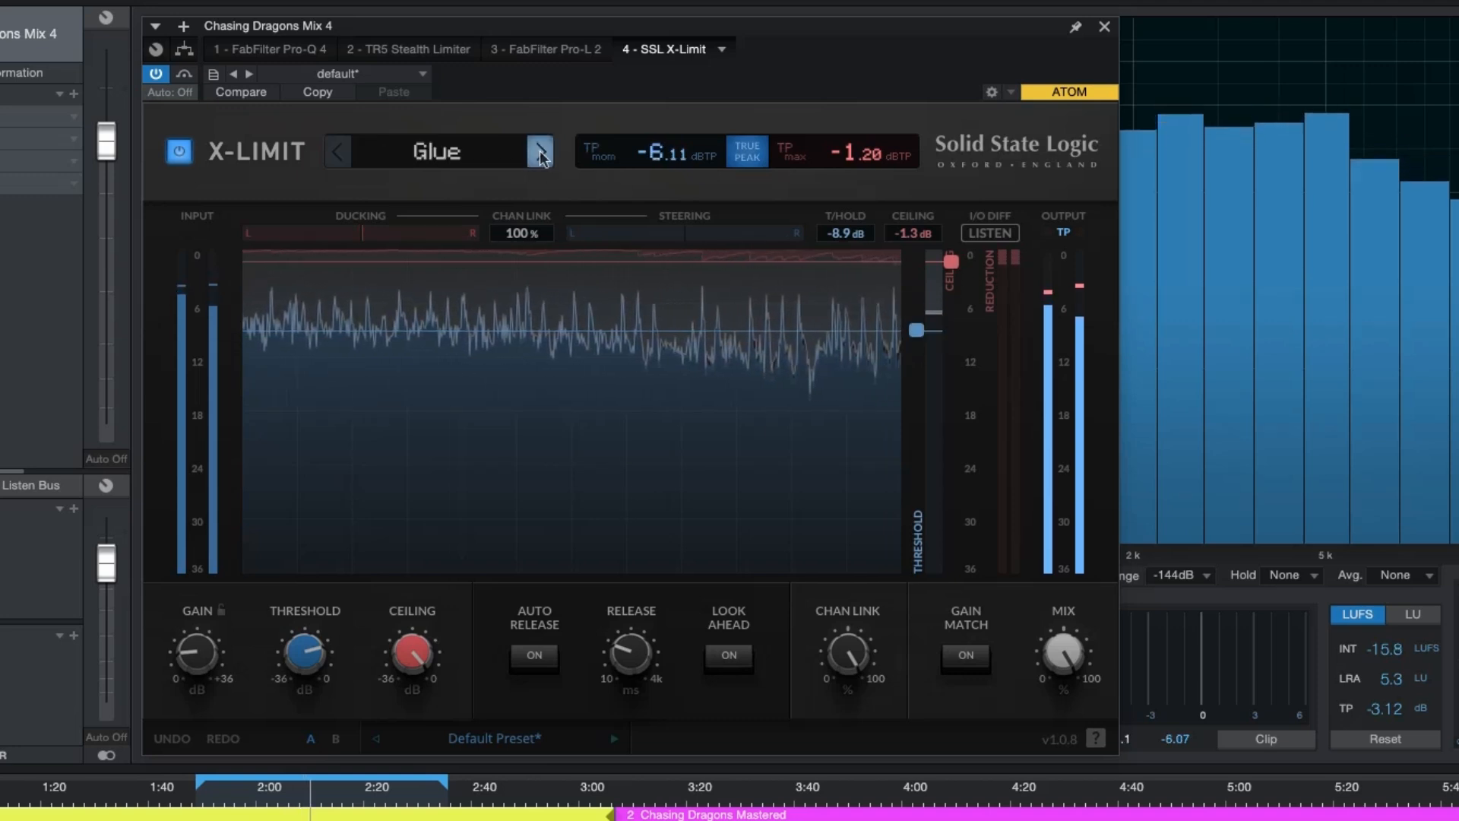
pyautogui.click(539, 150)
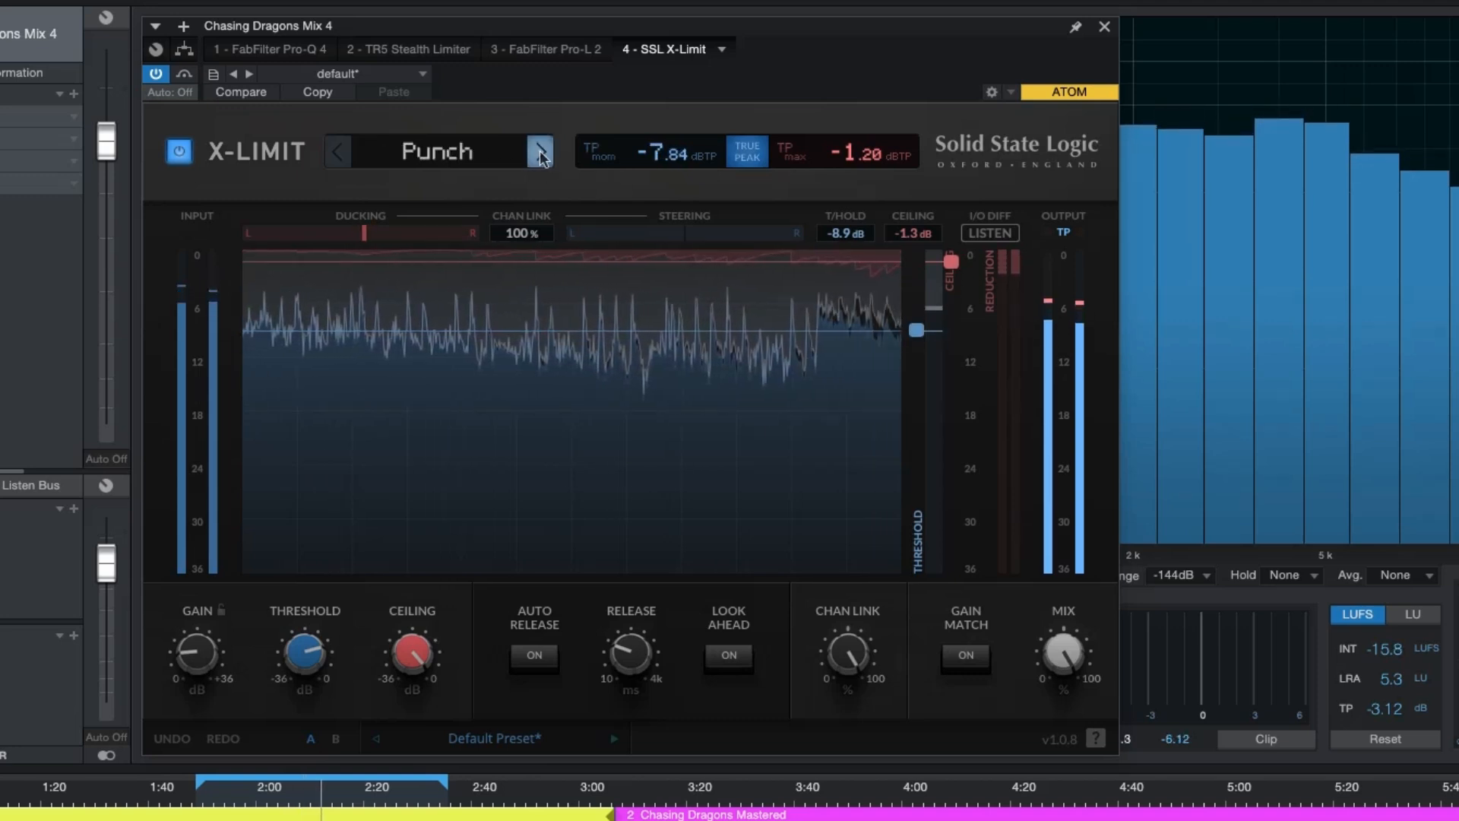
pyautogui.click(539, 151)
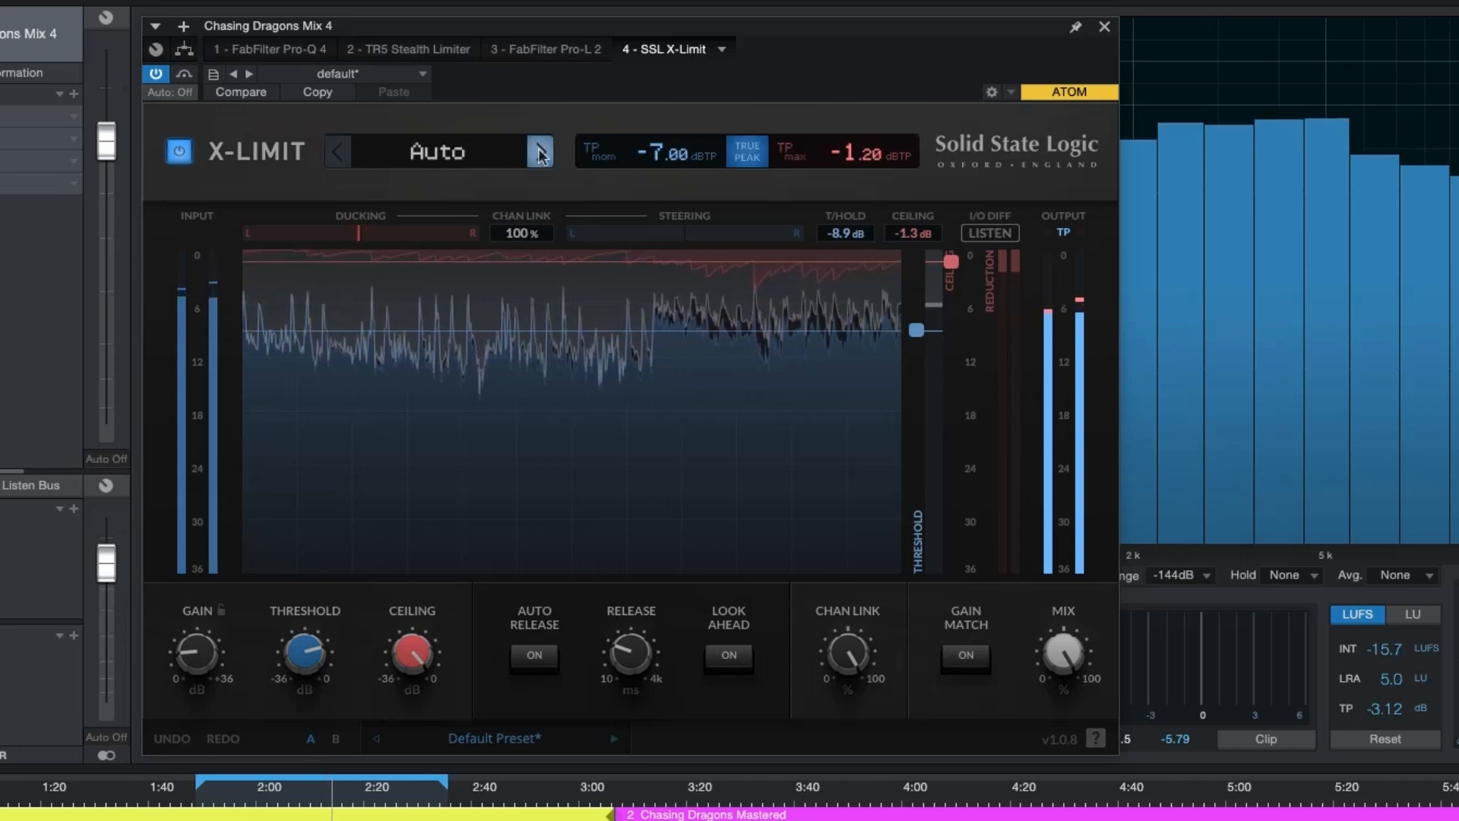
pyautogui.click(539, 150)
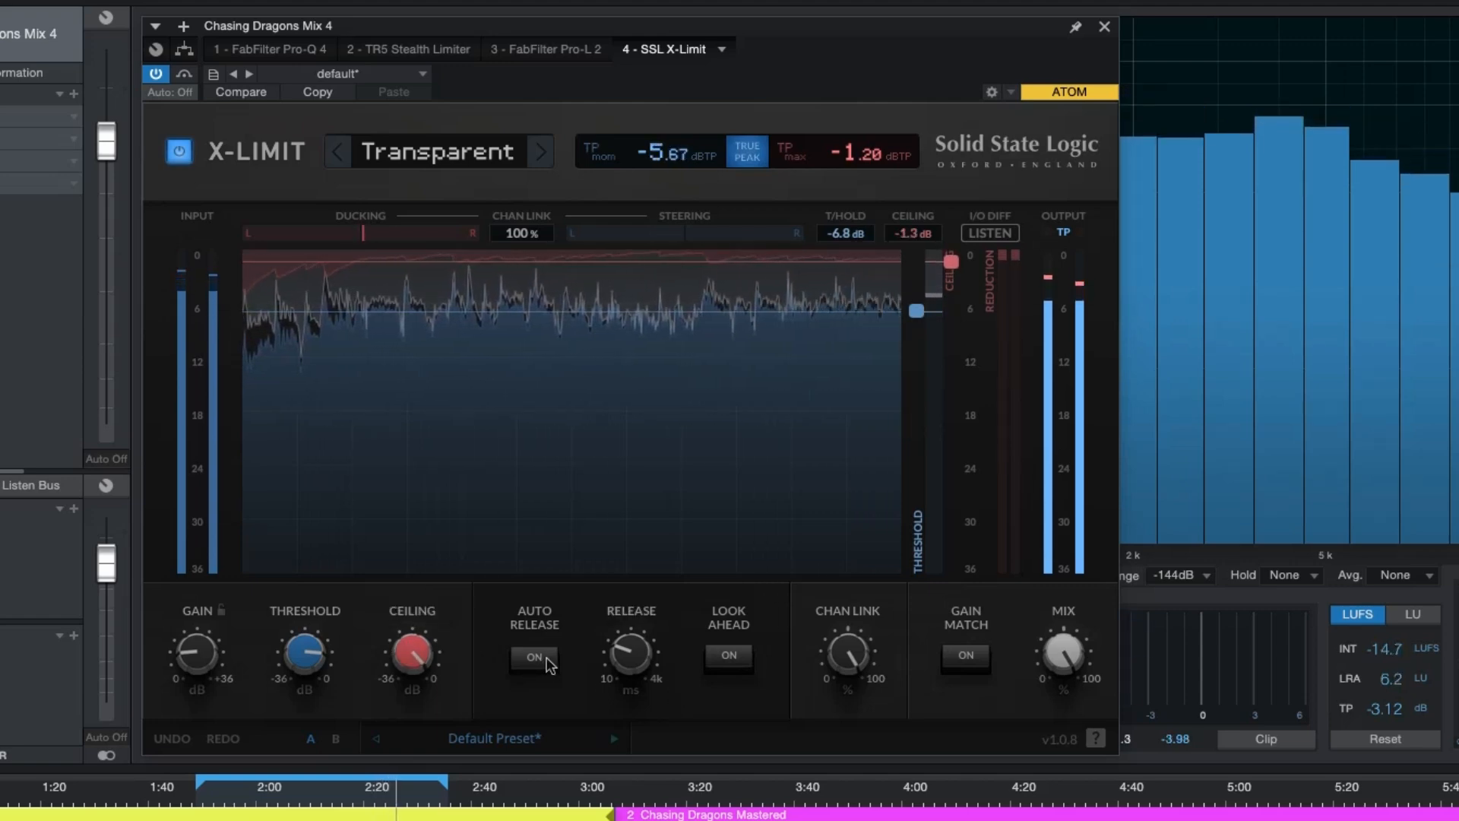
# Turn on X-Limit's auto release and look-ahead, then toggle Gain Match to compare level-matched output.
pyautogui.click(533, 658)
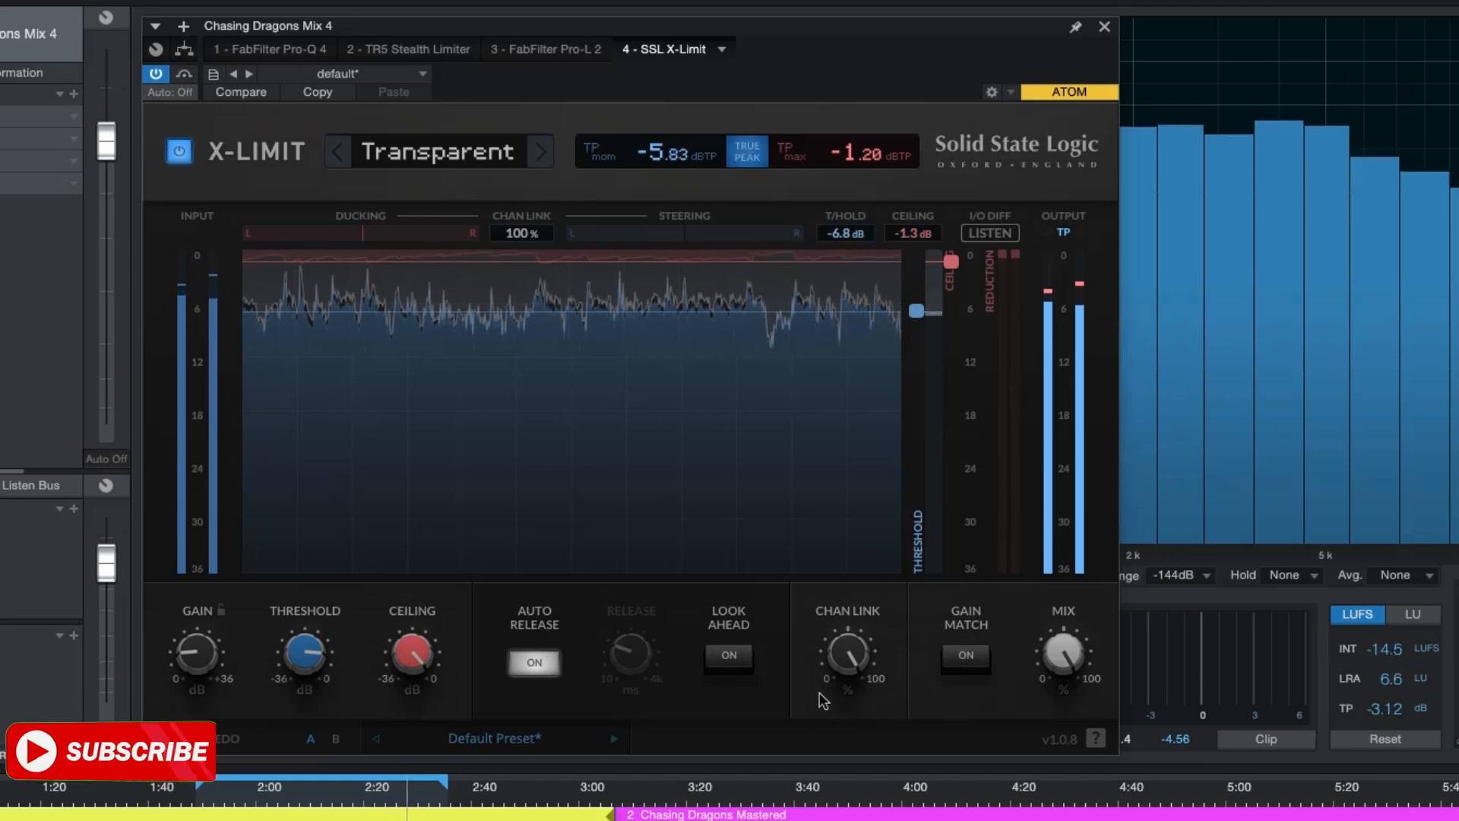
pyautogui.click(728, 661)
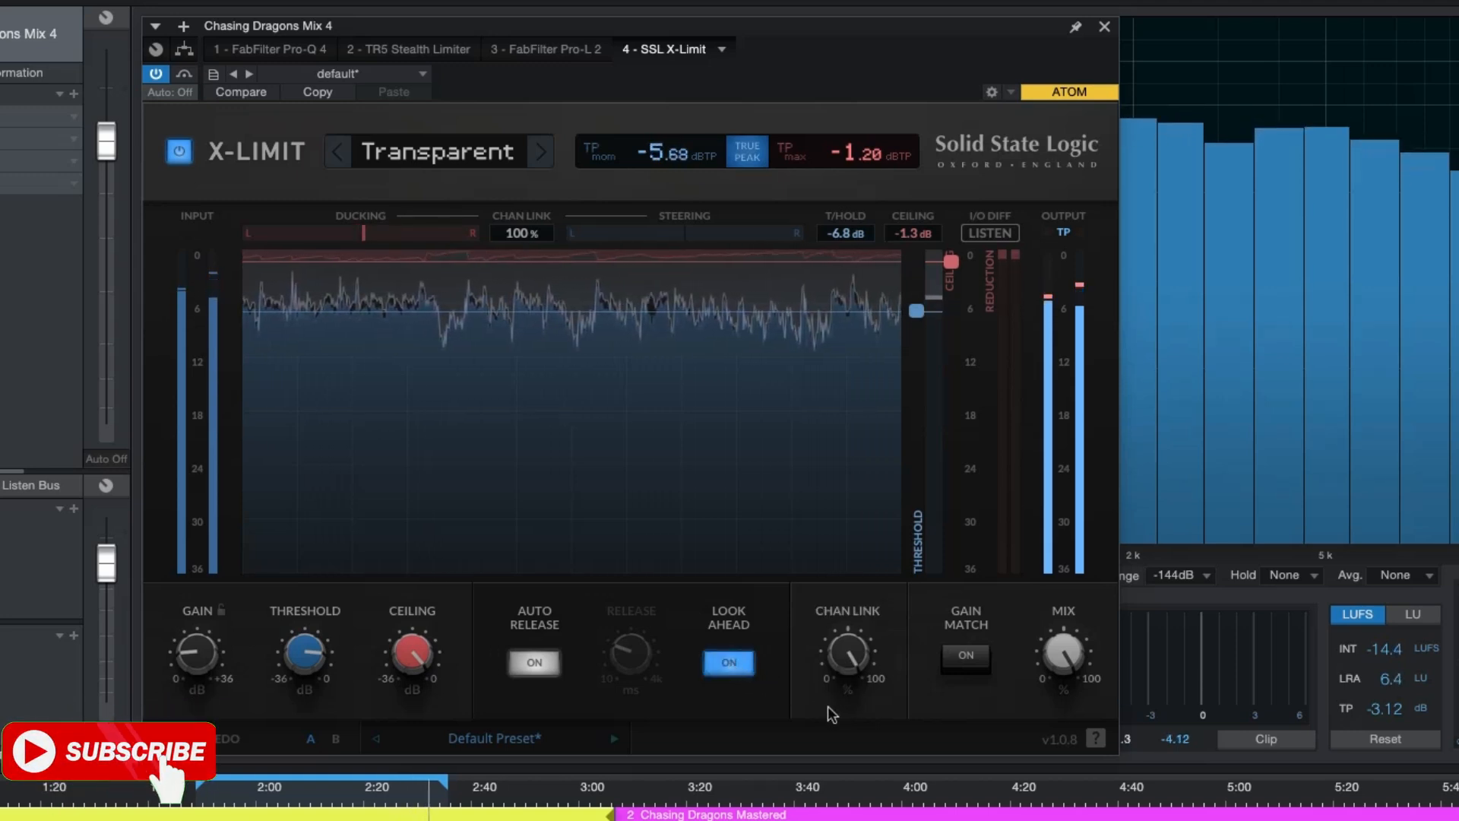
pyautogui.click(965, 661)
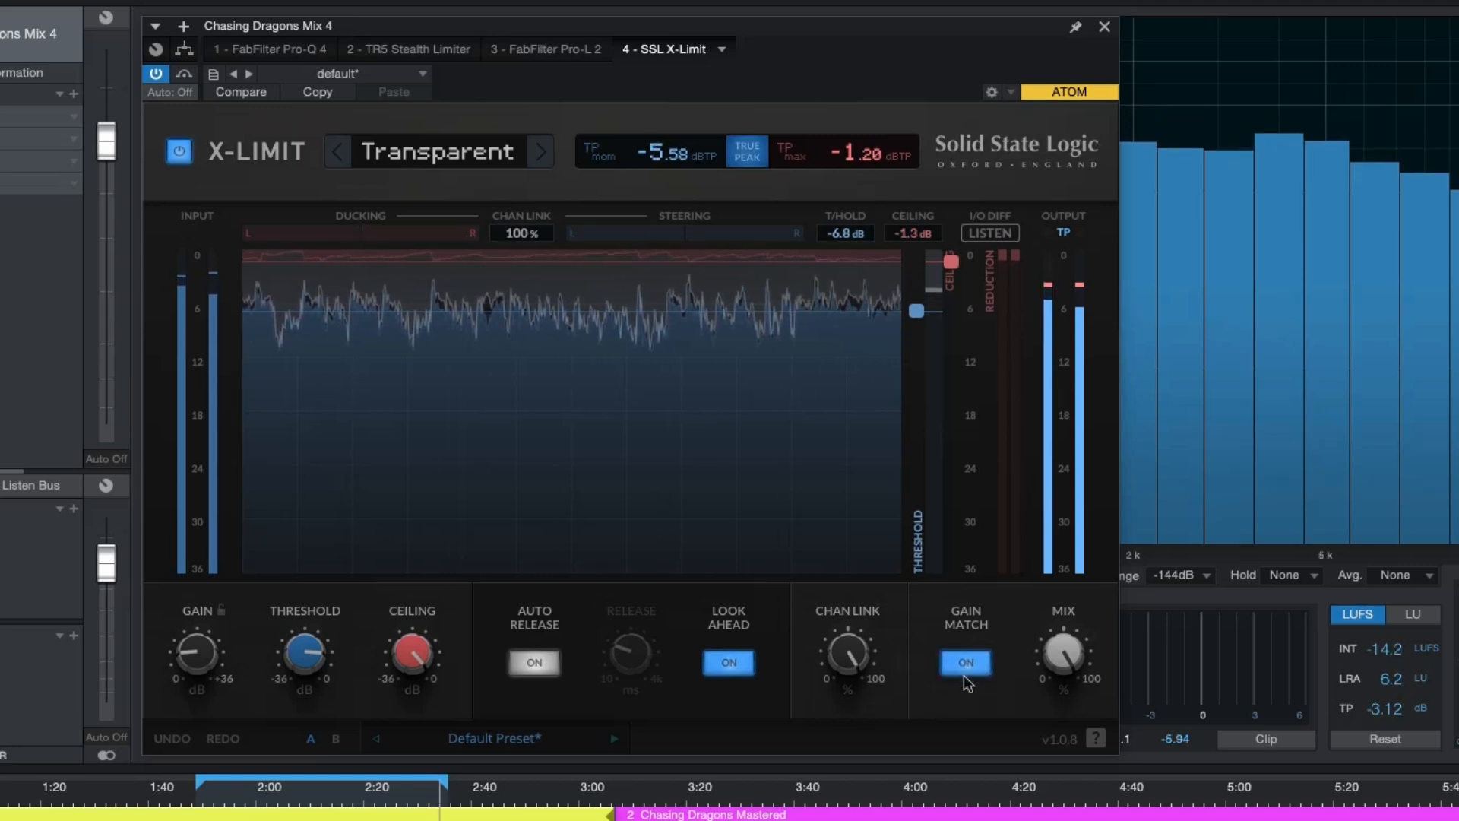
pyautogui.click(965, 662)
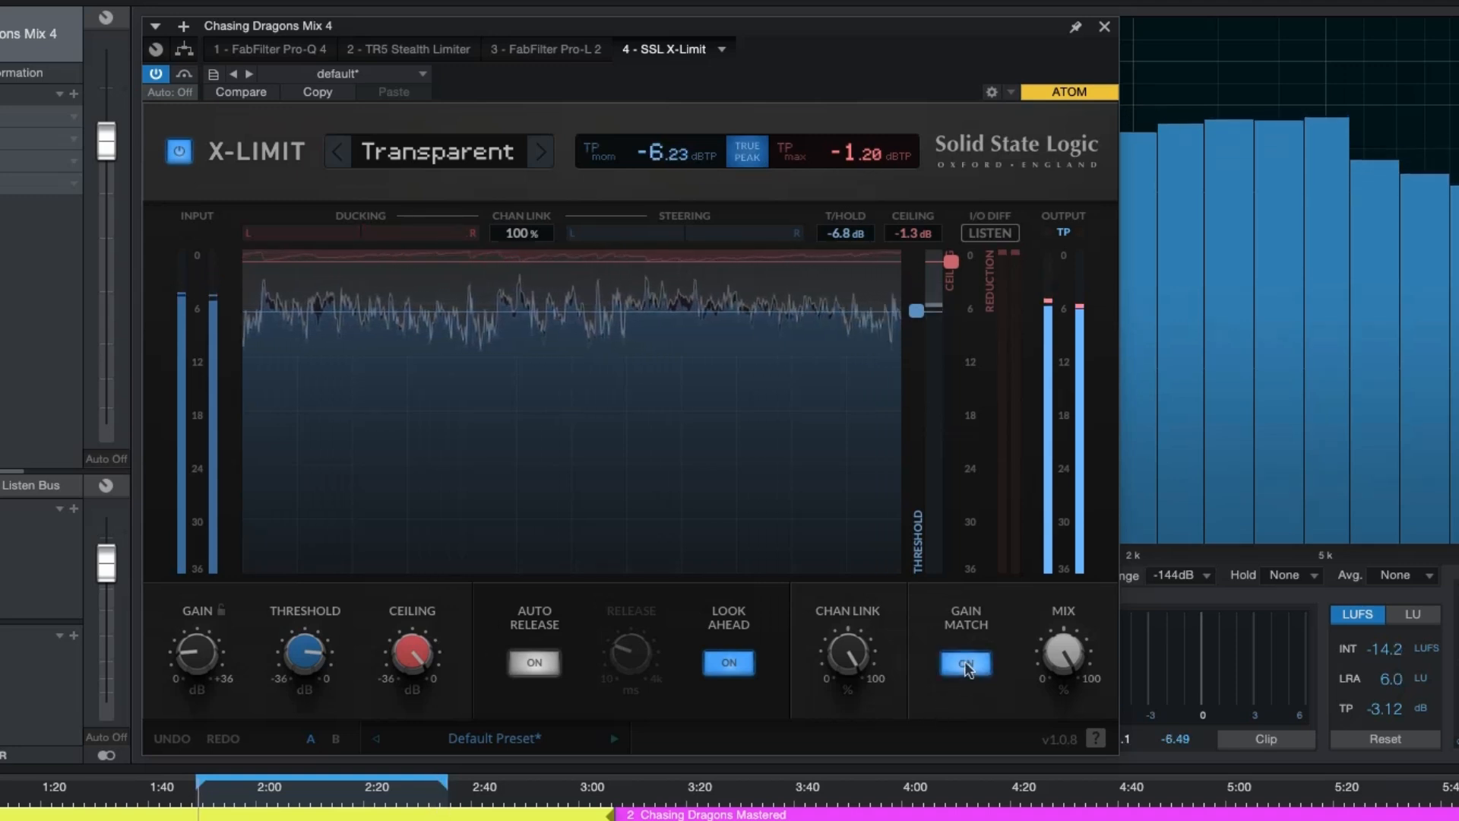
pyautogui.click(964, 662)
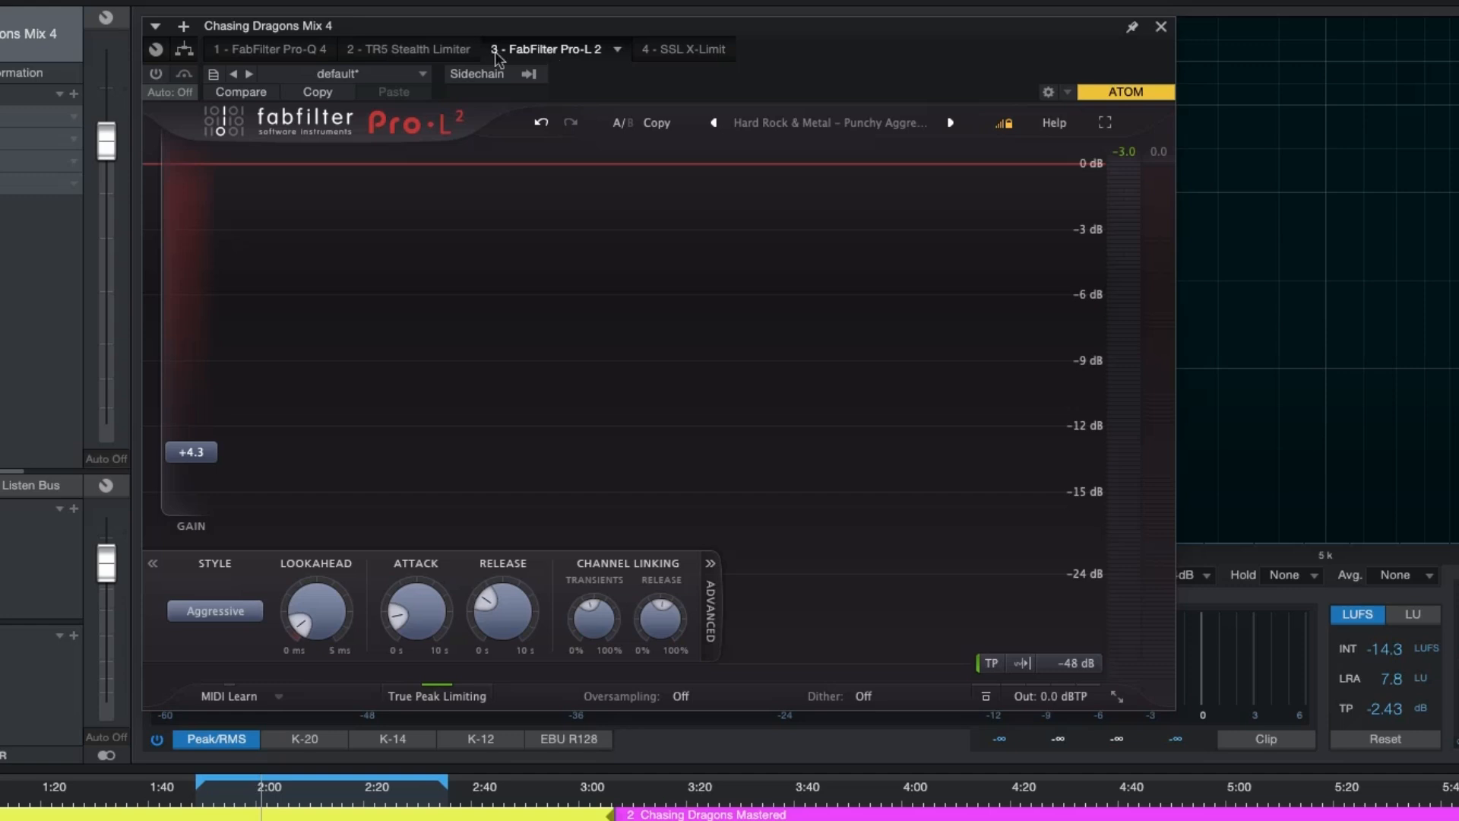
# In Stealth Limiter, drive input to 5.7 dB in Tight mode and switch to slot B.
pyautogui.click(407, 49)
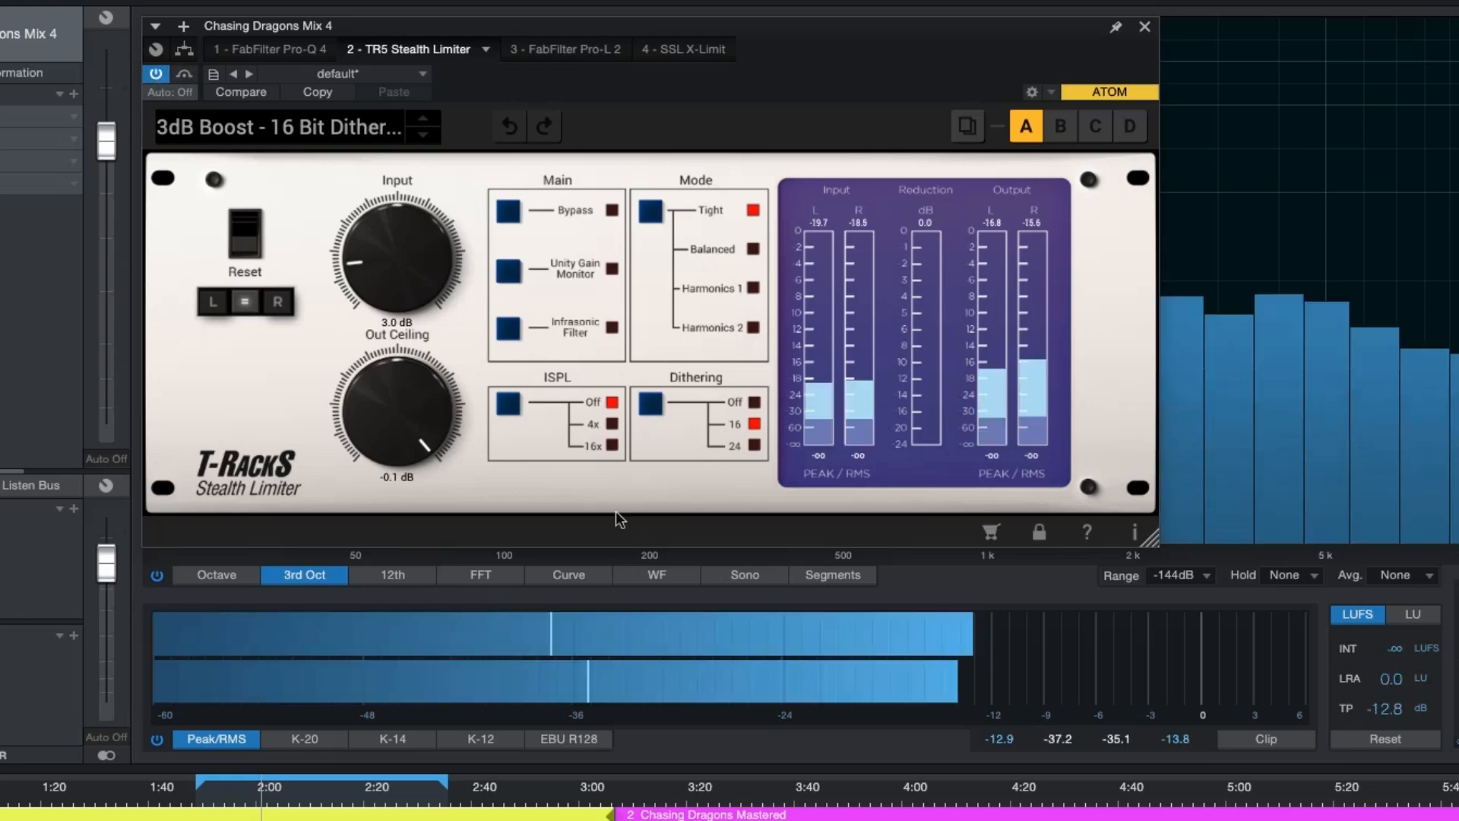
pyautogui.moveTo(395, 251); pyautogui.dragTo(404, 223)
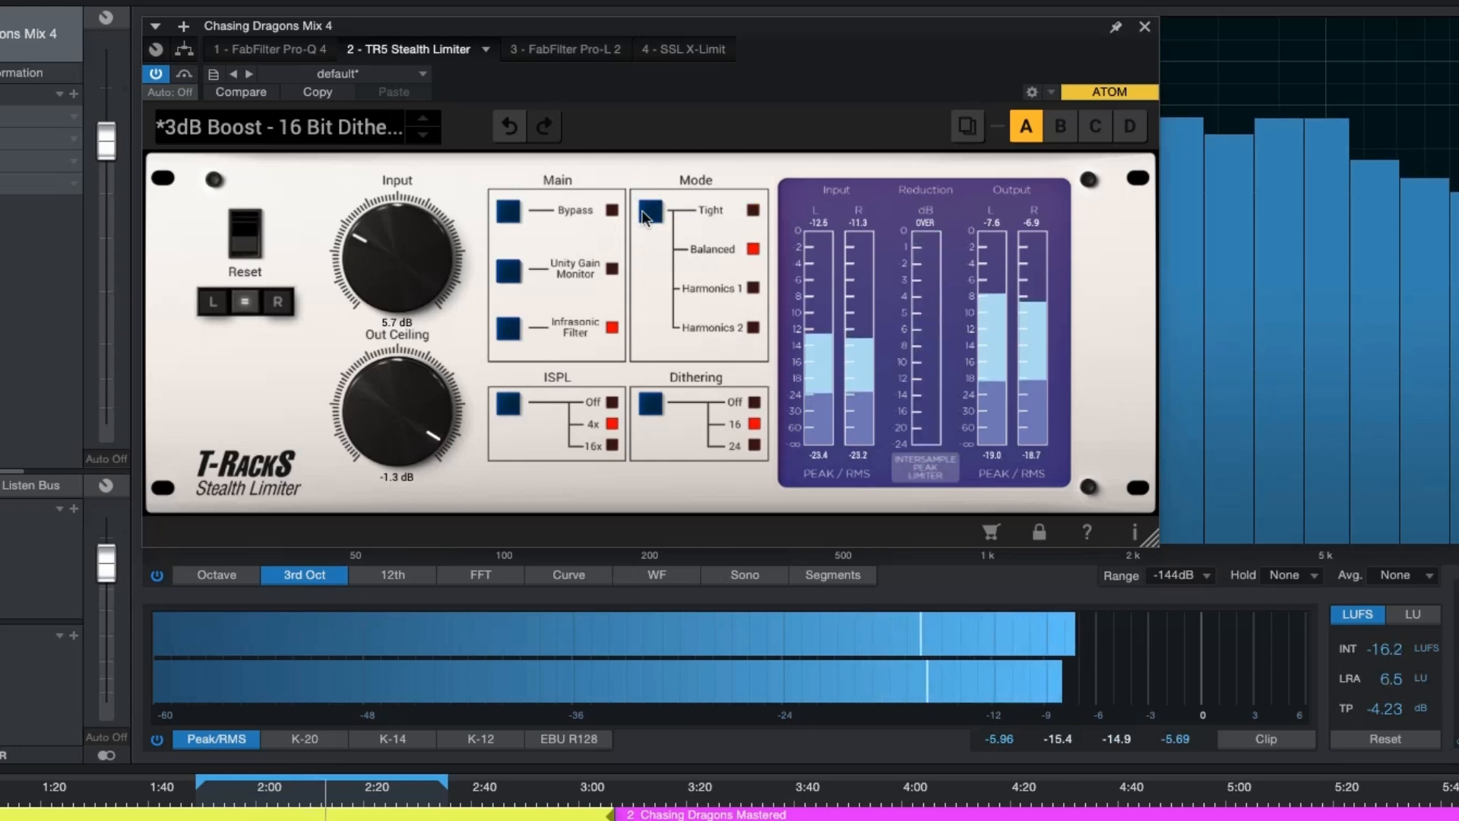
pyautogui.click(424, 128)
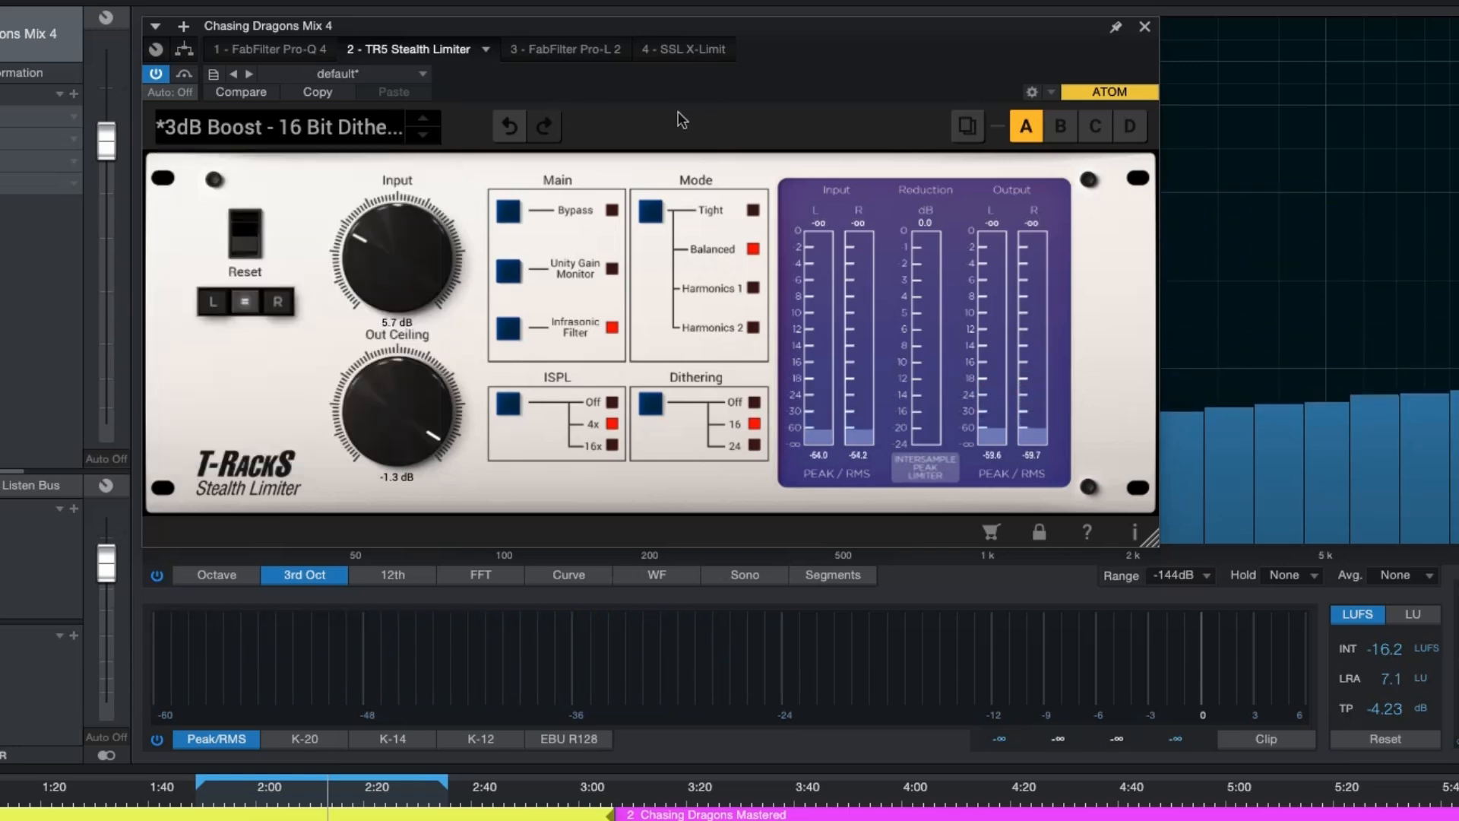
pyautogui.click(1059, 127)
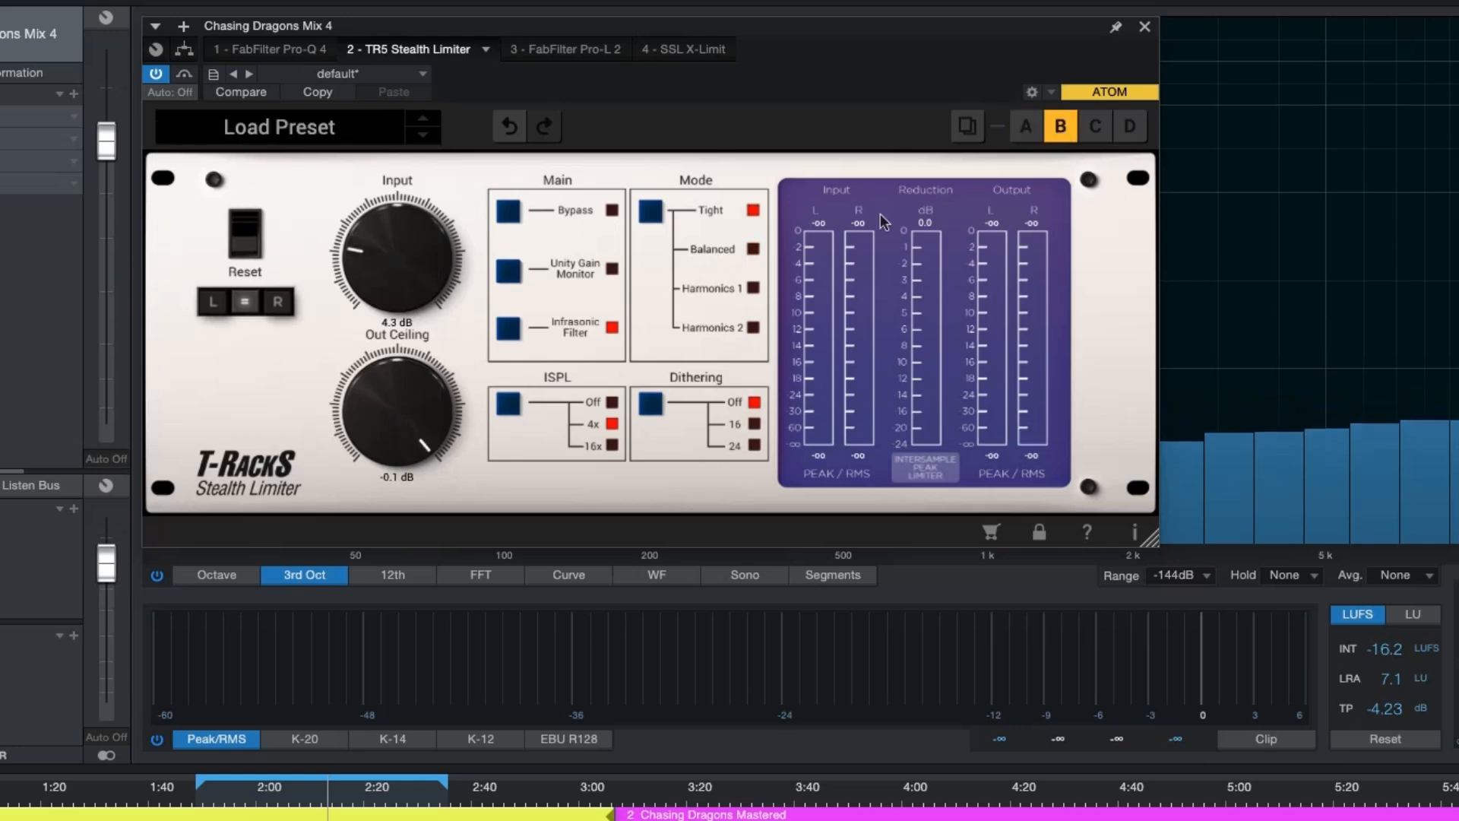
pyautogui.moveTo(296, 271)
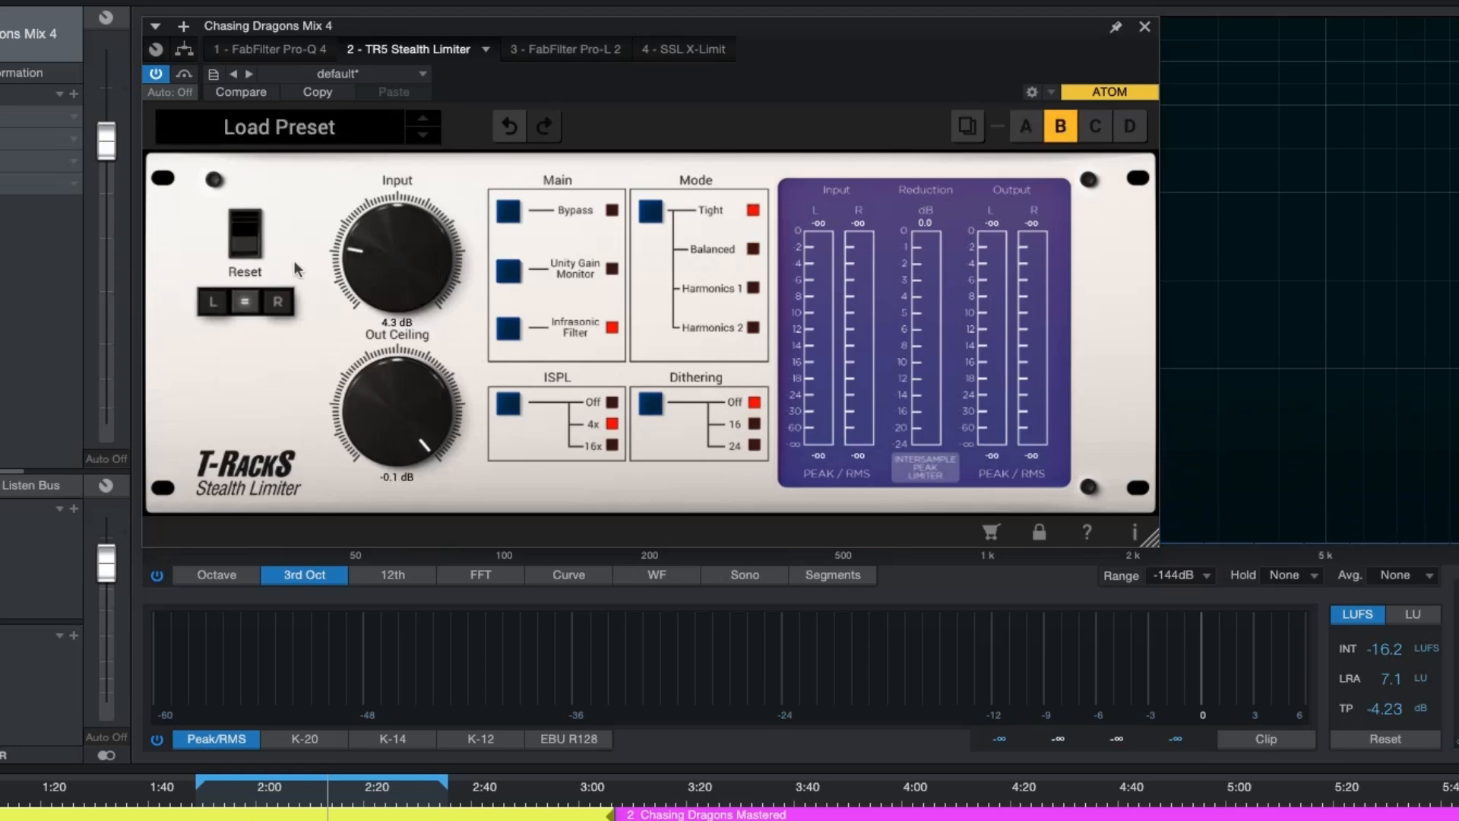
pyautogui.moveTo(629, 282)
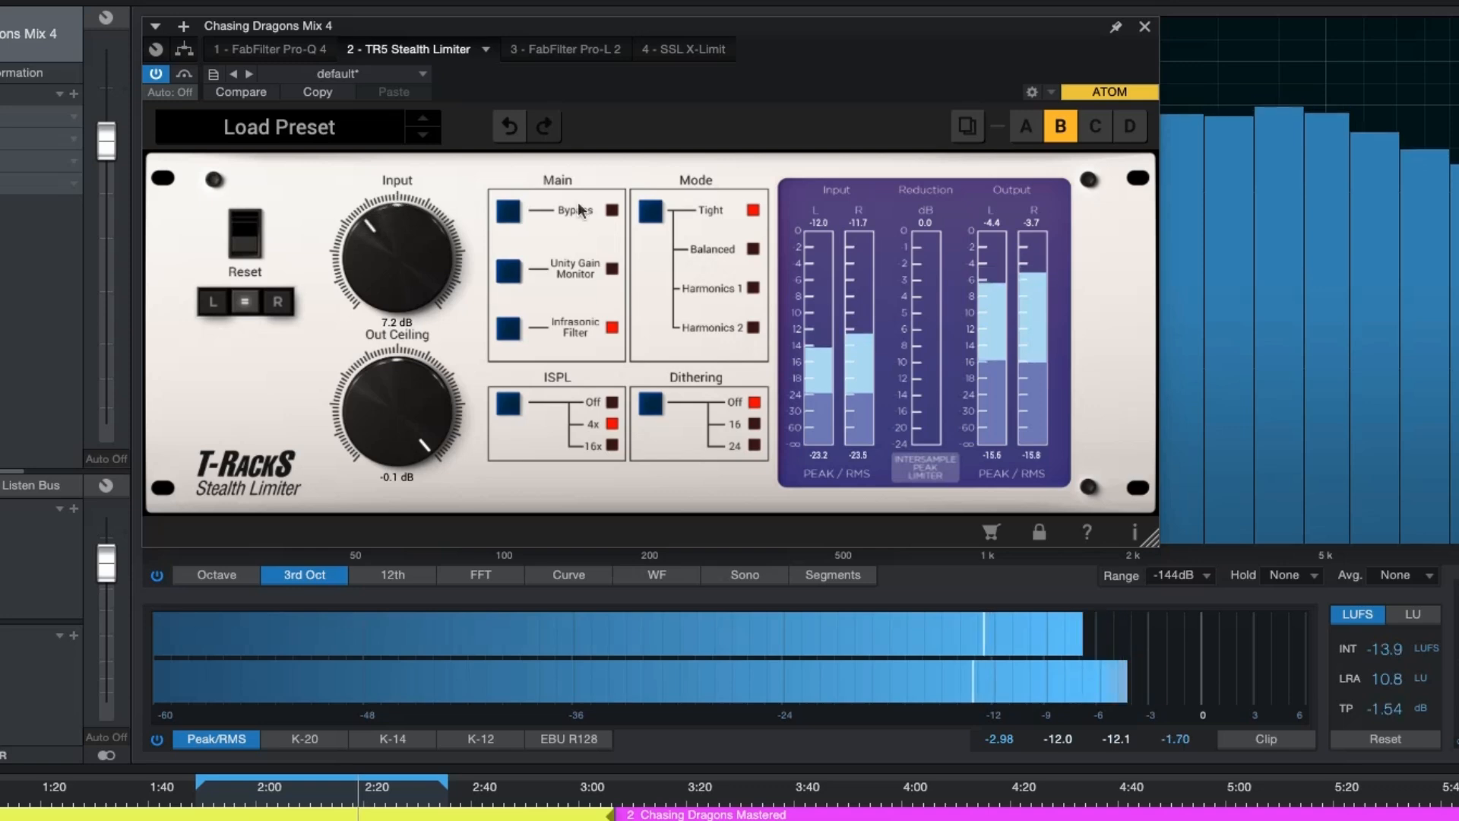
# Set slot B's input to about 6.1 dB and A/B it against the first setting.
pyautogui.moveTo(395, 250); pyautogui.dragTo(395, 270)
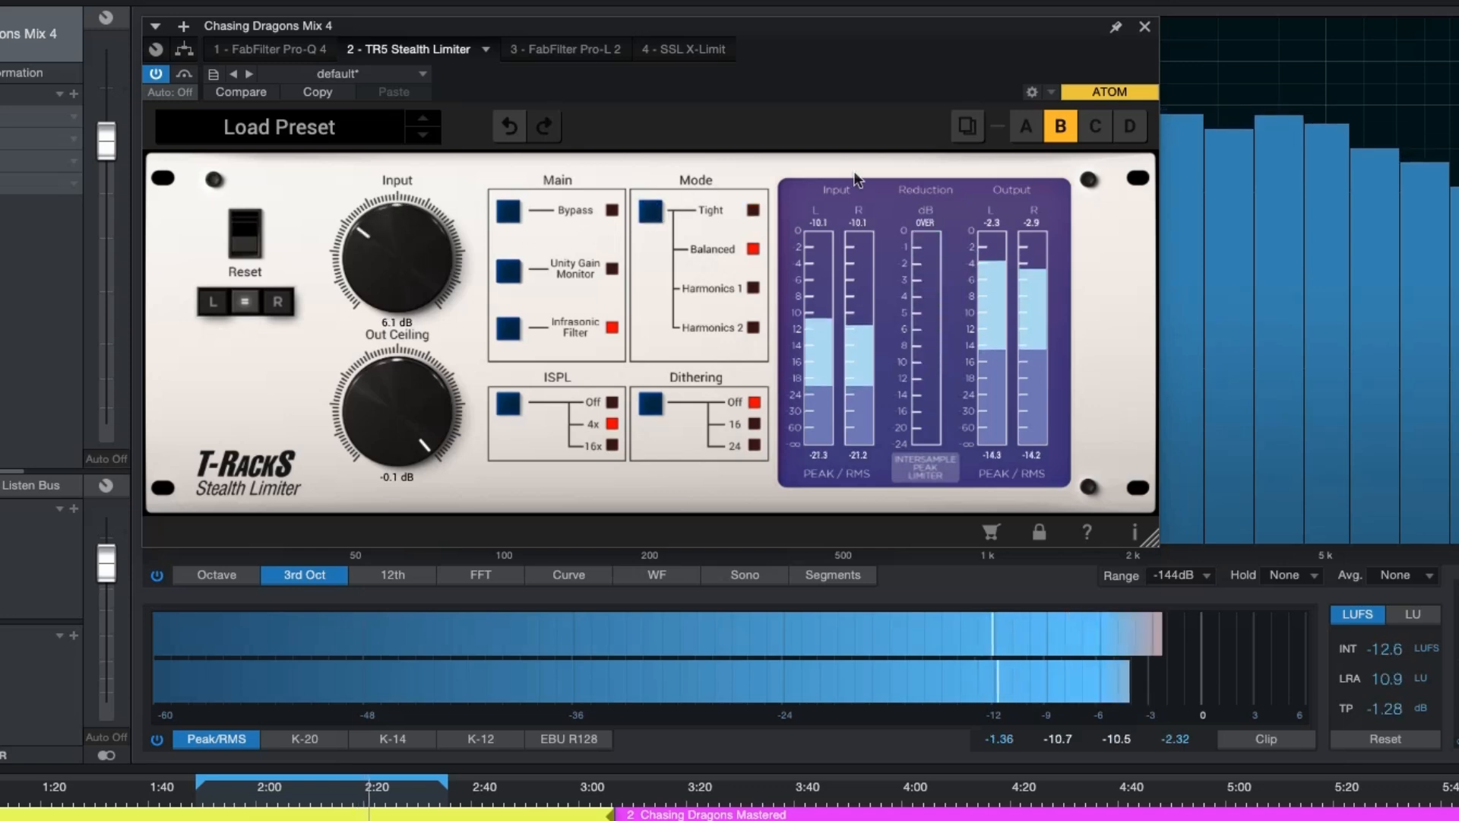
pyautogui.click(1024, 126)
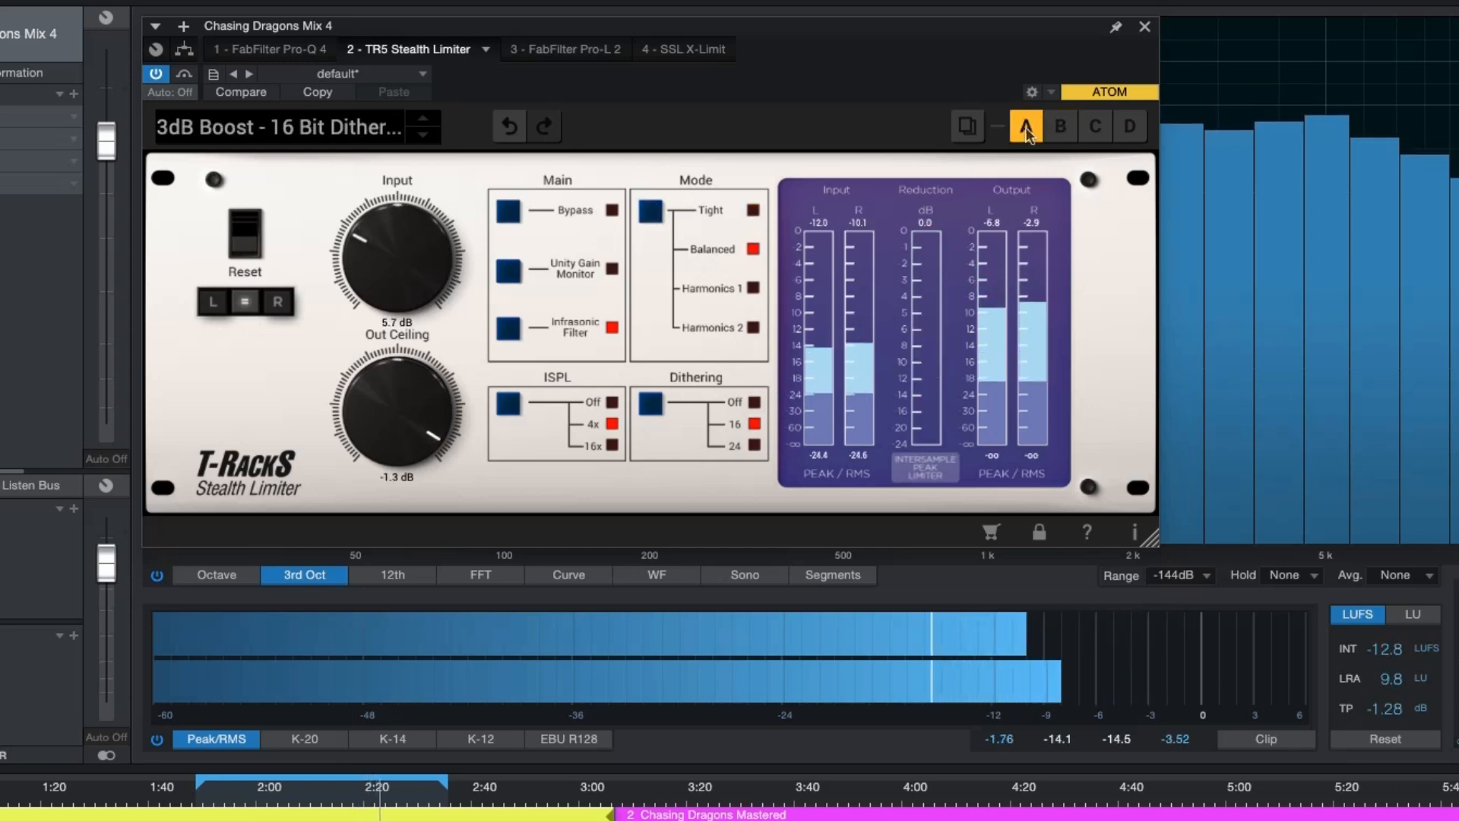
pyautogui.click(1059, 126)
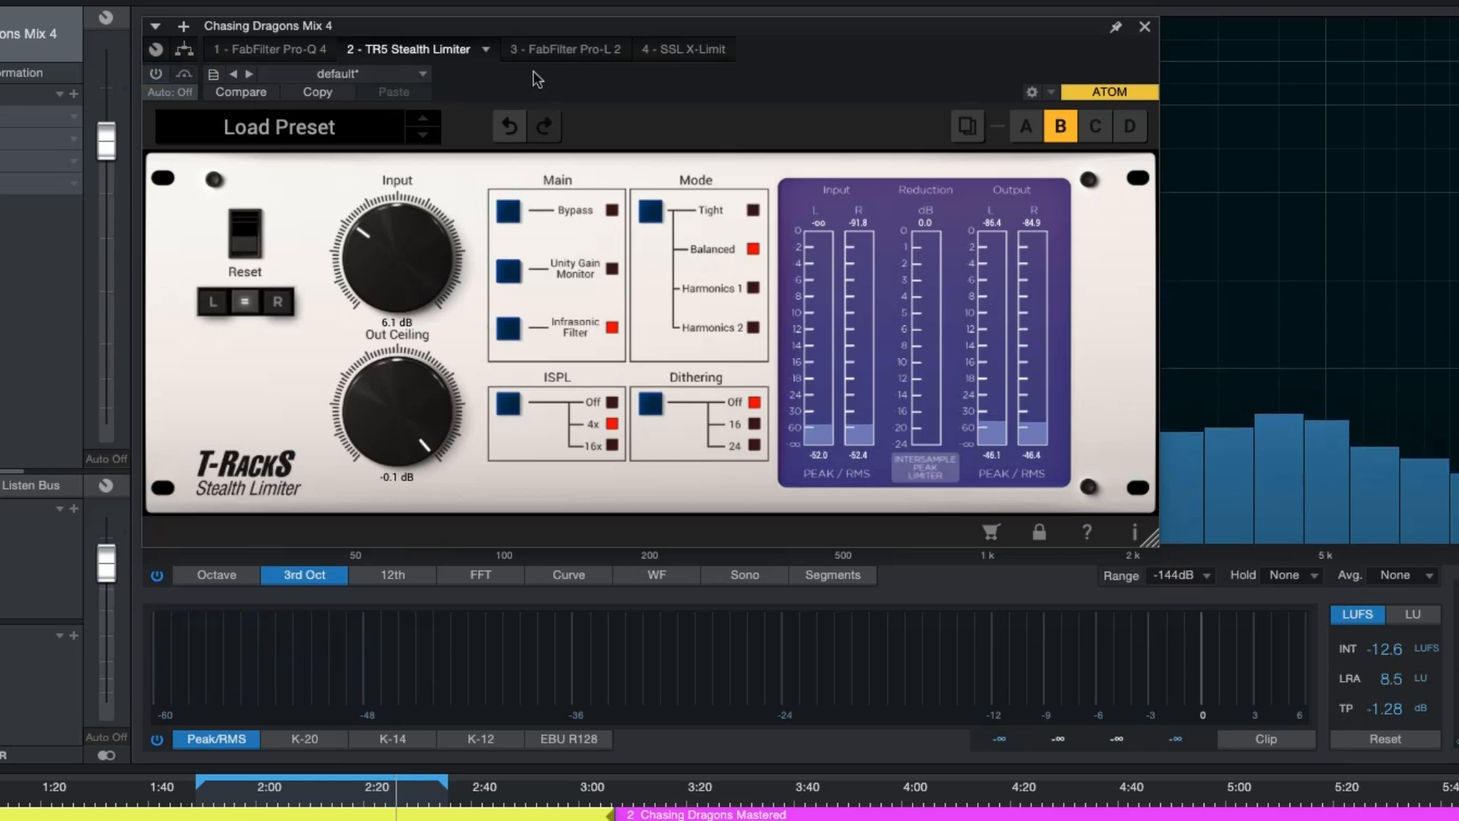
pyautogui.click(564, 48)
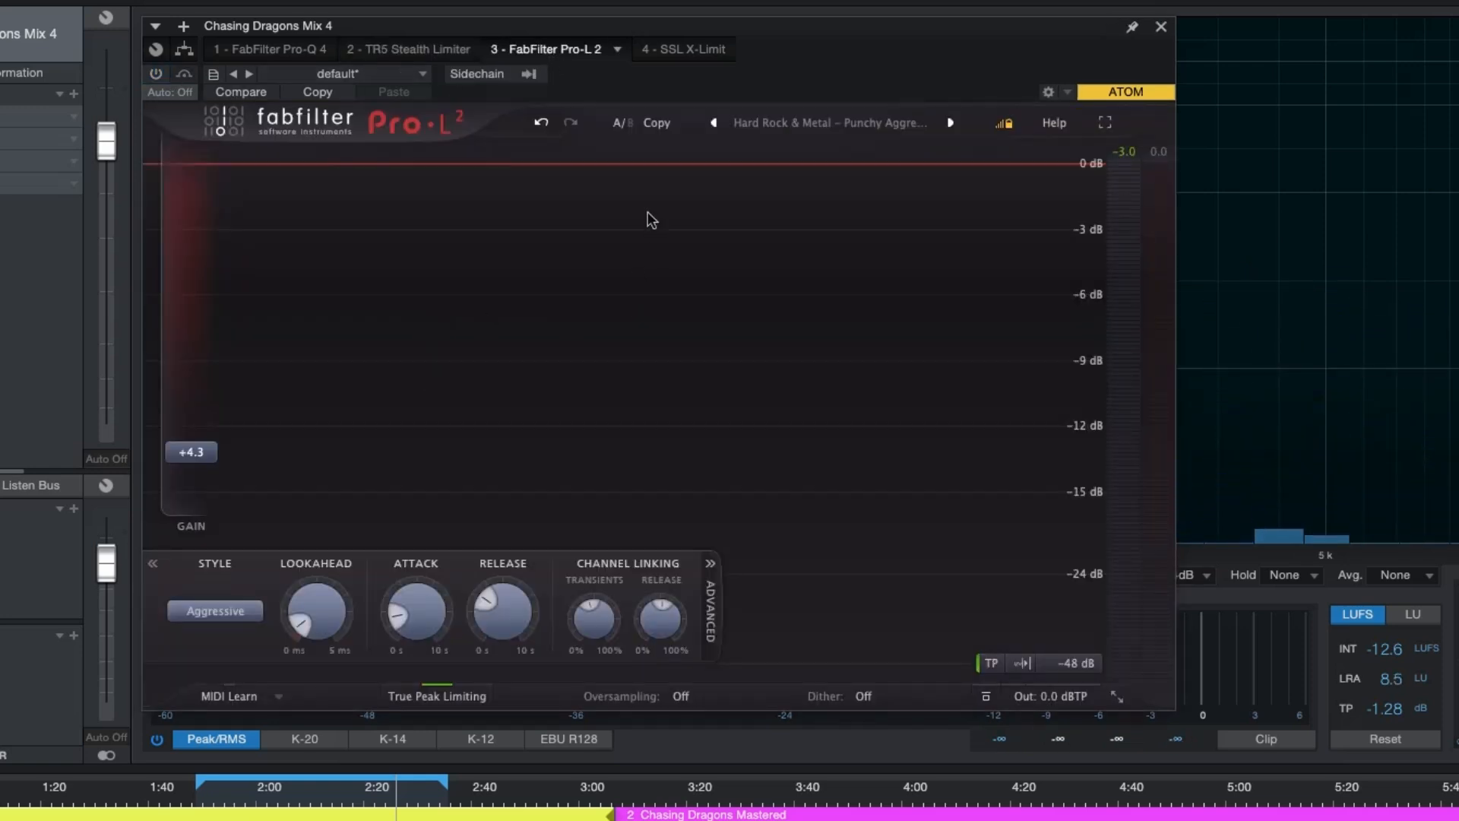
pyautogui.moveTo(701, 419)
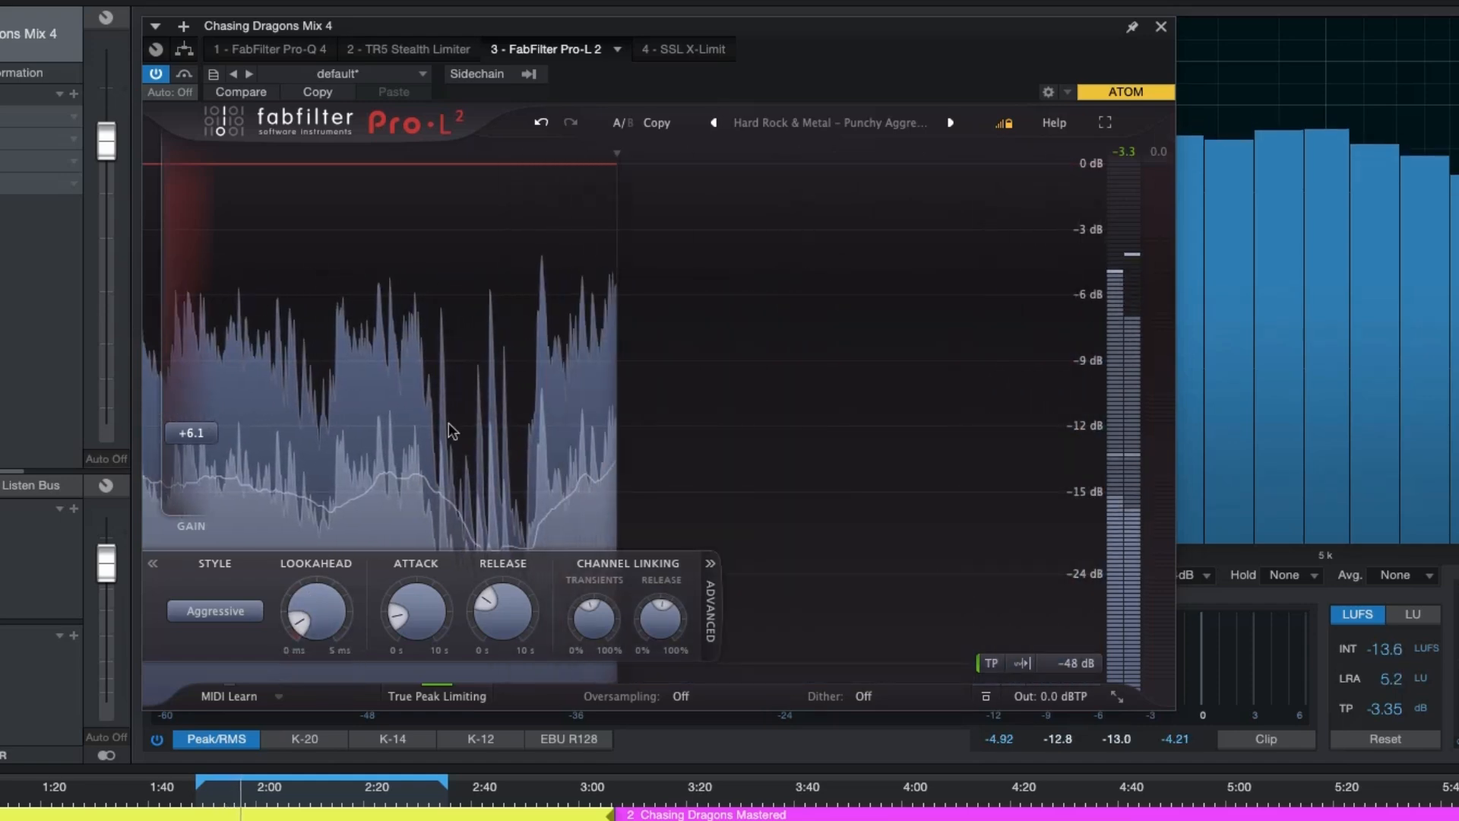
# Load Pro-L 2's Slow Punch SM, Slow Transparency SM and finally Final Few dB presets.
pyautogui.click(828, 123)
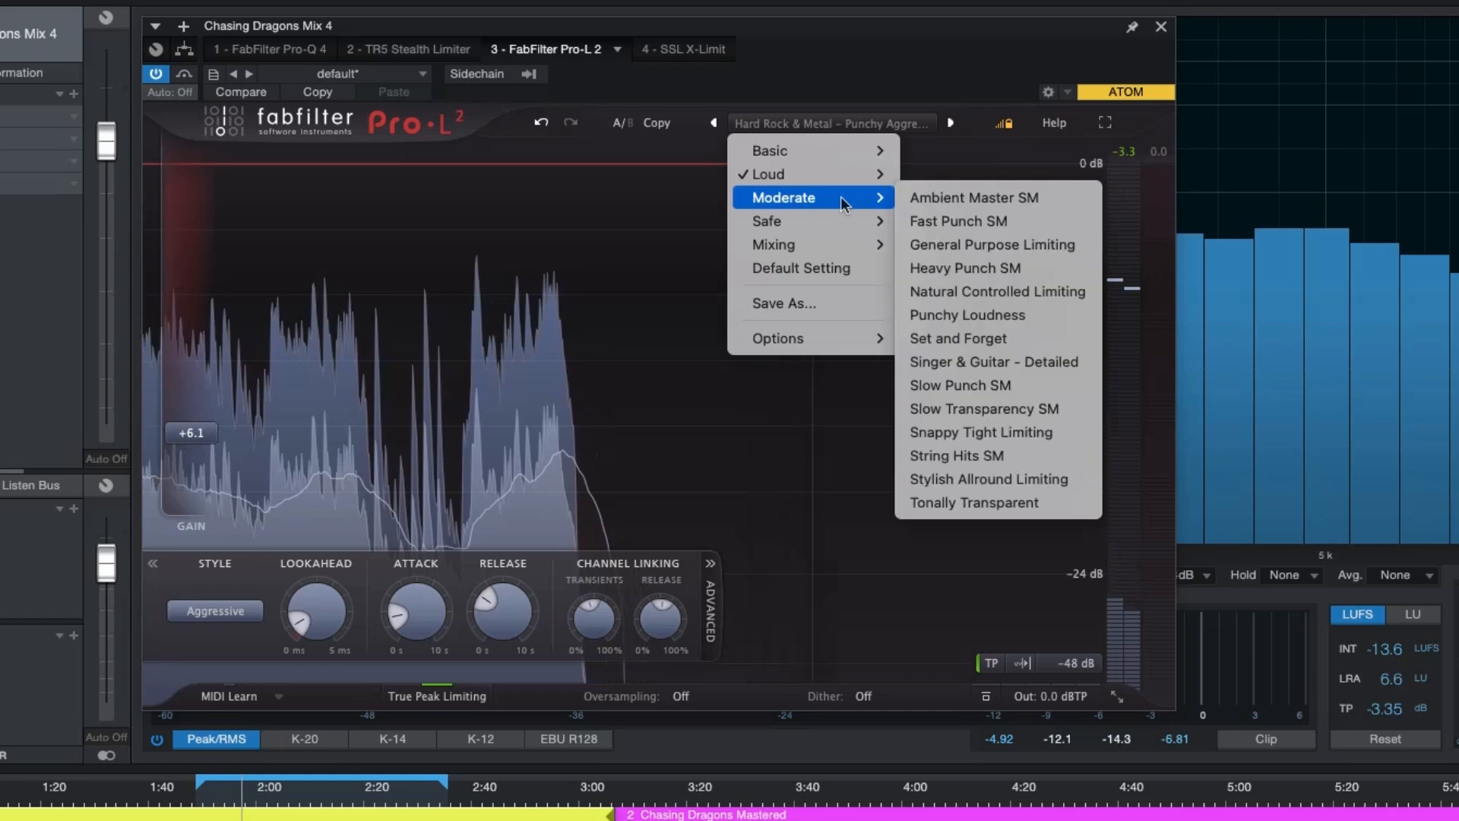
pyautogui.moveTo(971, 384)
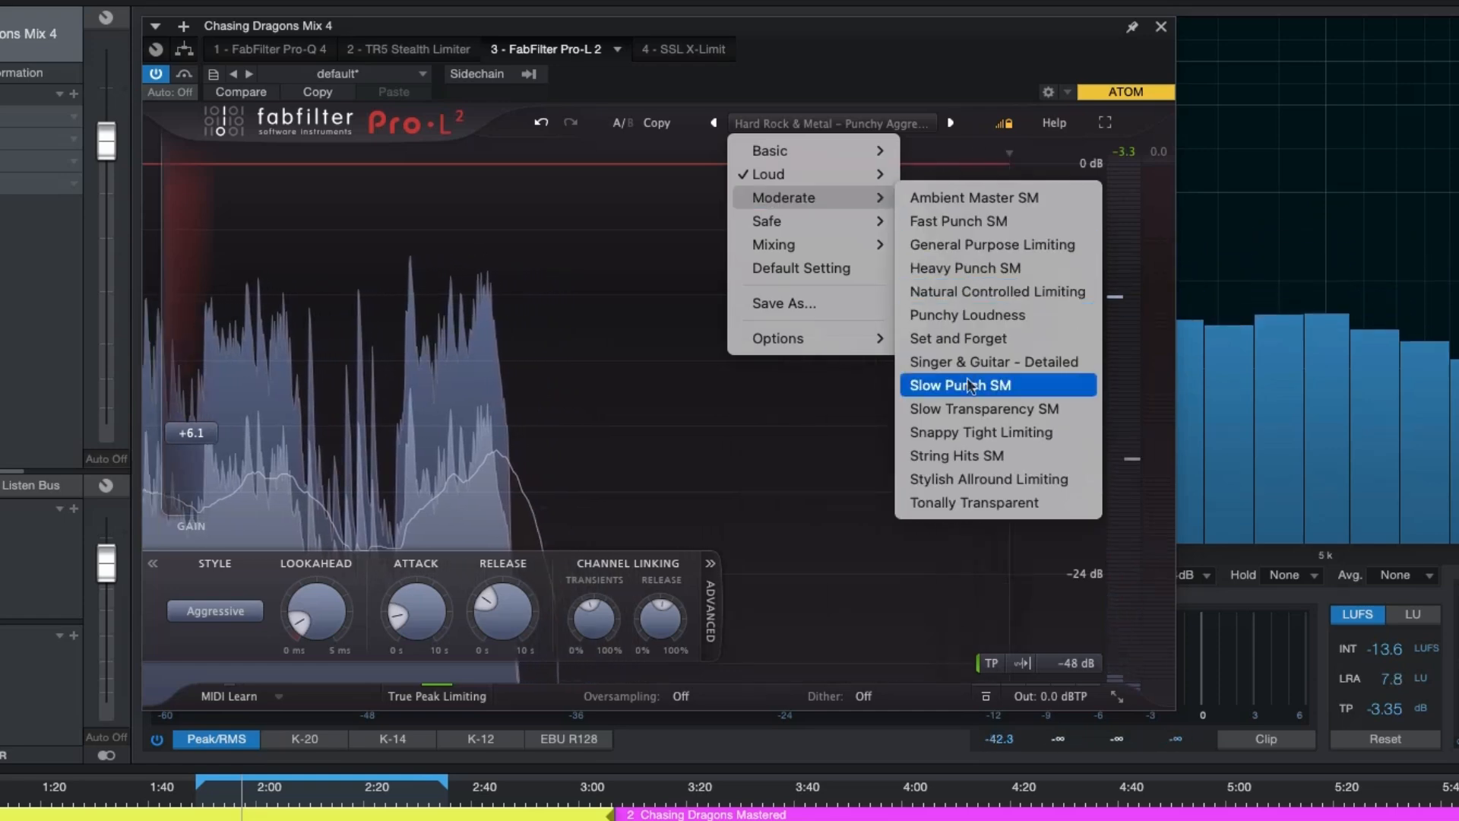
pyautogui.click(960, 384)
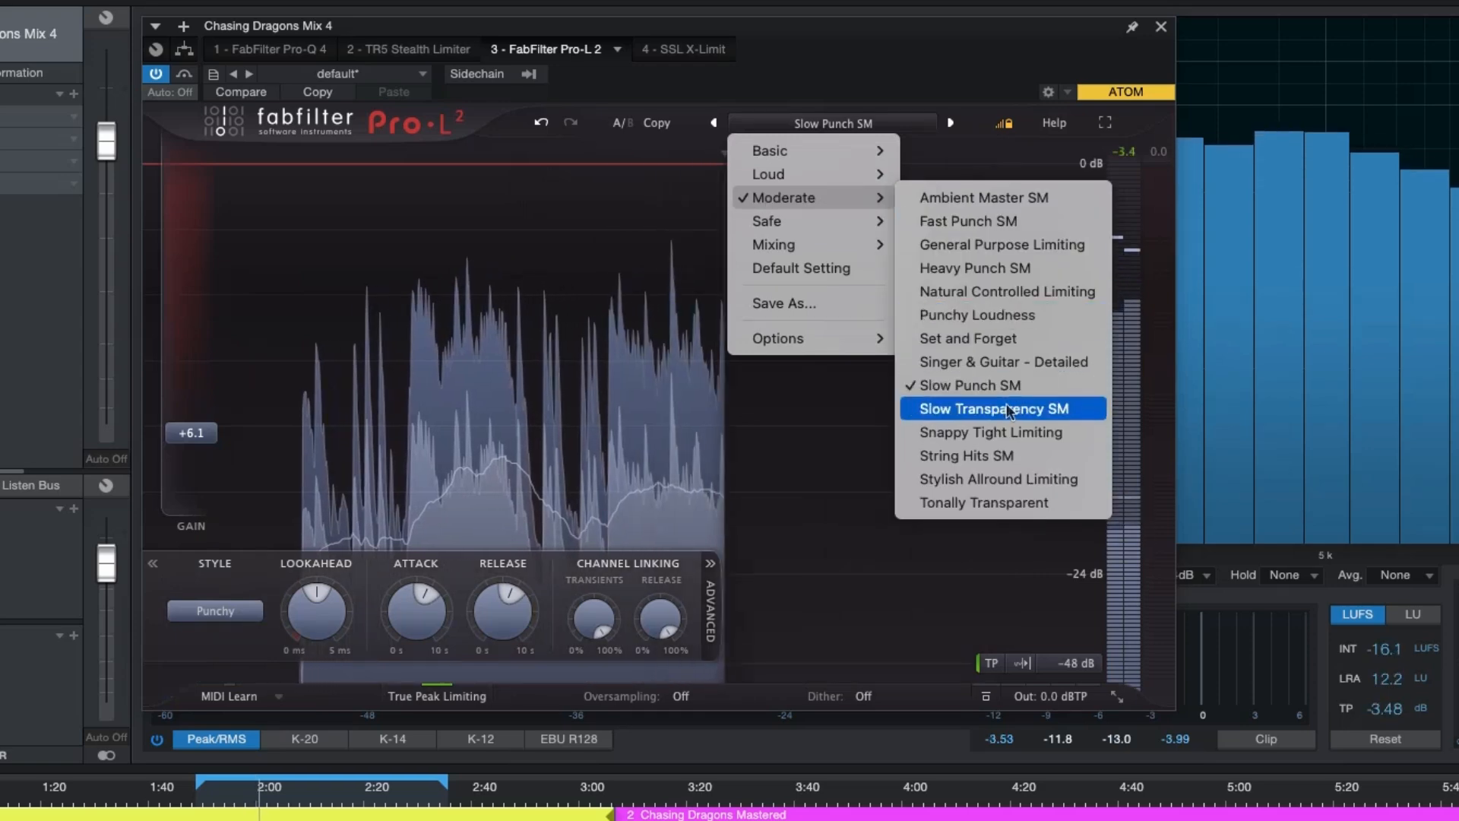
pyautogui.click(993, 407)
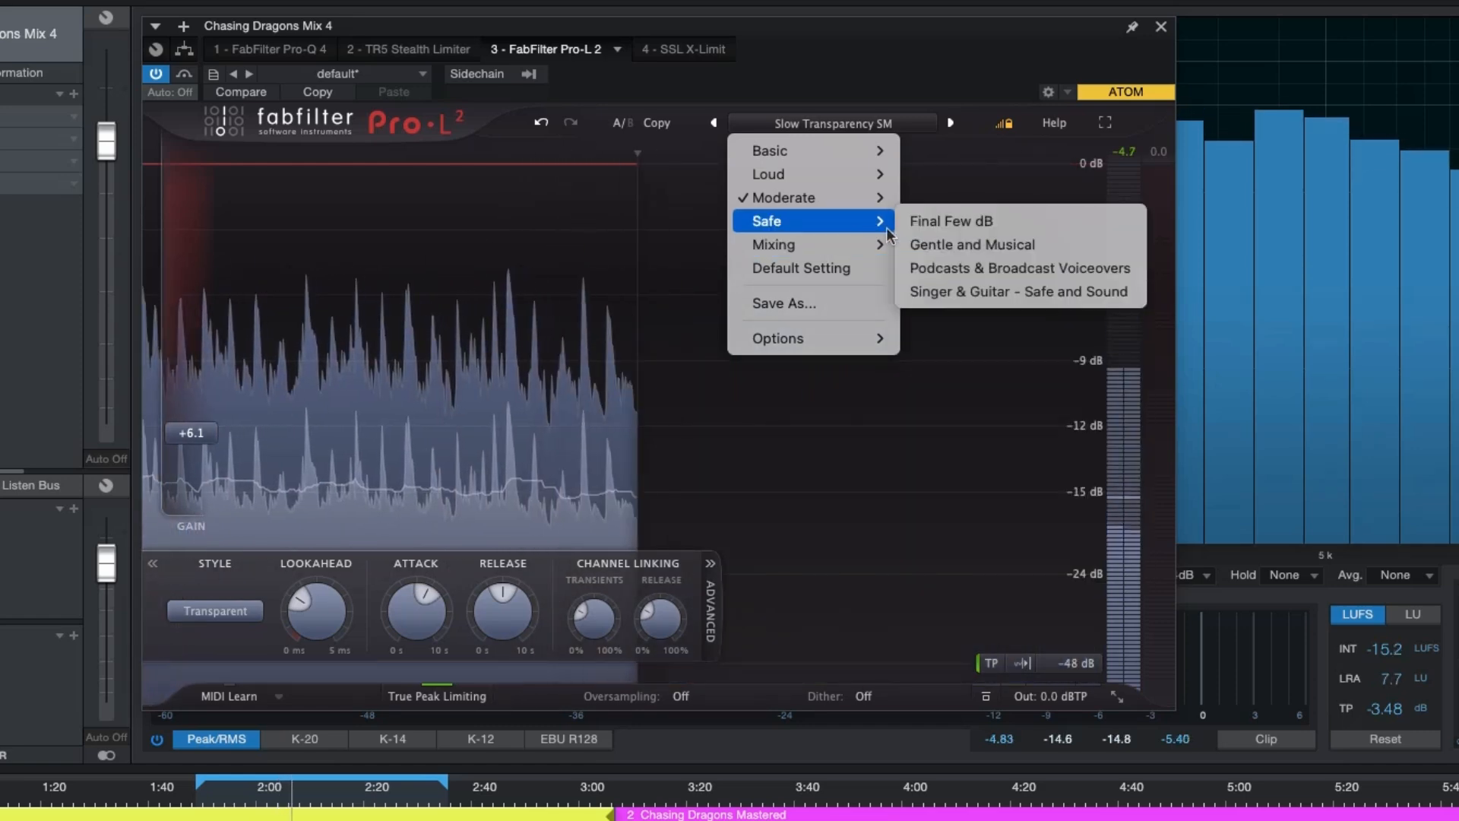
pyautogui.click(950, 220)
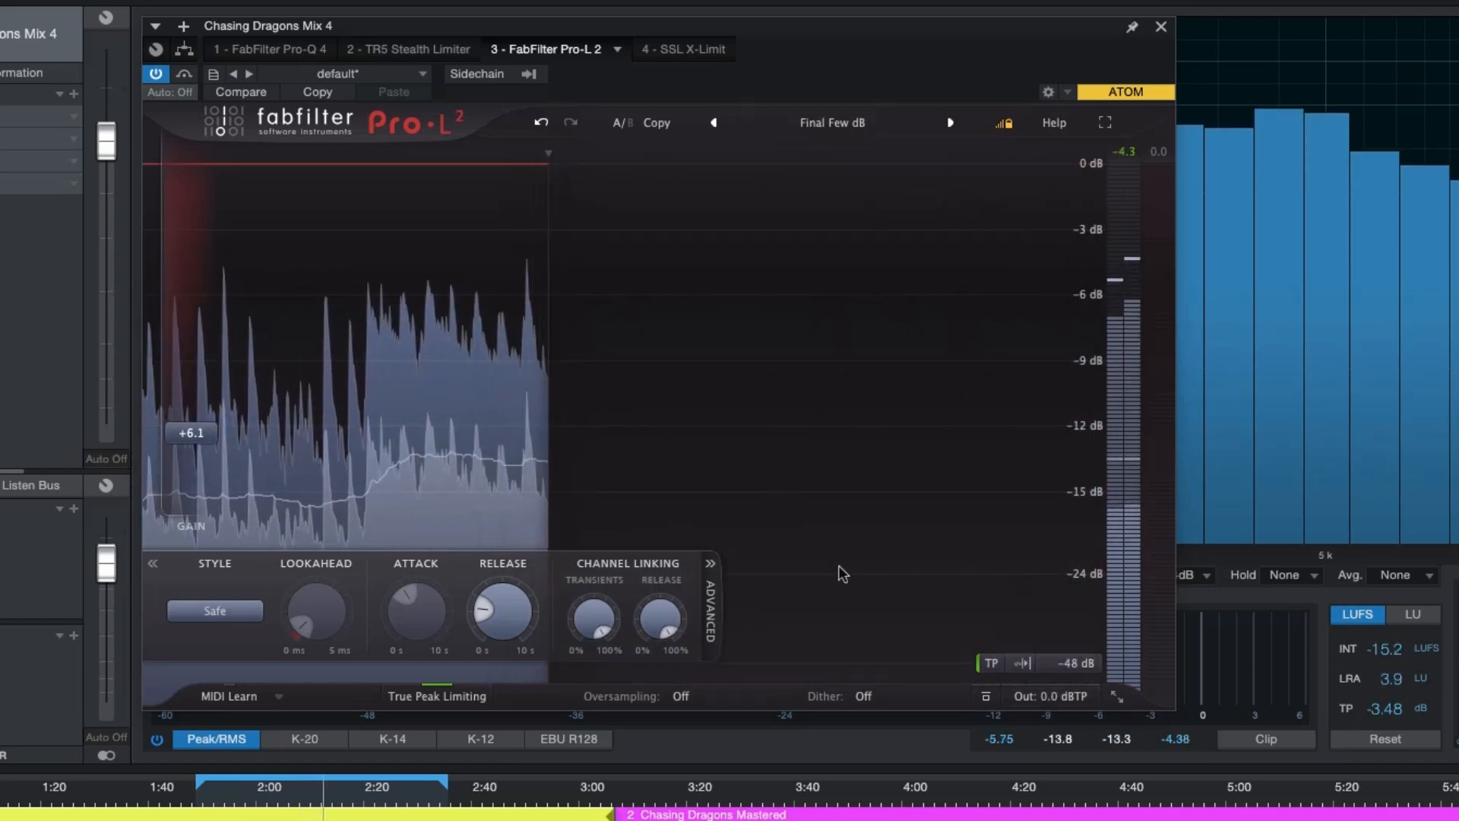
pyautogui.click(1074, 664)
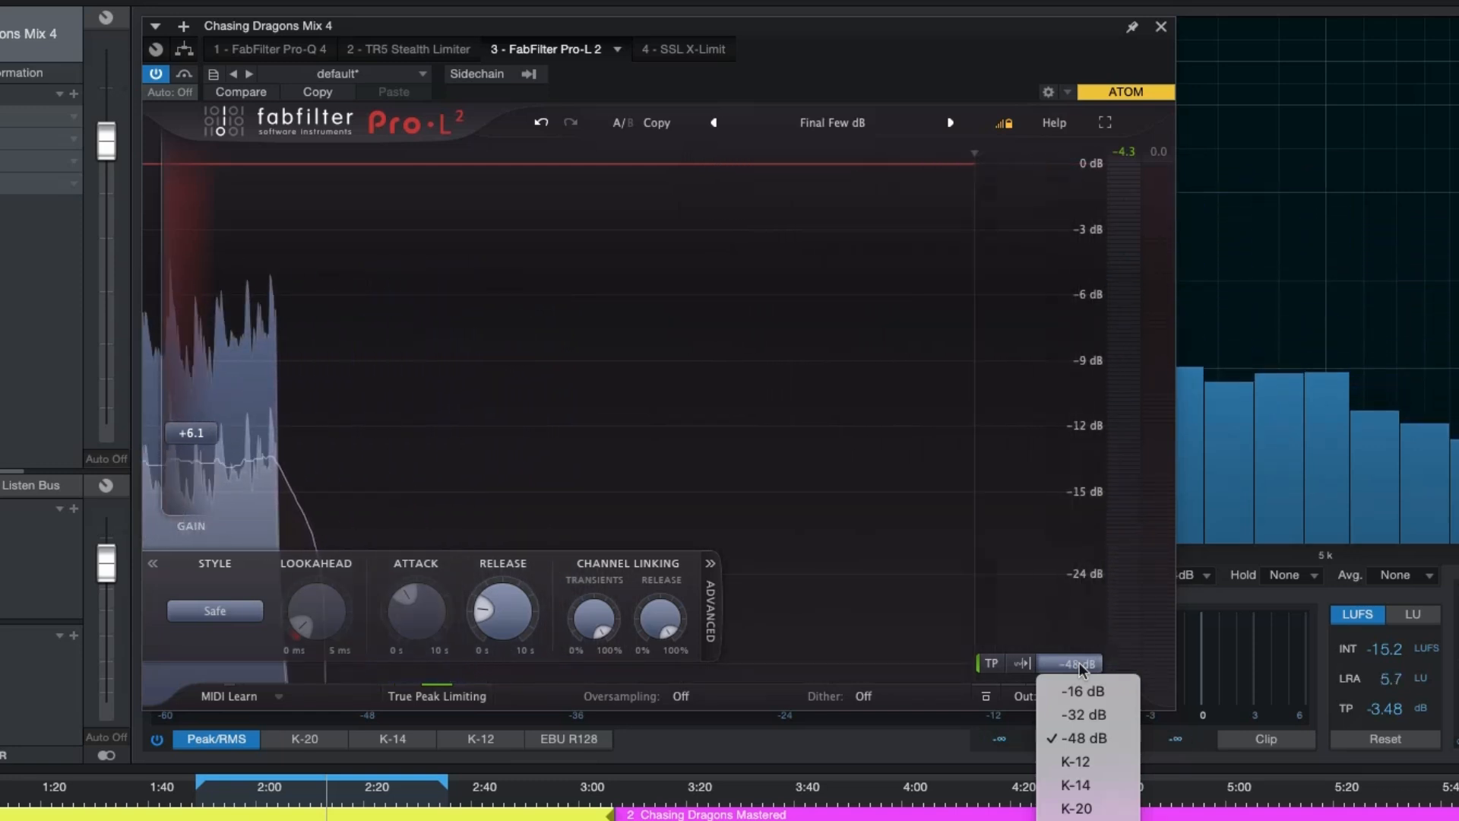
pyautogui.moveTo(1087, 785)
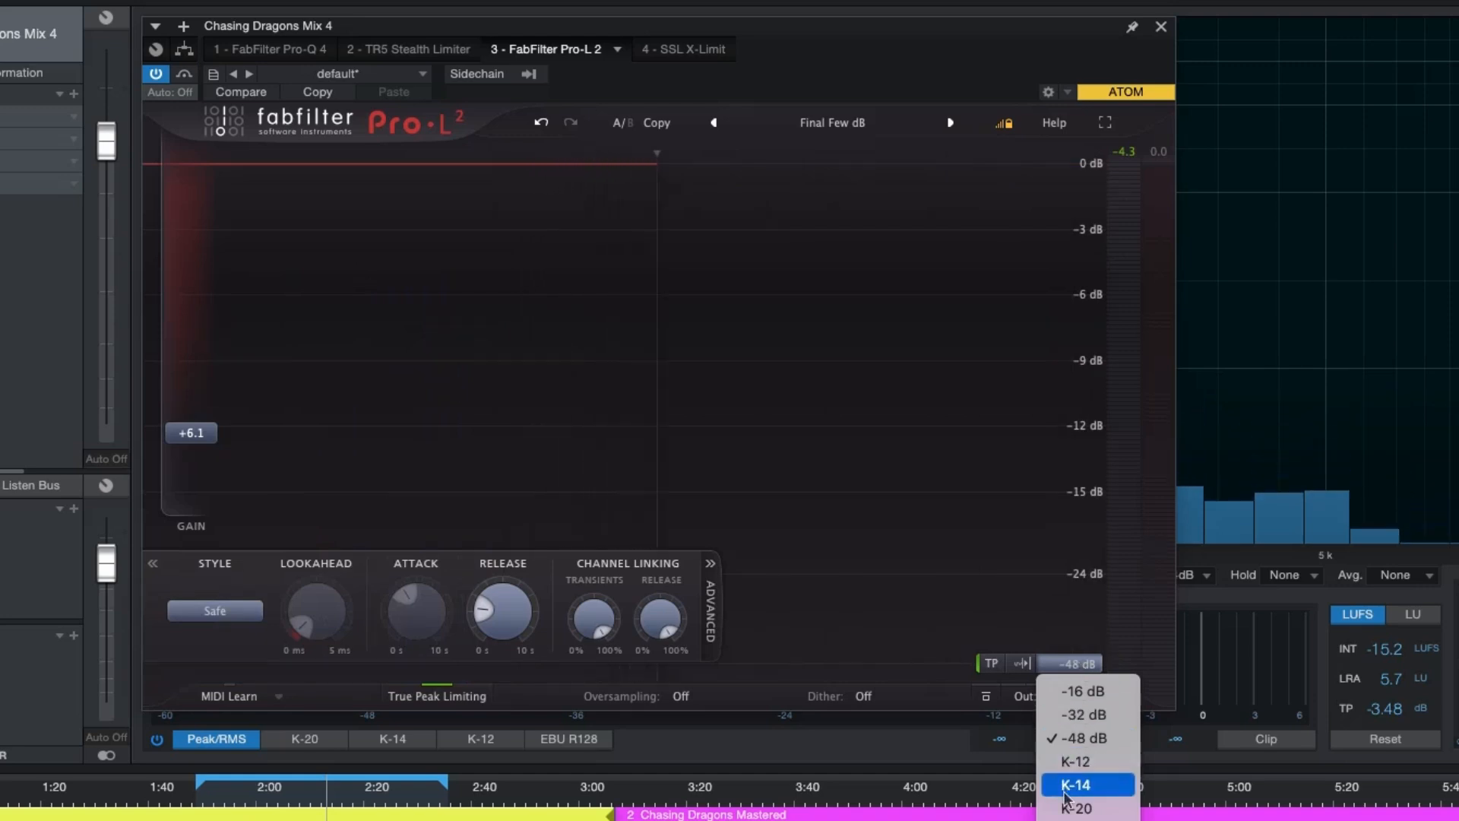
# Switch Pro-L 2's meter to Loudness with a -14 LUFS (Streaming) target.
pyautogui.click(1074, 784)
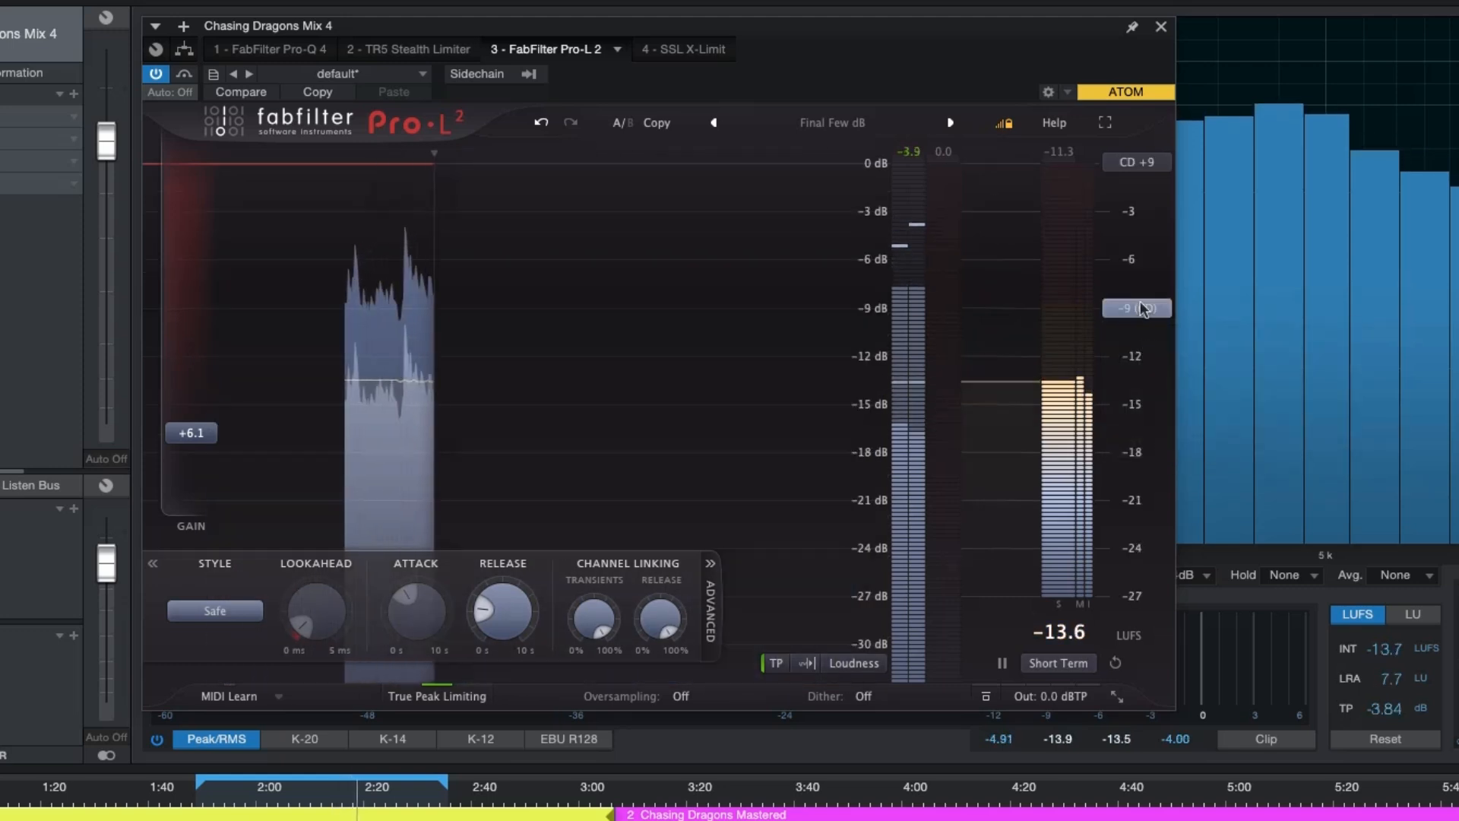
pyautogui.moveTo(1157, 321)
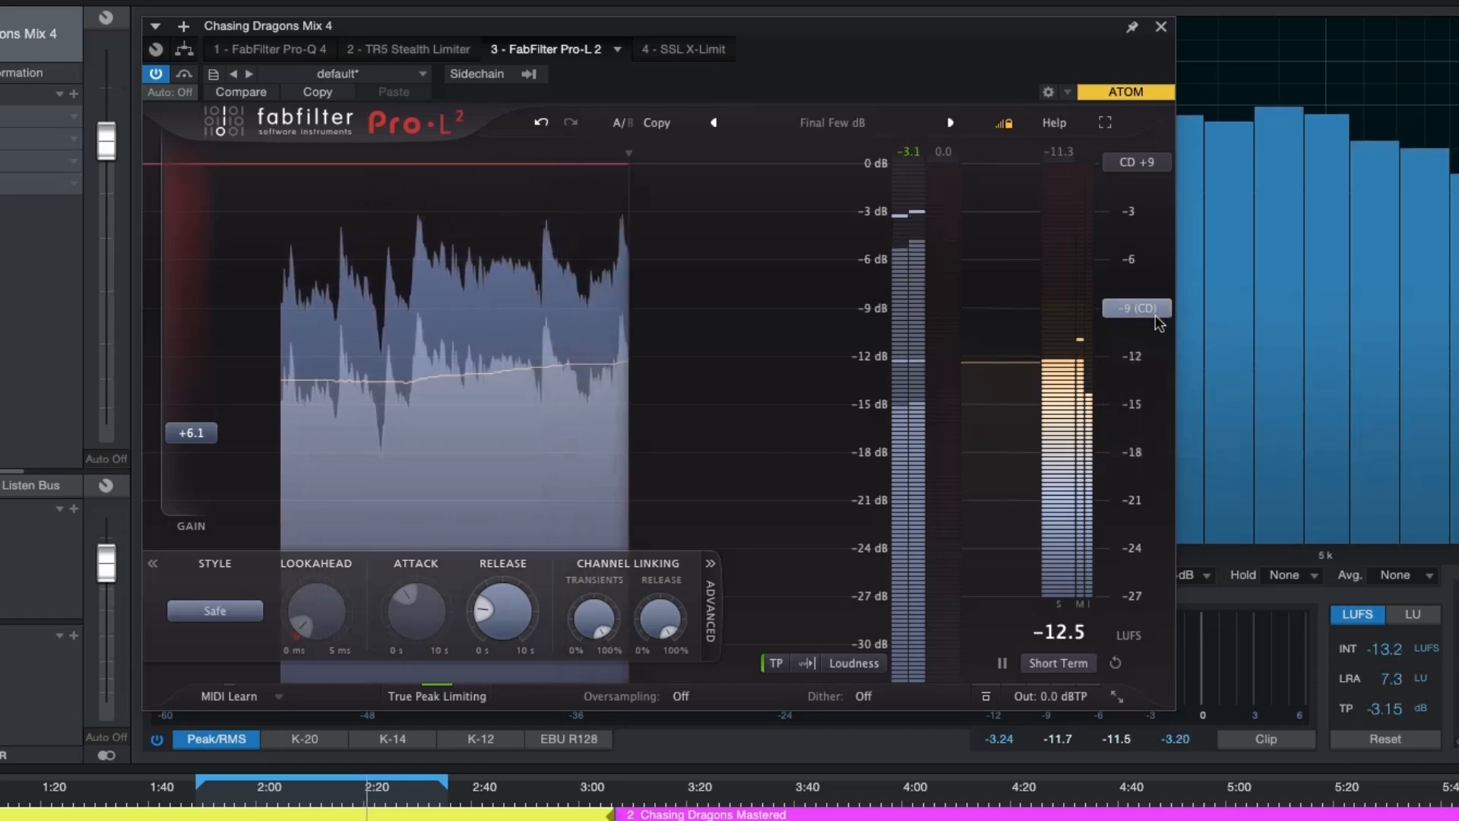
pyautogui.click(1135, 307)
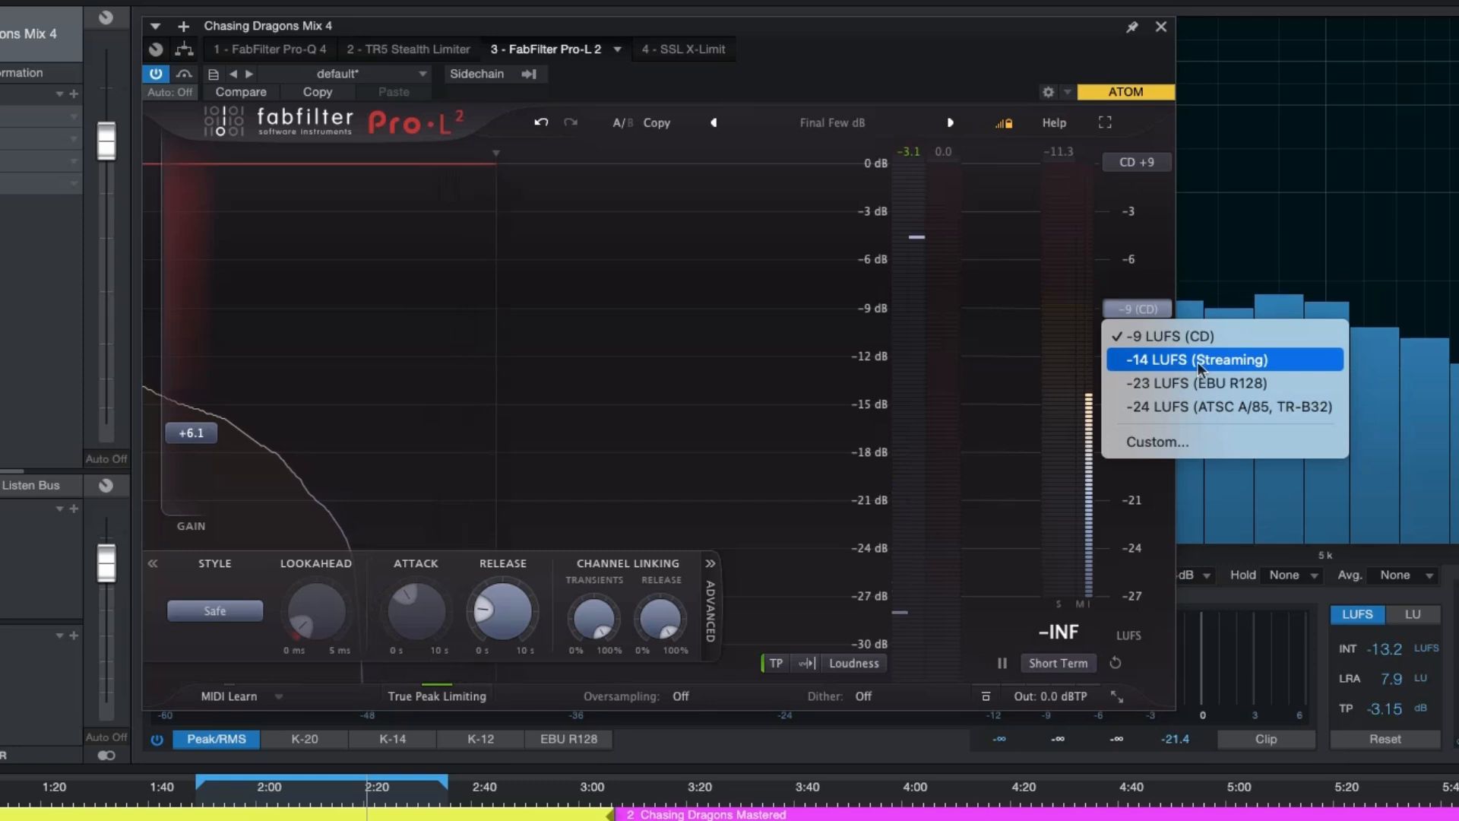
pyautogui.click(1194, 359)
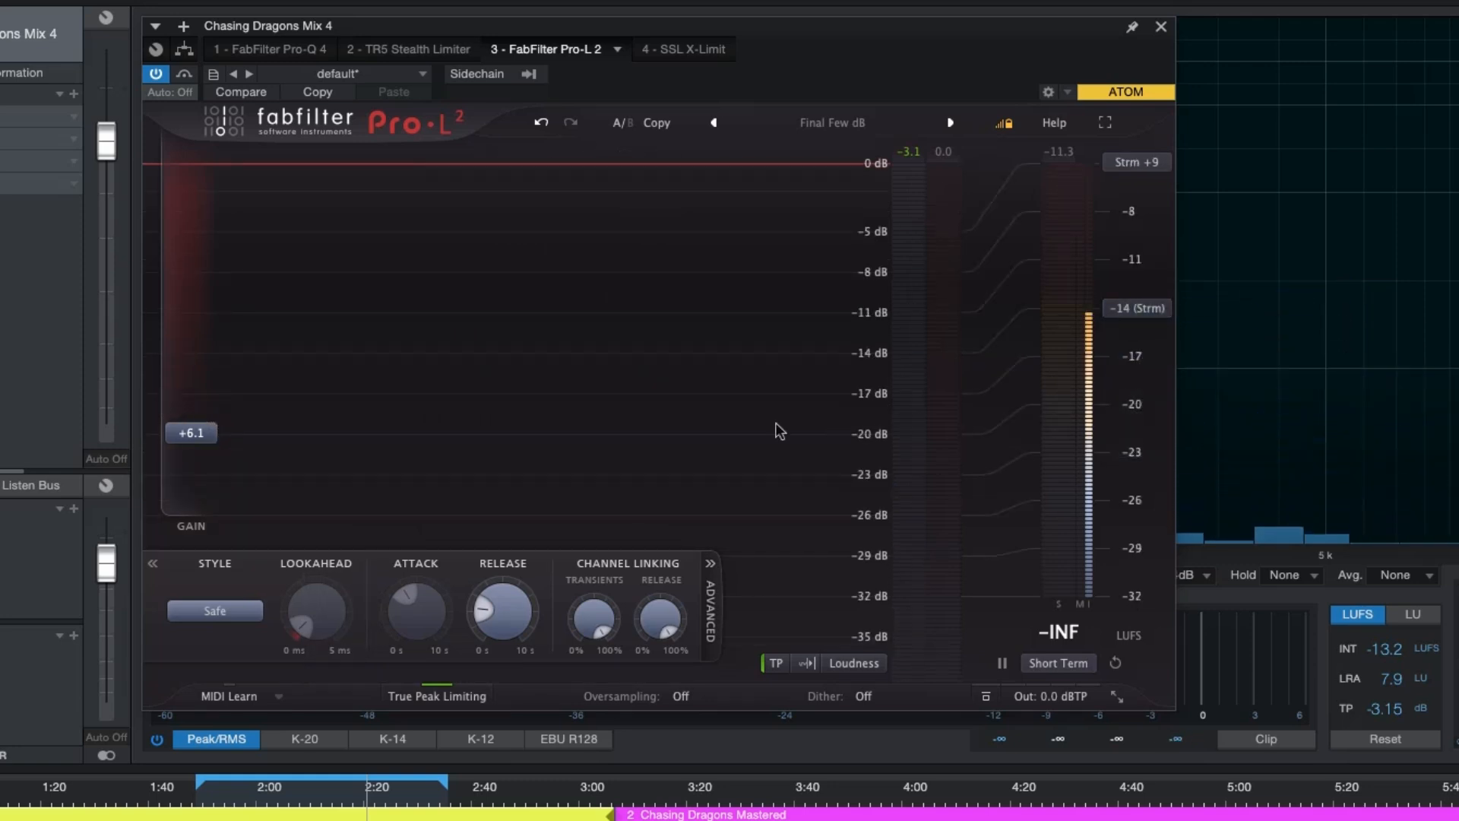
# Step two presets forward to 'Singer & Guitar – Safe and Sound', then return to X-Limit.
pyautogui.click(950, 121)
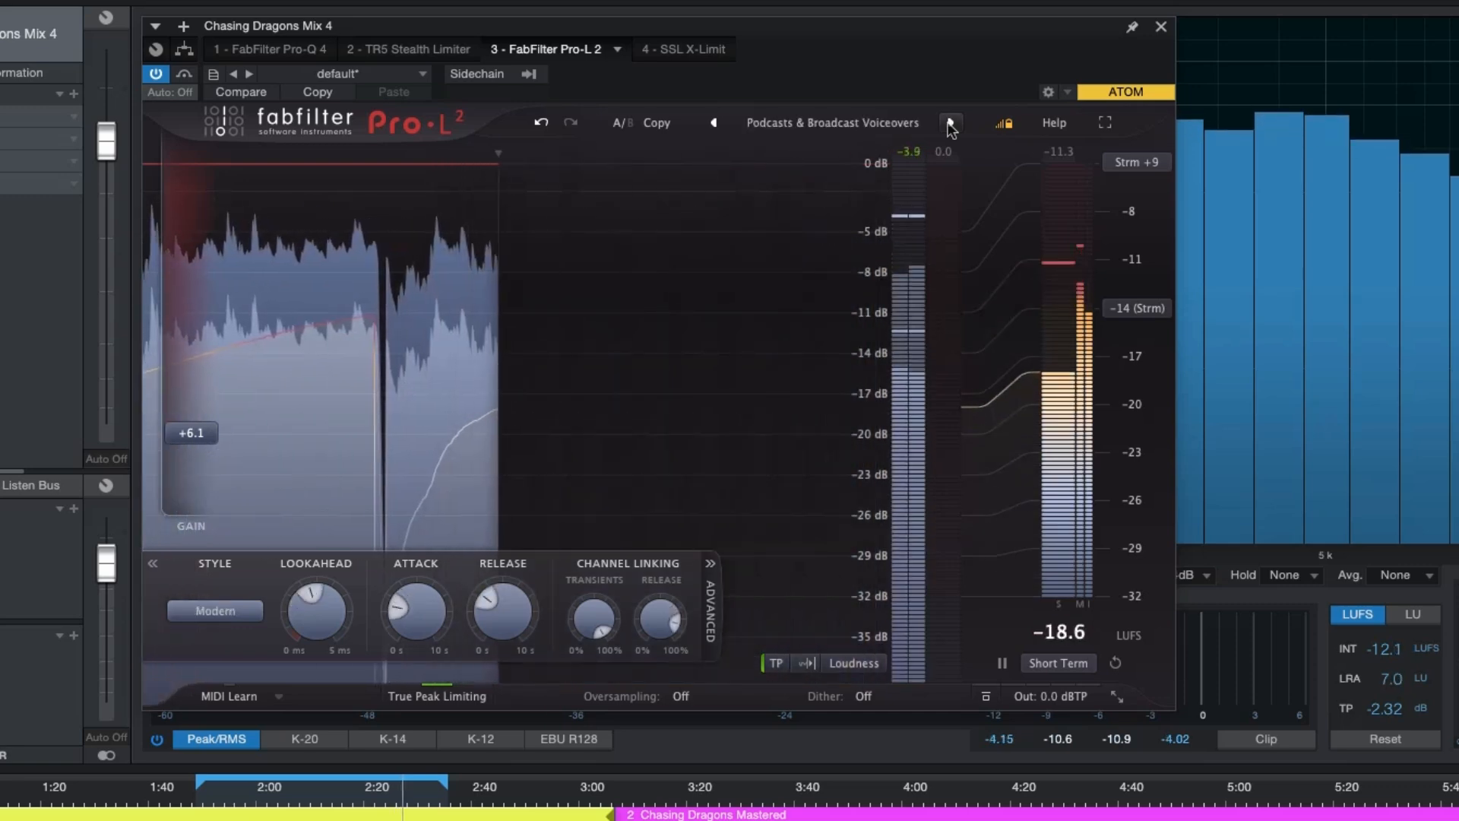
pyautogui.click(948, 122)
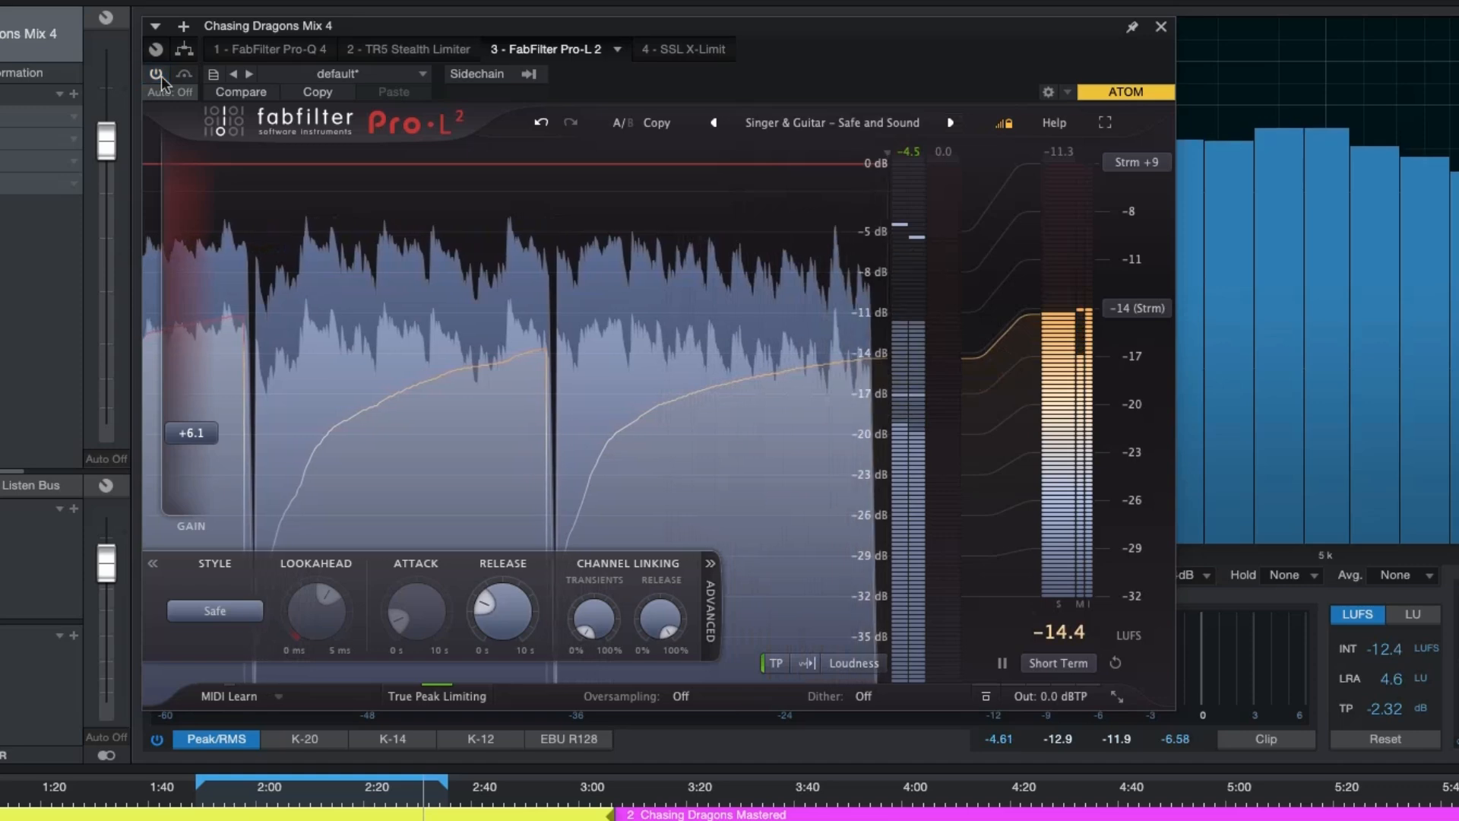
pyautogui.click(664, 48)
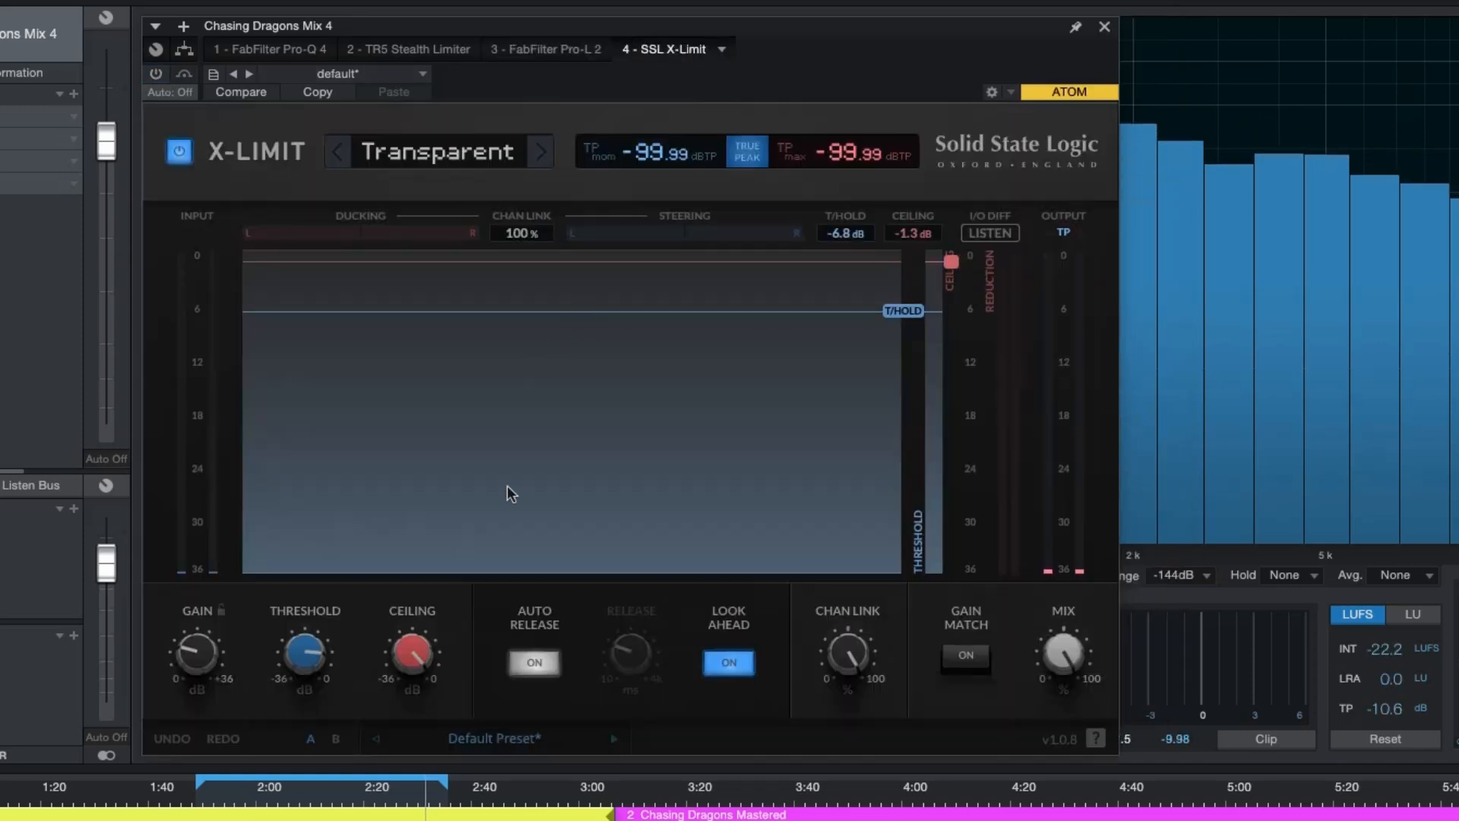
pyautogui.click(155, 72)
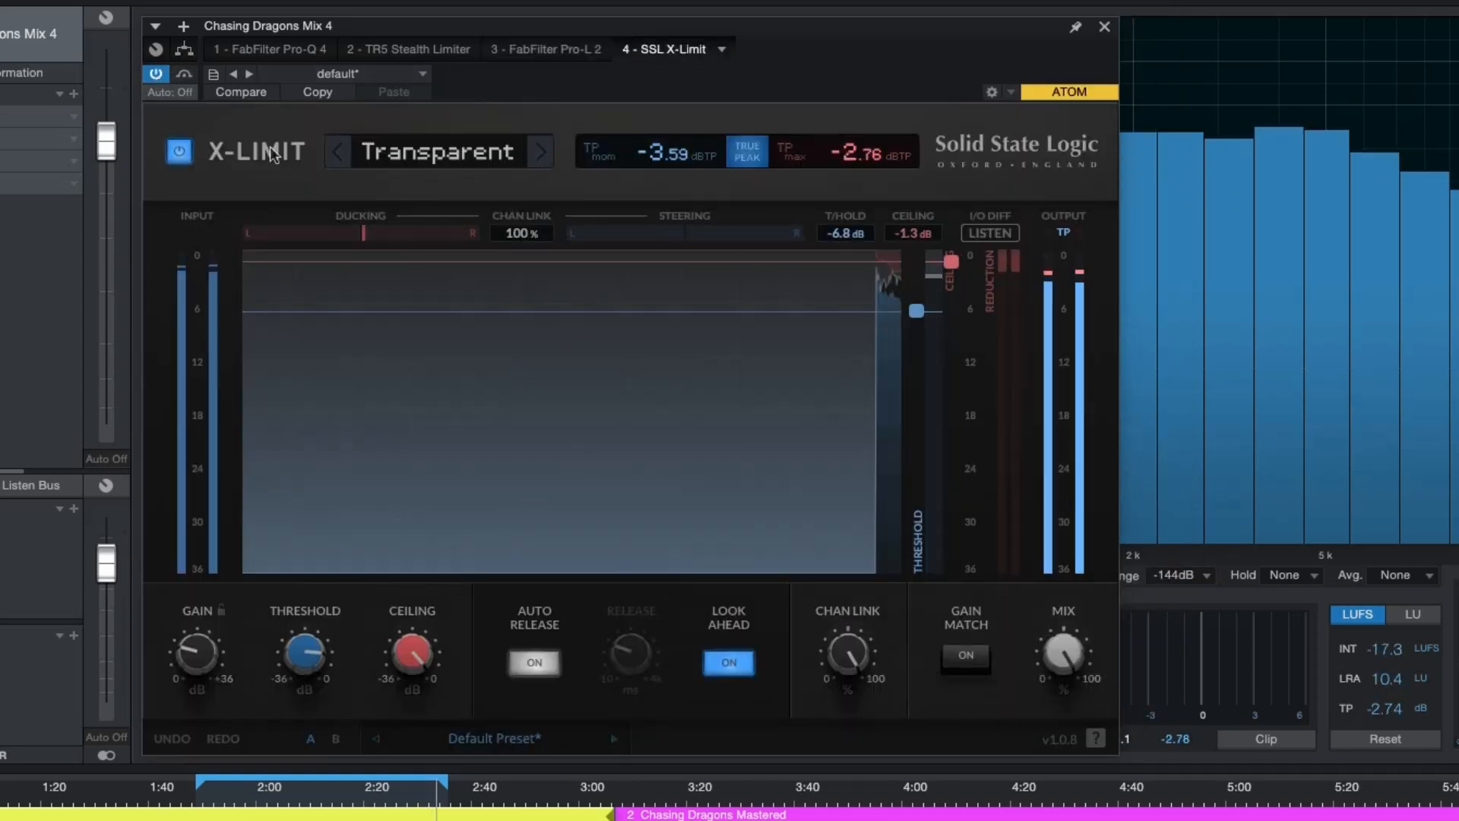